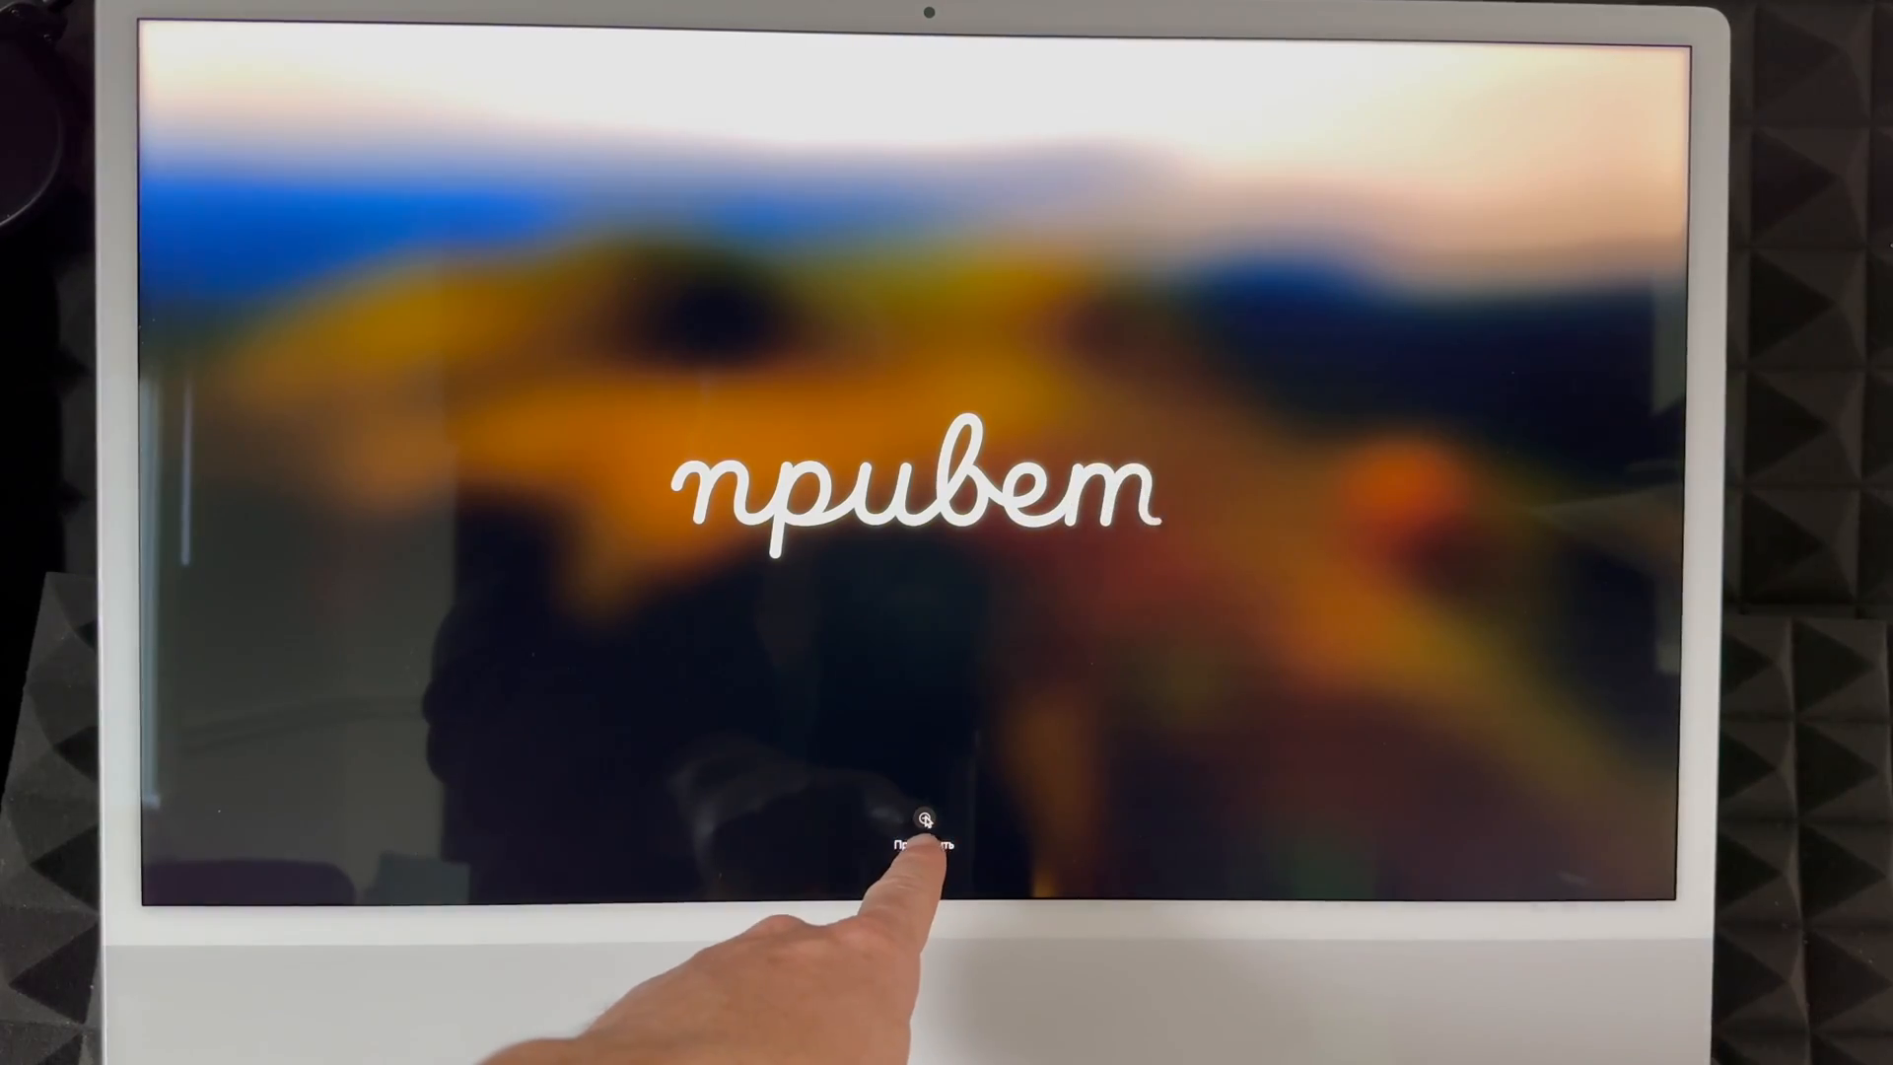
Start setup from the hello greeting and continue with English as the language
{"action": "left_click", "coordinate": [923, 846]}
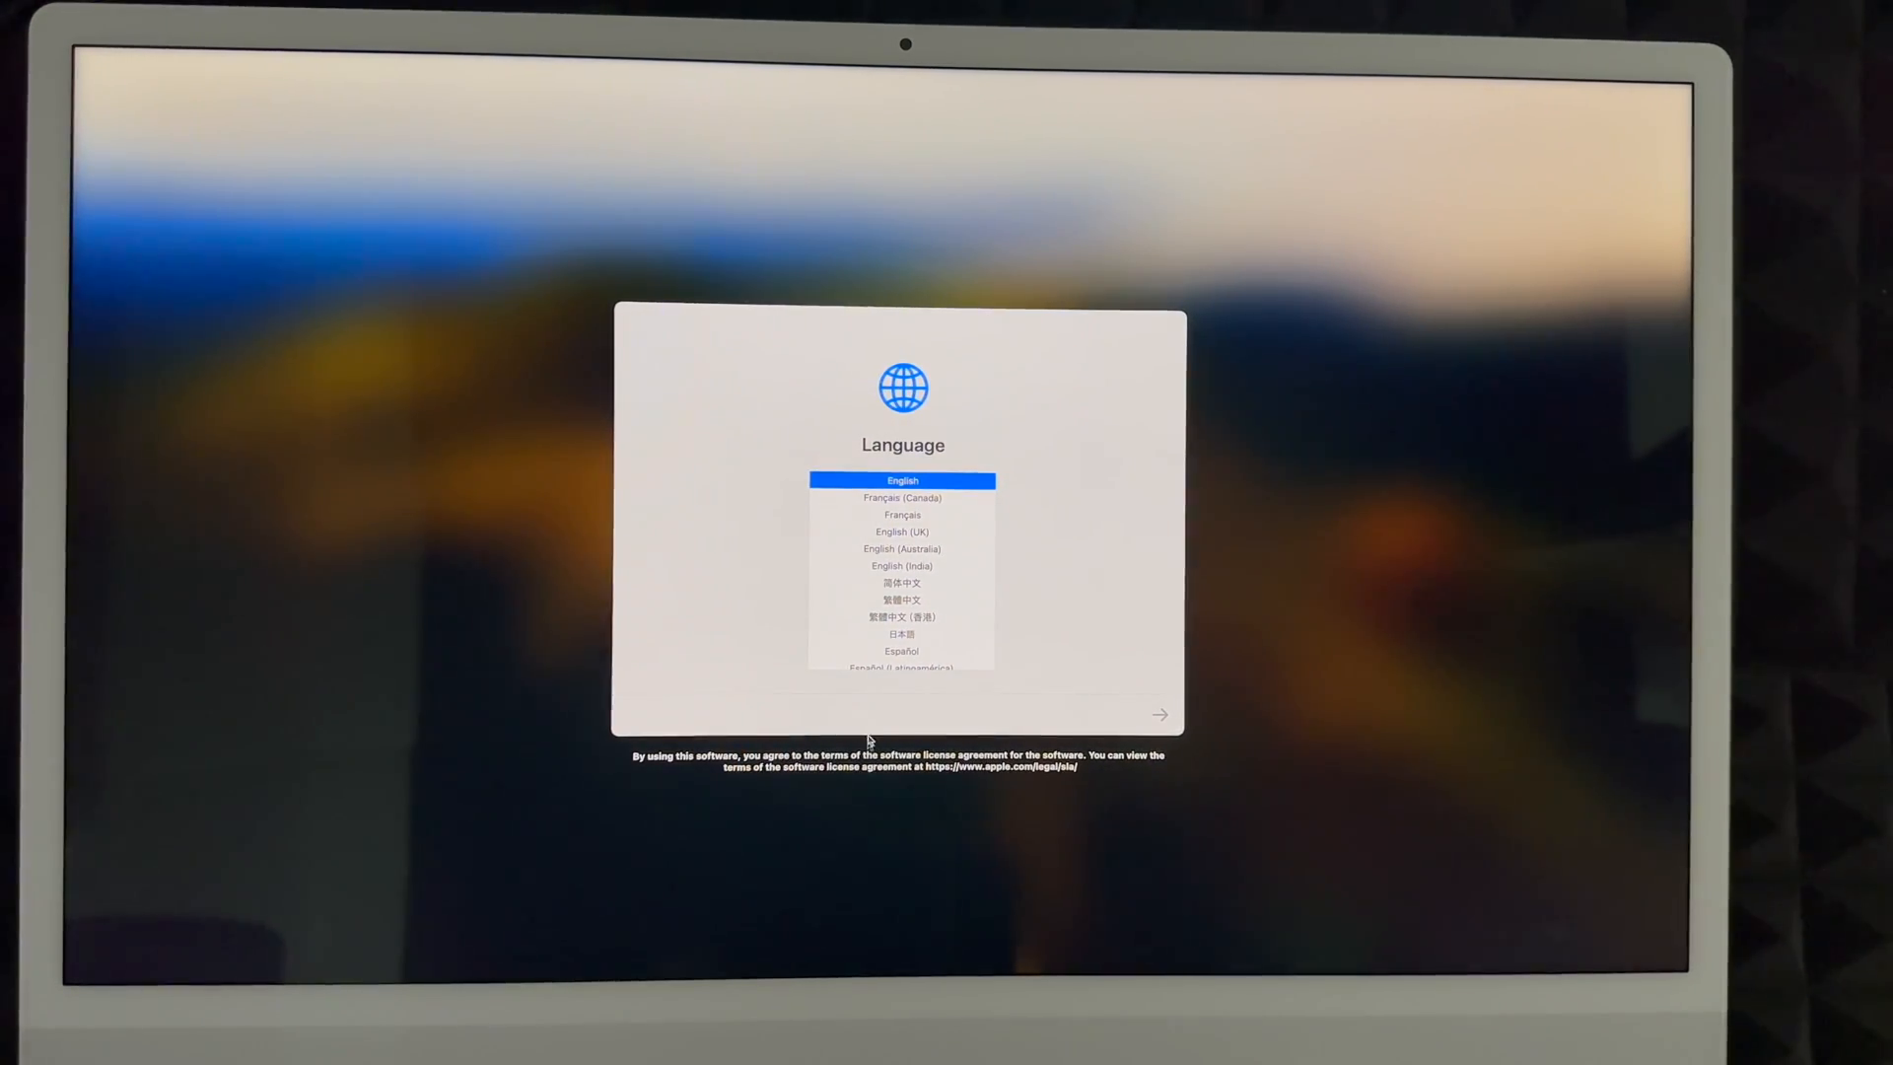
{"action": "scroll", "scroll_direction": "down", "scroll_amount": 3}
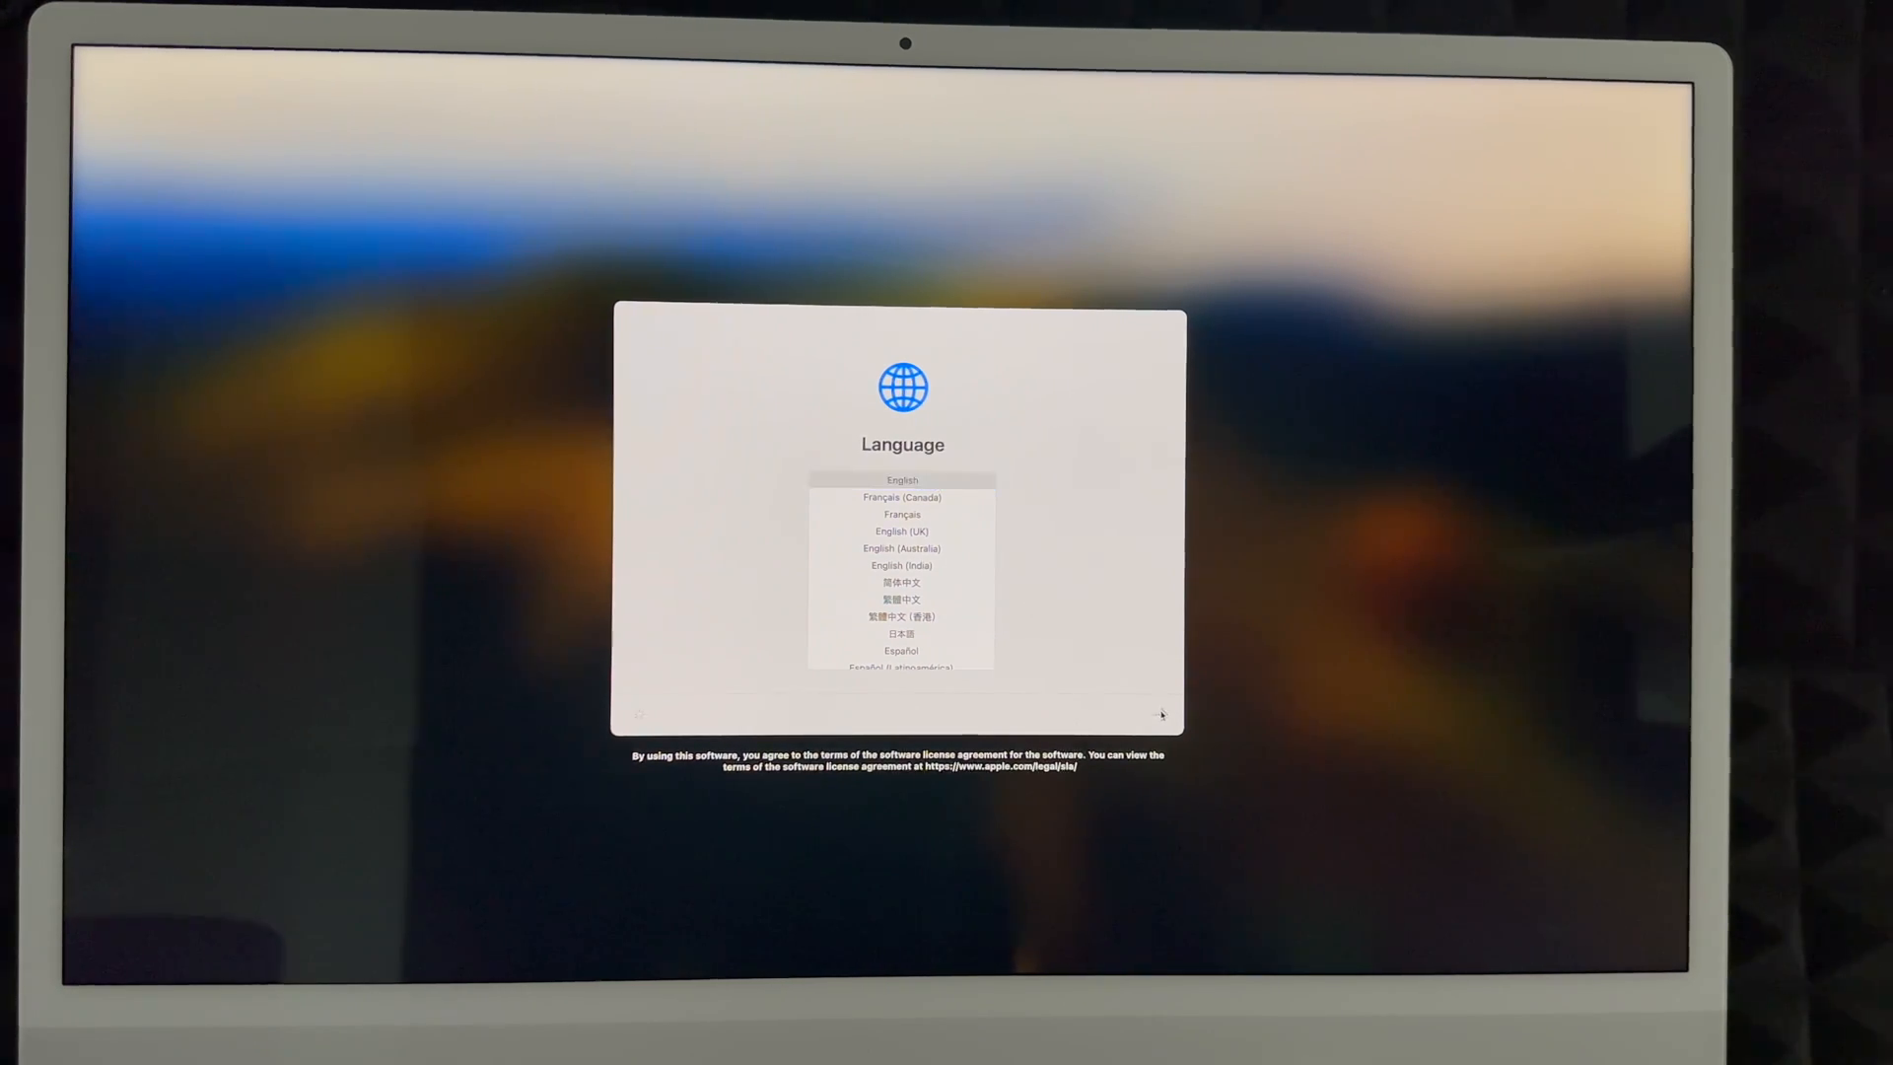
{"action": "left_click", "coordinate": [901, 479]}
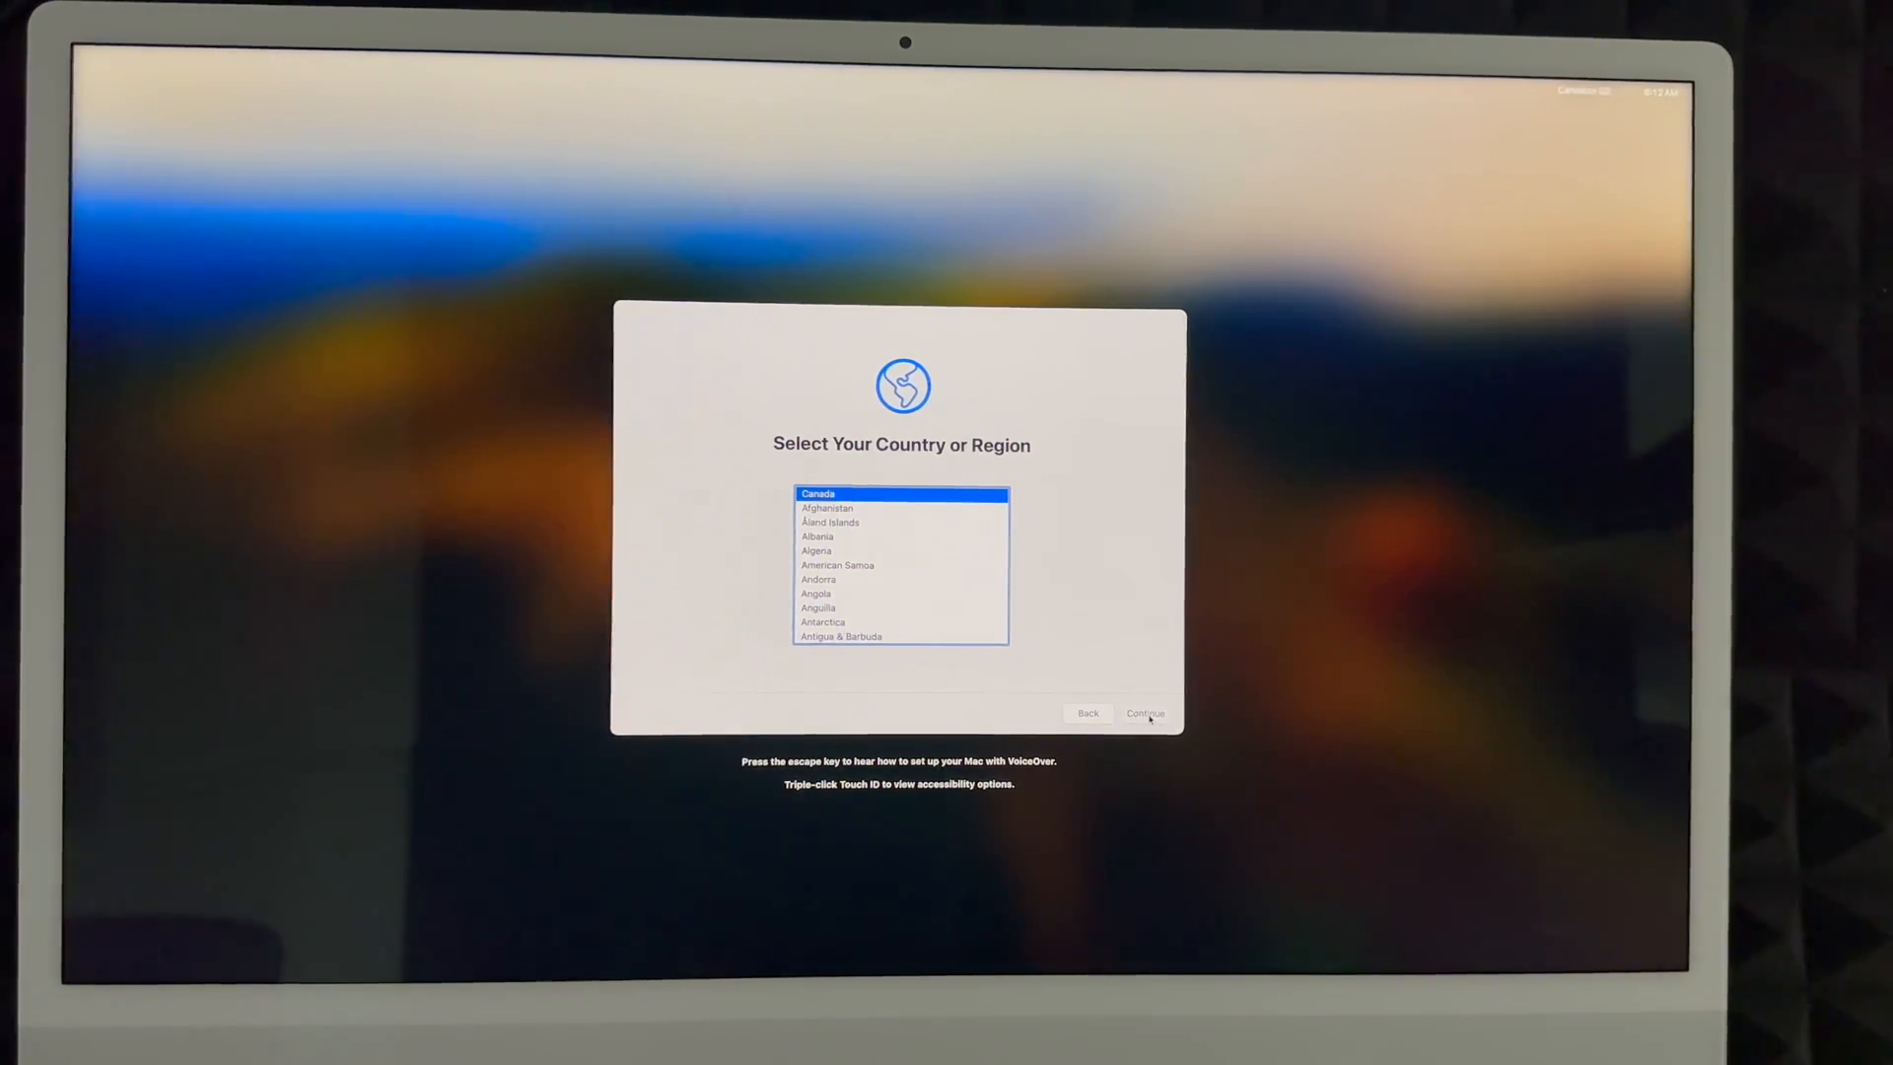
Confirm Canada as the region and skip the Accessibility options for now
{"action": "left_click", "coordinate": [1144, 712]}
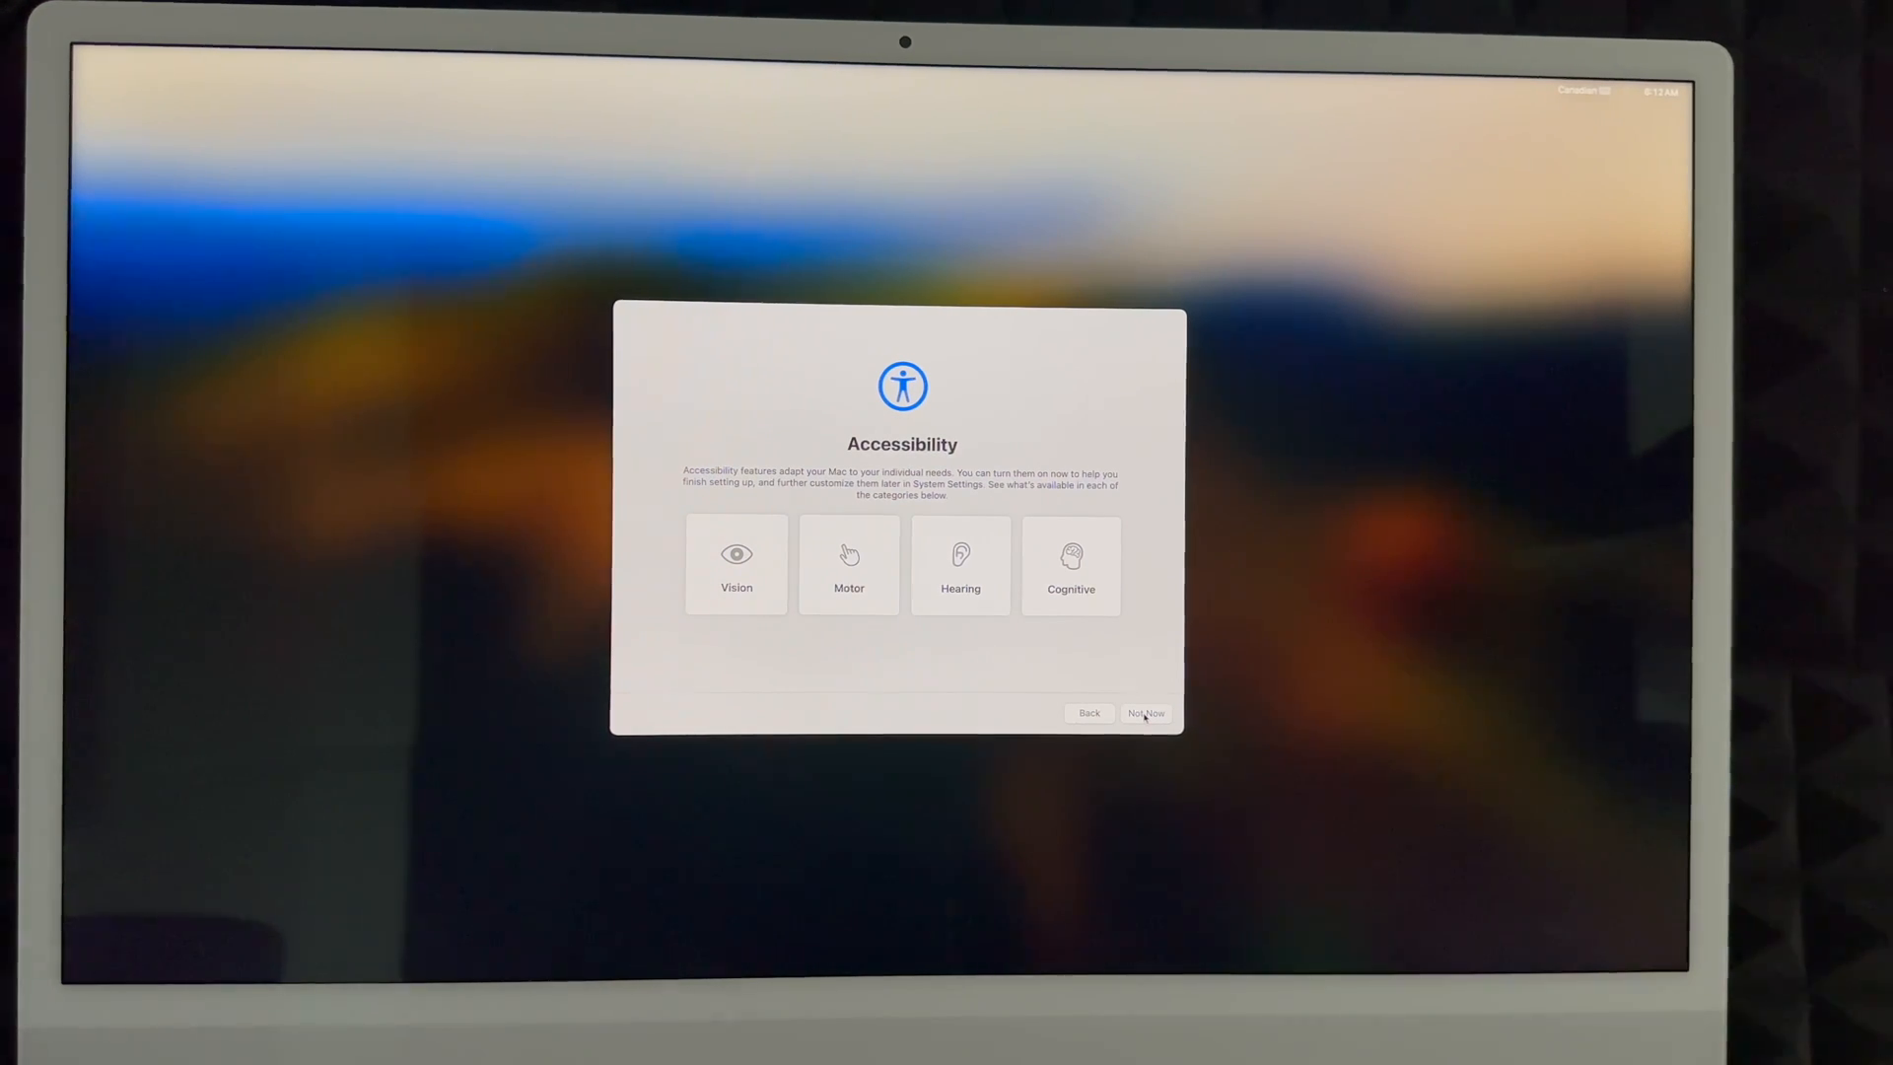
{"action": "left_click", "coordinate": [1143, 712]}
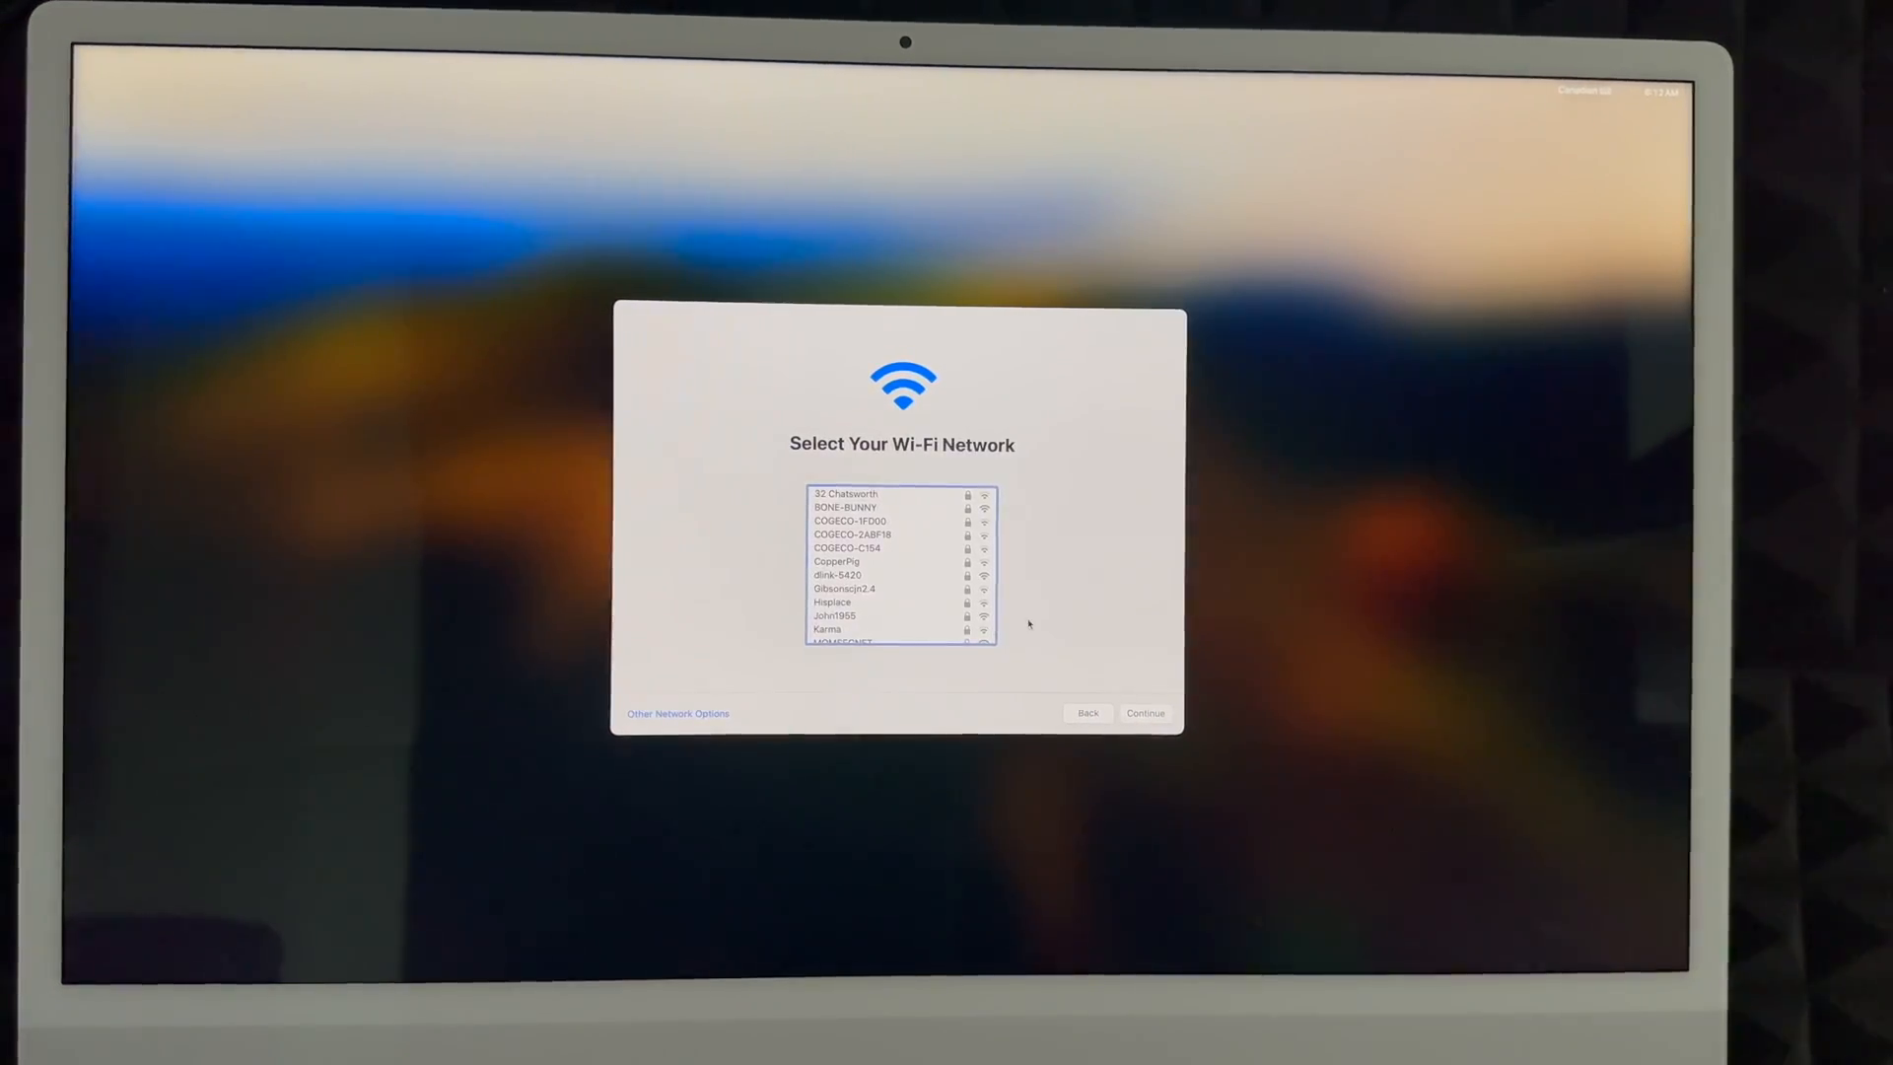
{"action": "scroll", "scroll_direction": "down", "scroll_amount": 3}
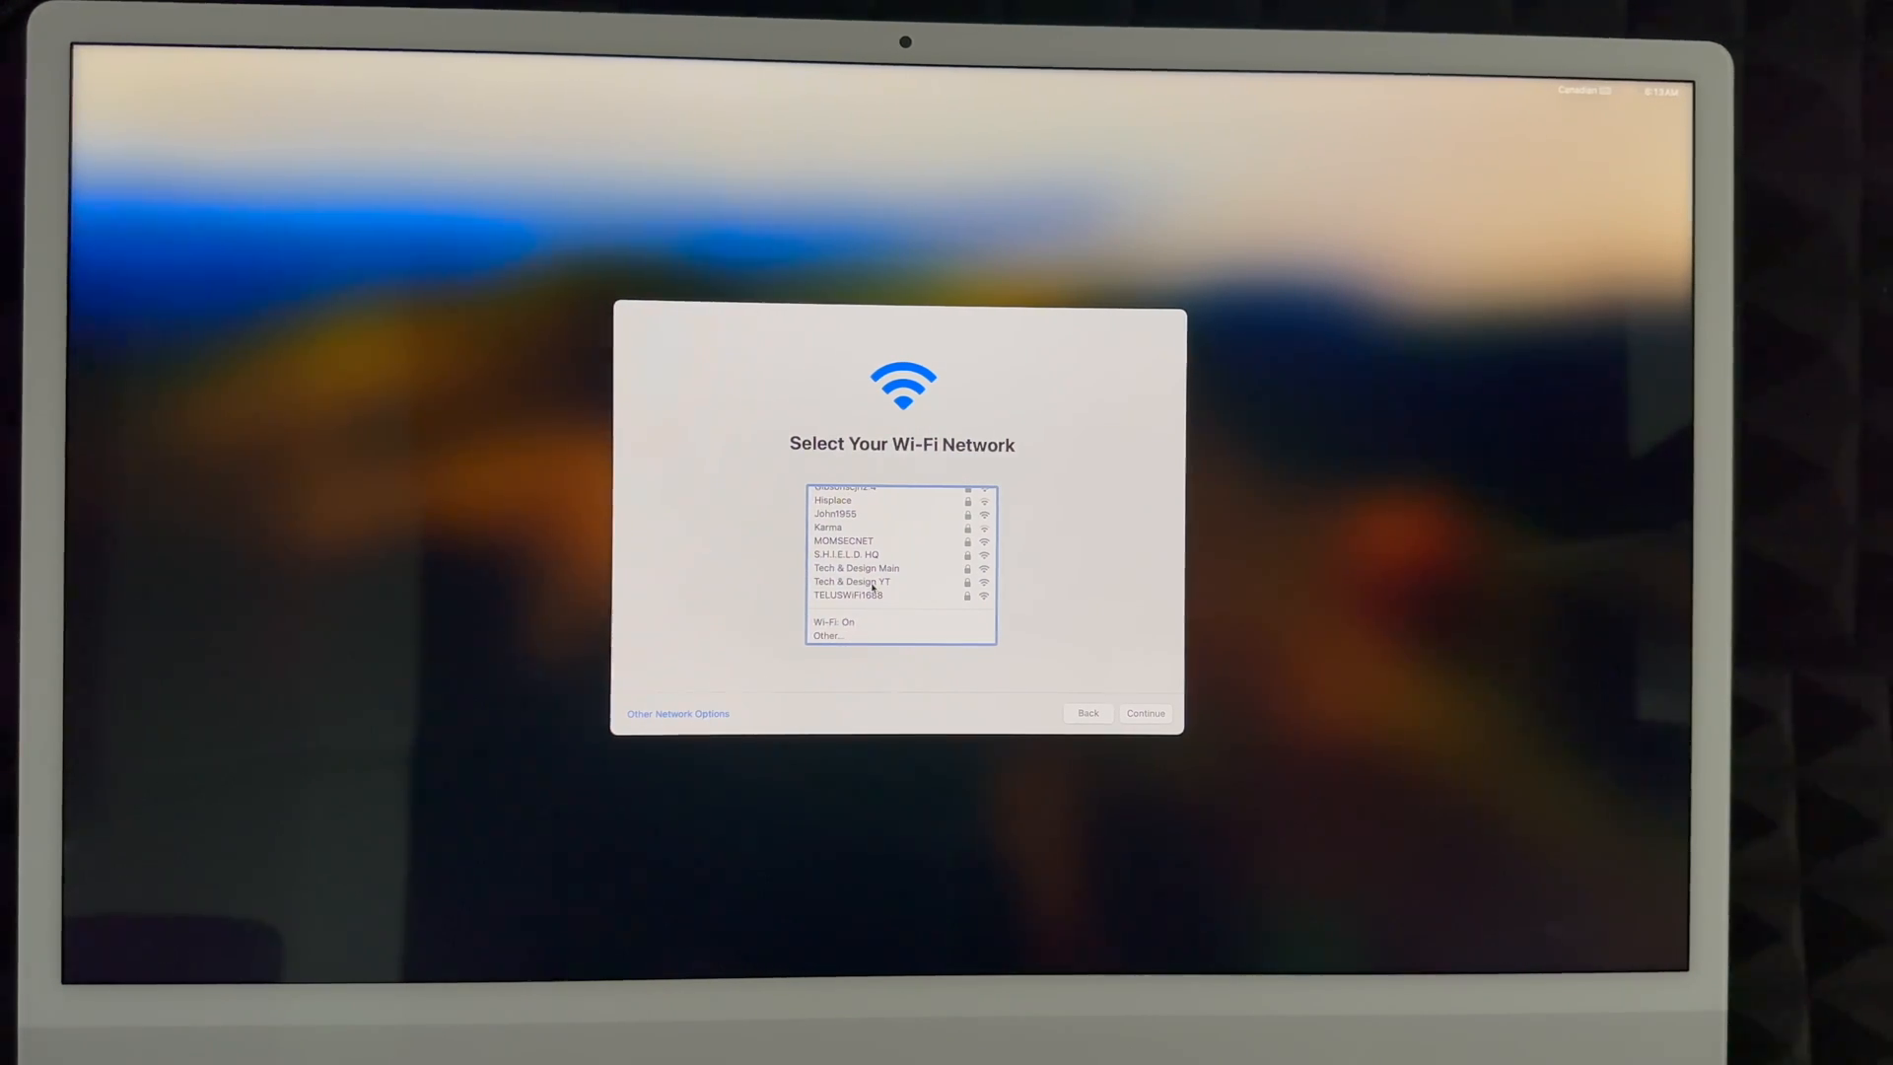
Join the Tech & Design YT Wi-Fi network with its password and continue
{"action": "left_click", "coordinate": [851, 579]}
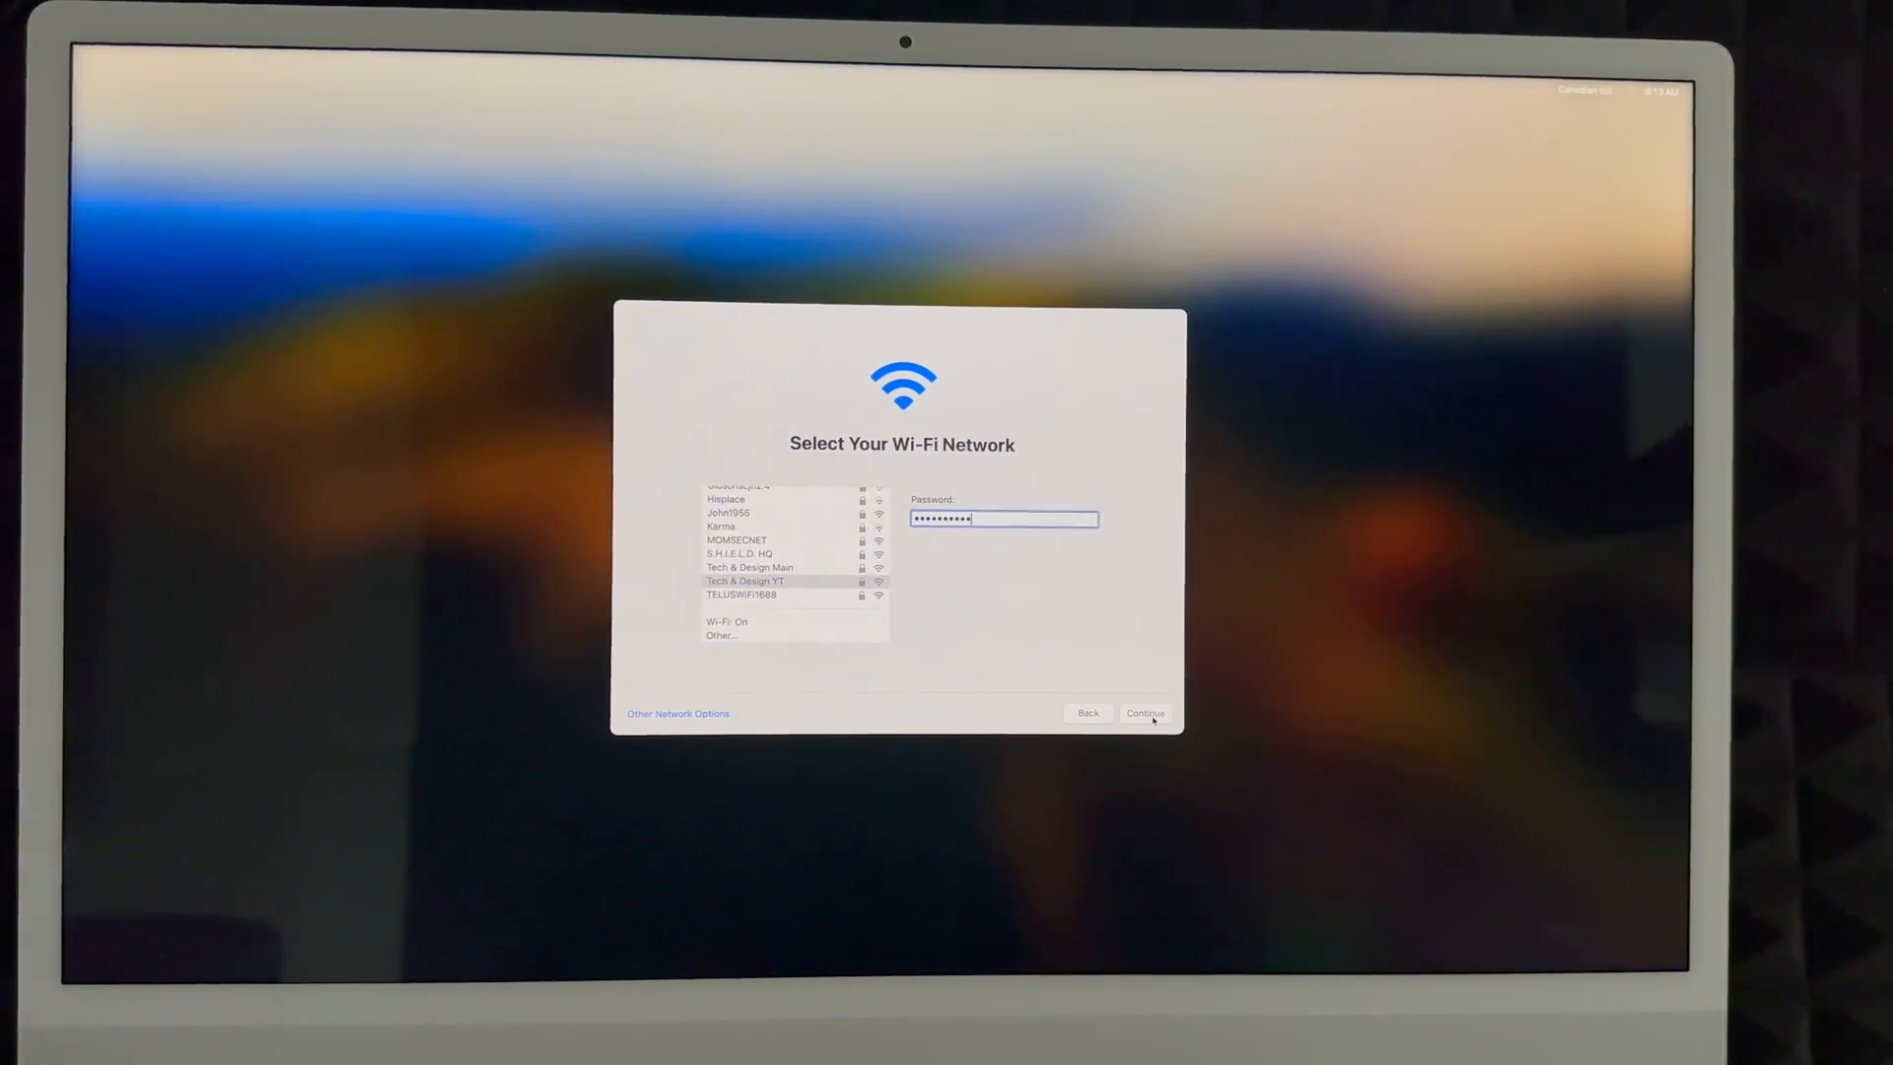
{"action": "left_click", "coordinate": [1143, 711]}
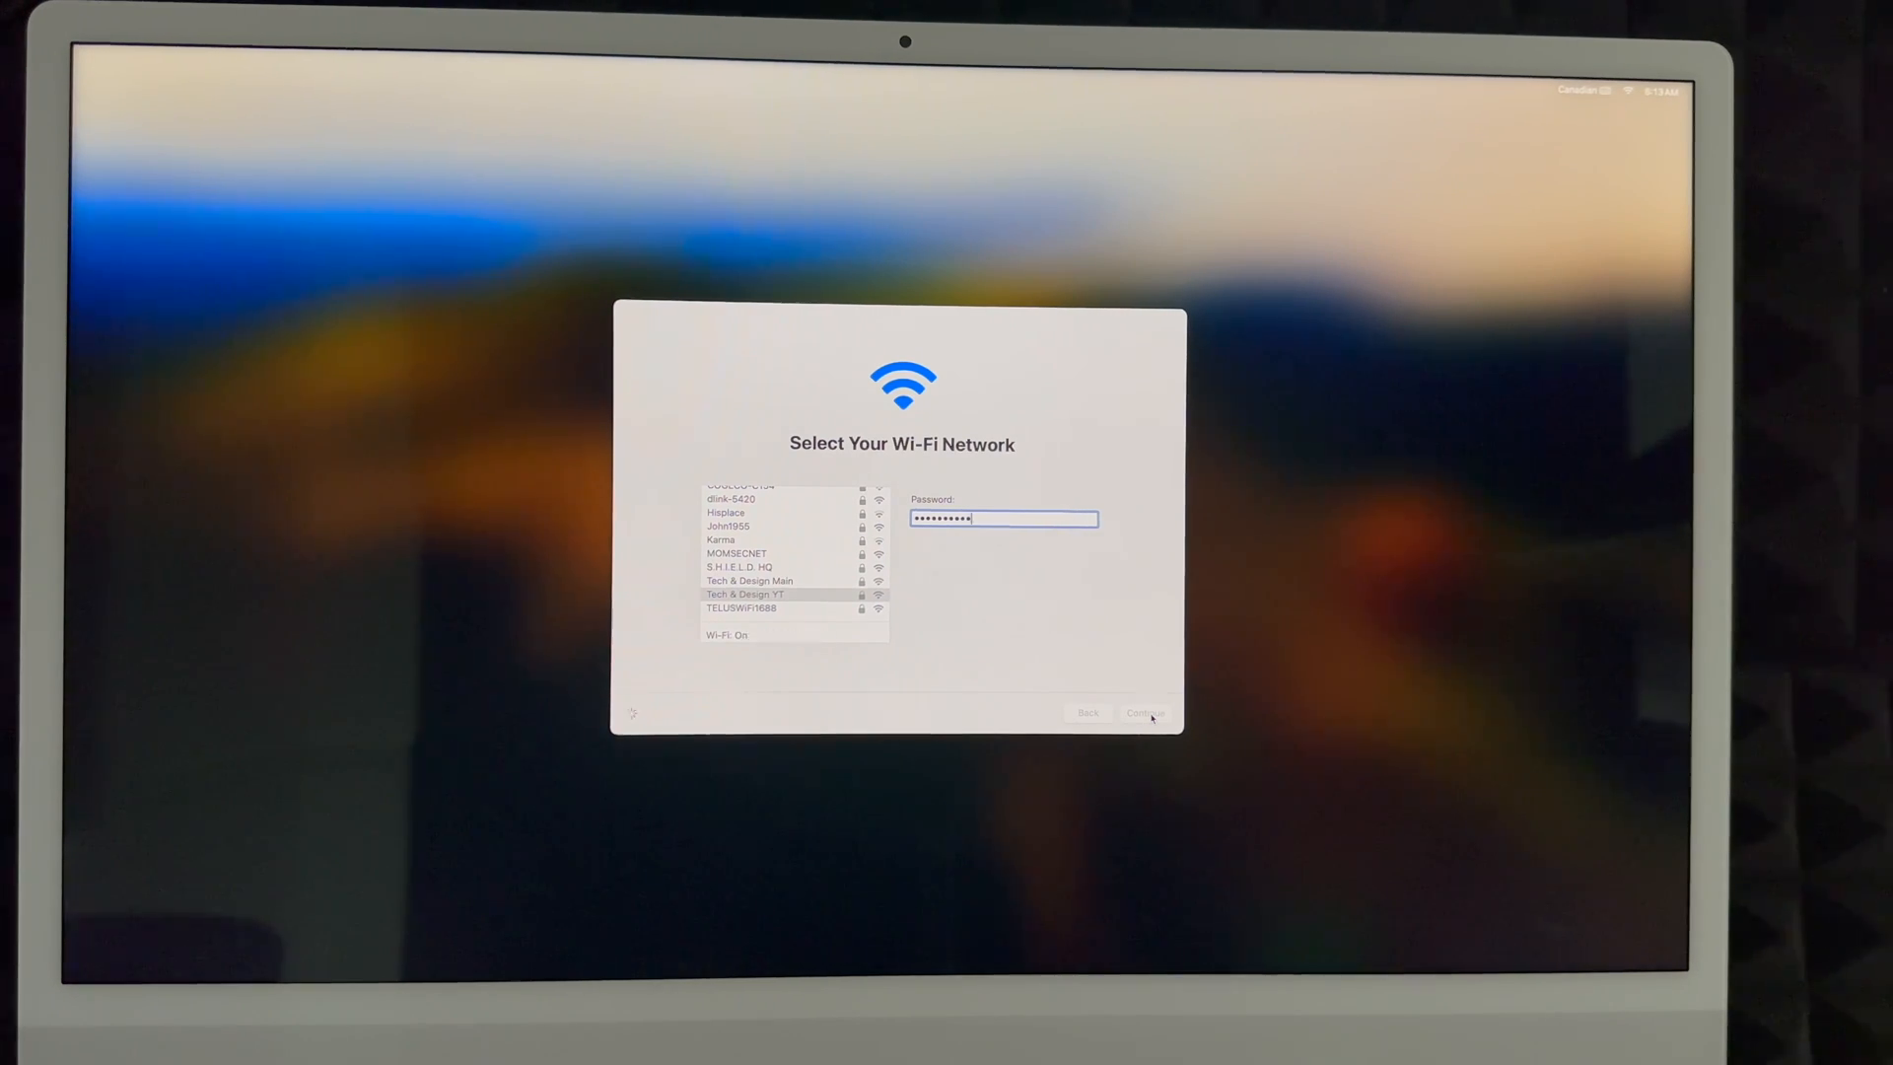
{"action": "left_click", "coordinate": [1143, 712]}
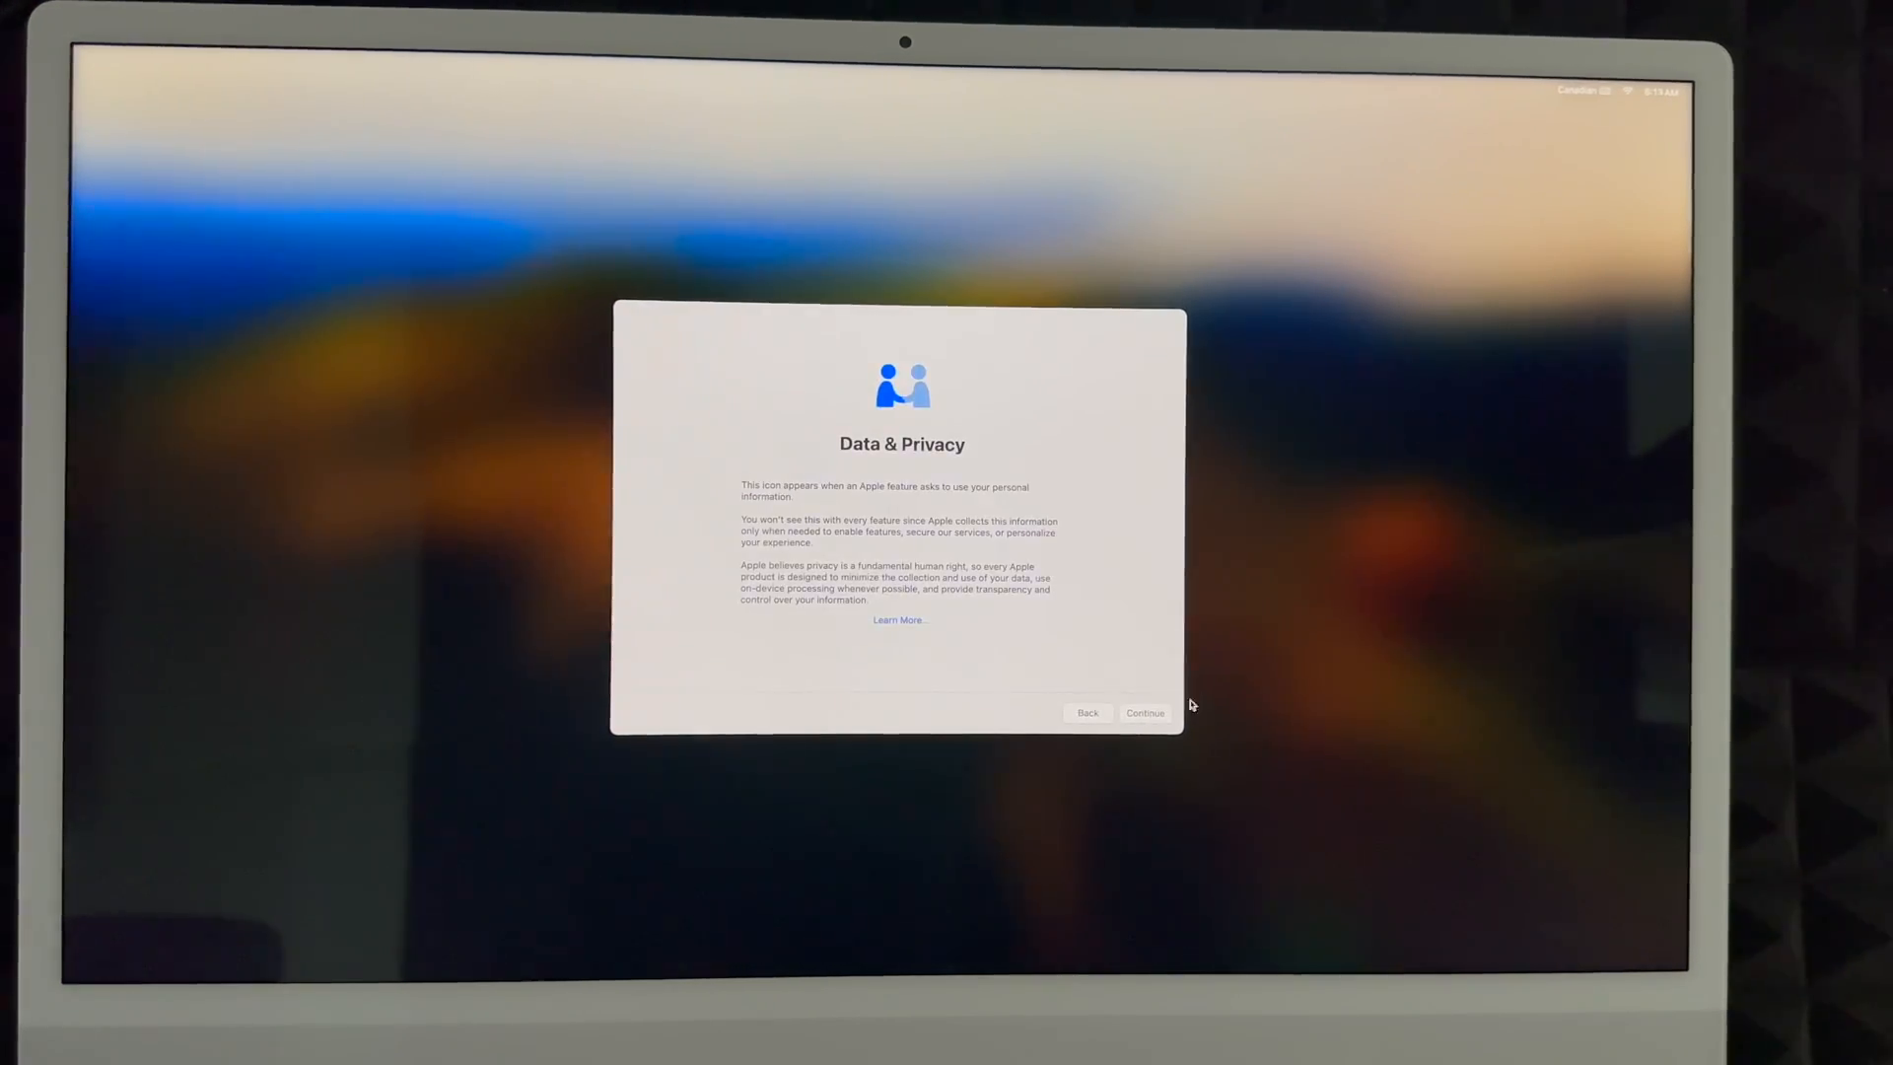
Acknowledge Data & Privacy and decline transferring data from another computer
{"action": "left_click", "coordinate": [1143, 711]}
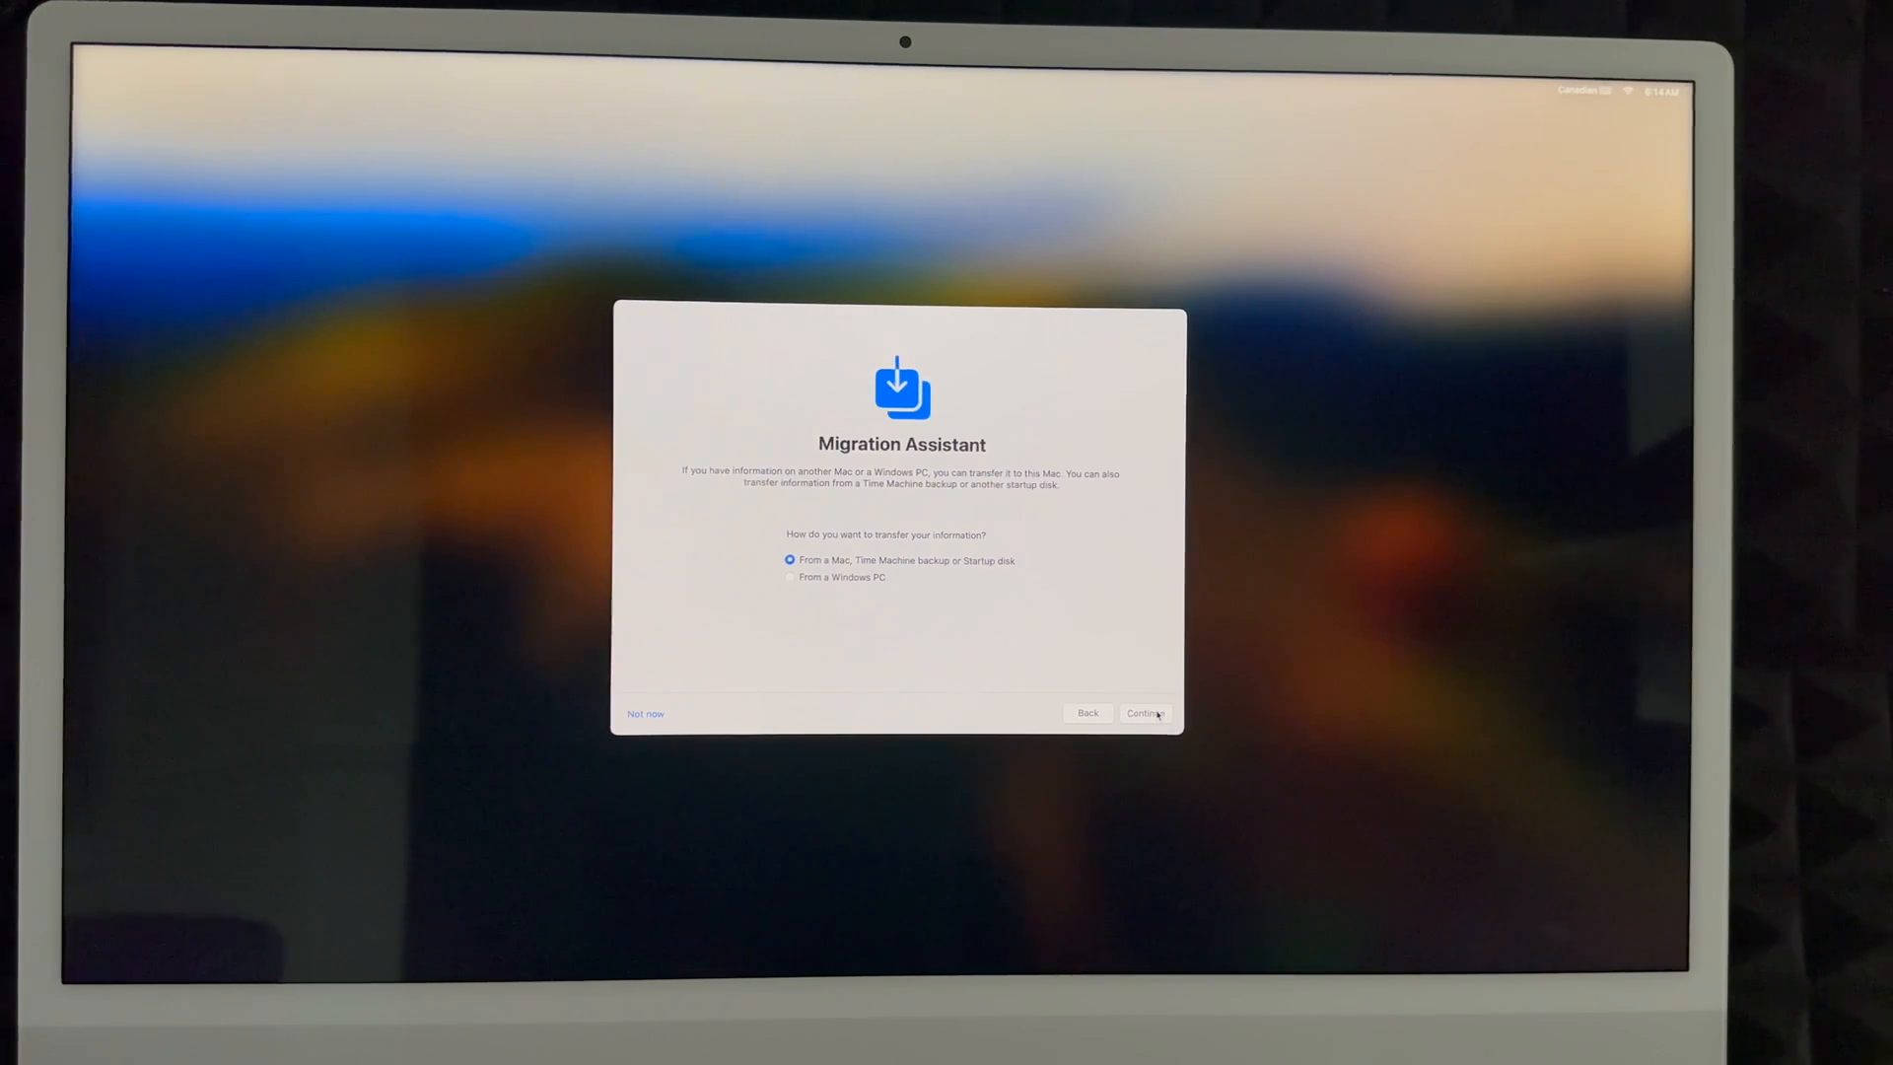
{"action": "mouse_move", "coordinate": [947, 627]}
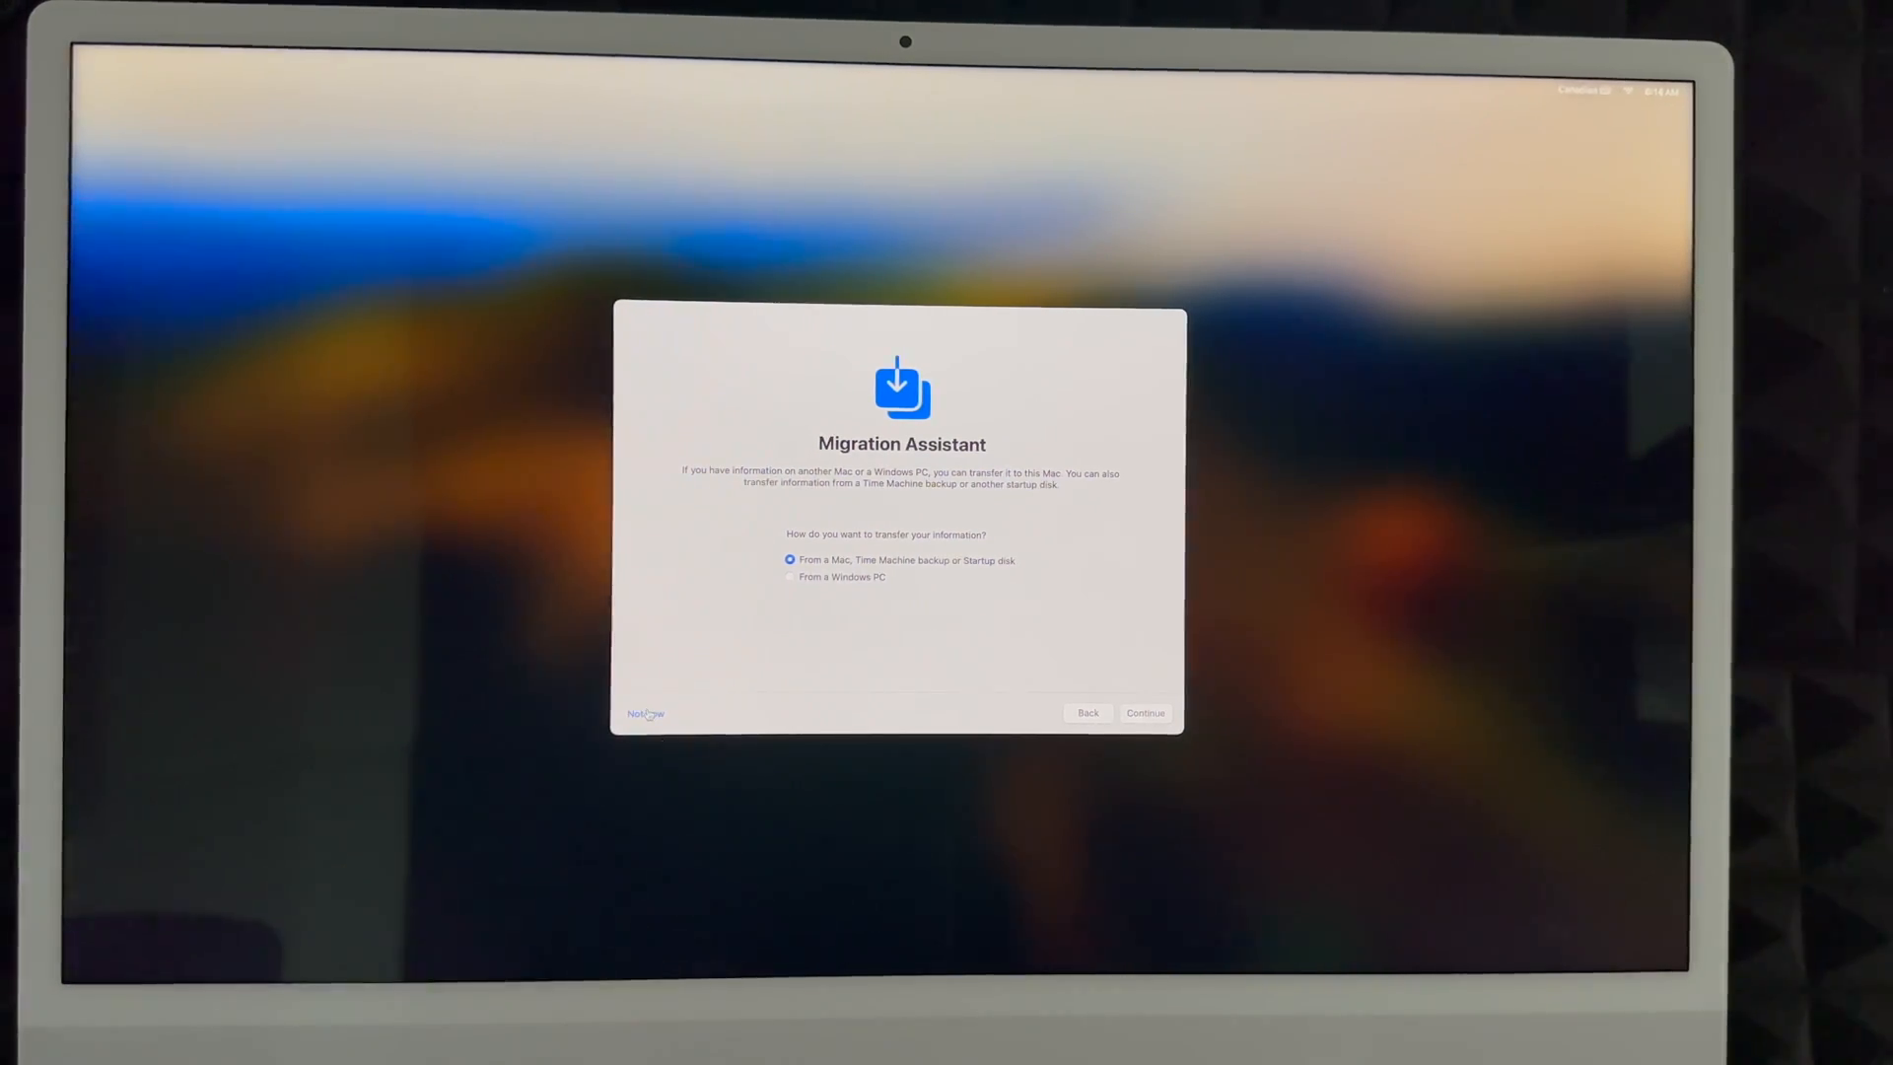
{"action": "left_click", "coordinate": [643, 714]}
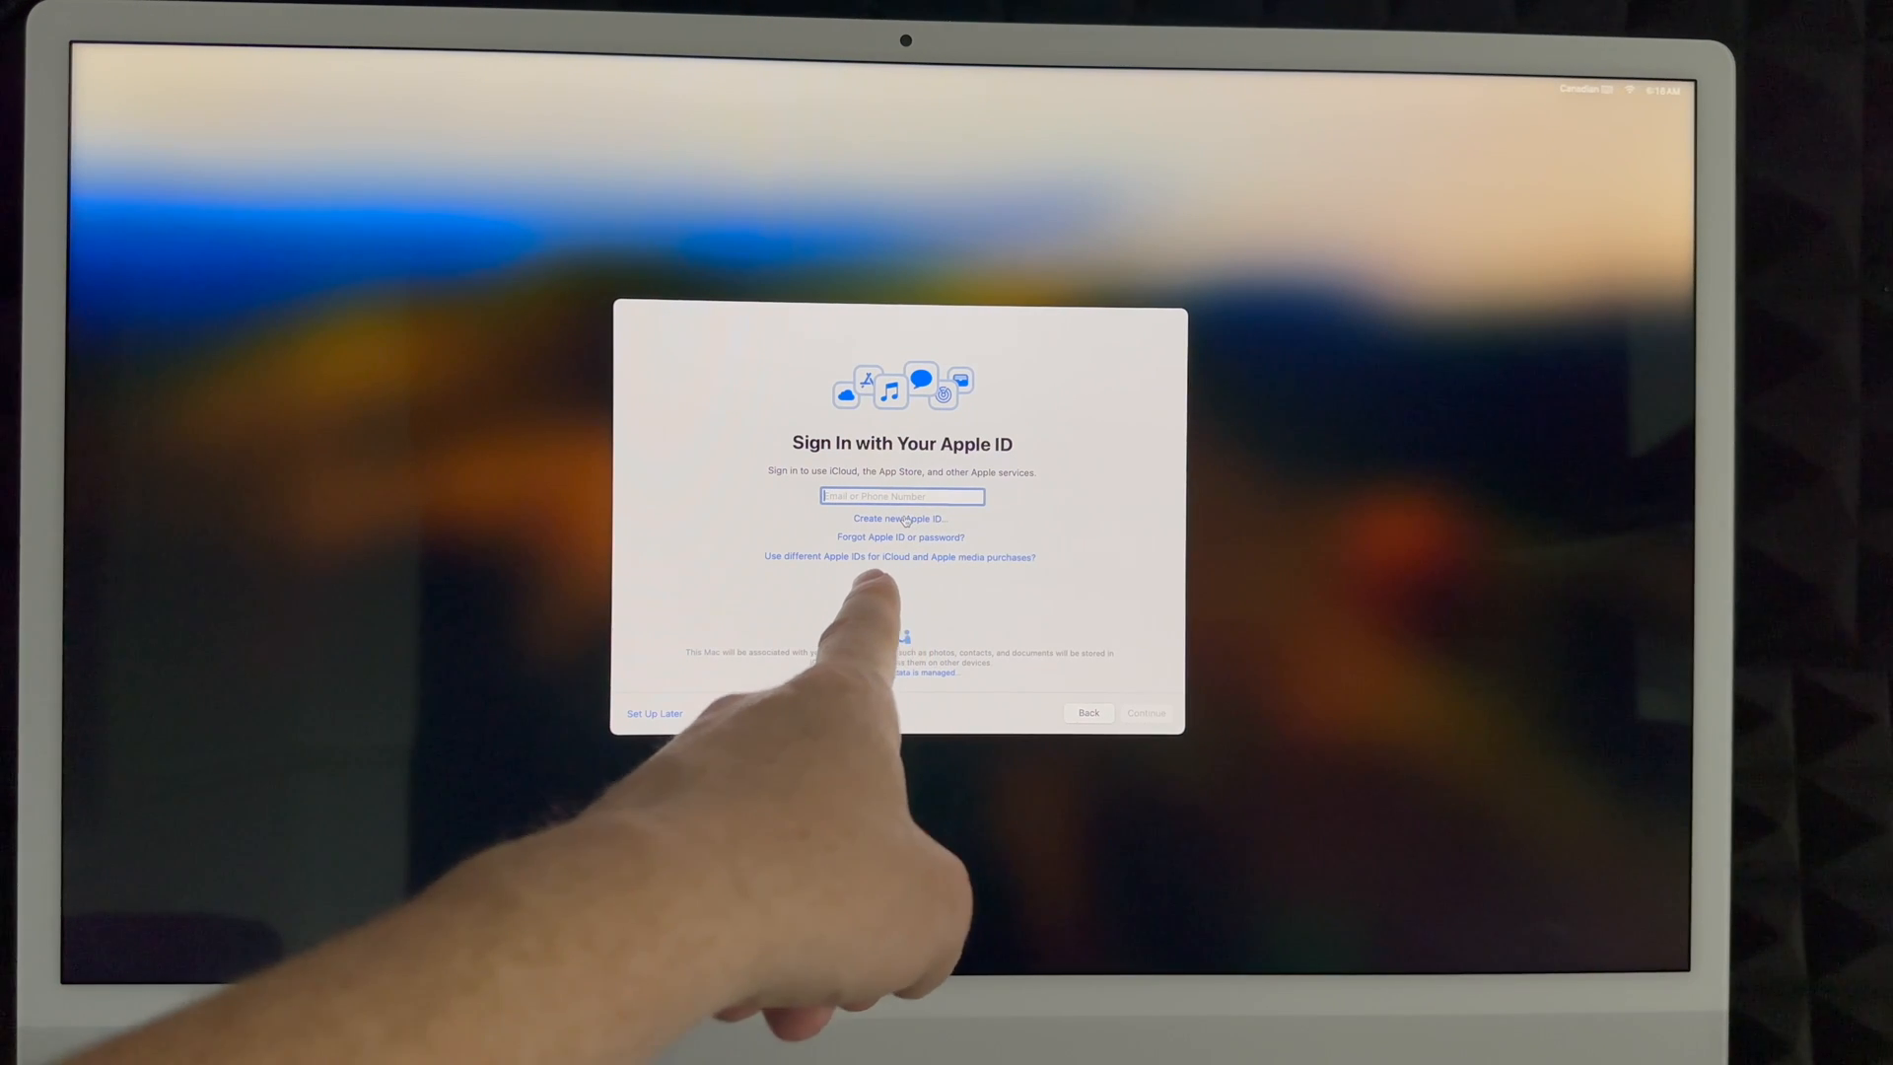
{"action": "left_click", "coordinate": [899, 519]}
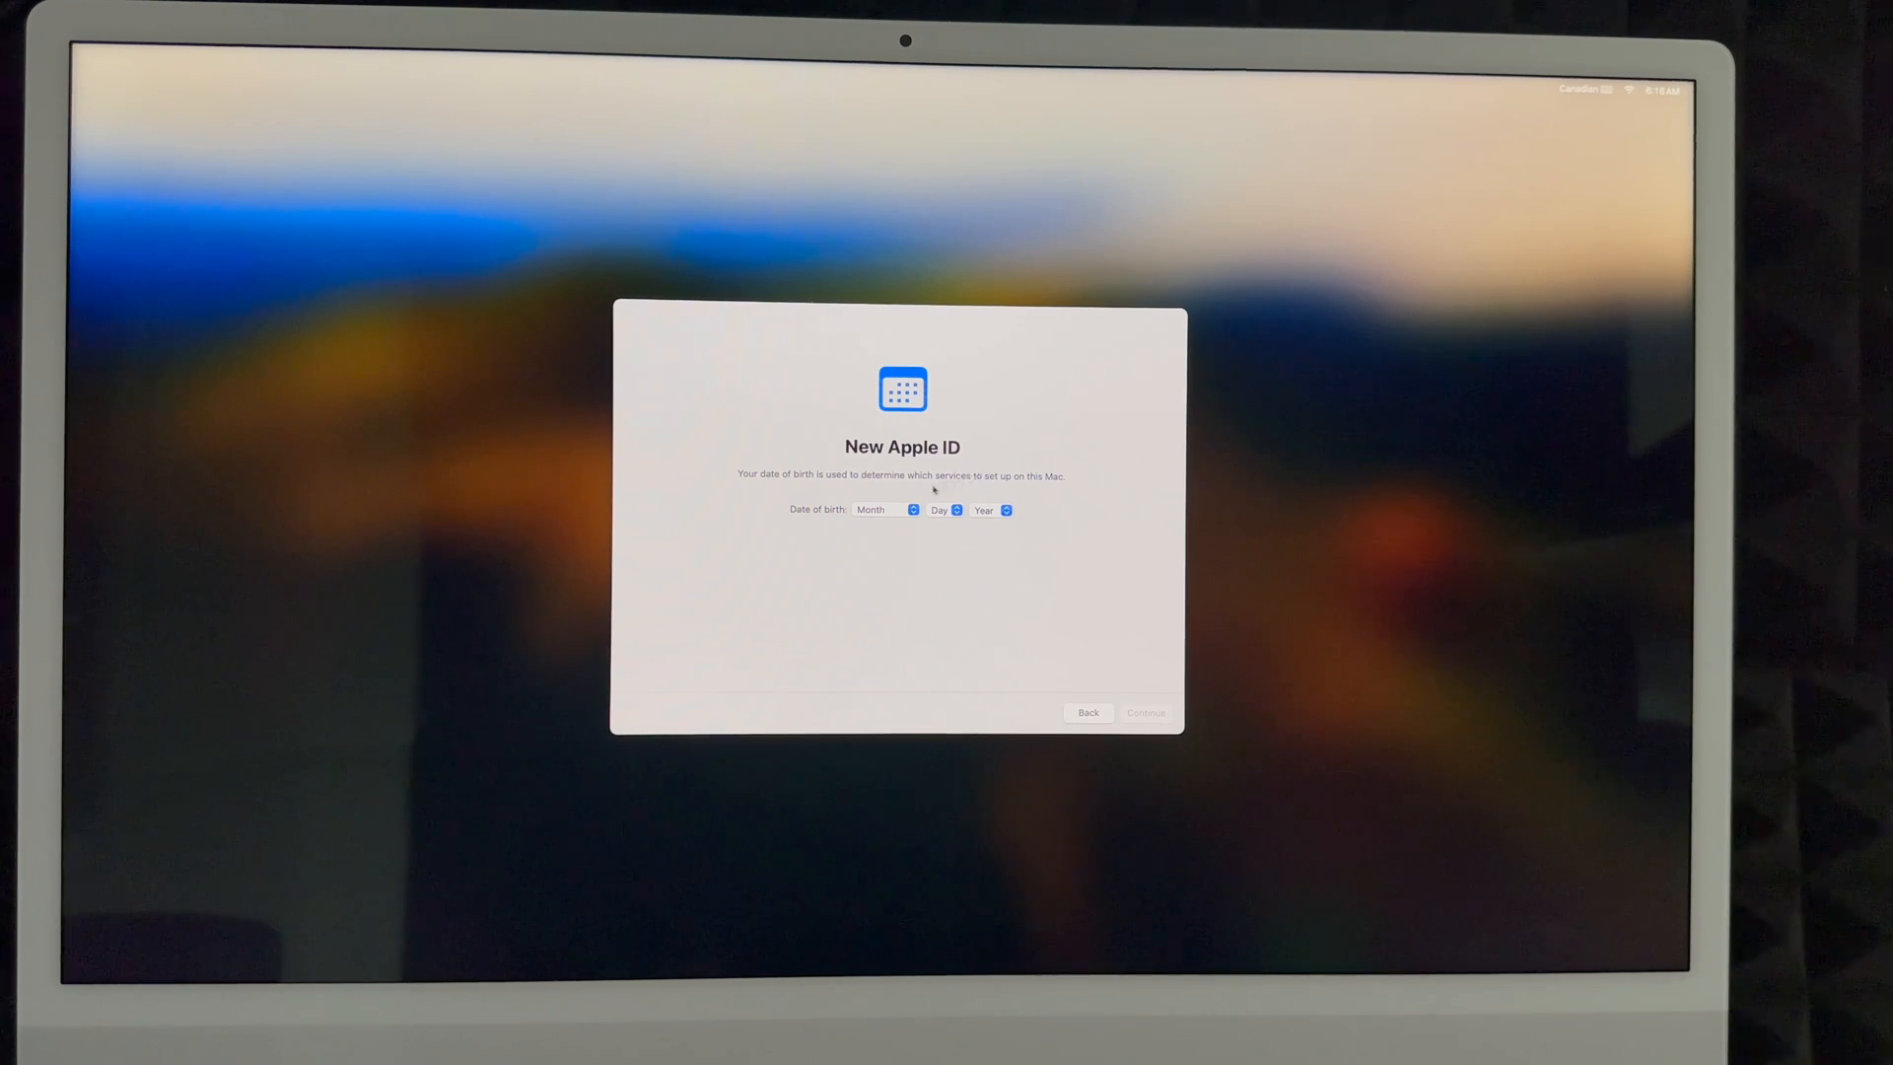
{"action": "left_click", "coordinate": [882, 509]}
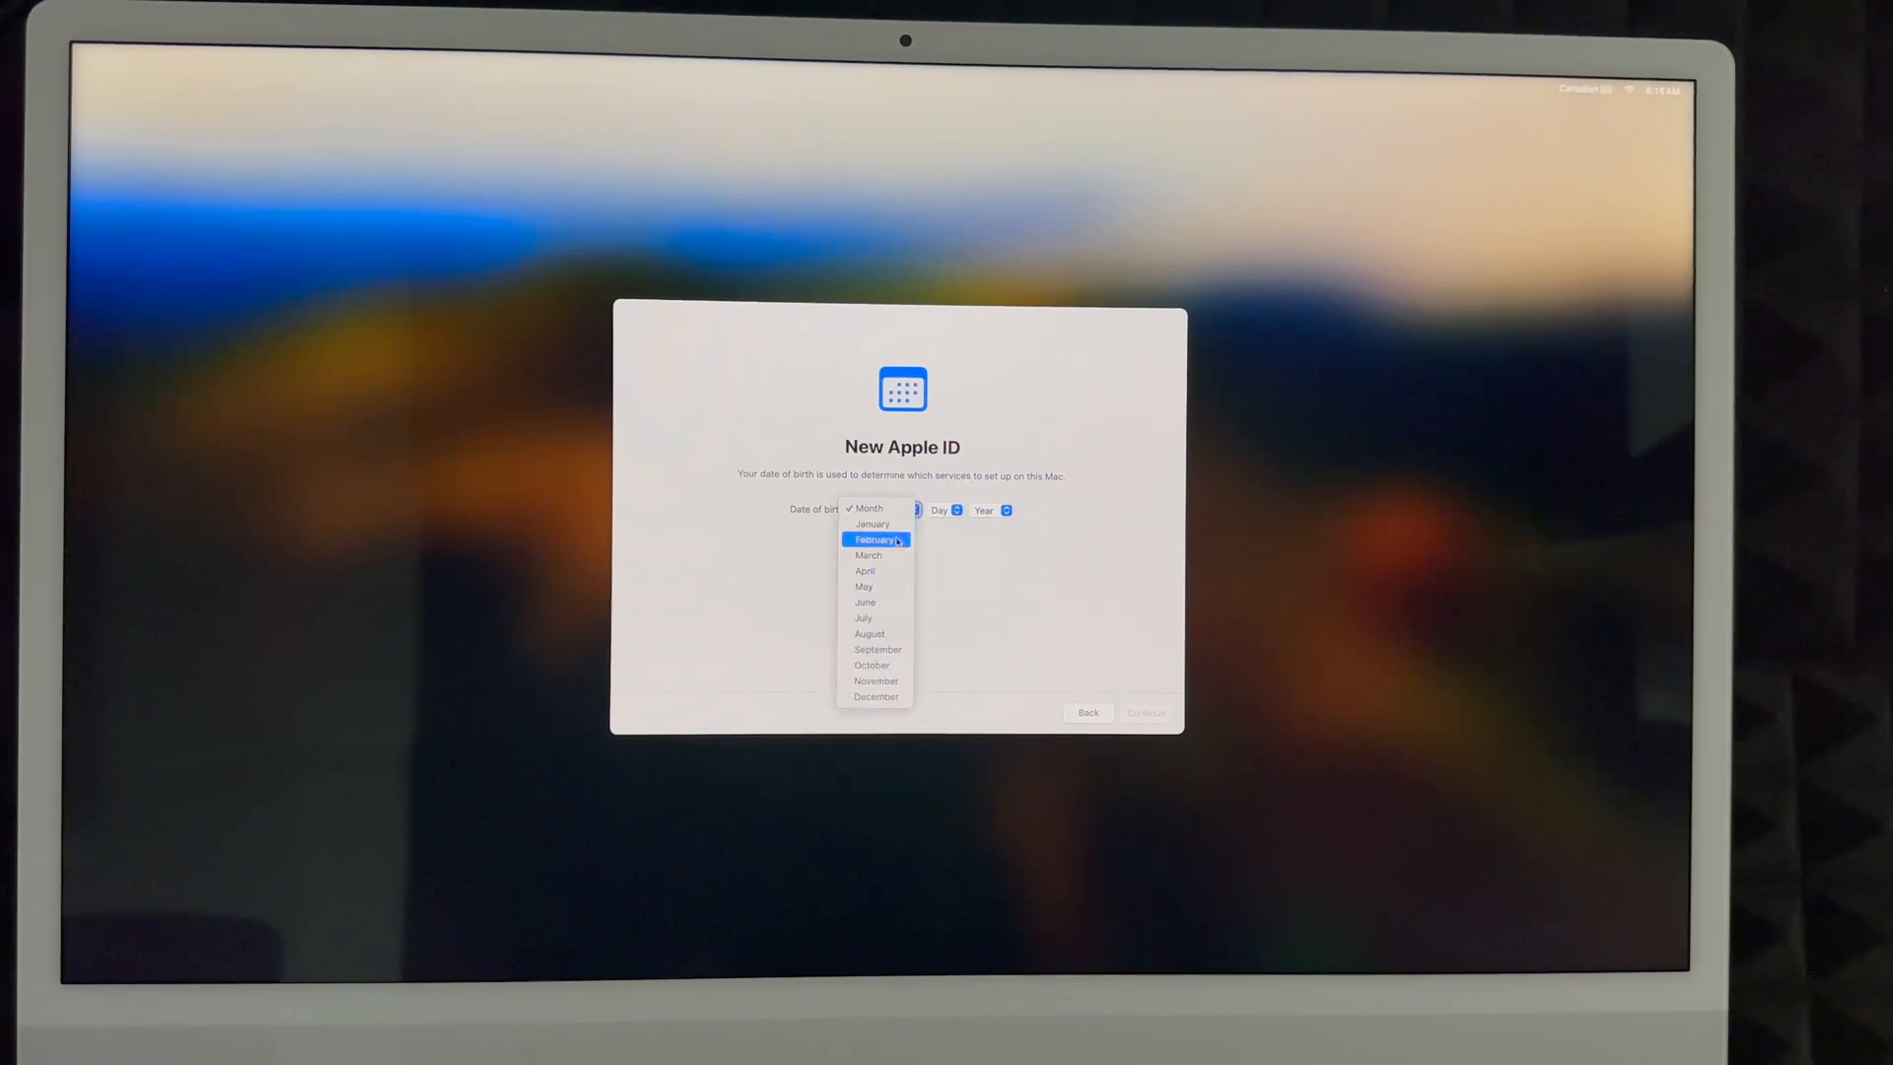
{"action": "left_click", "coordinate": [868, 556]}
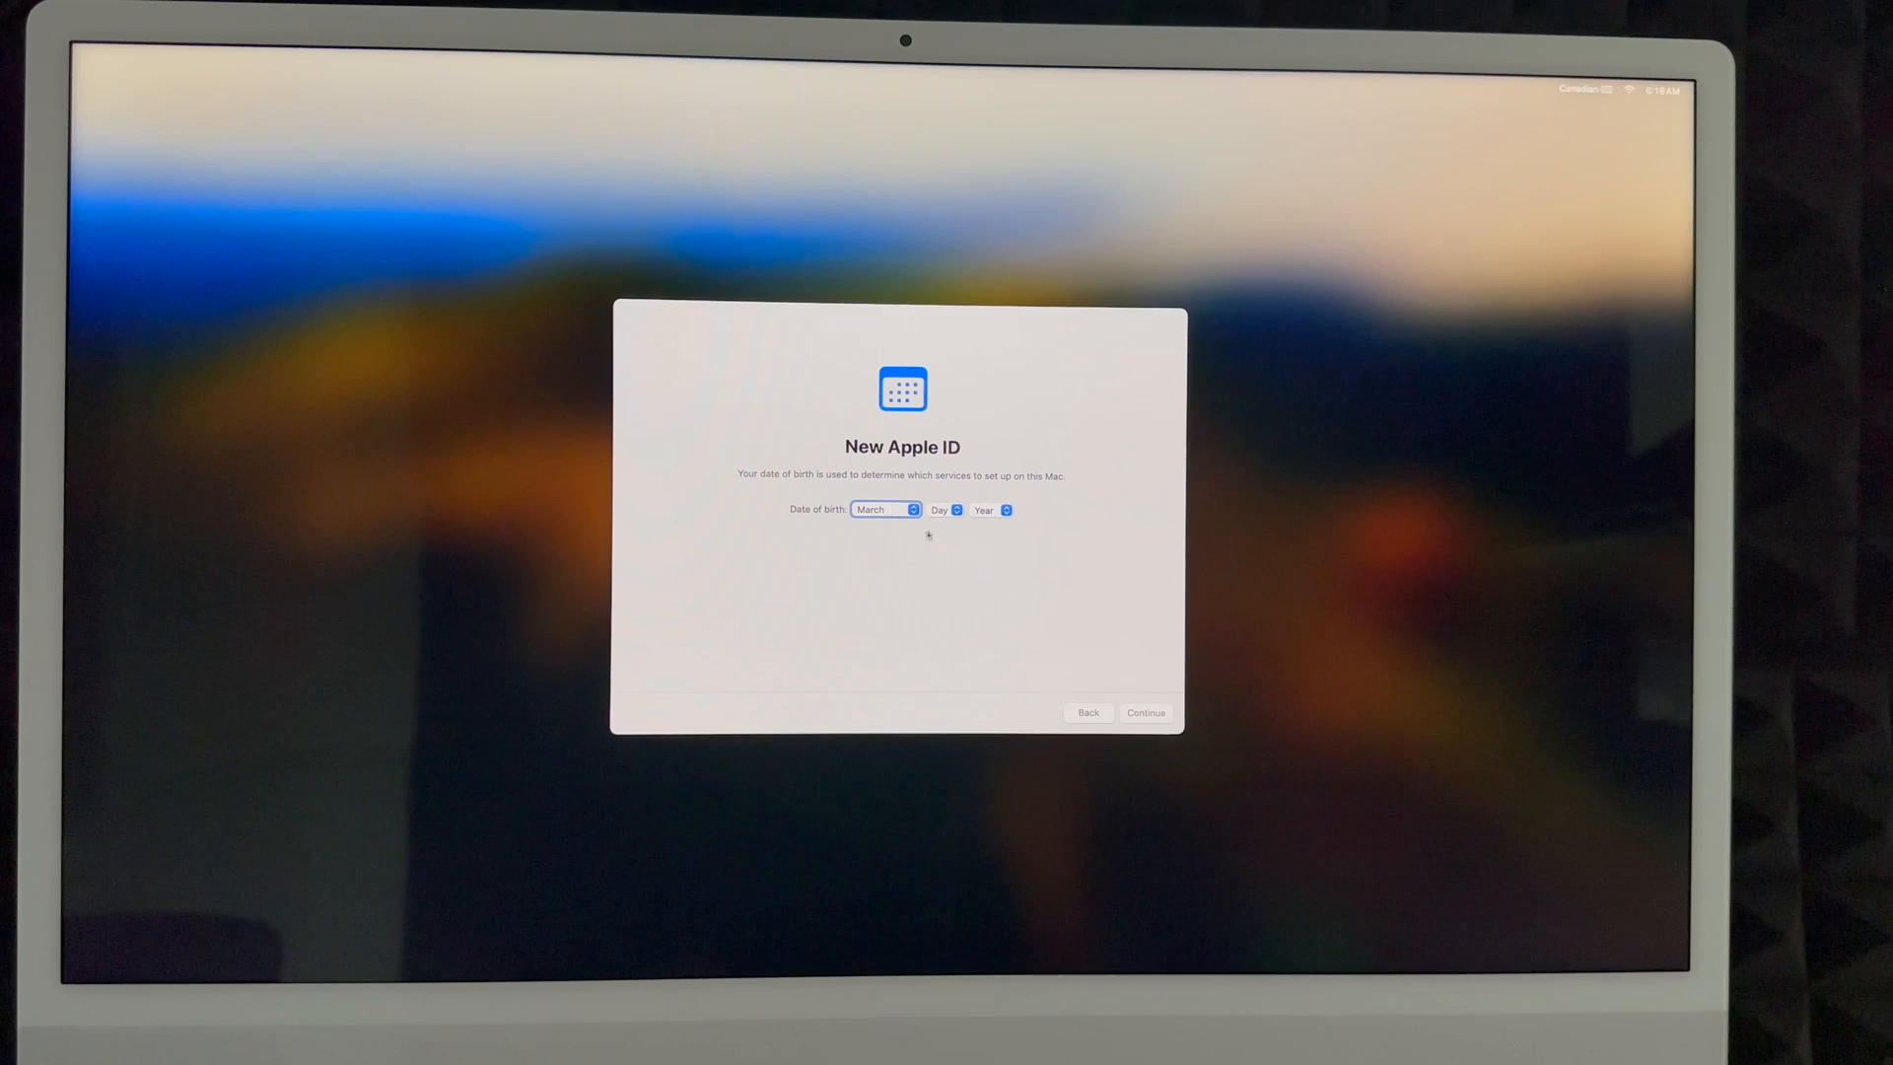
{"action": "left_click", "coordinate": [944, 509]}
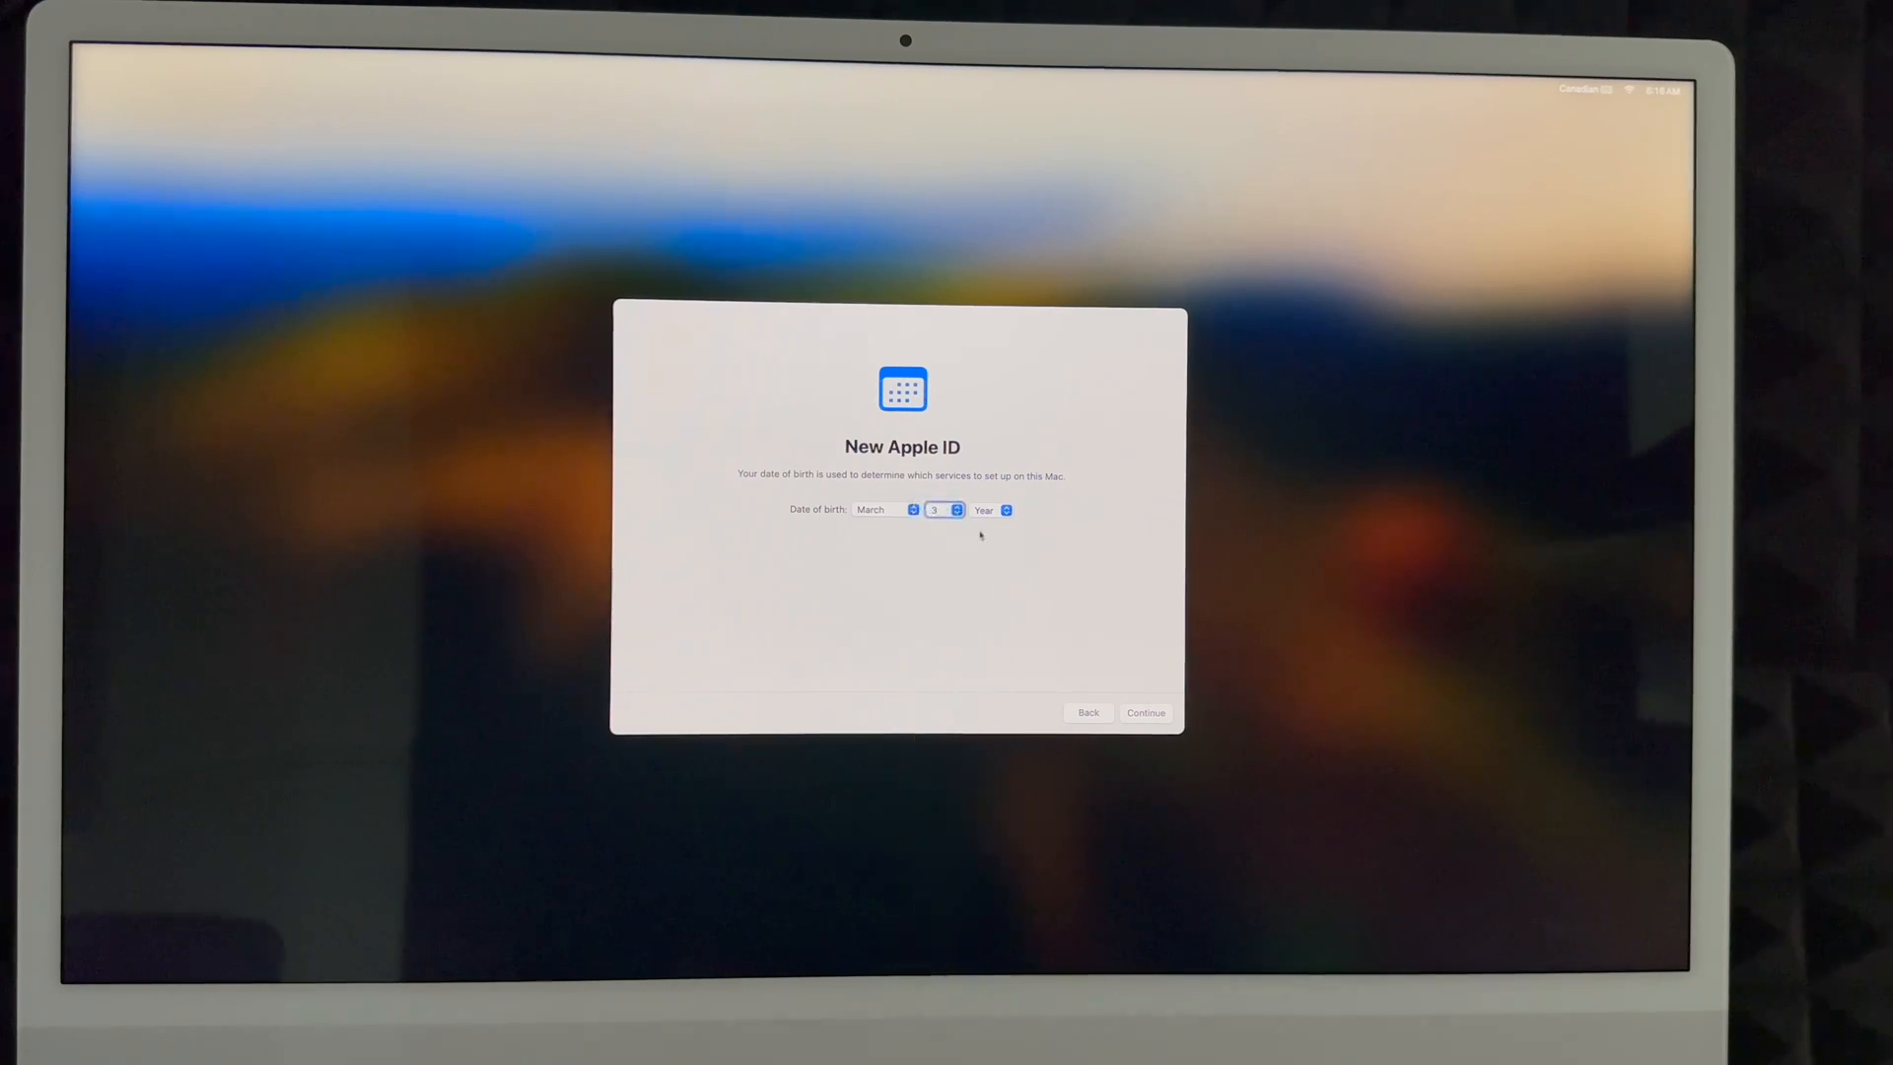
{"action": "left_click", "coordinate": [992, 509]}
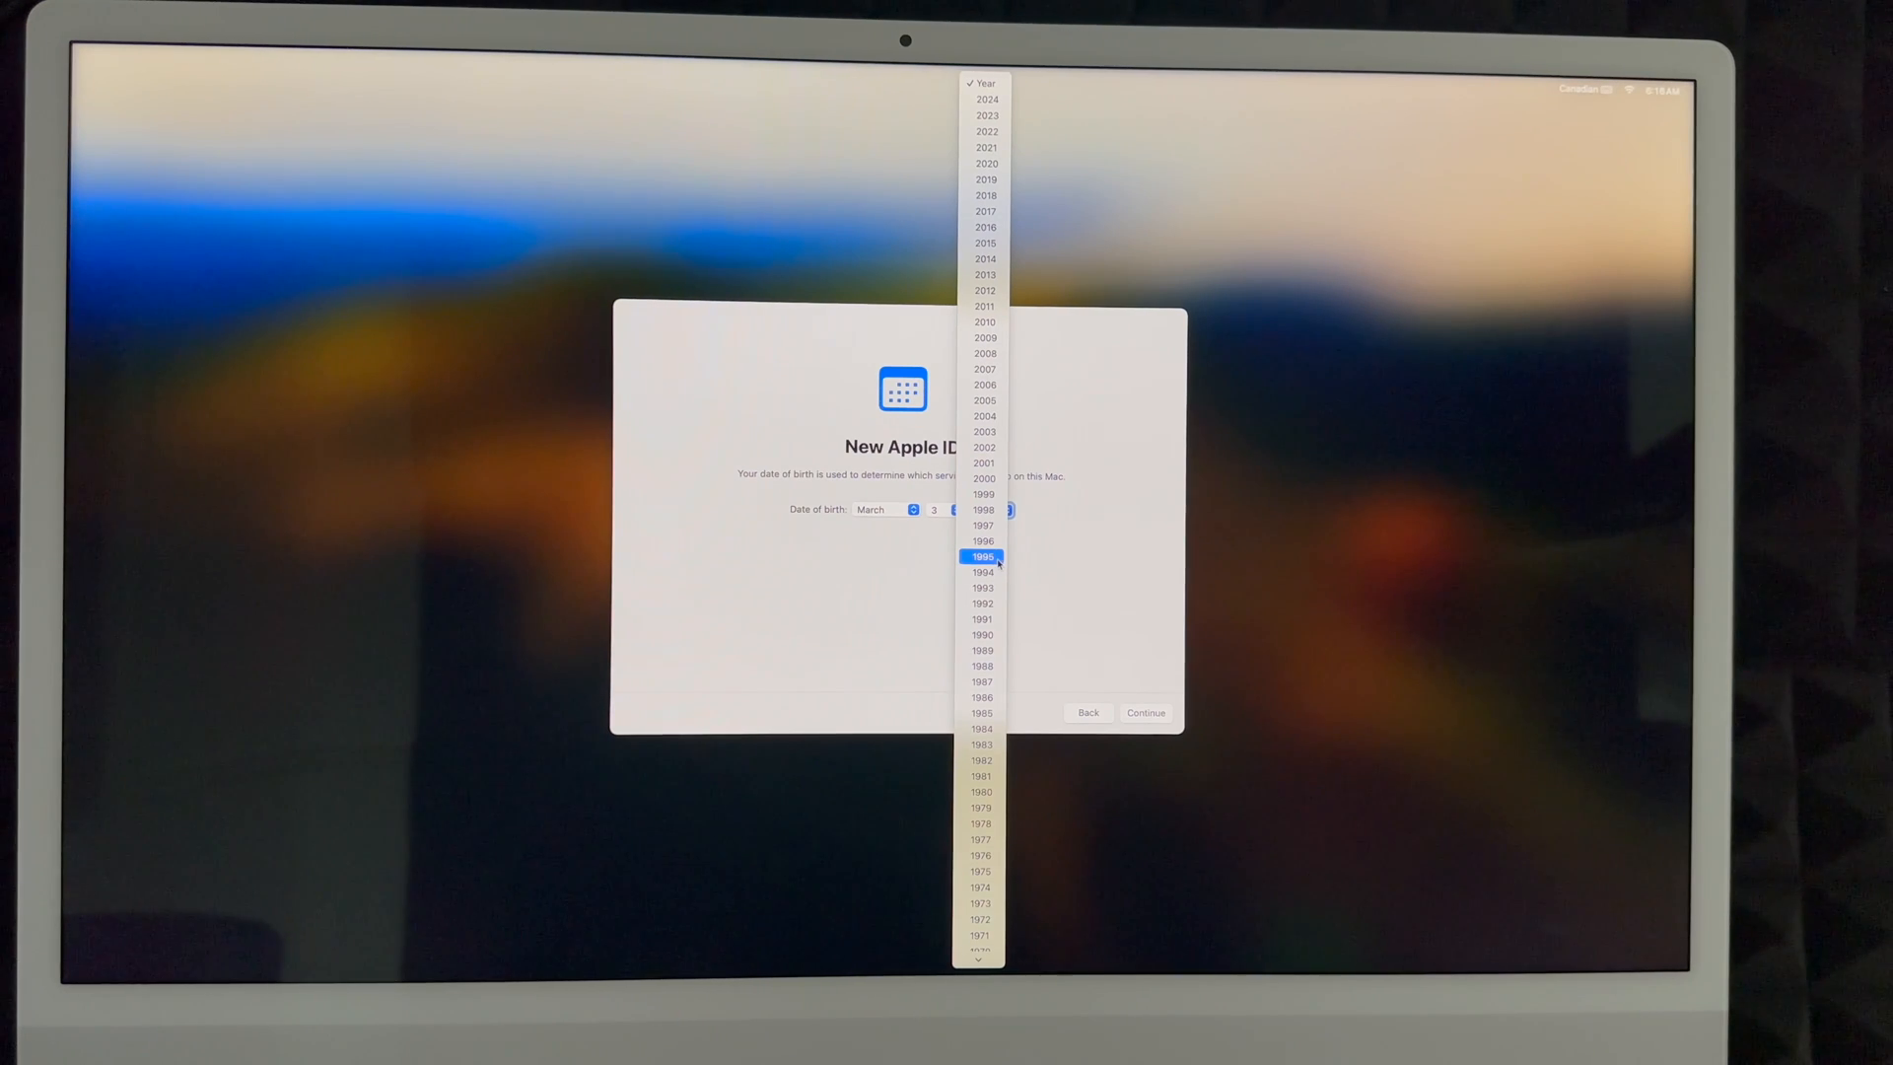
{"action": "left_click", "coordinate": [982, 556]}
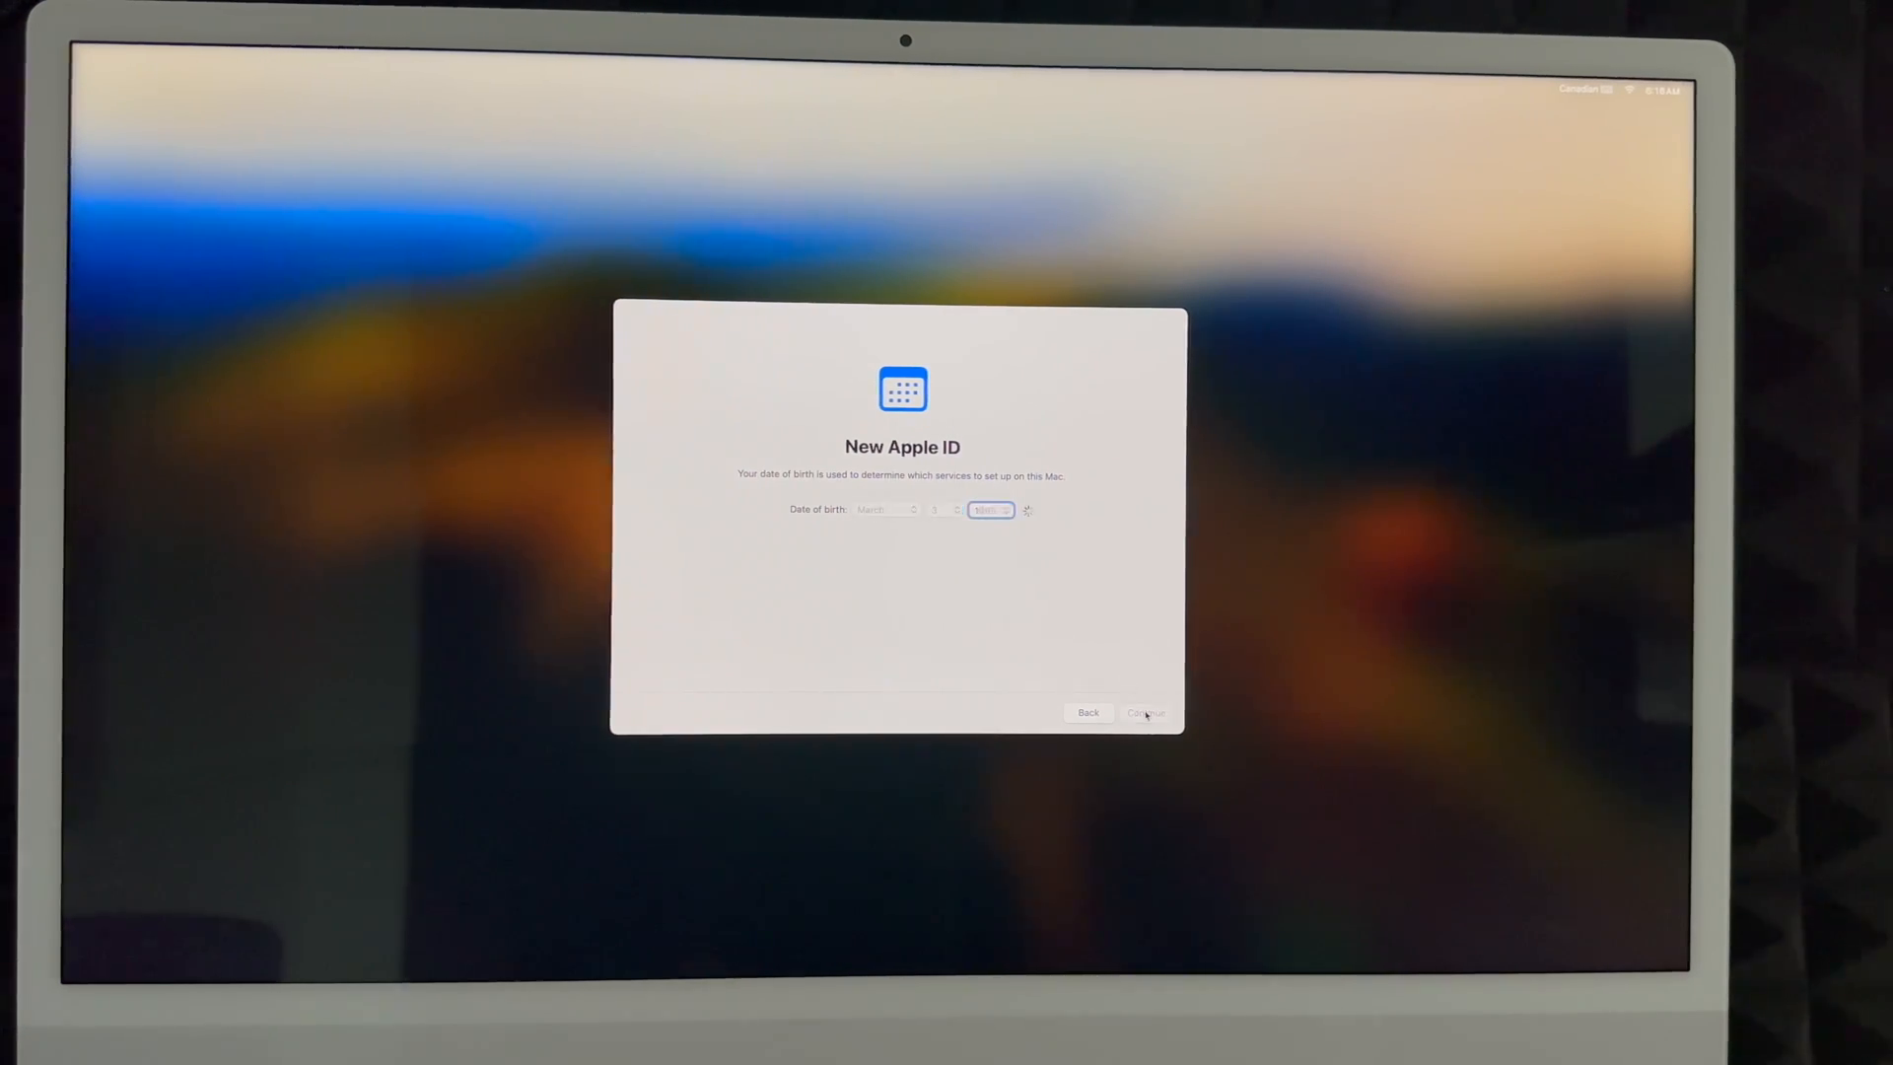
{"action": "left_click", "coordinate": [1144, 711]}
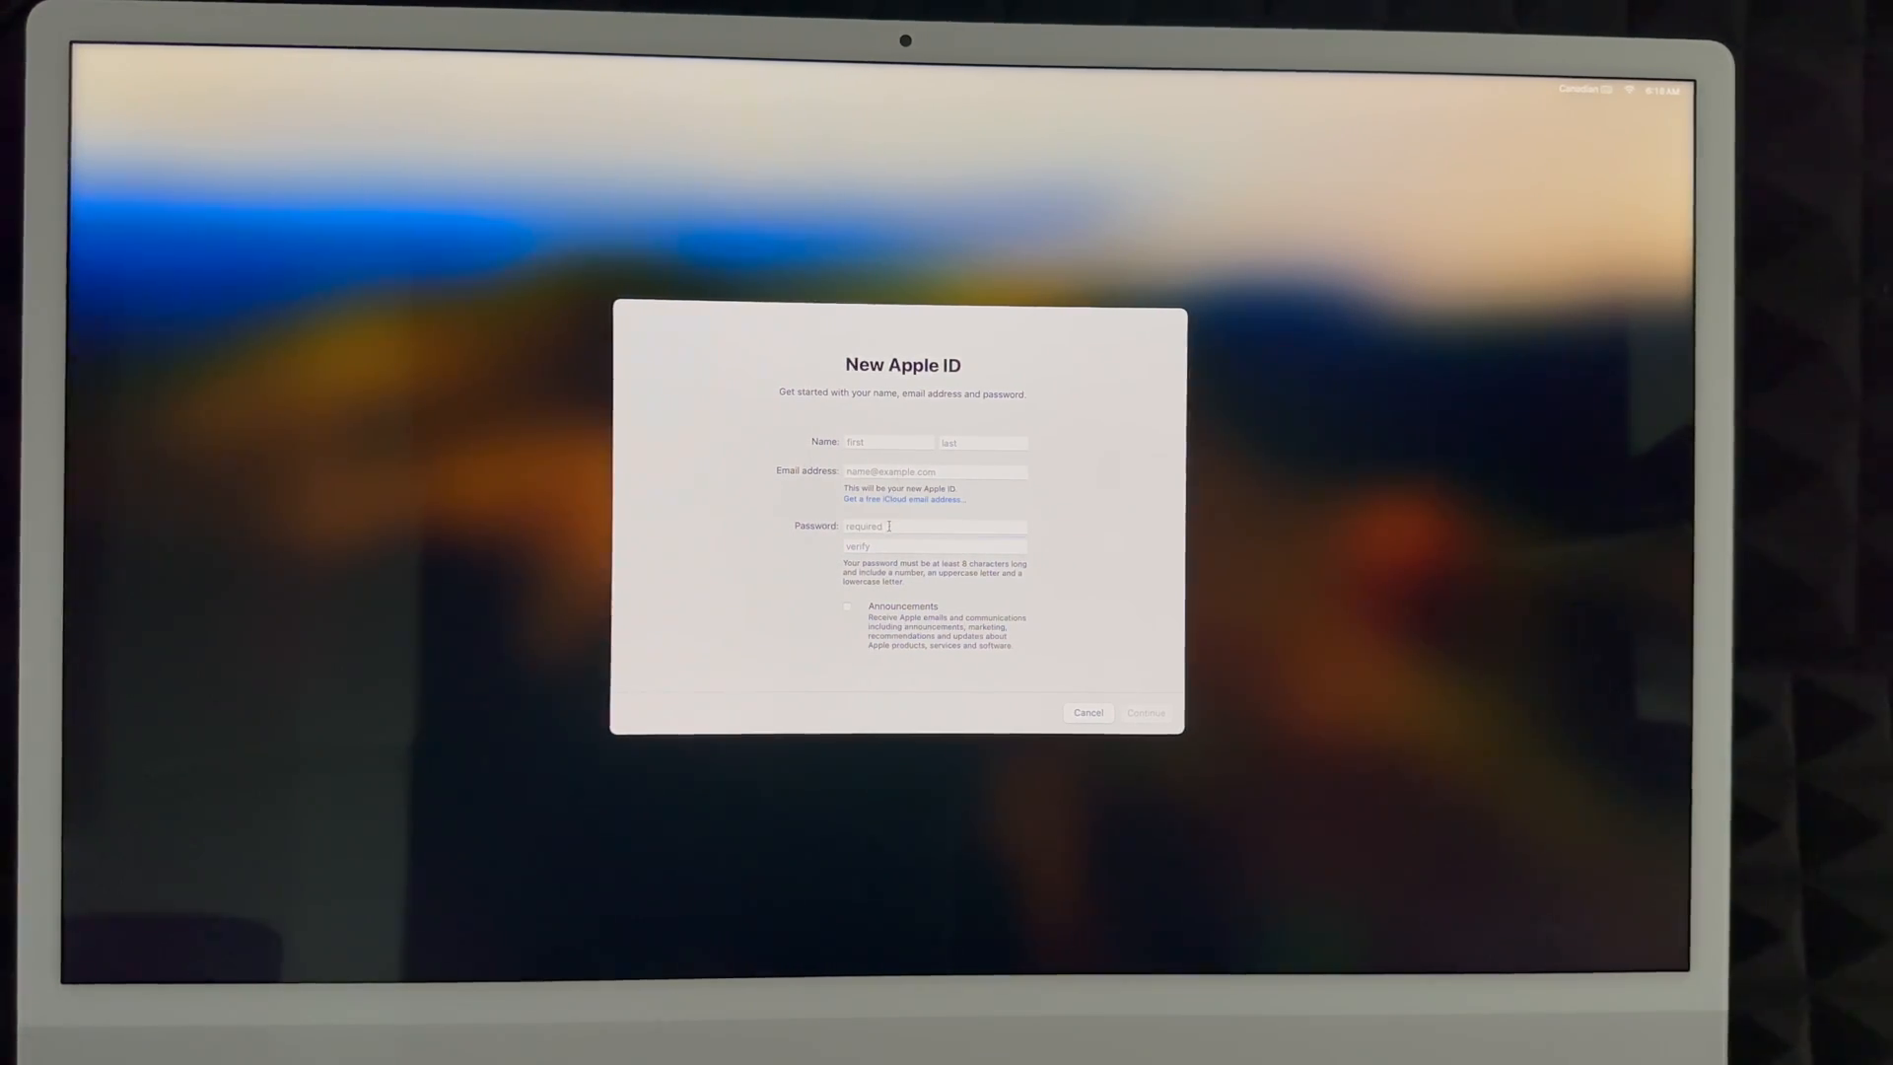
{"action": "left_click", "coordinate": [933, 524]}
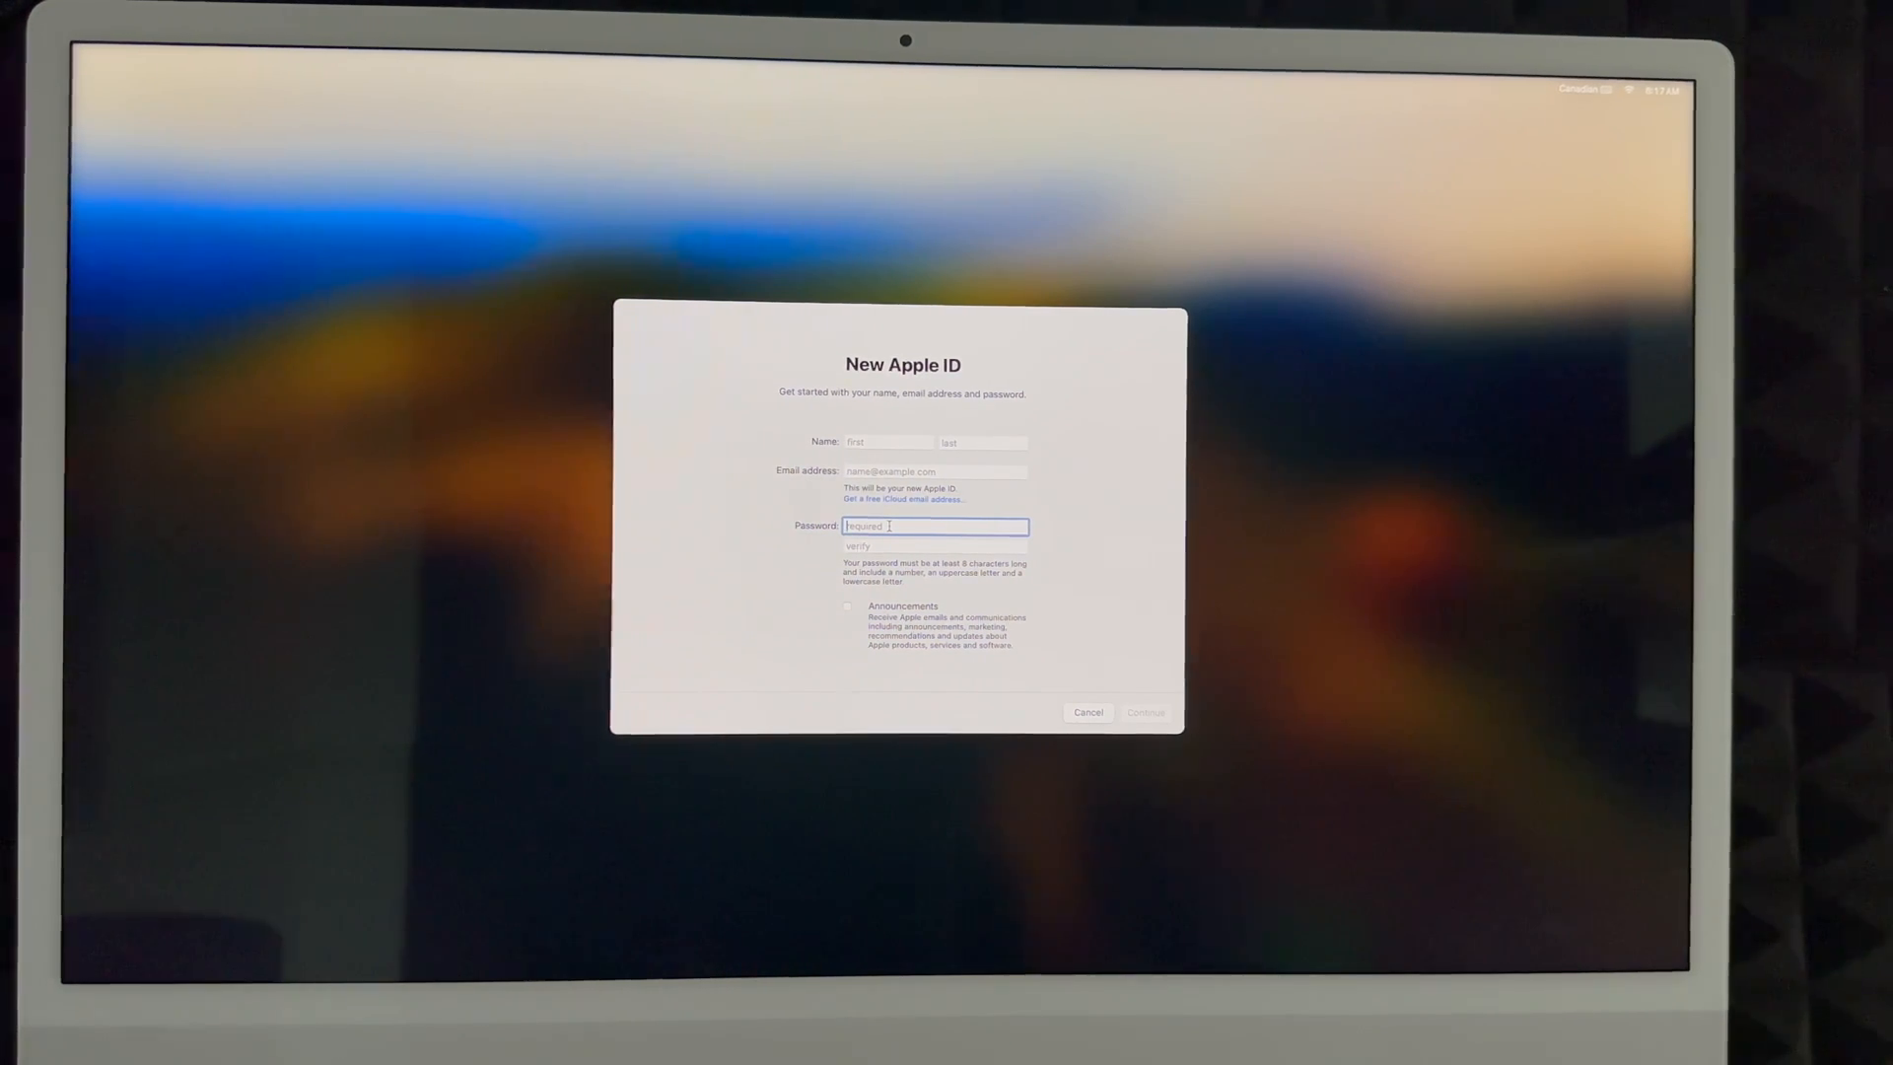
{"action": "left_click", "coordinate": [933, 471]}
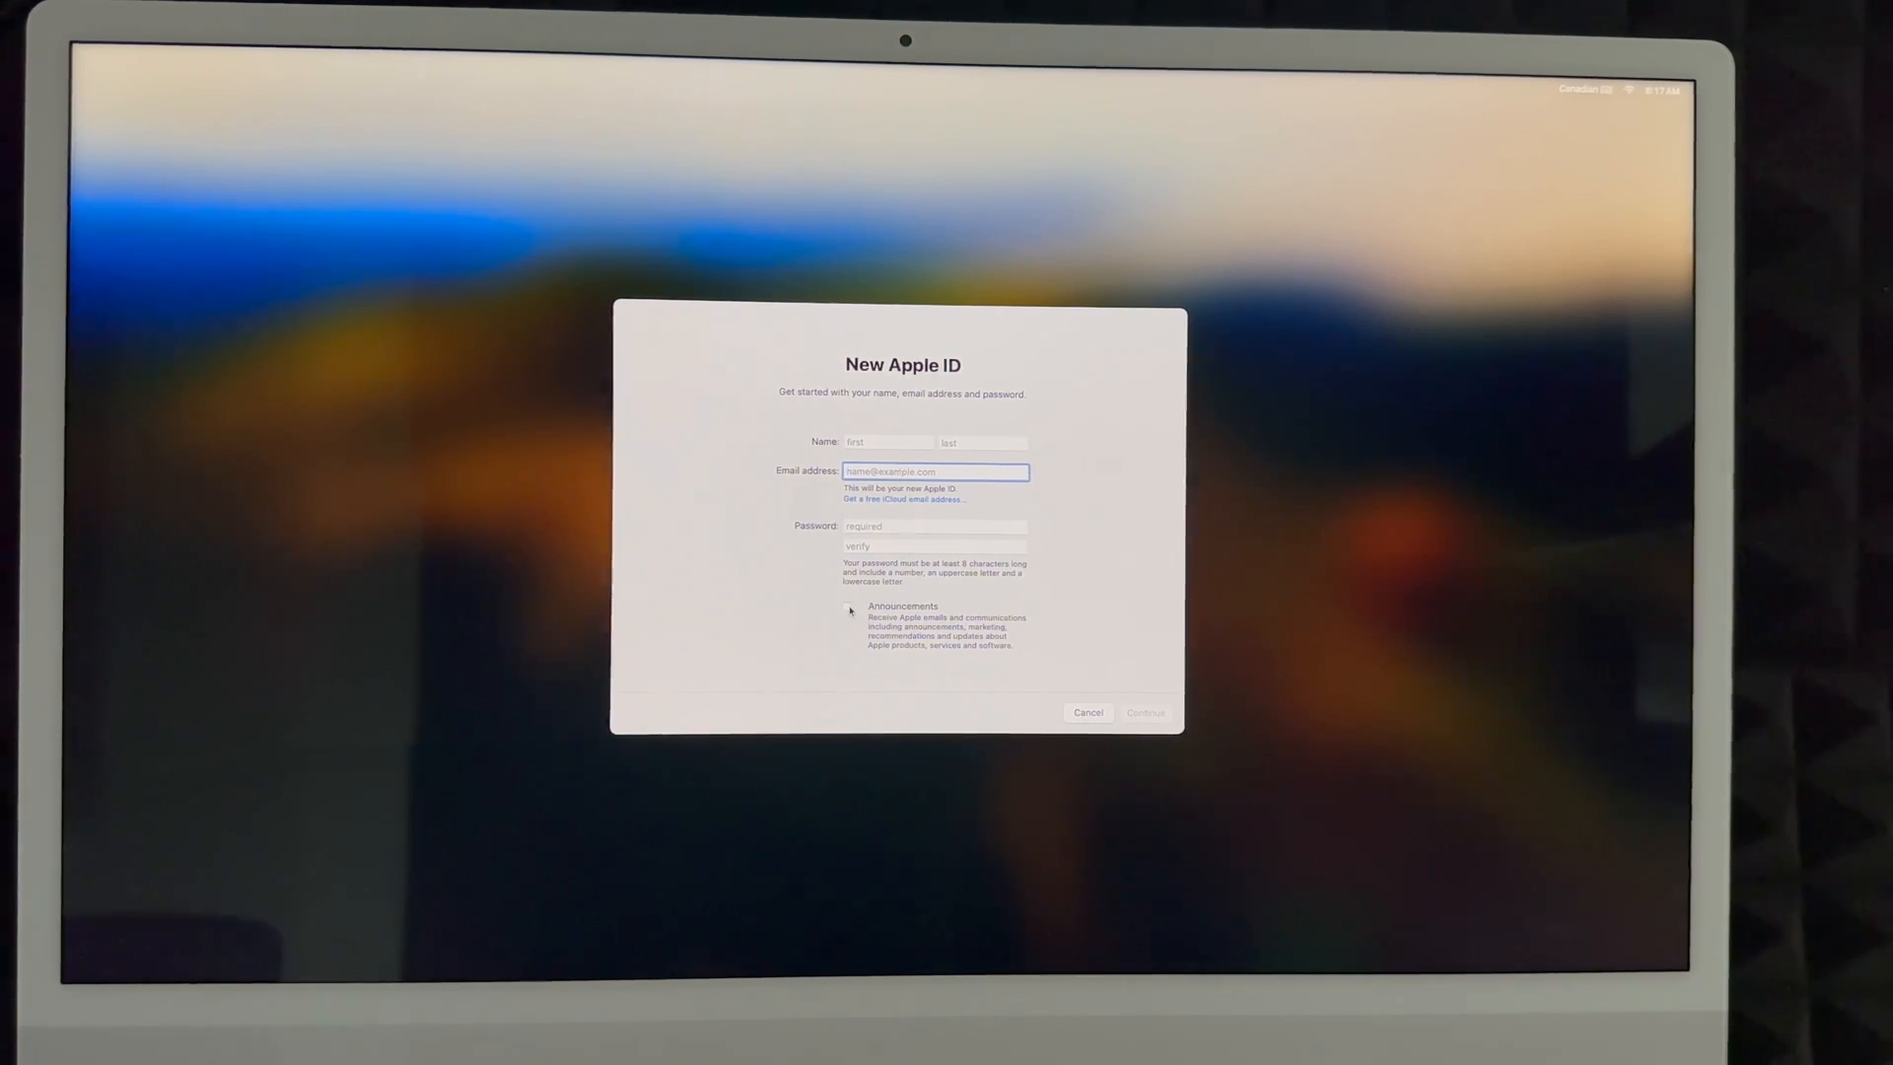
{"action": "left_click", "coordinate": [848, 605]}
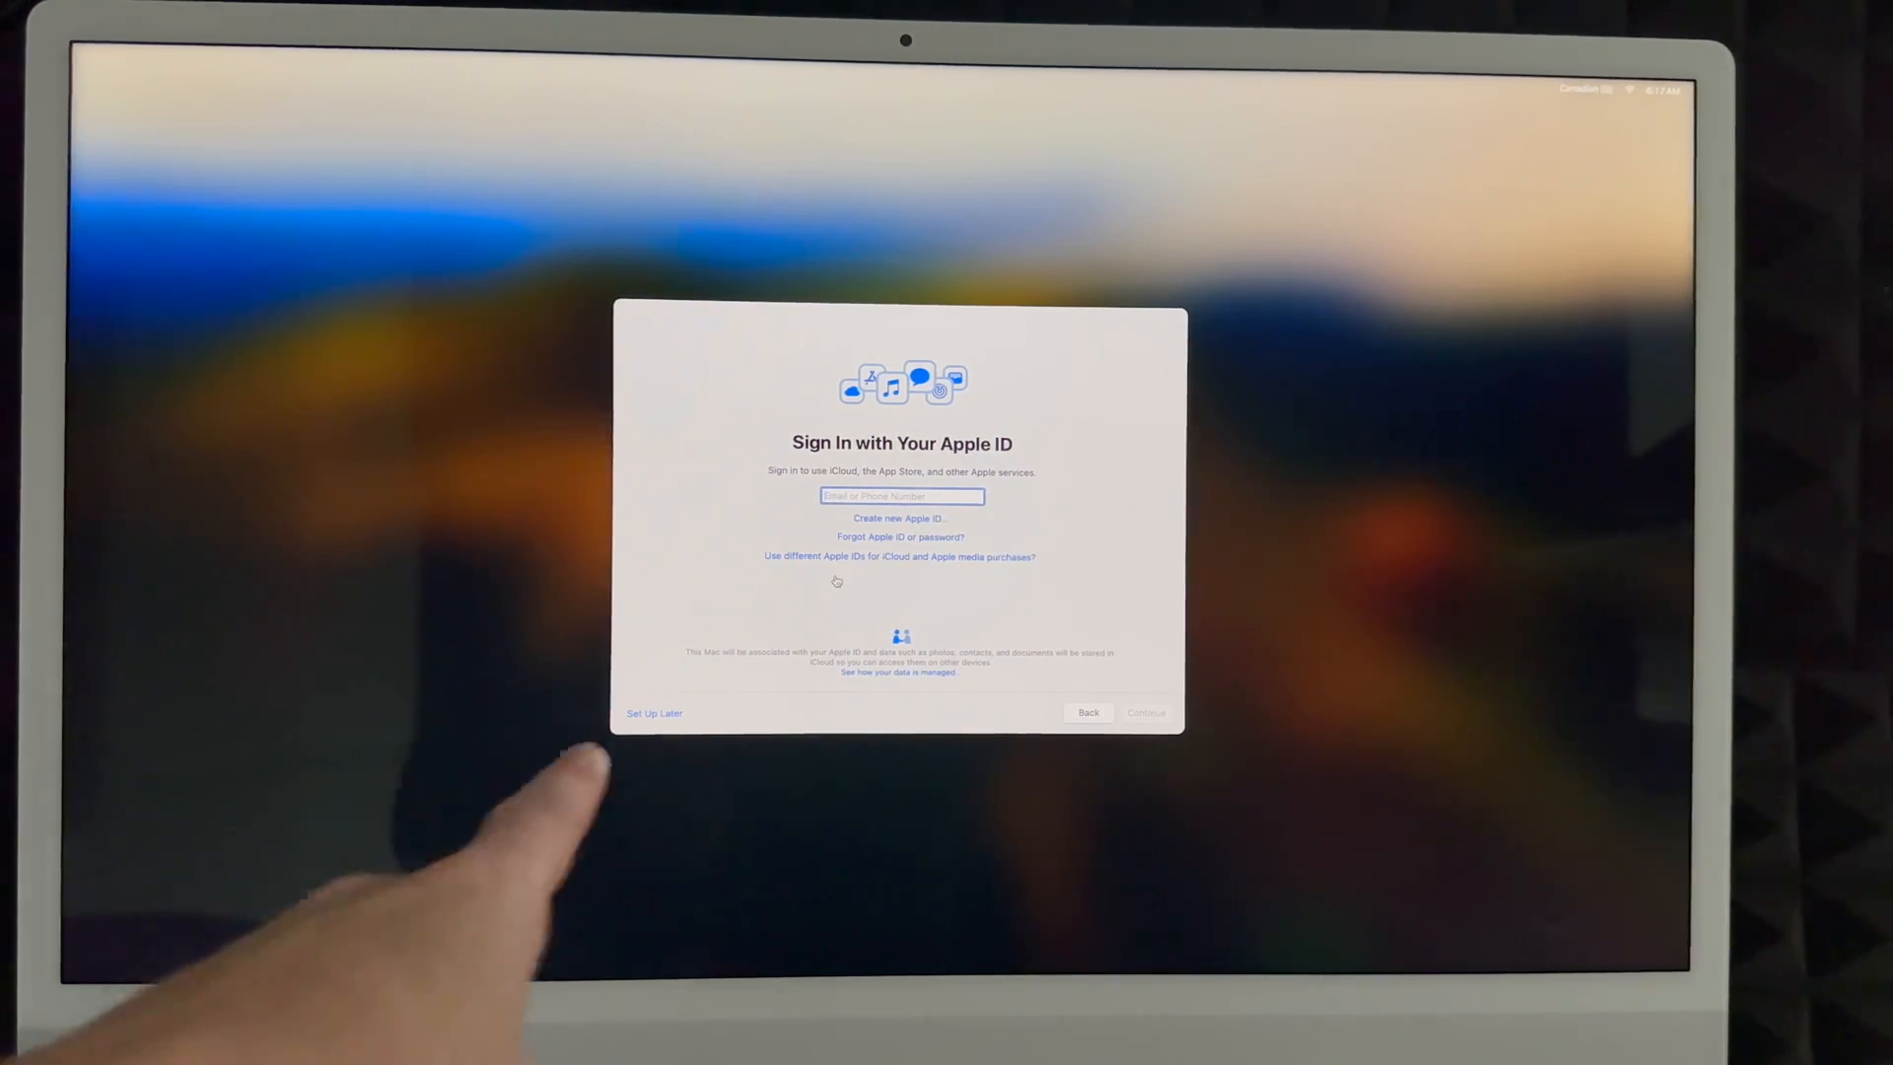
Skip signing in with an Apple ID and confirm the skip
{"action": "left_click", "coordinate": [655, 712]}
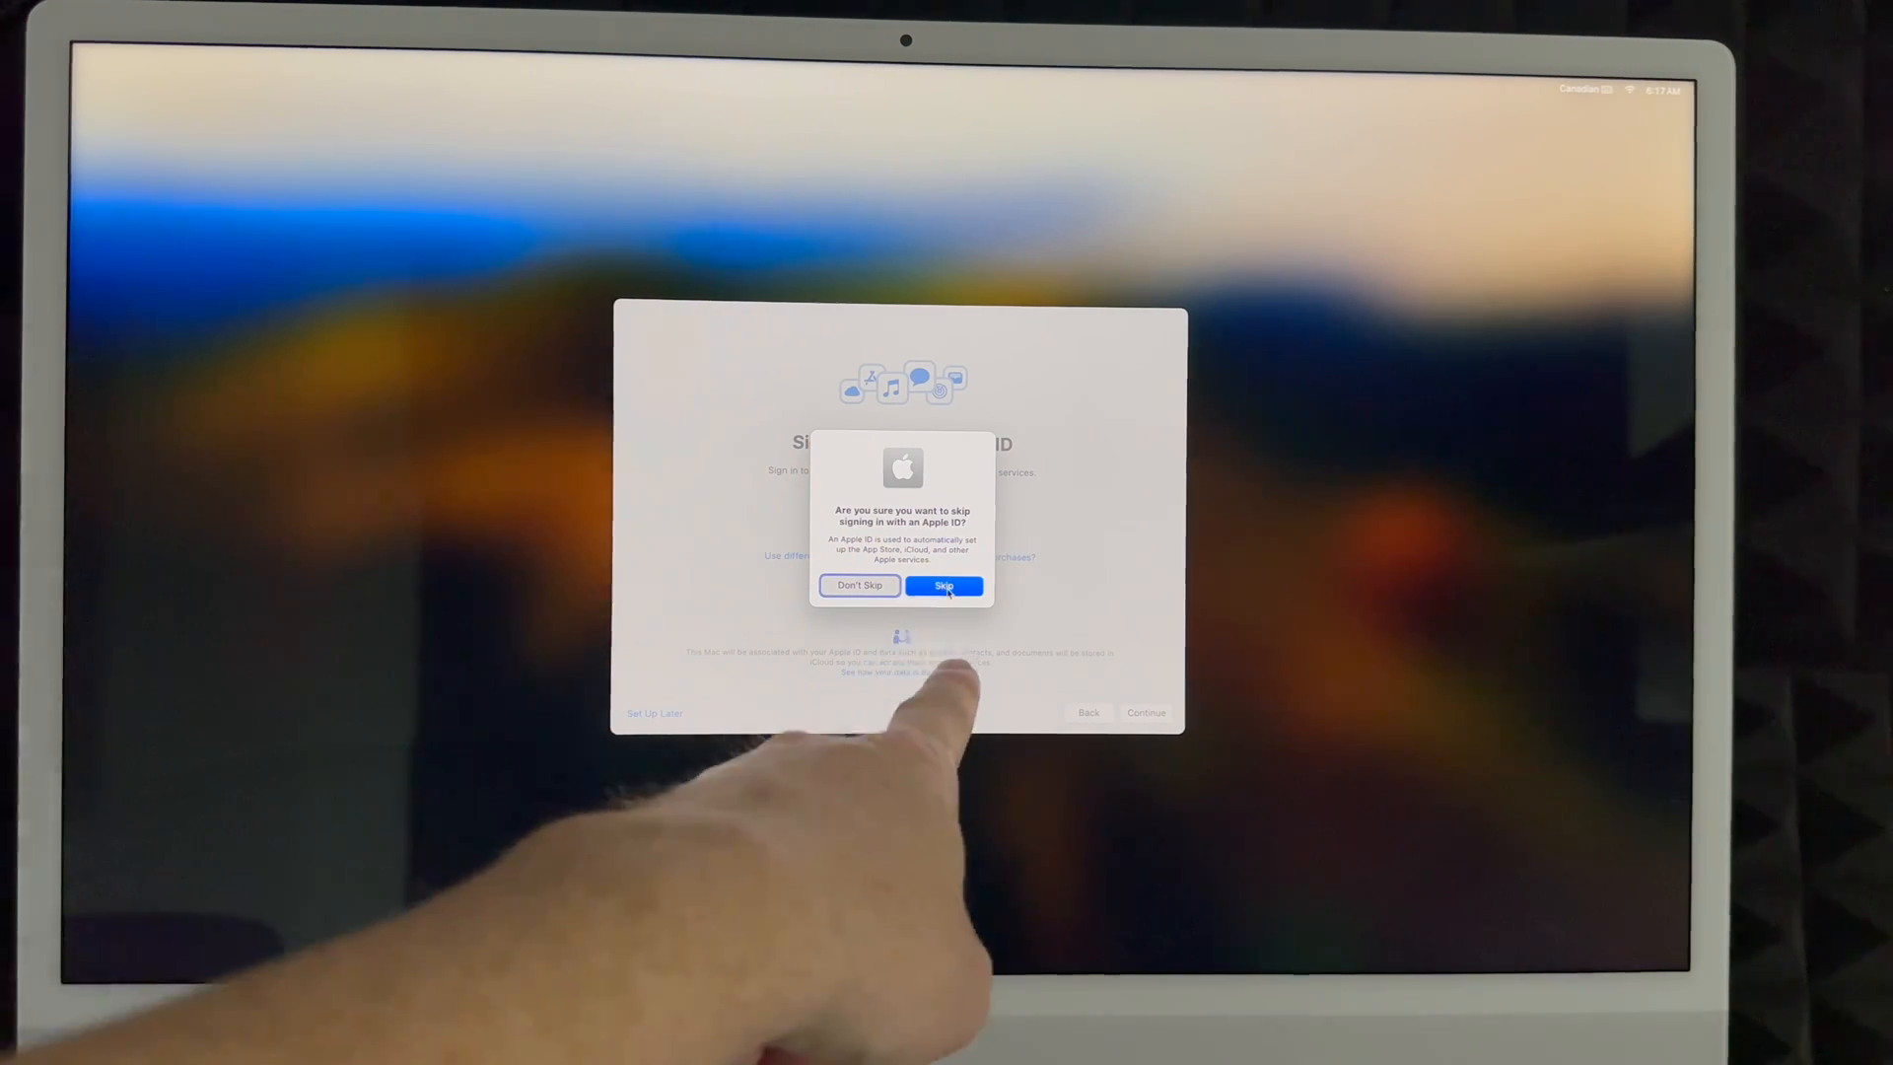
{"action": "left_click", "coordinate": [945, 585]}
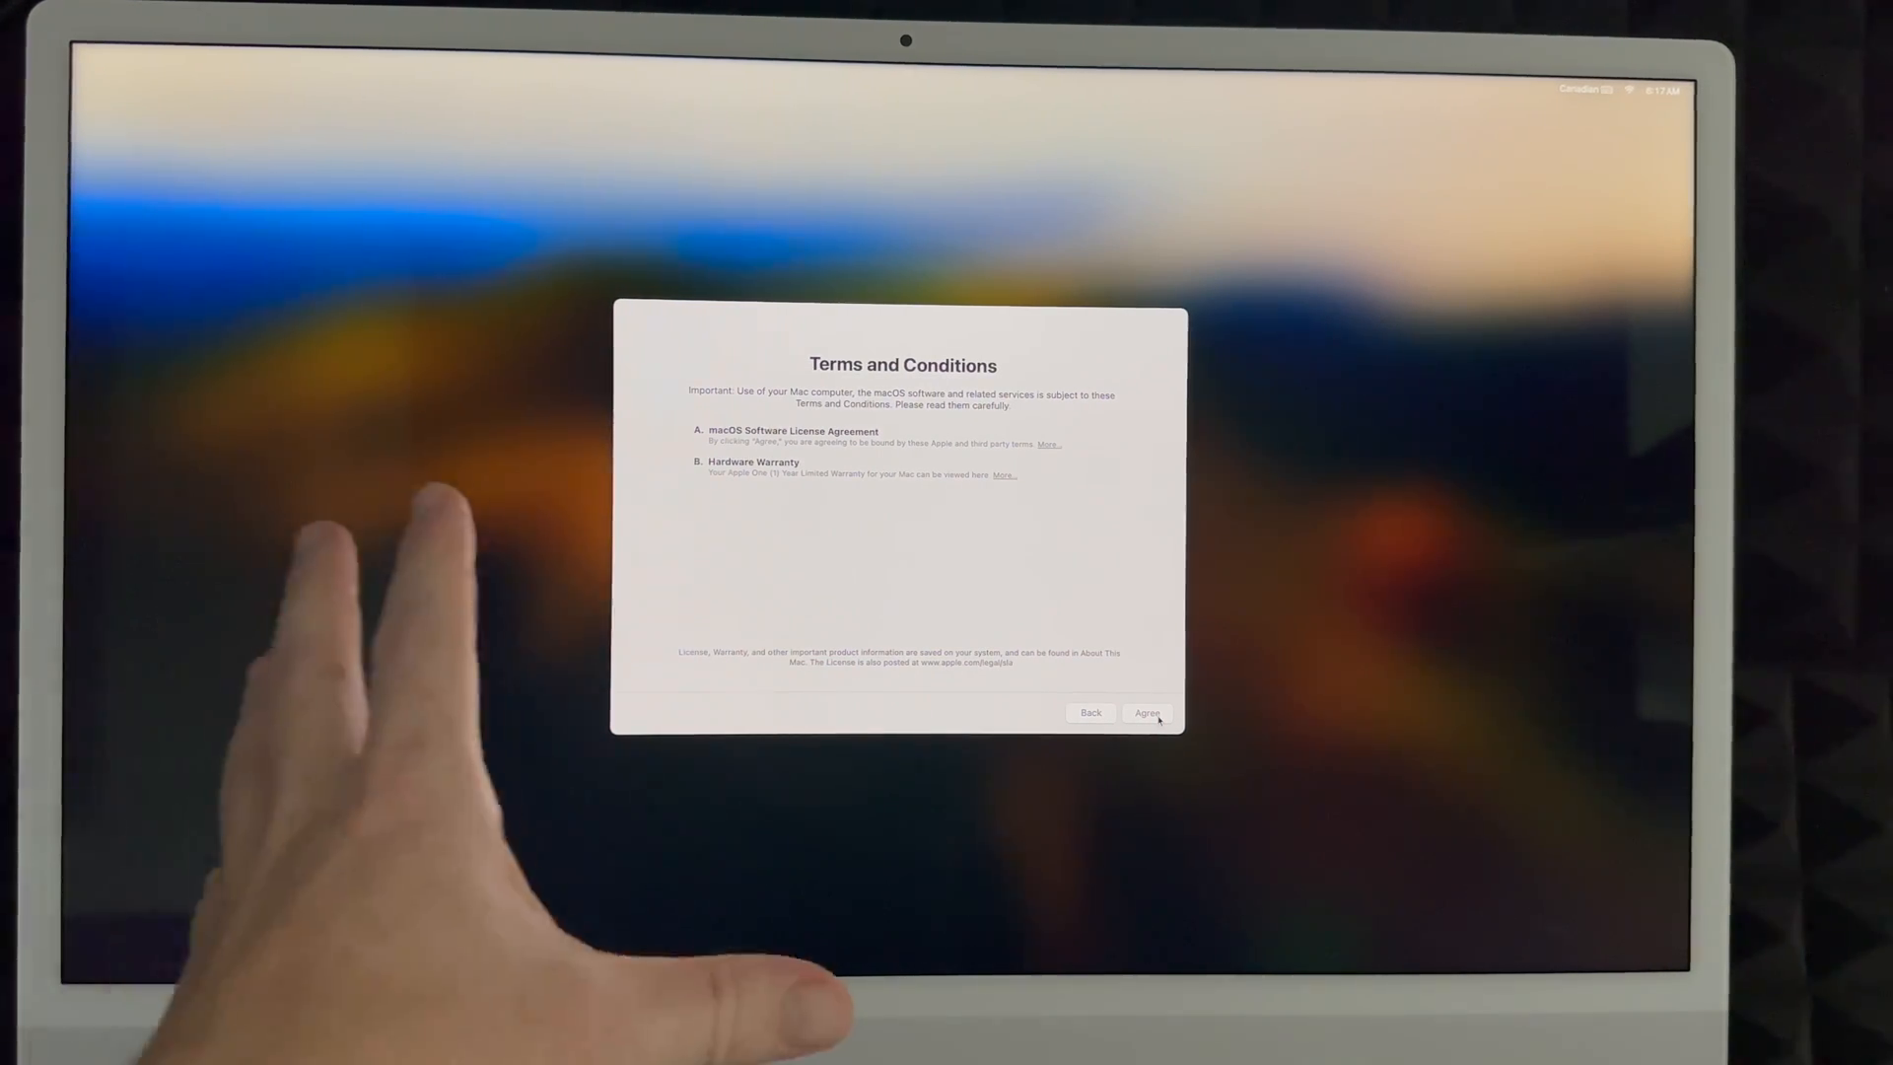
Agree to the macOS Software License Agreement and begin the computer account form
{"action": "left_click", "coordinate": [1146, 712]}
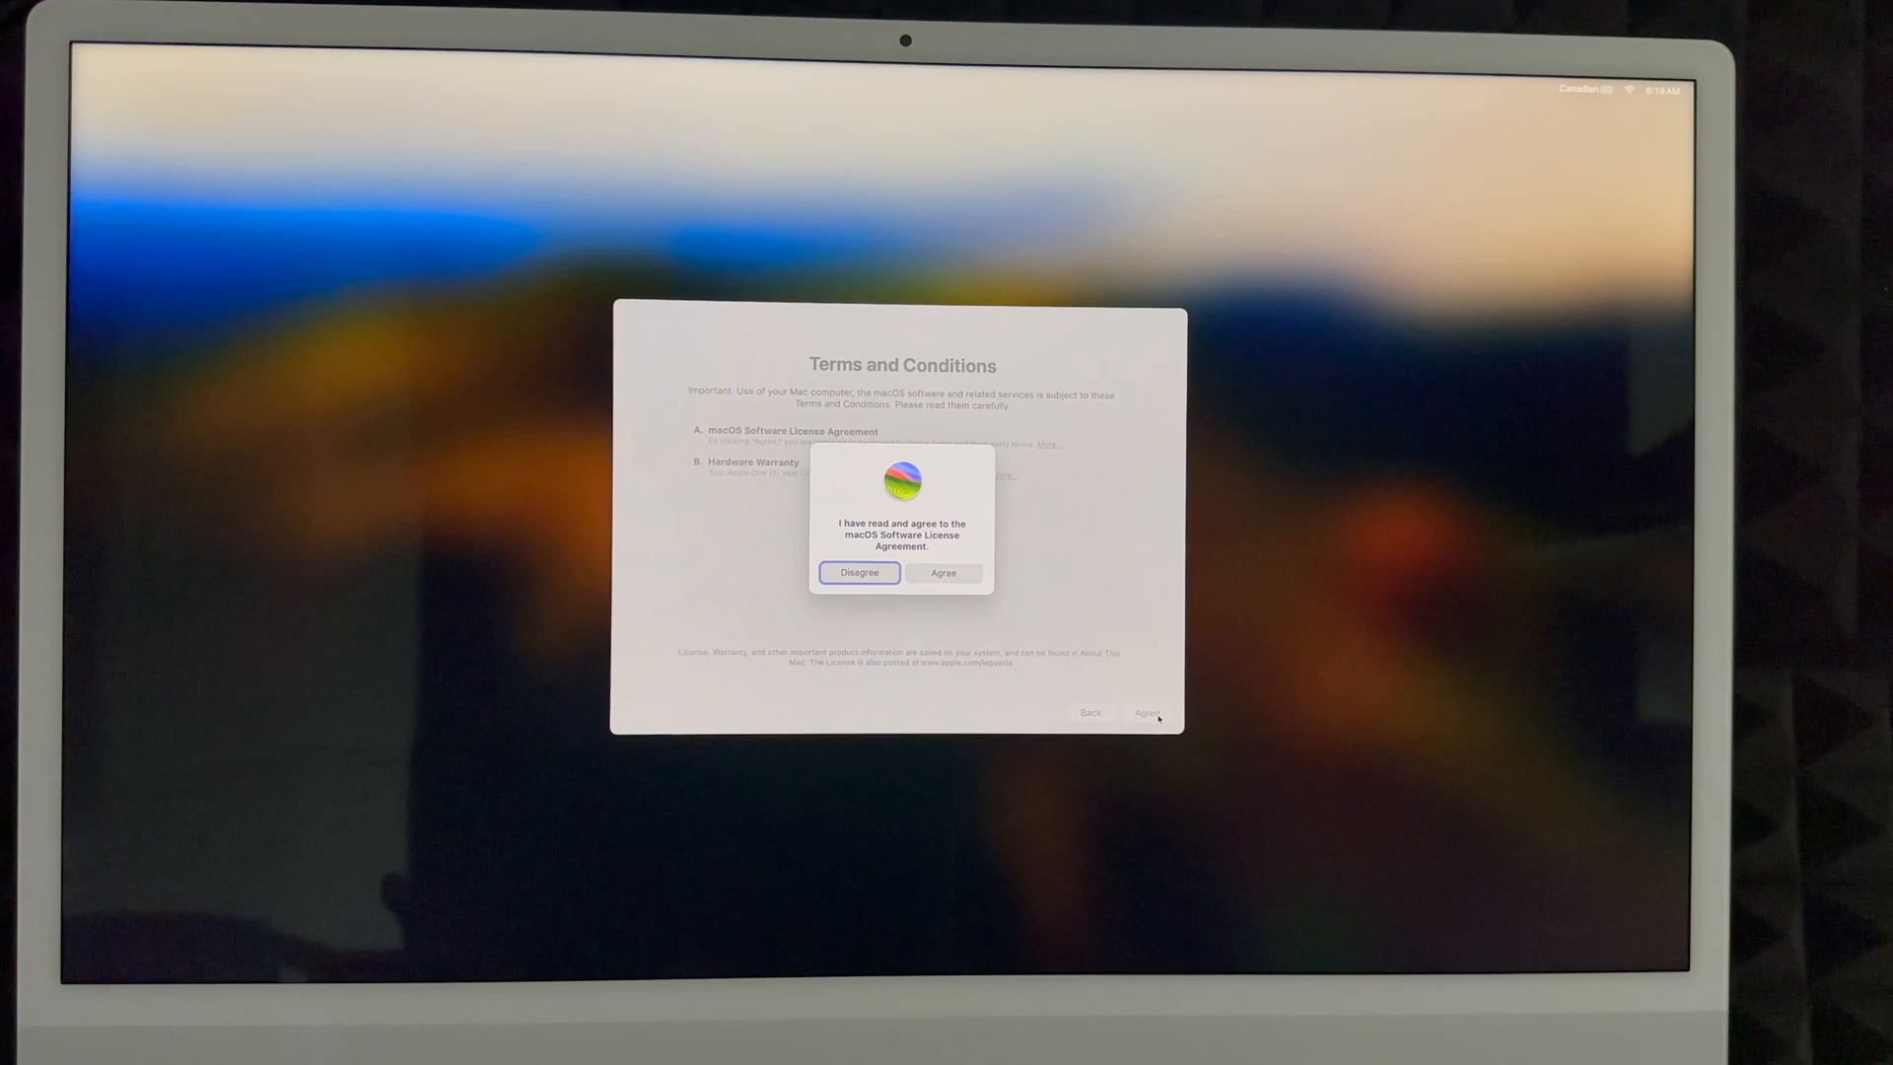
{"action": "left_click", "coordinate": [943, 571]}
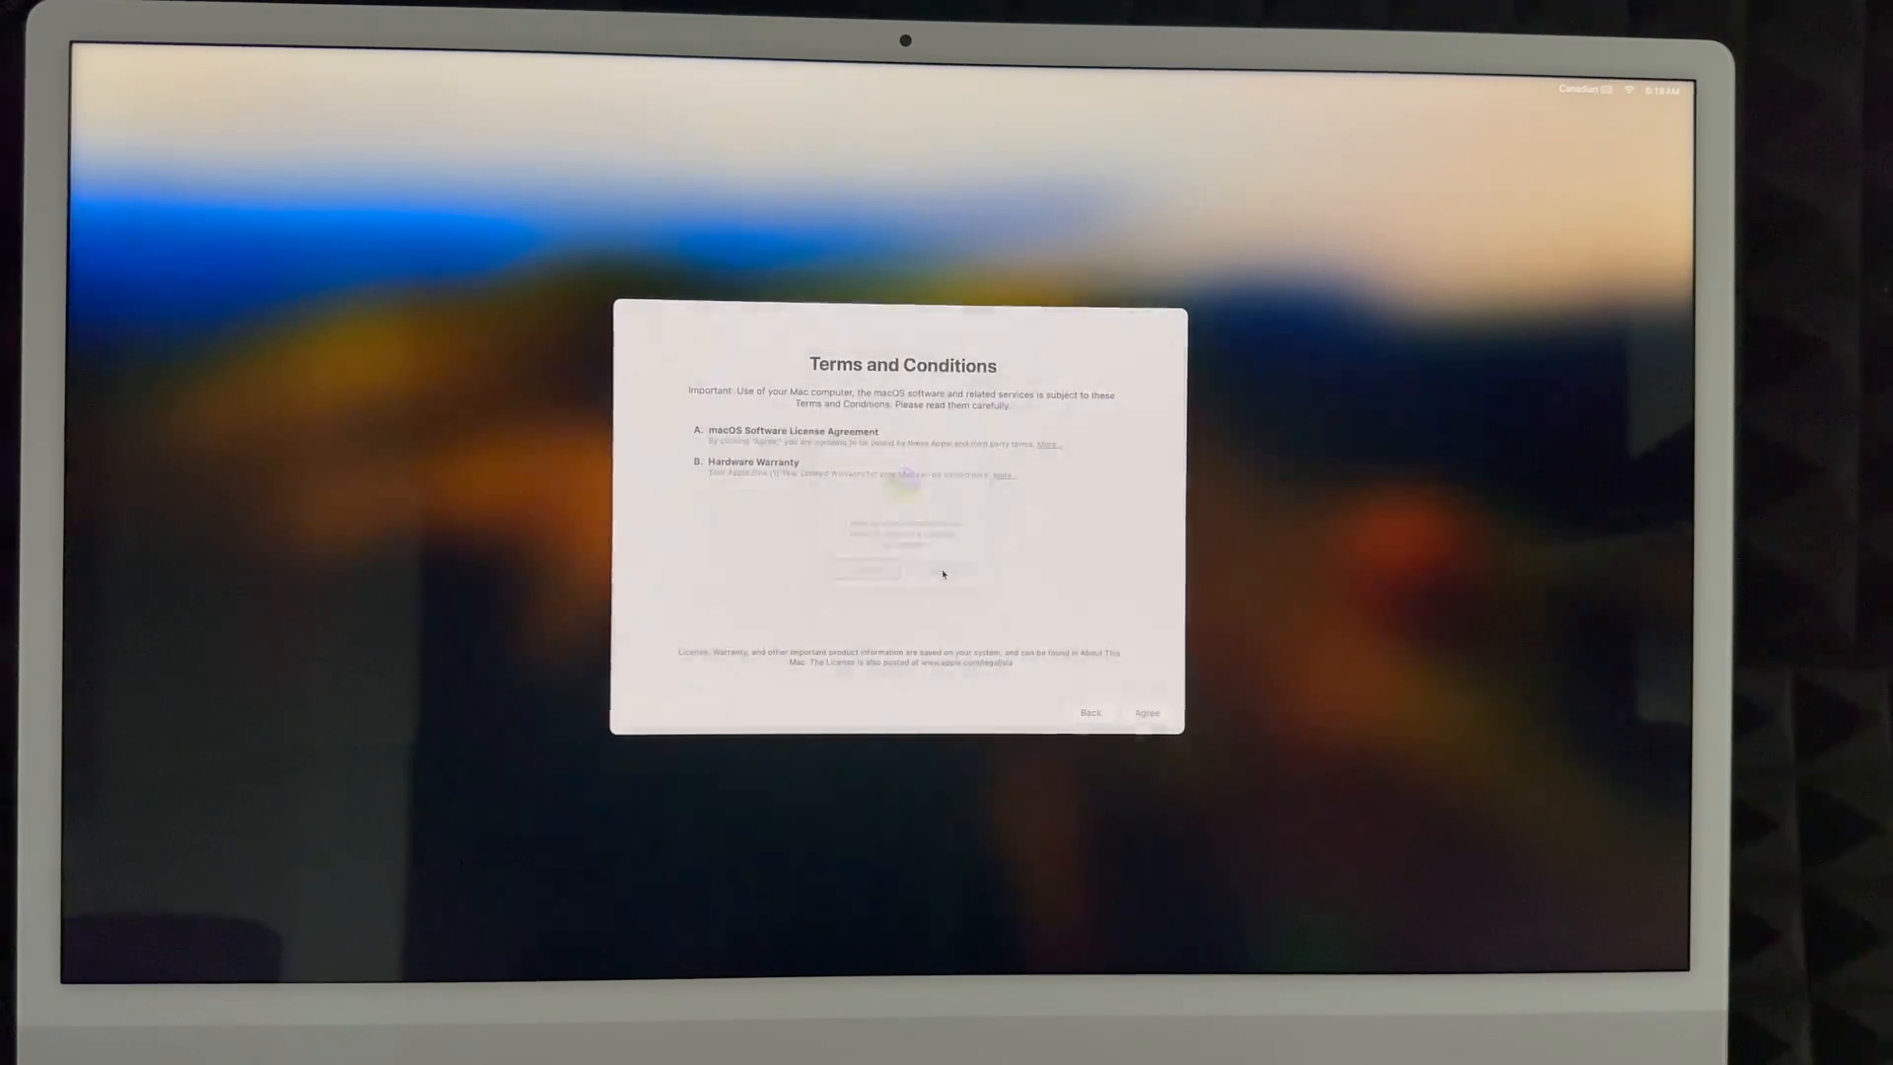
{"action": "left_click", "coordinate": [1143, 712]}
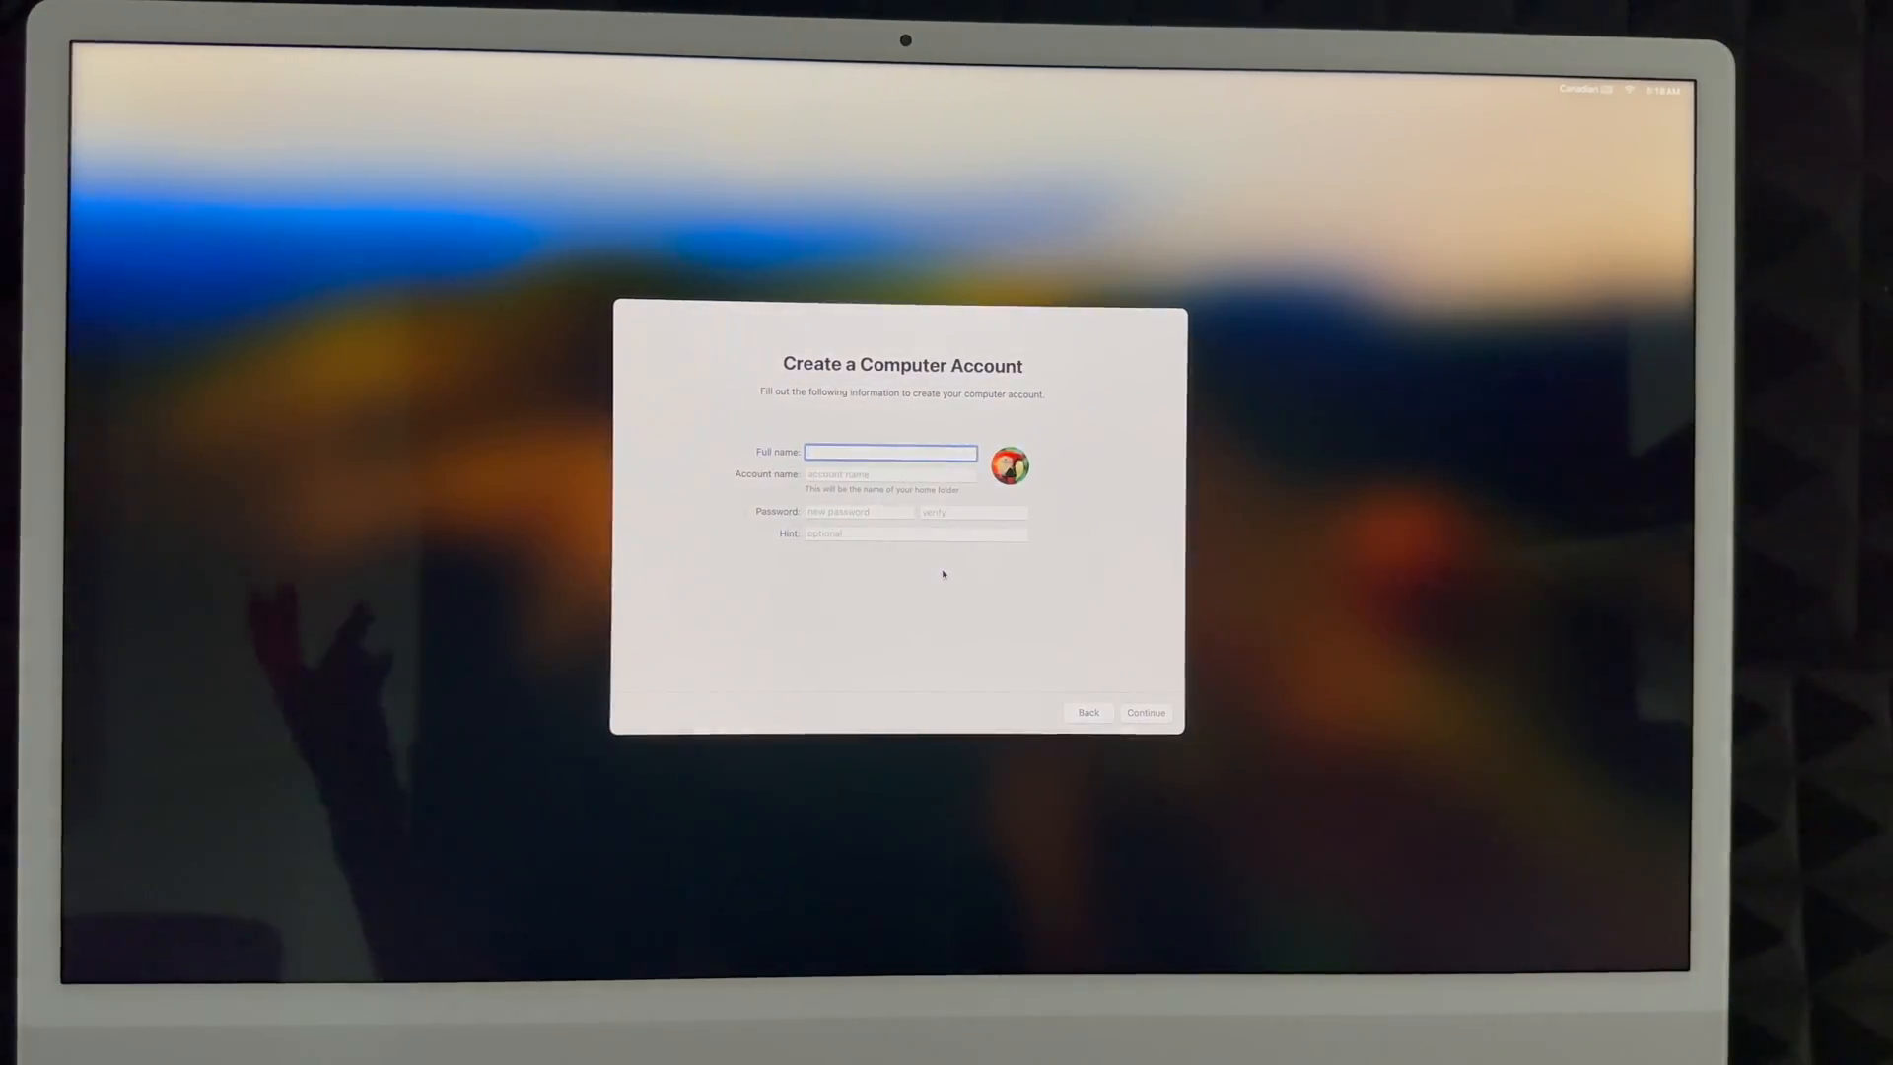
Enter full name 'Tech and Design' and shorten the account name to 'Tech Design'
{"action": "type", "text": "Tech"}
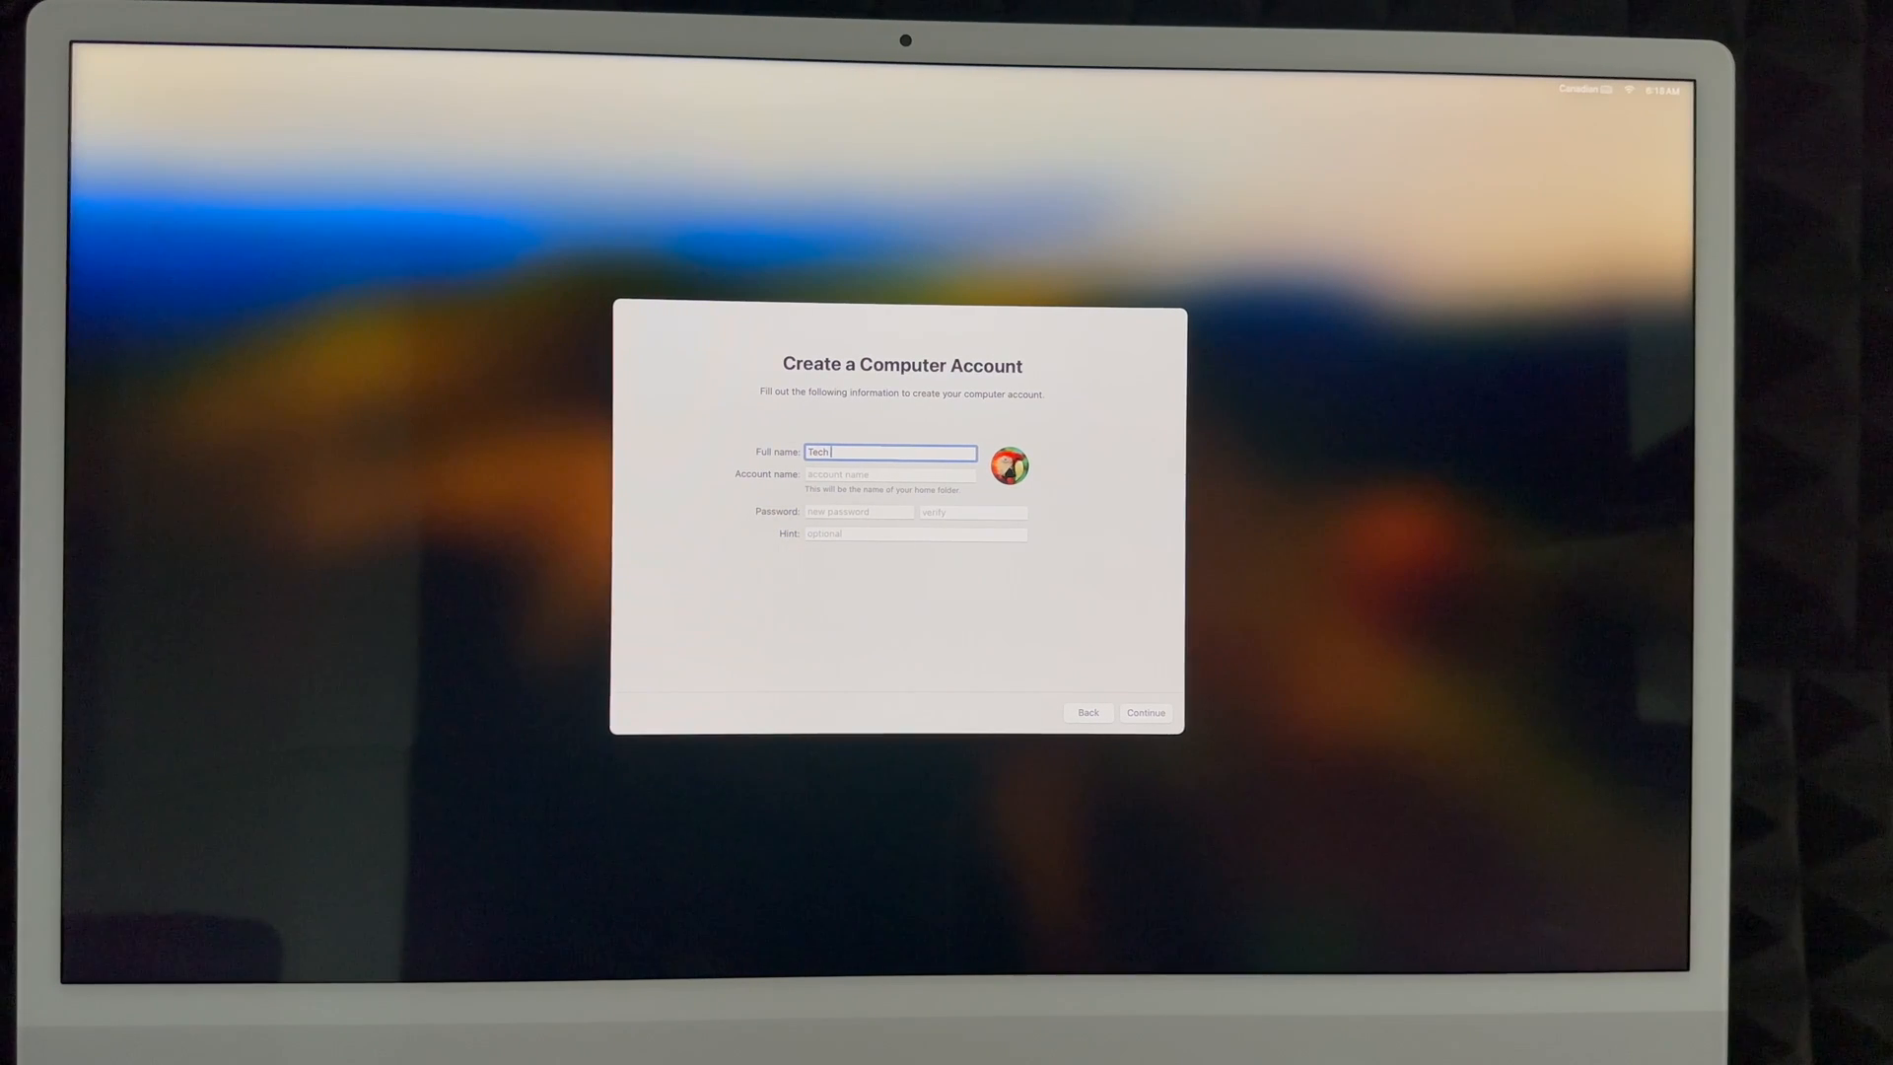
{"action": "type", "text": "and Design YouTube Channel"}
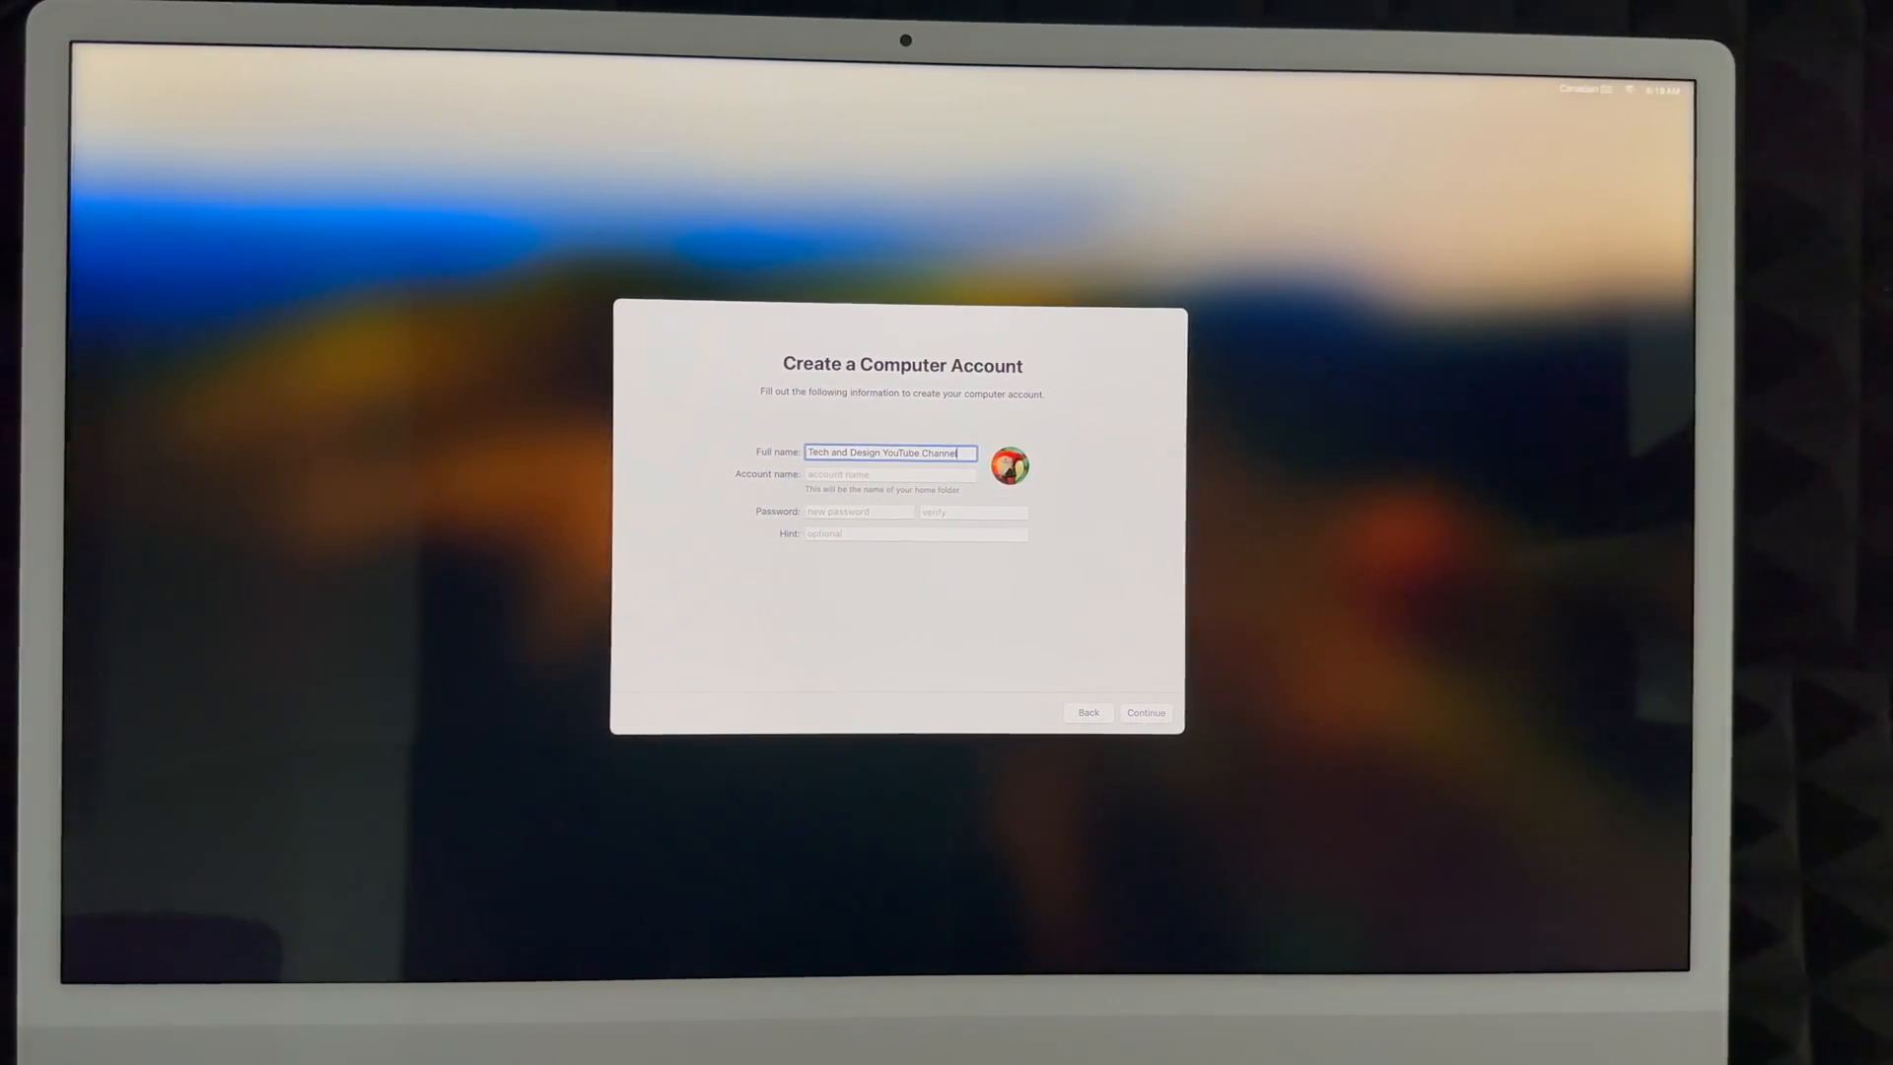
{"action": "left_click", "coordinate": [889, 473]}
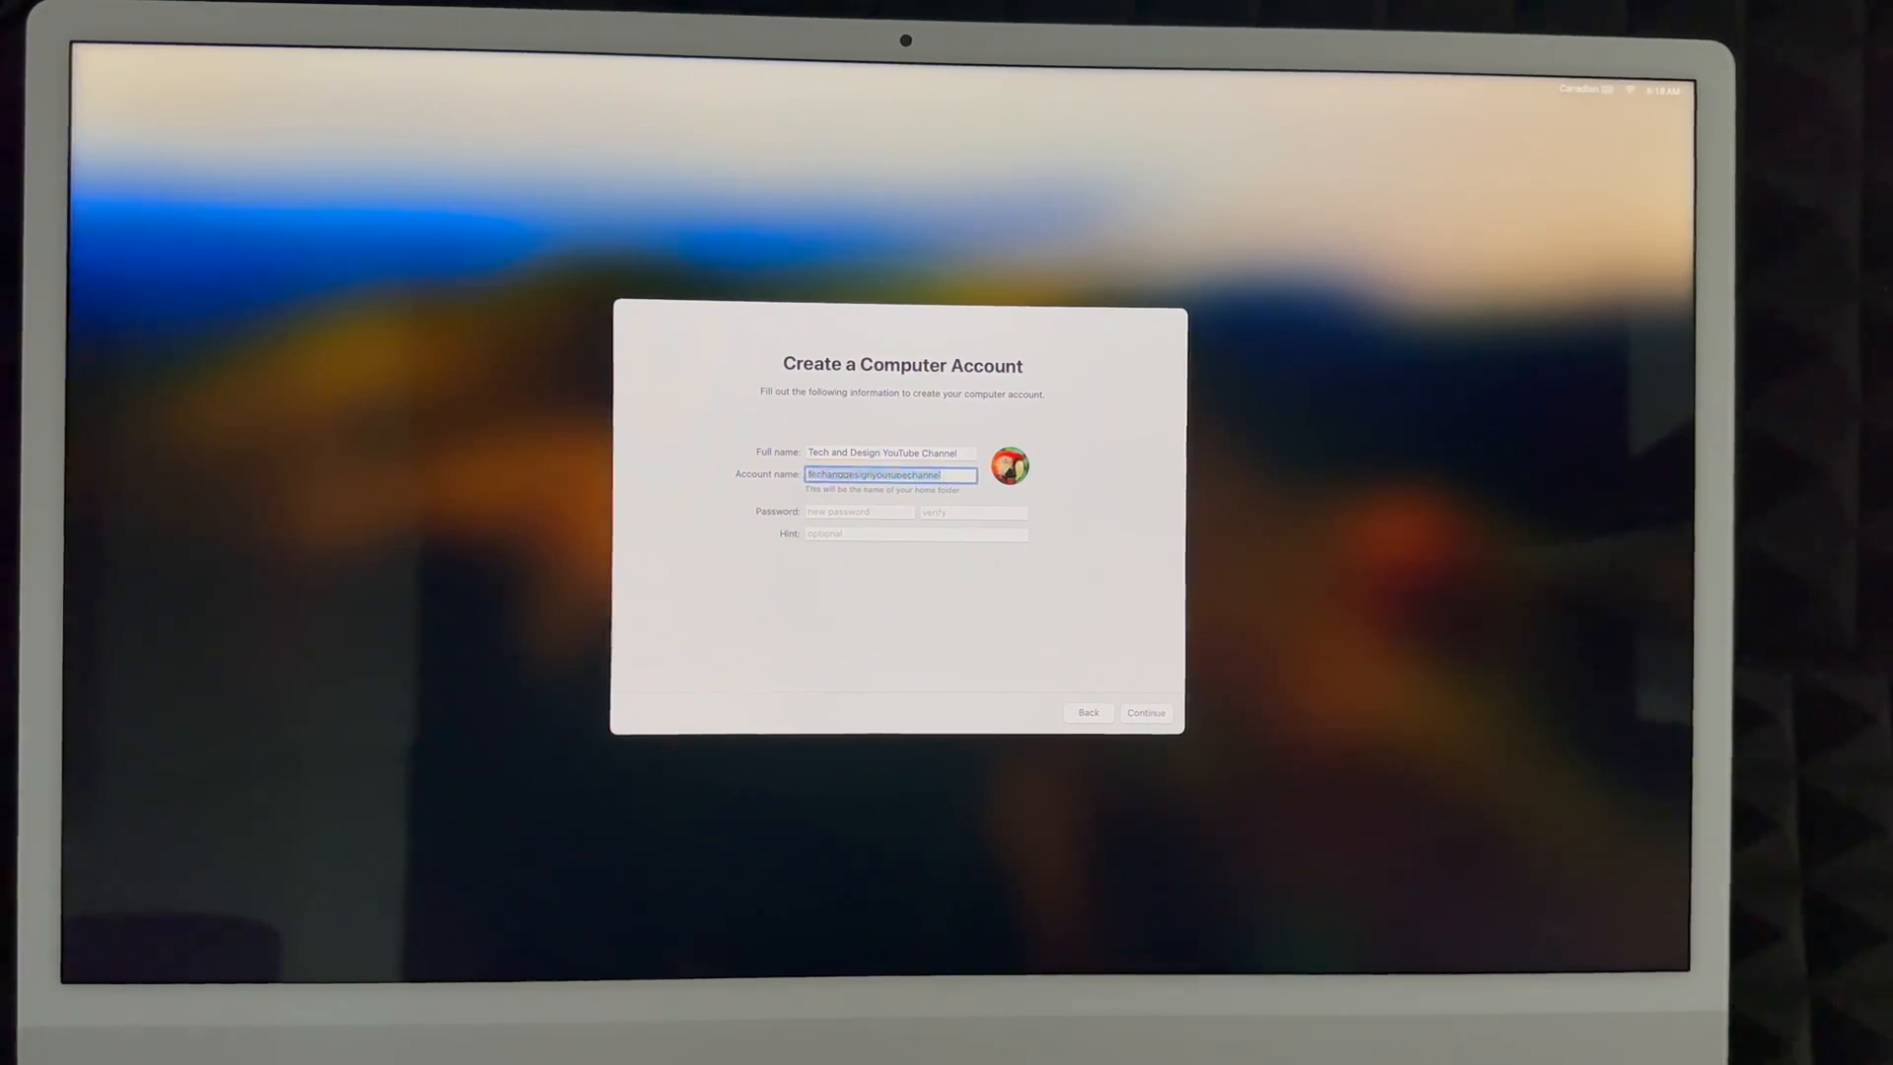
{"action": "type", "text": "Tech Design"}
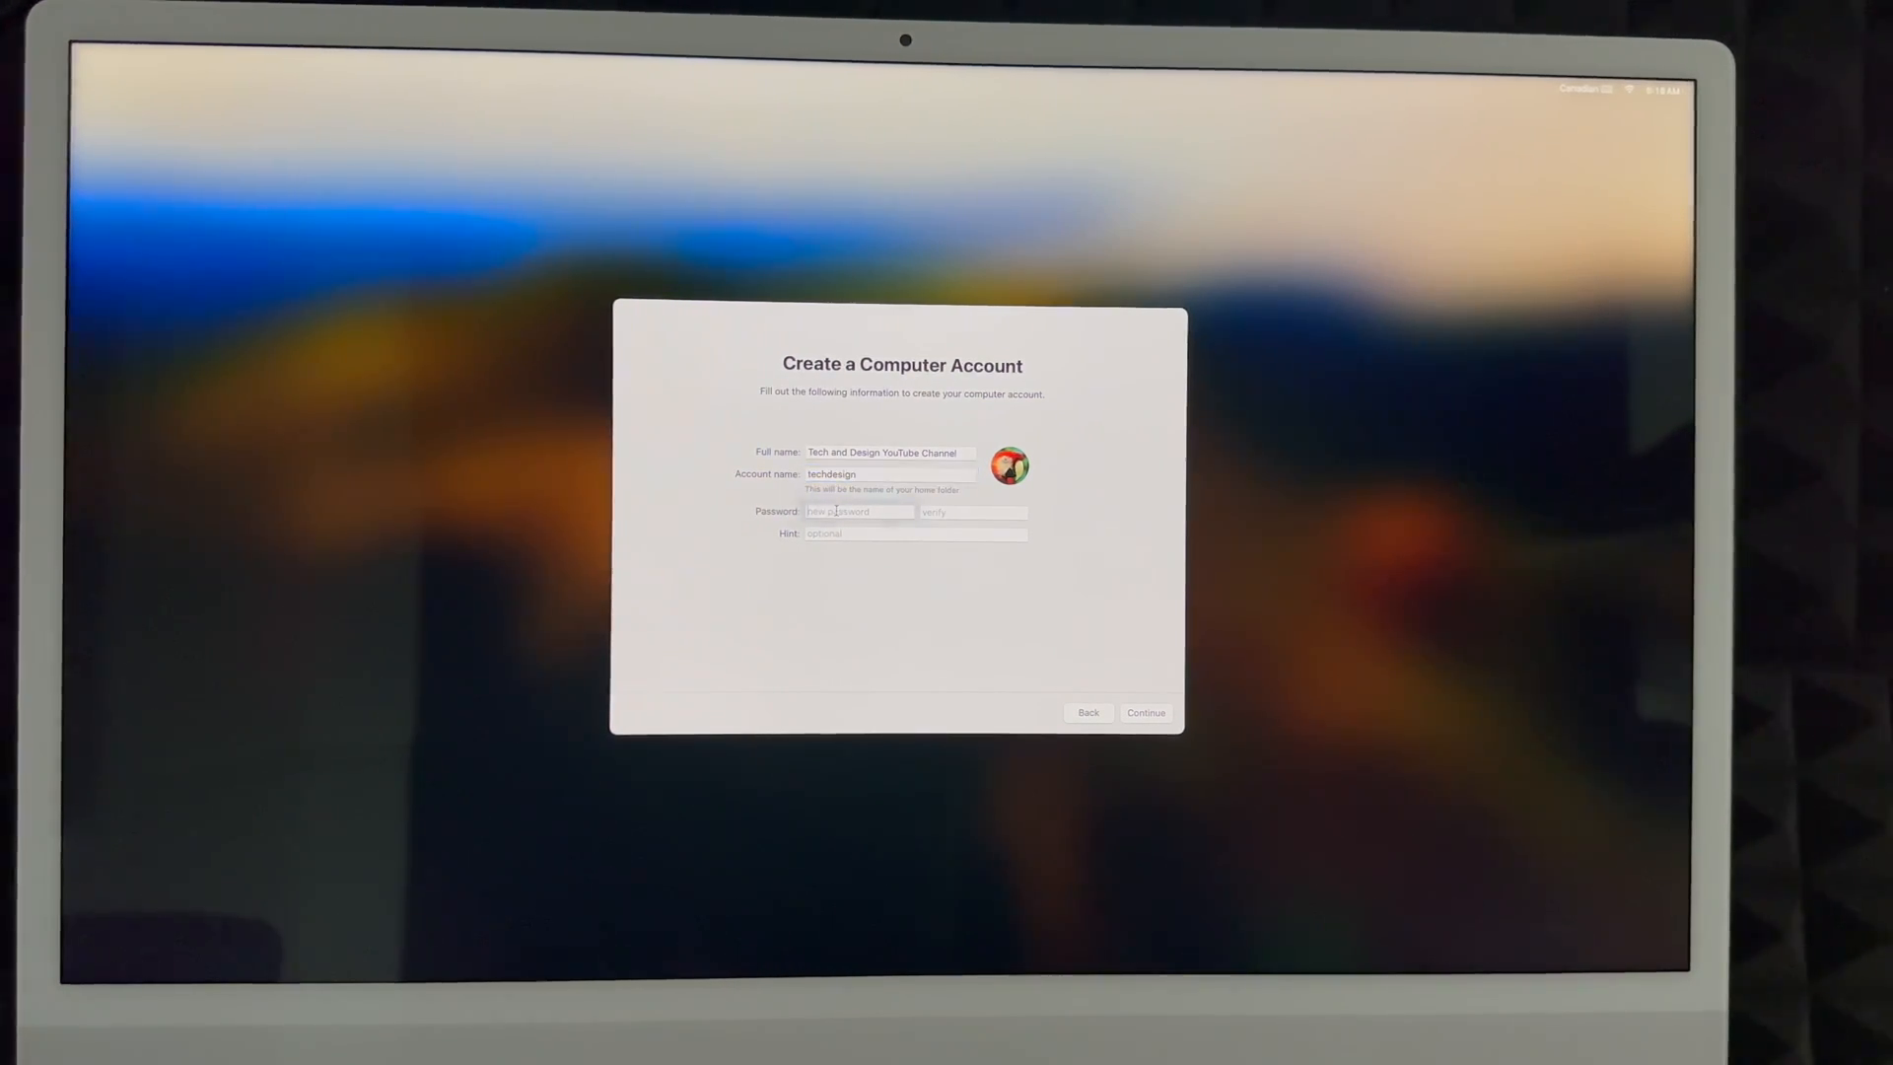
Enter and verify the account password, then create the account
{"action": "left_click", "coordinate": [858, 511]}
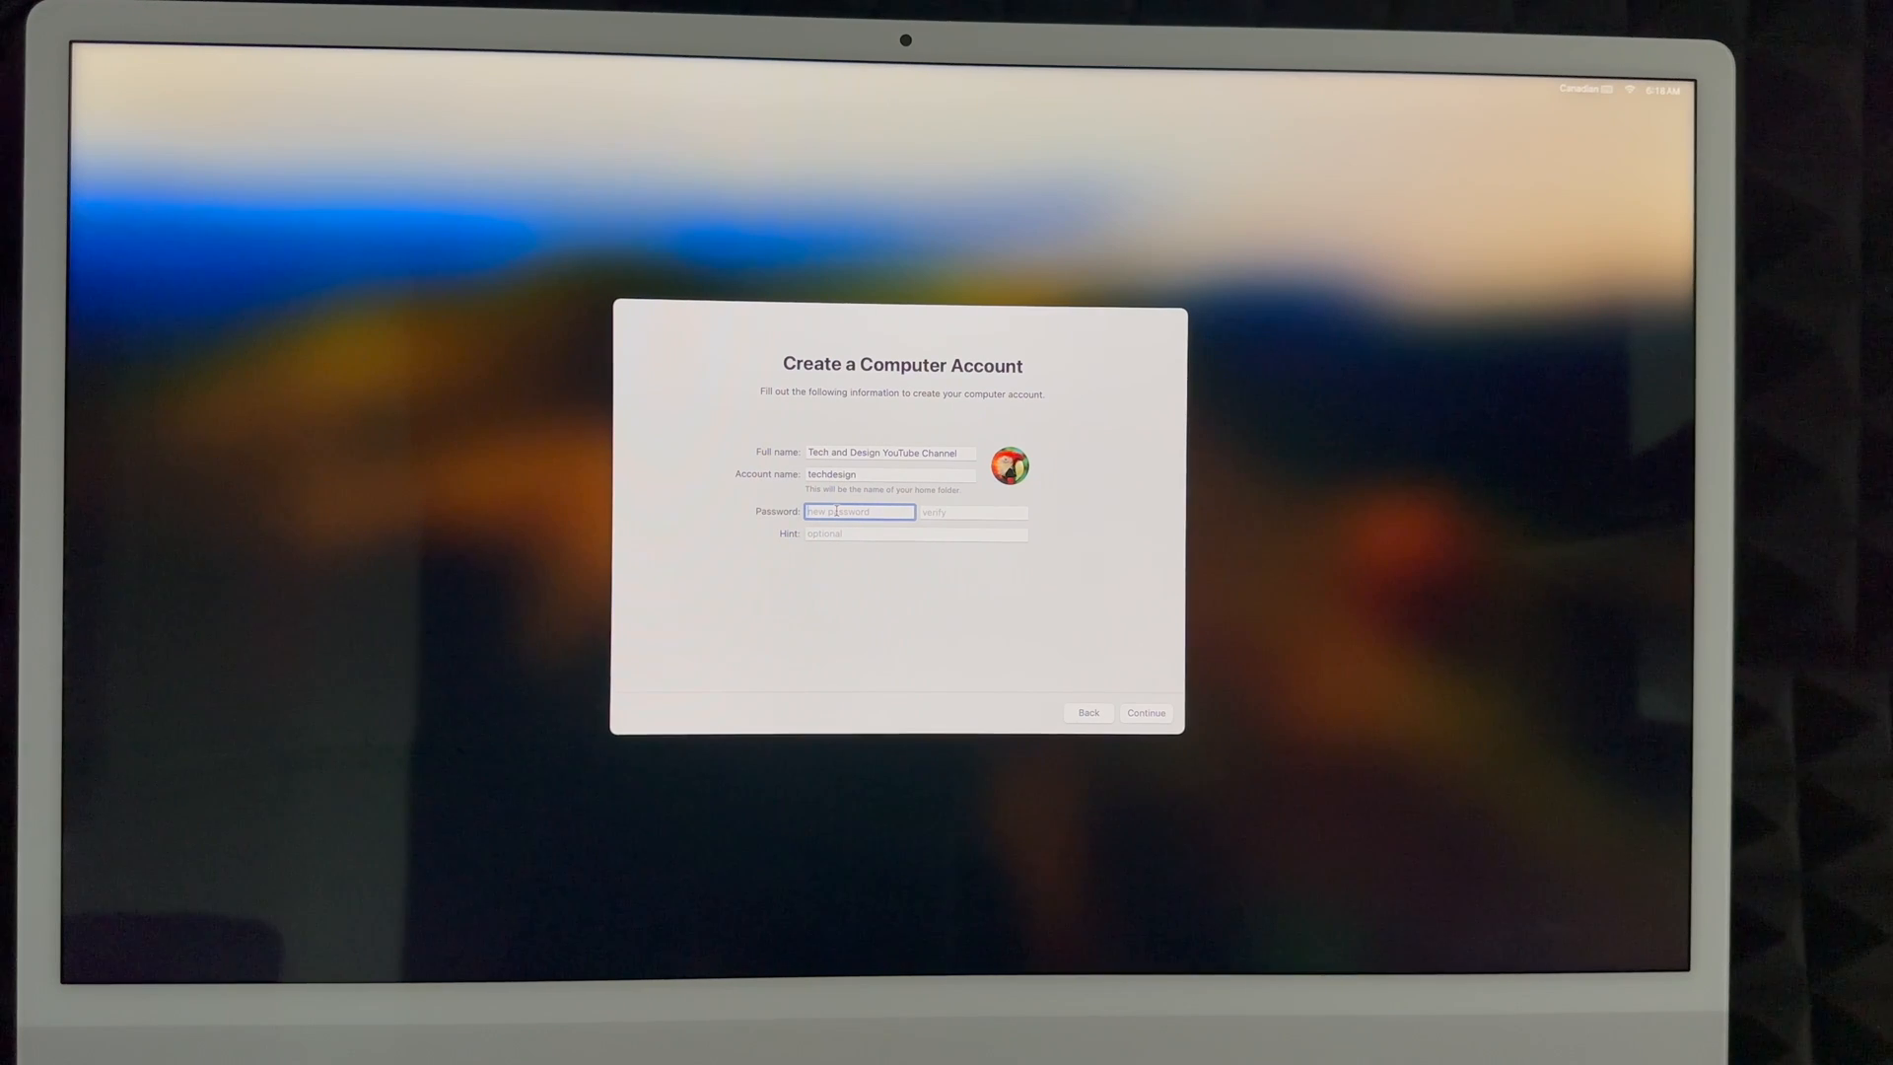
{"action": "type", "text": "••"}
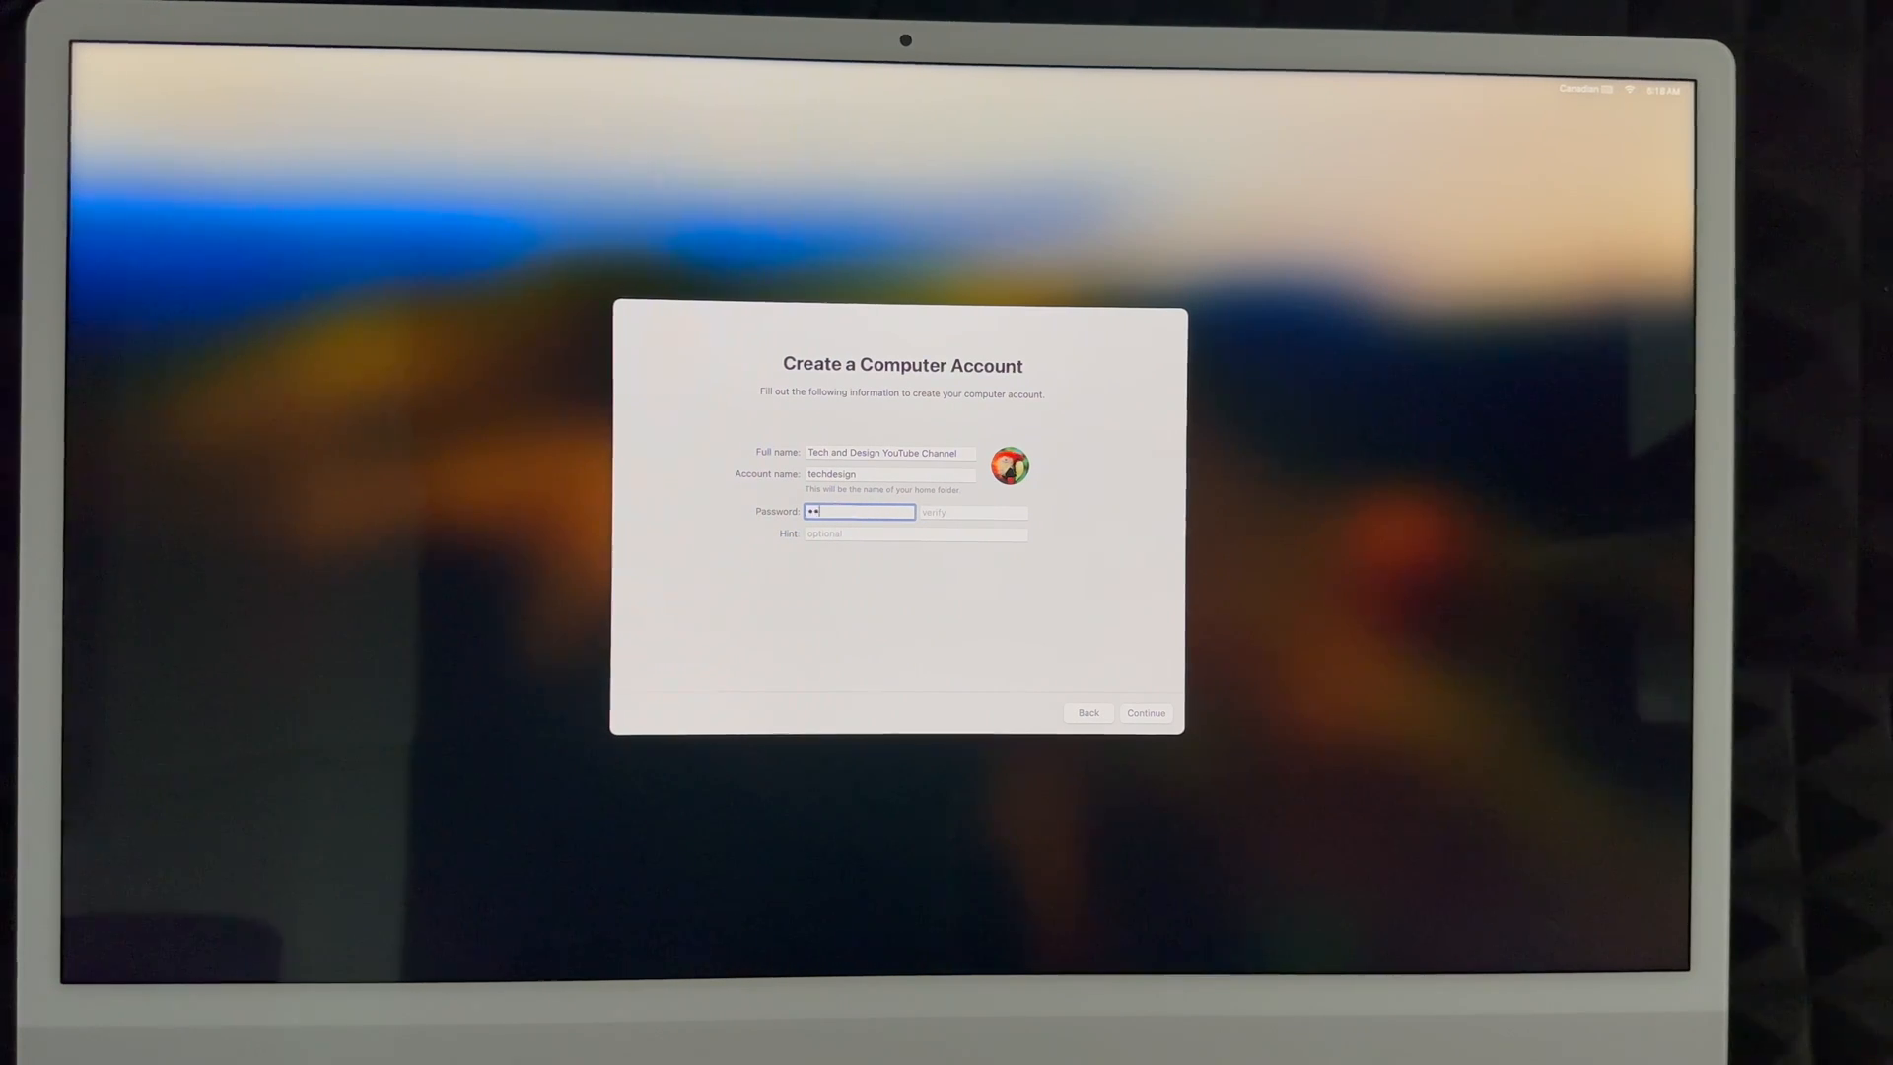
{"action": "left_click", "coordinate": [913, 534]}
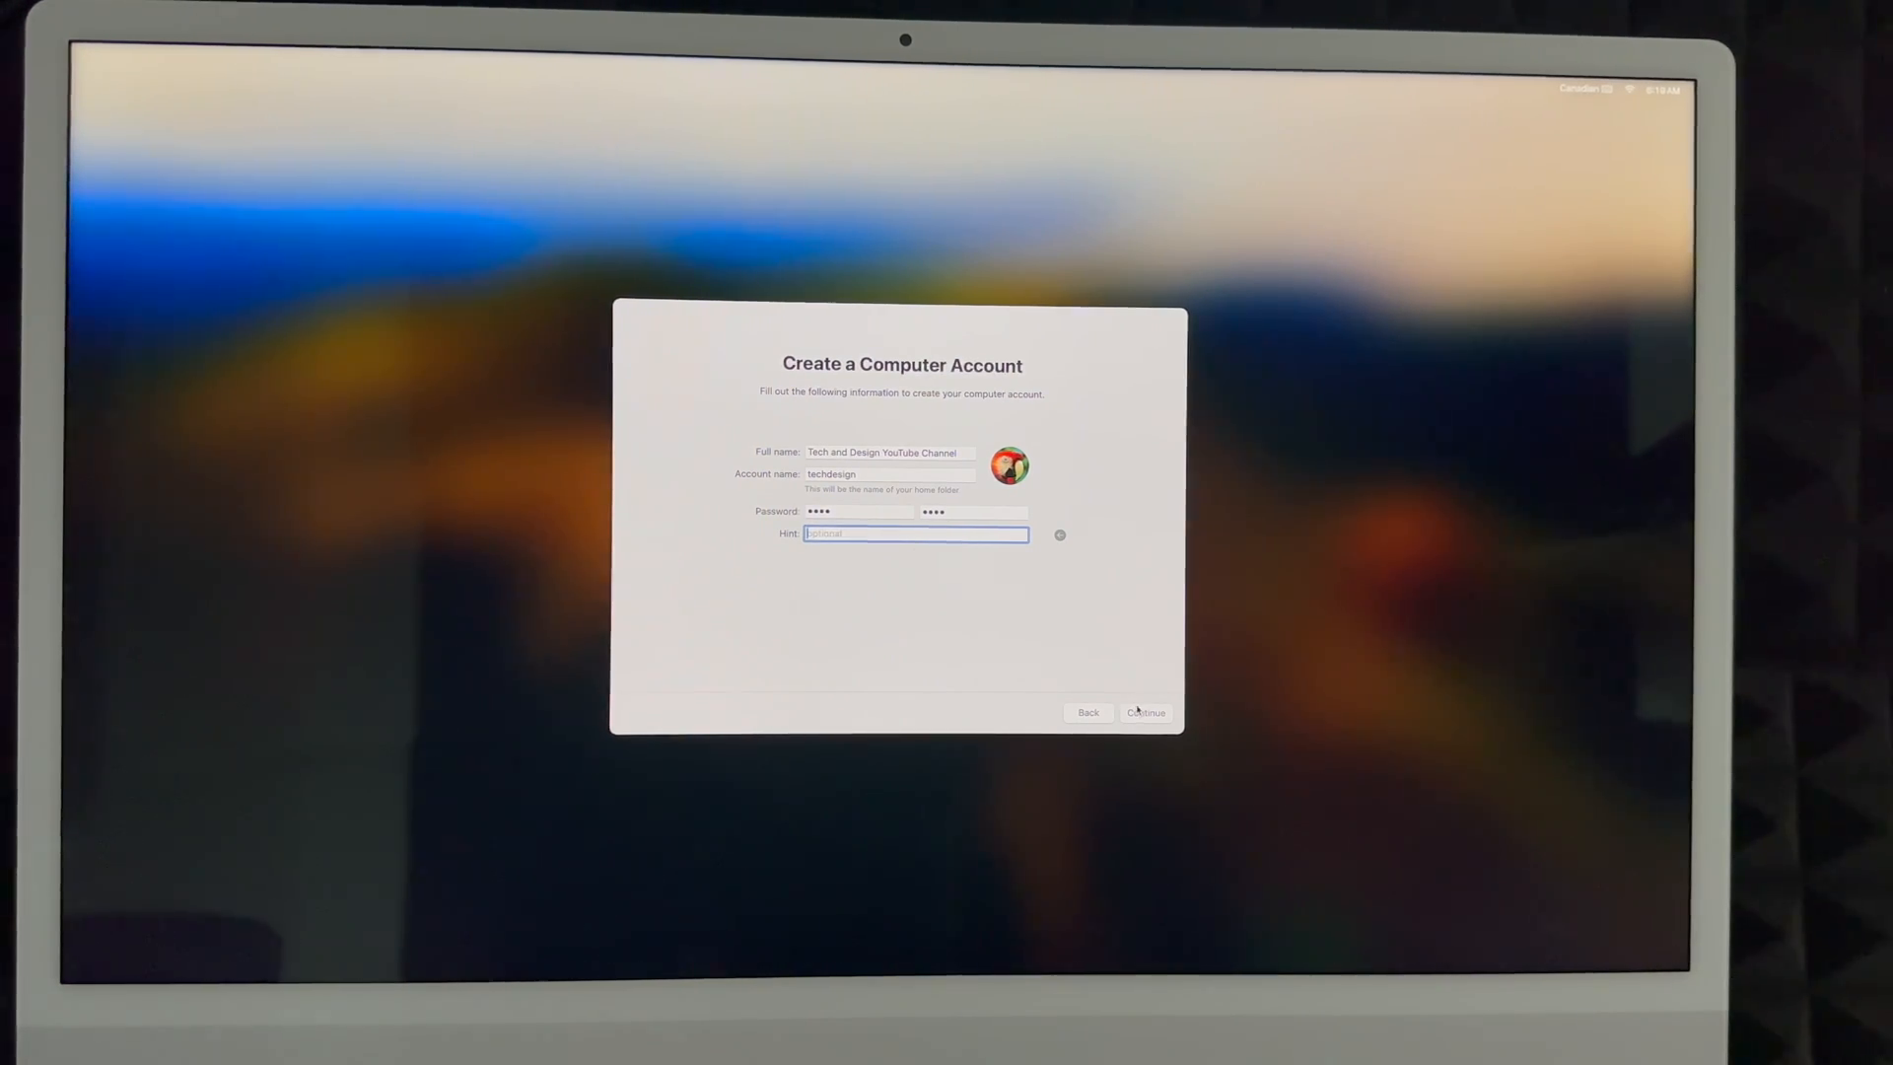
{"action": "left_click", "coordinate": [1144, 711]}
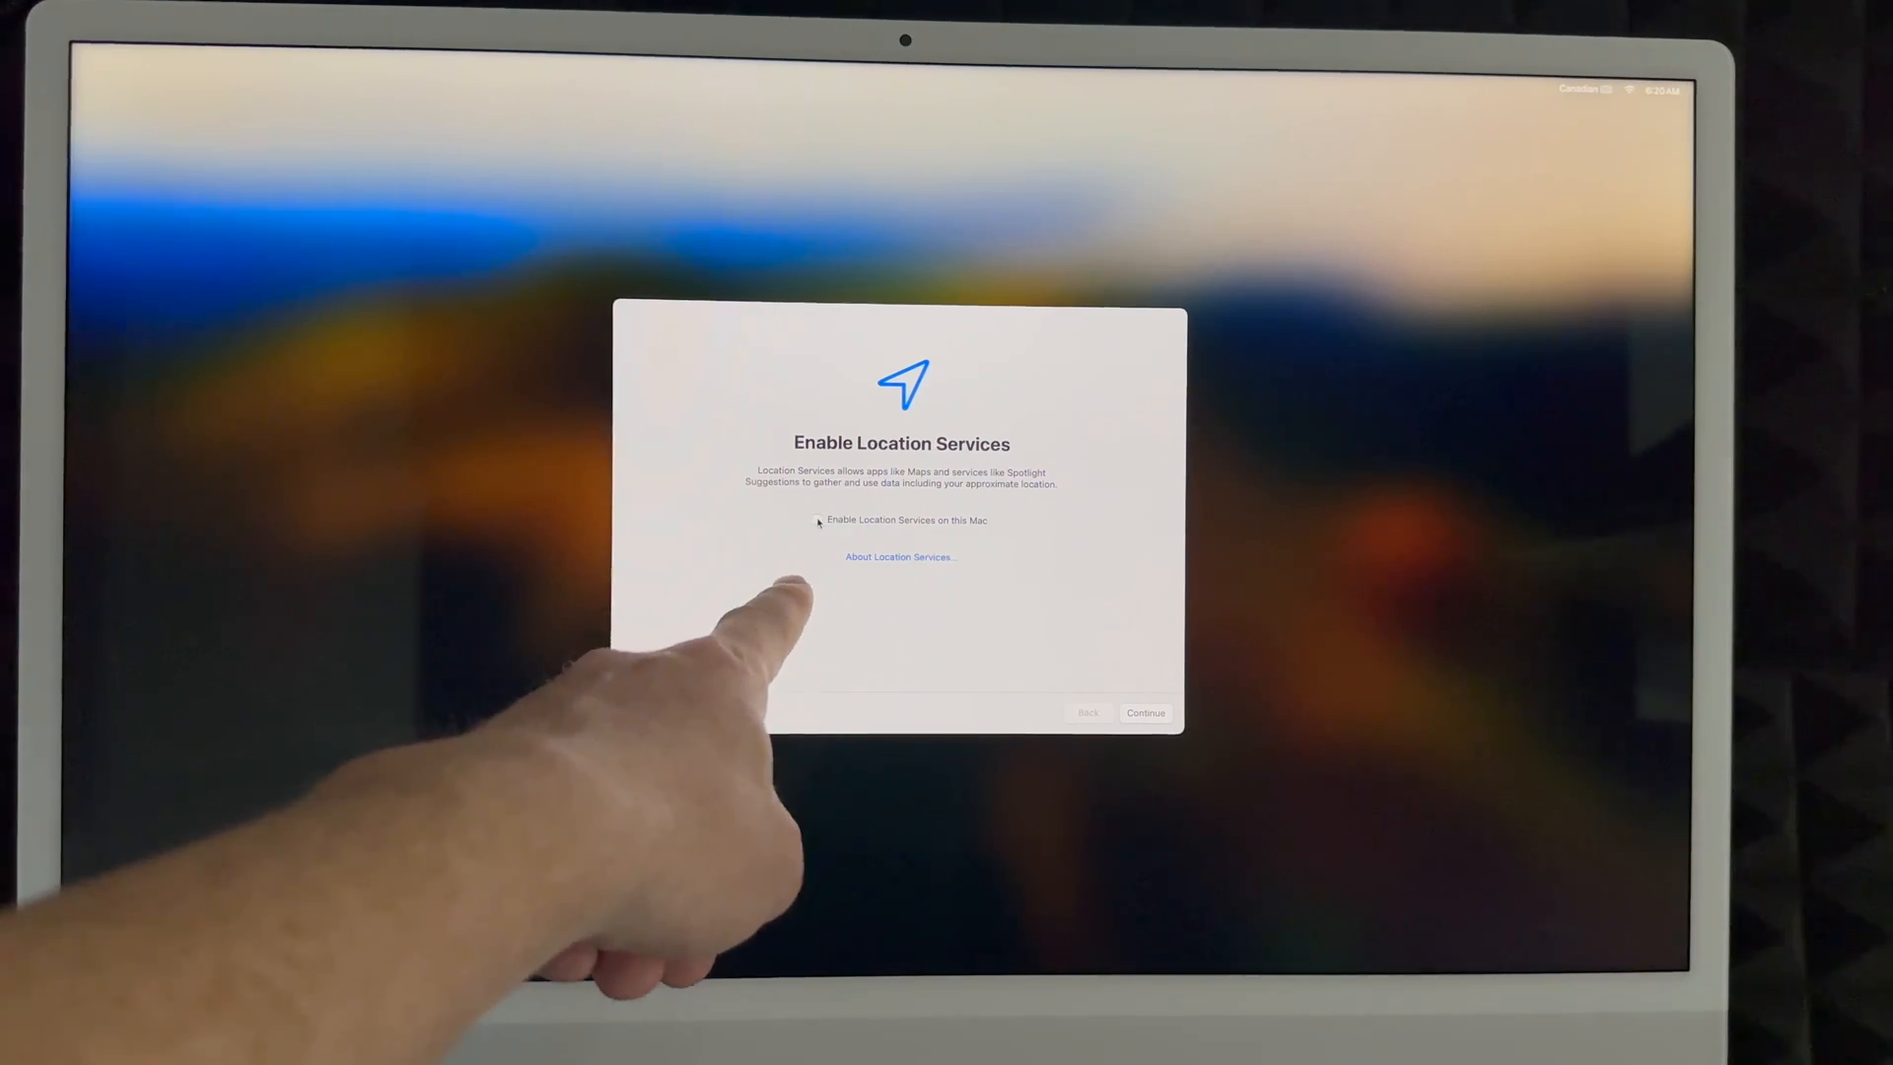
Enable Location Services and share crash and usage data with app developers
{"action": "left_click", "coordinate": [820, 520]}
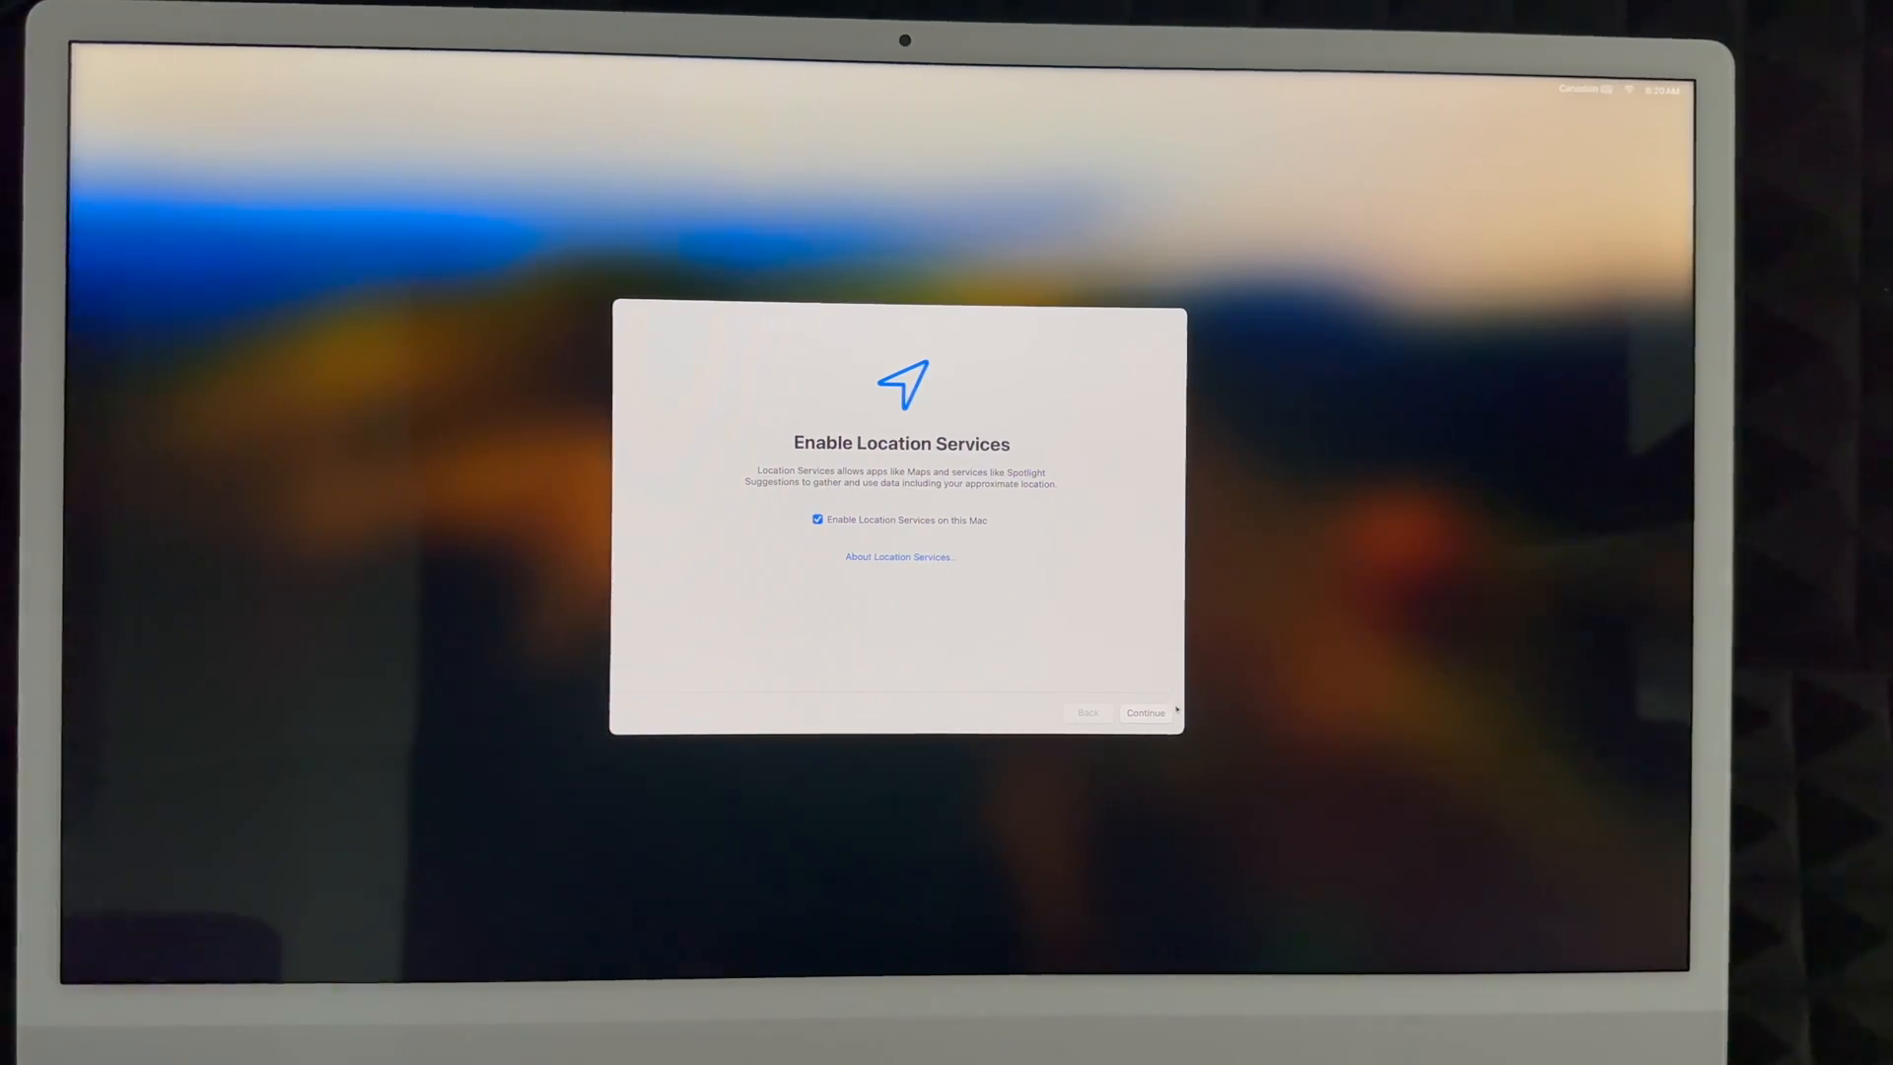
{"action": "left_click", "coordinate": [1143, 712]}
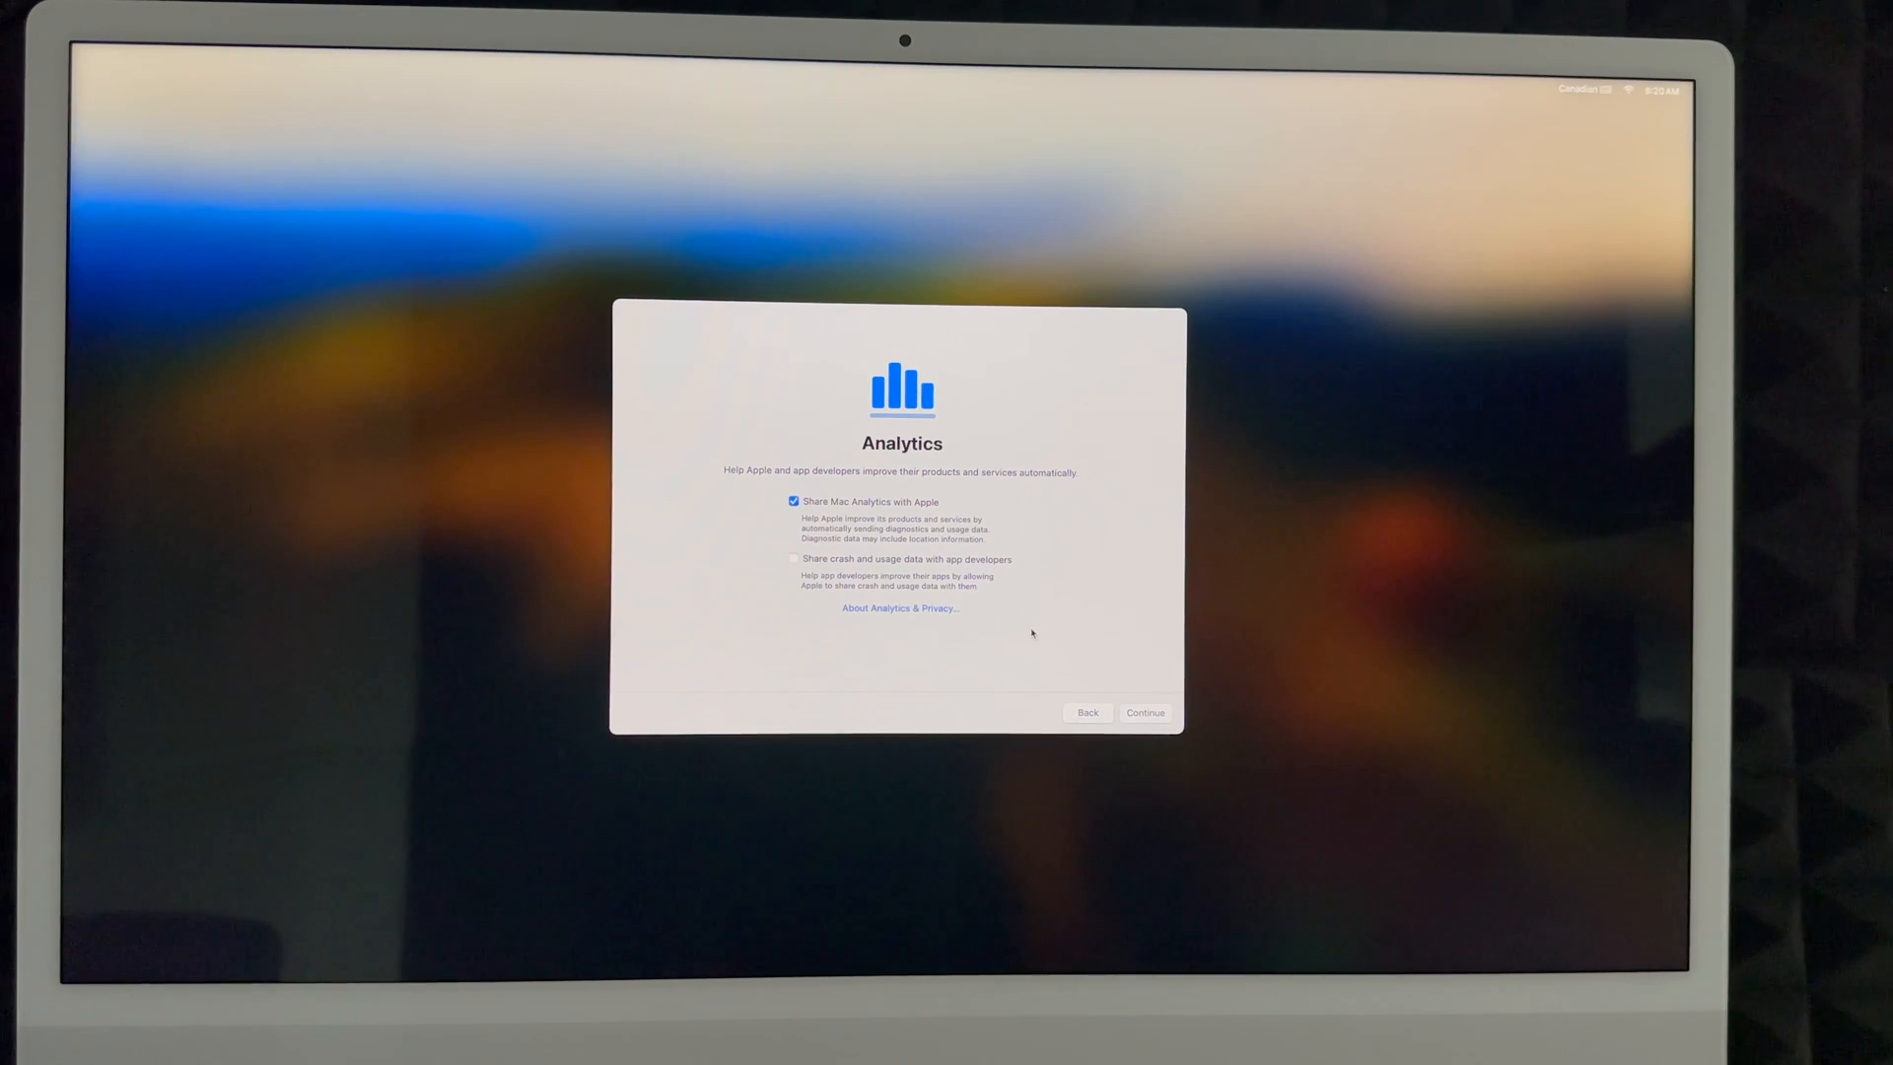
{"action": "left_click", "coordinate": [793, 558]}
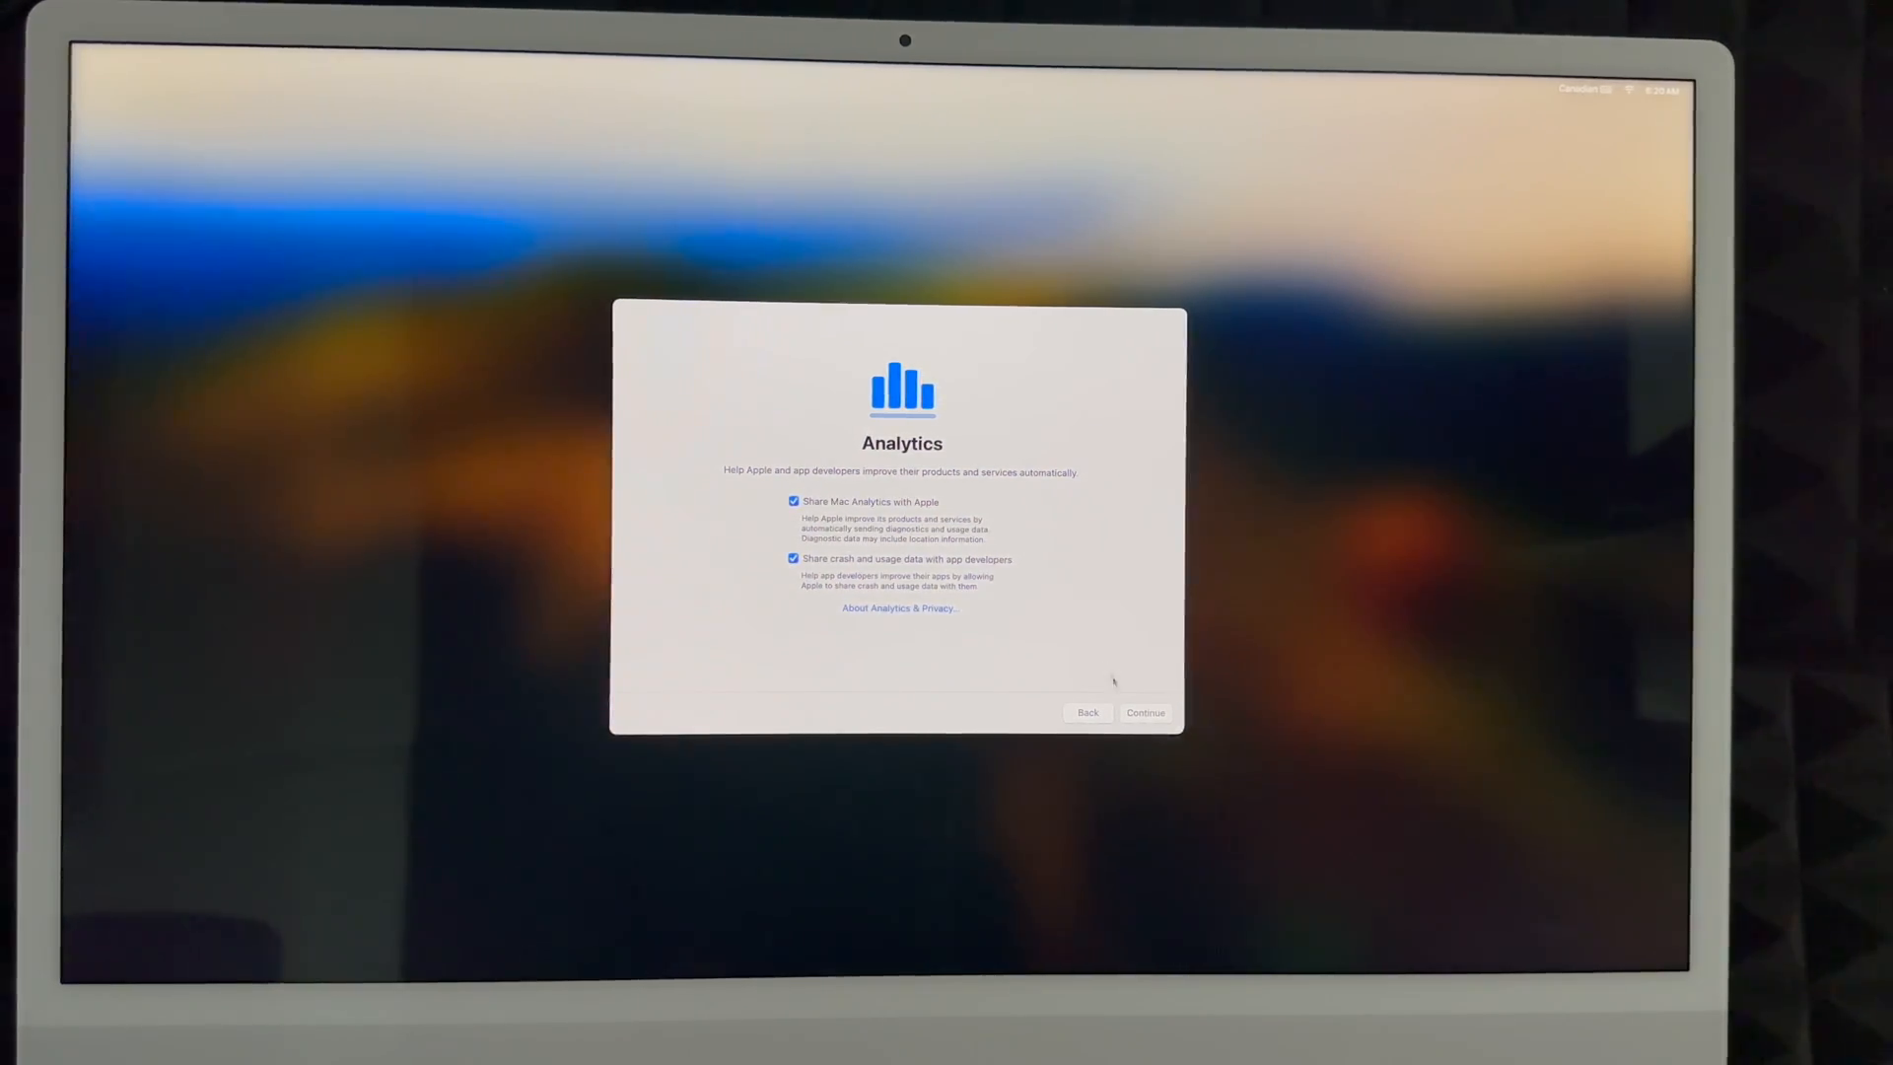
{"action": "left_click", "coordinate": [1143, 712]}
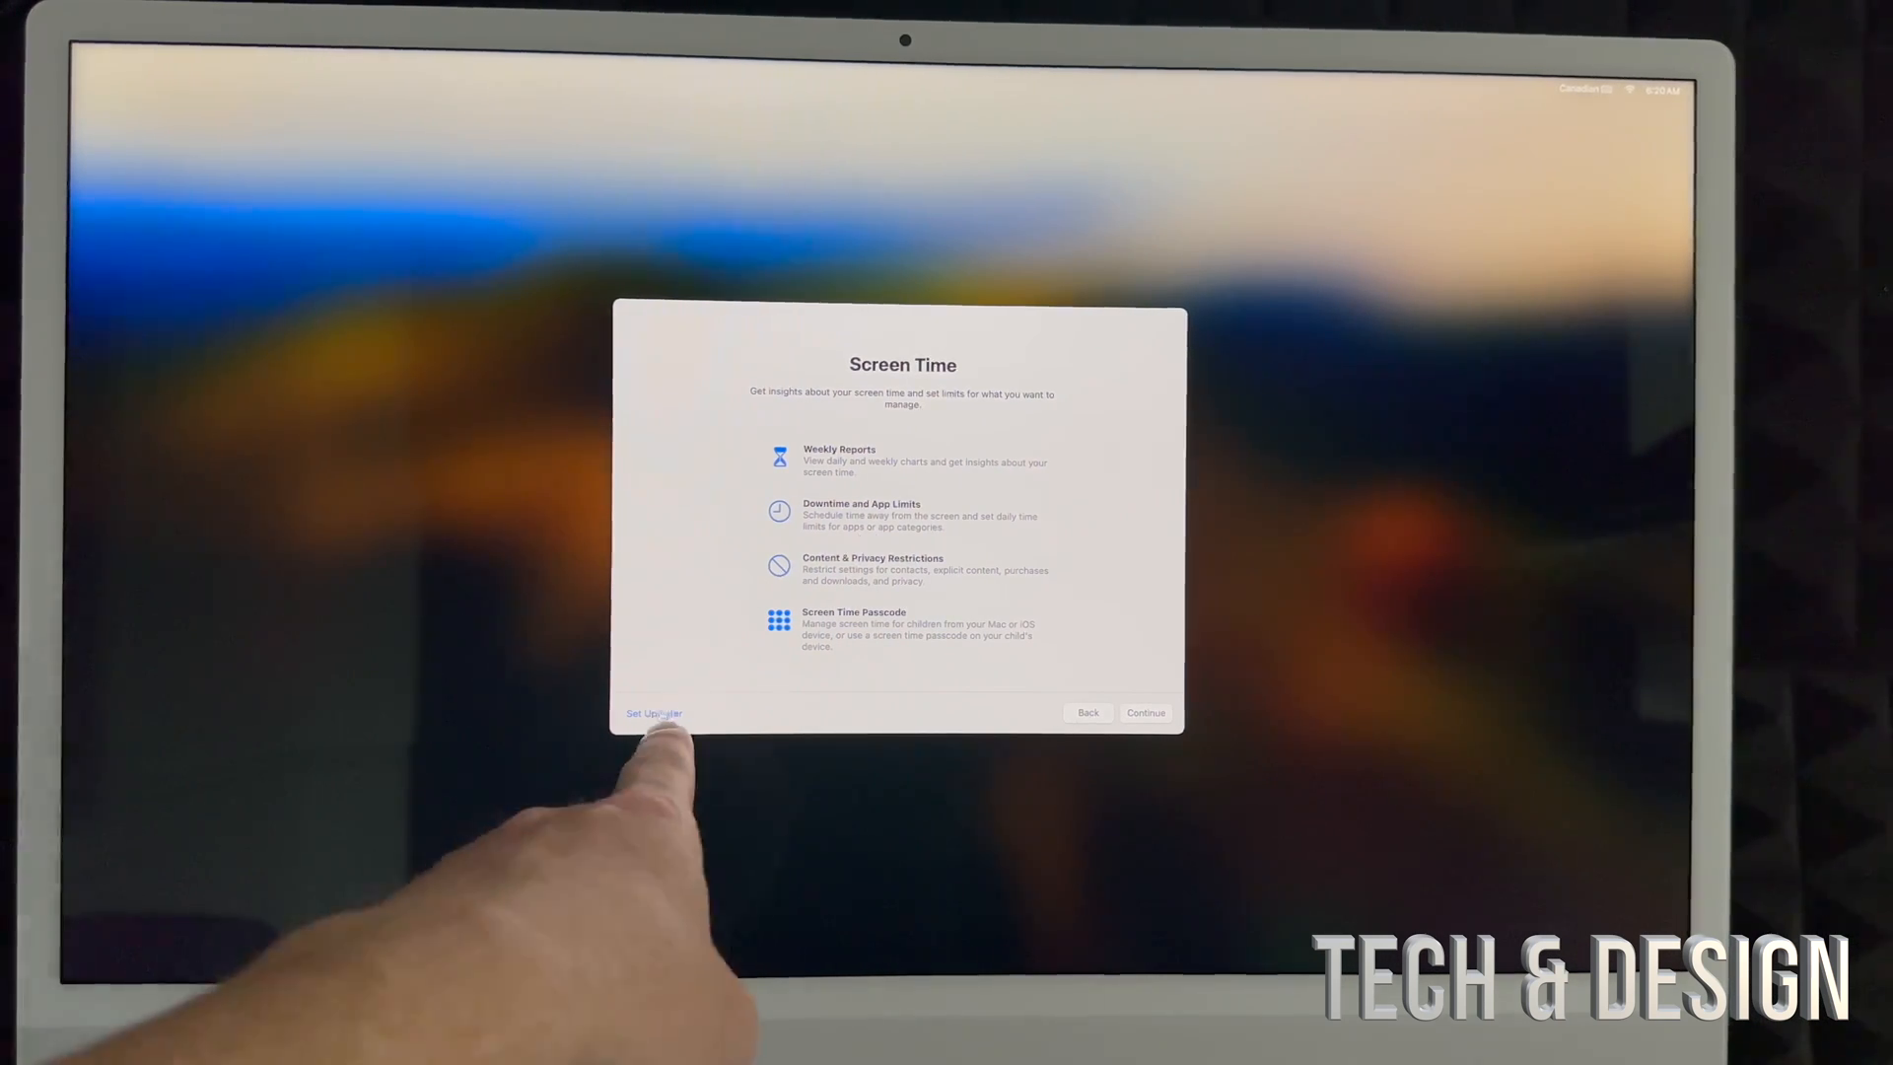
Postpone Screen Time setup with Set Up Later
{"action": "left_click", "coordinate": [1143, 711]}
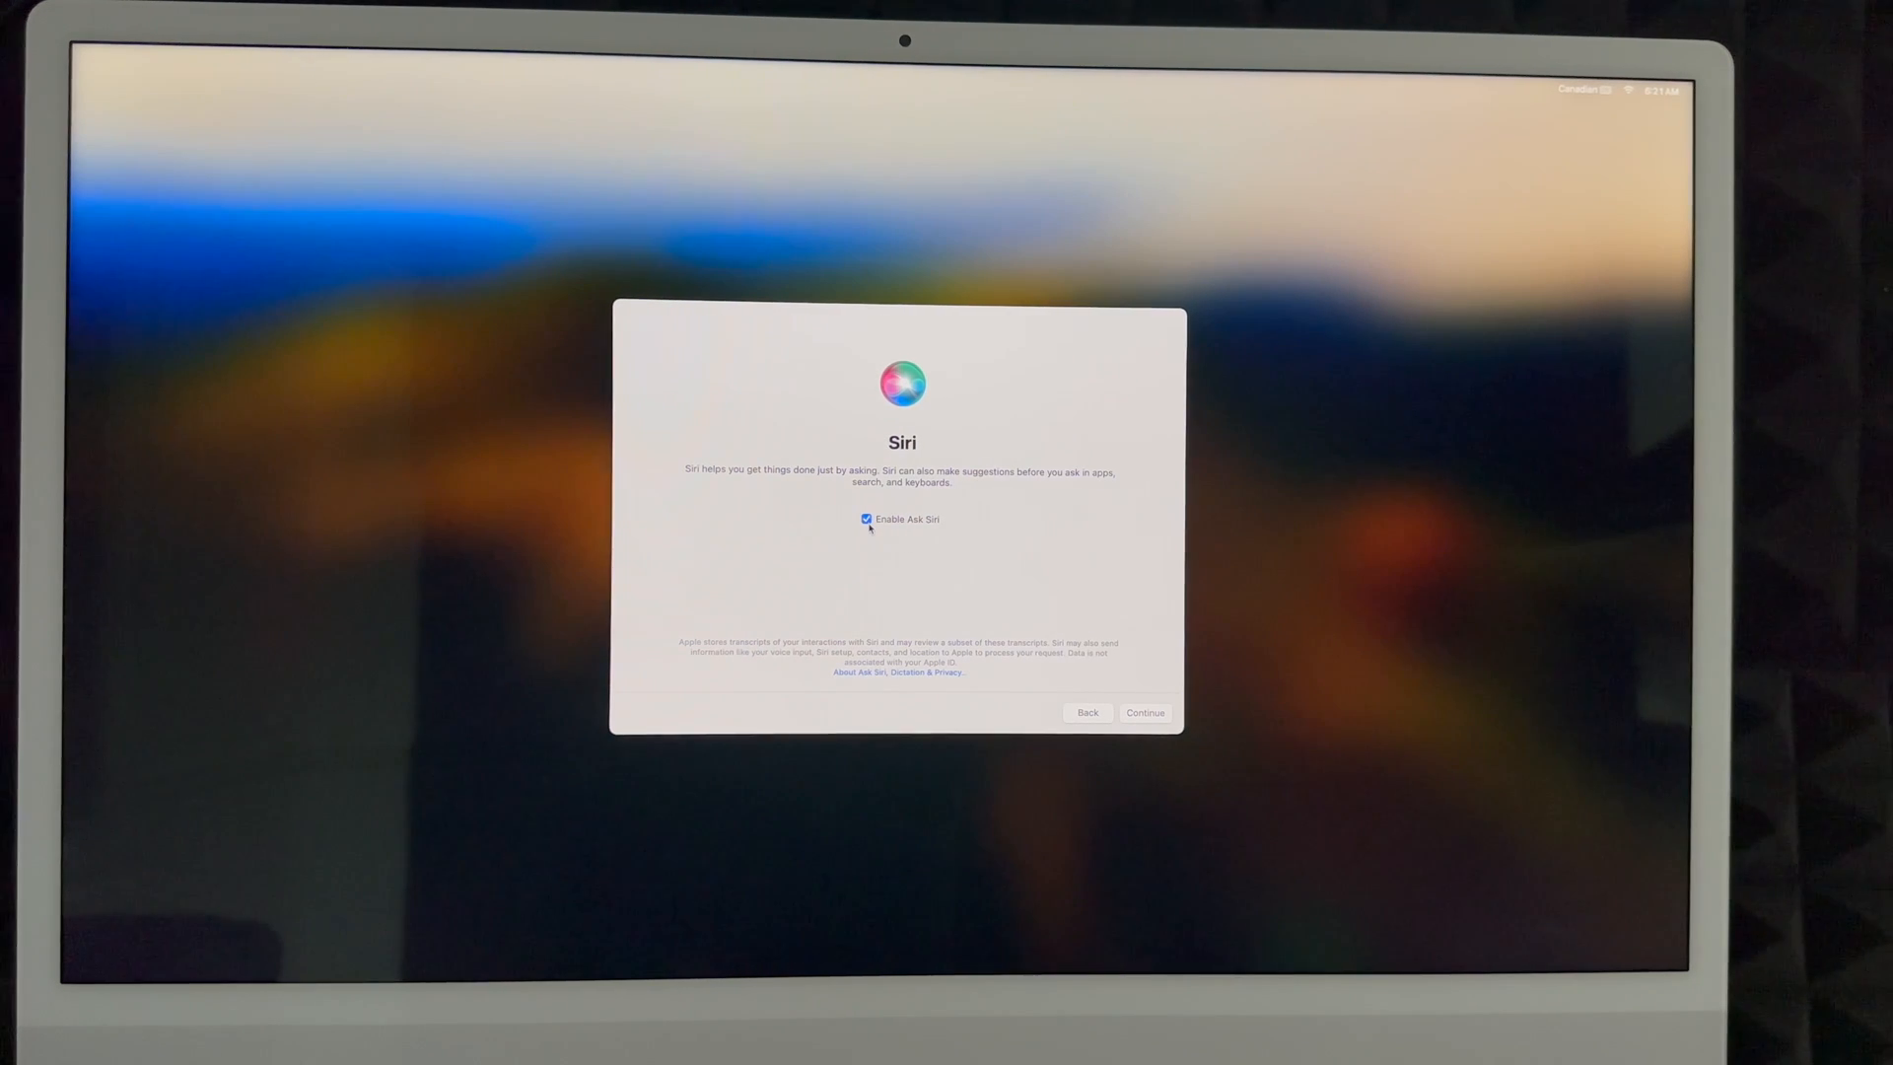
Toggle Ask Siri off and back on, keeping it enabled
{"action": "left_click", "coordinate": [867, 519]}
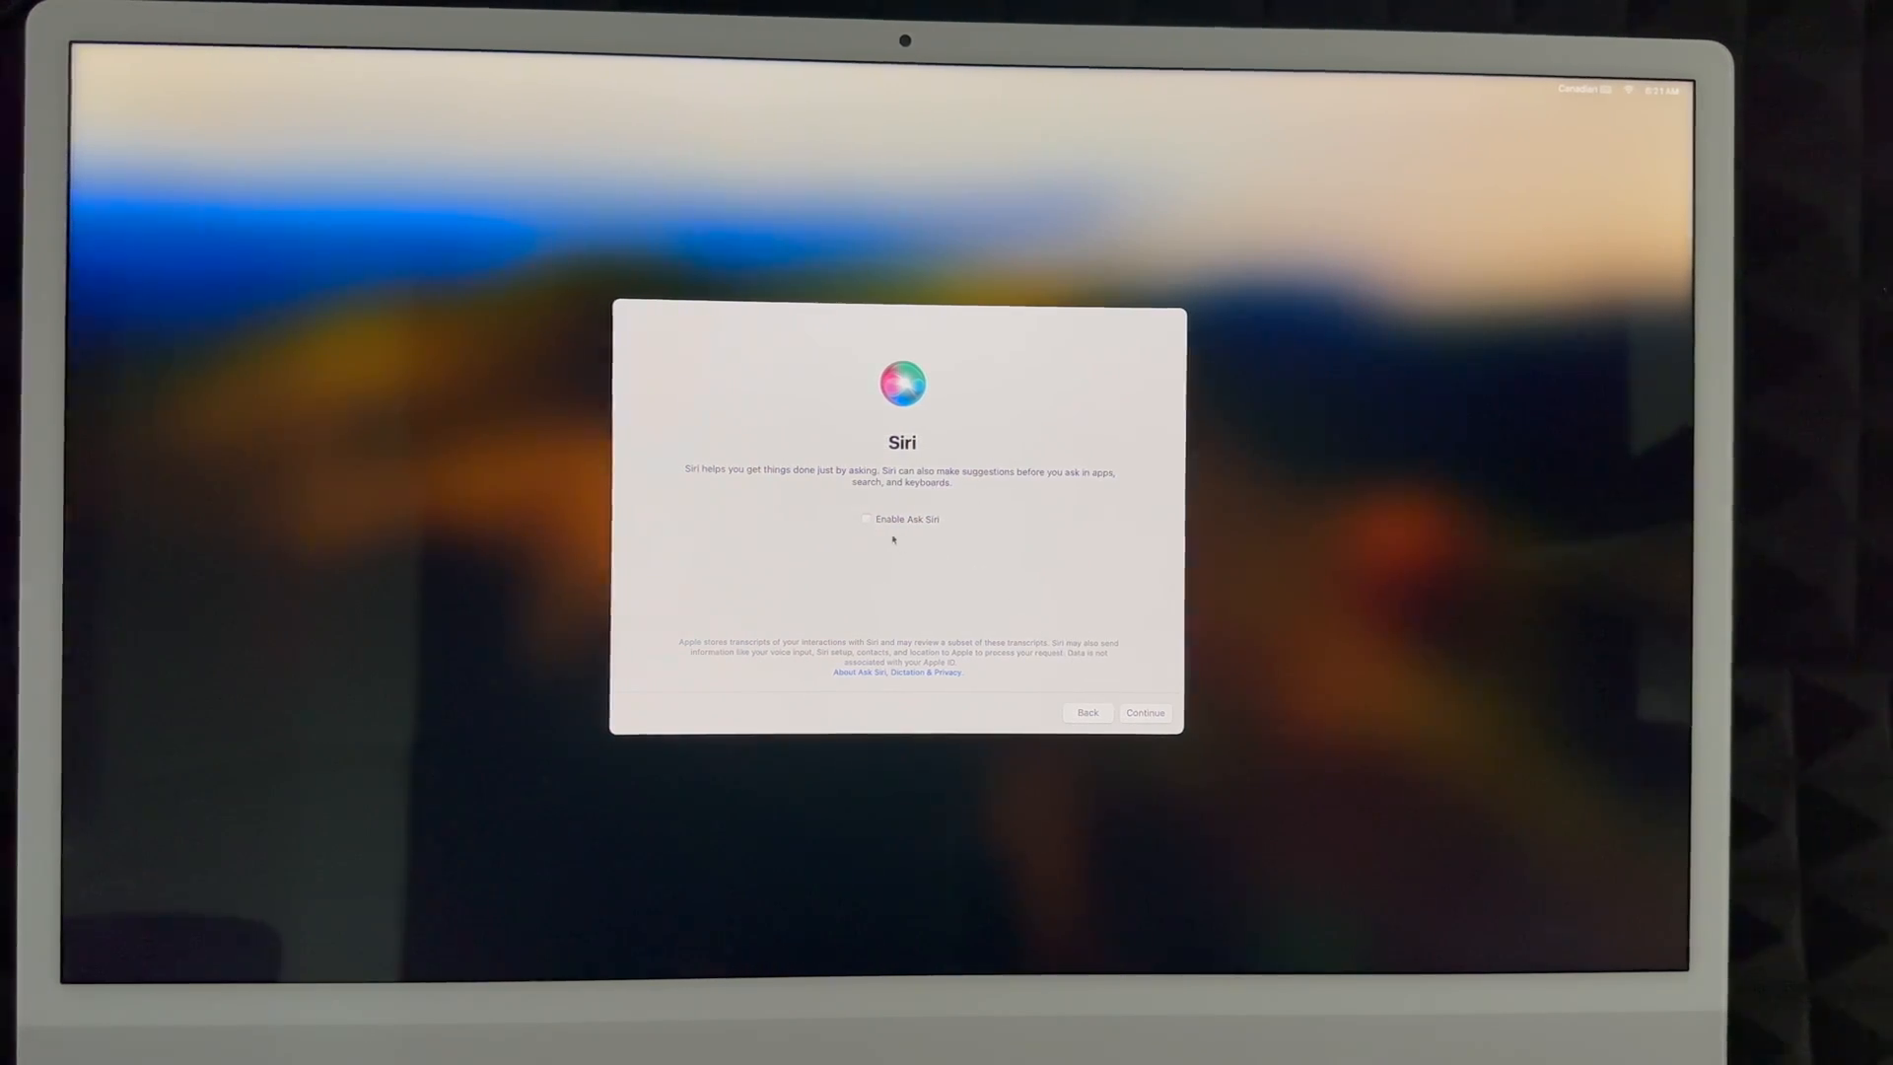
{"action": "left_click", "coordinate": [868, 519]}
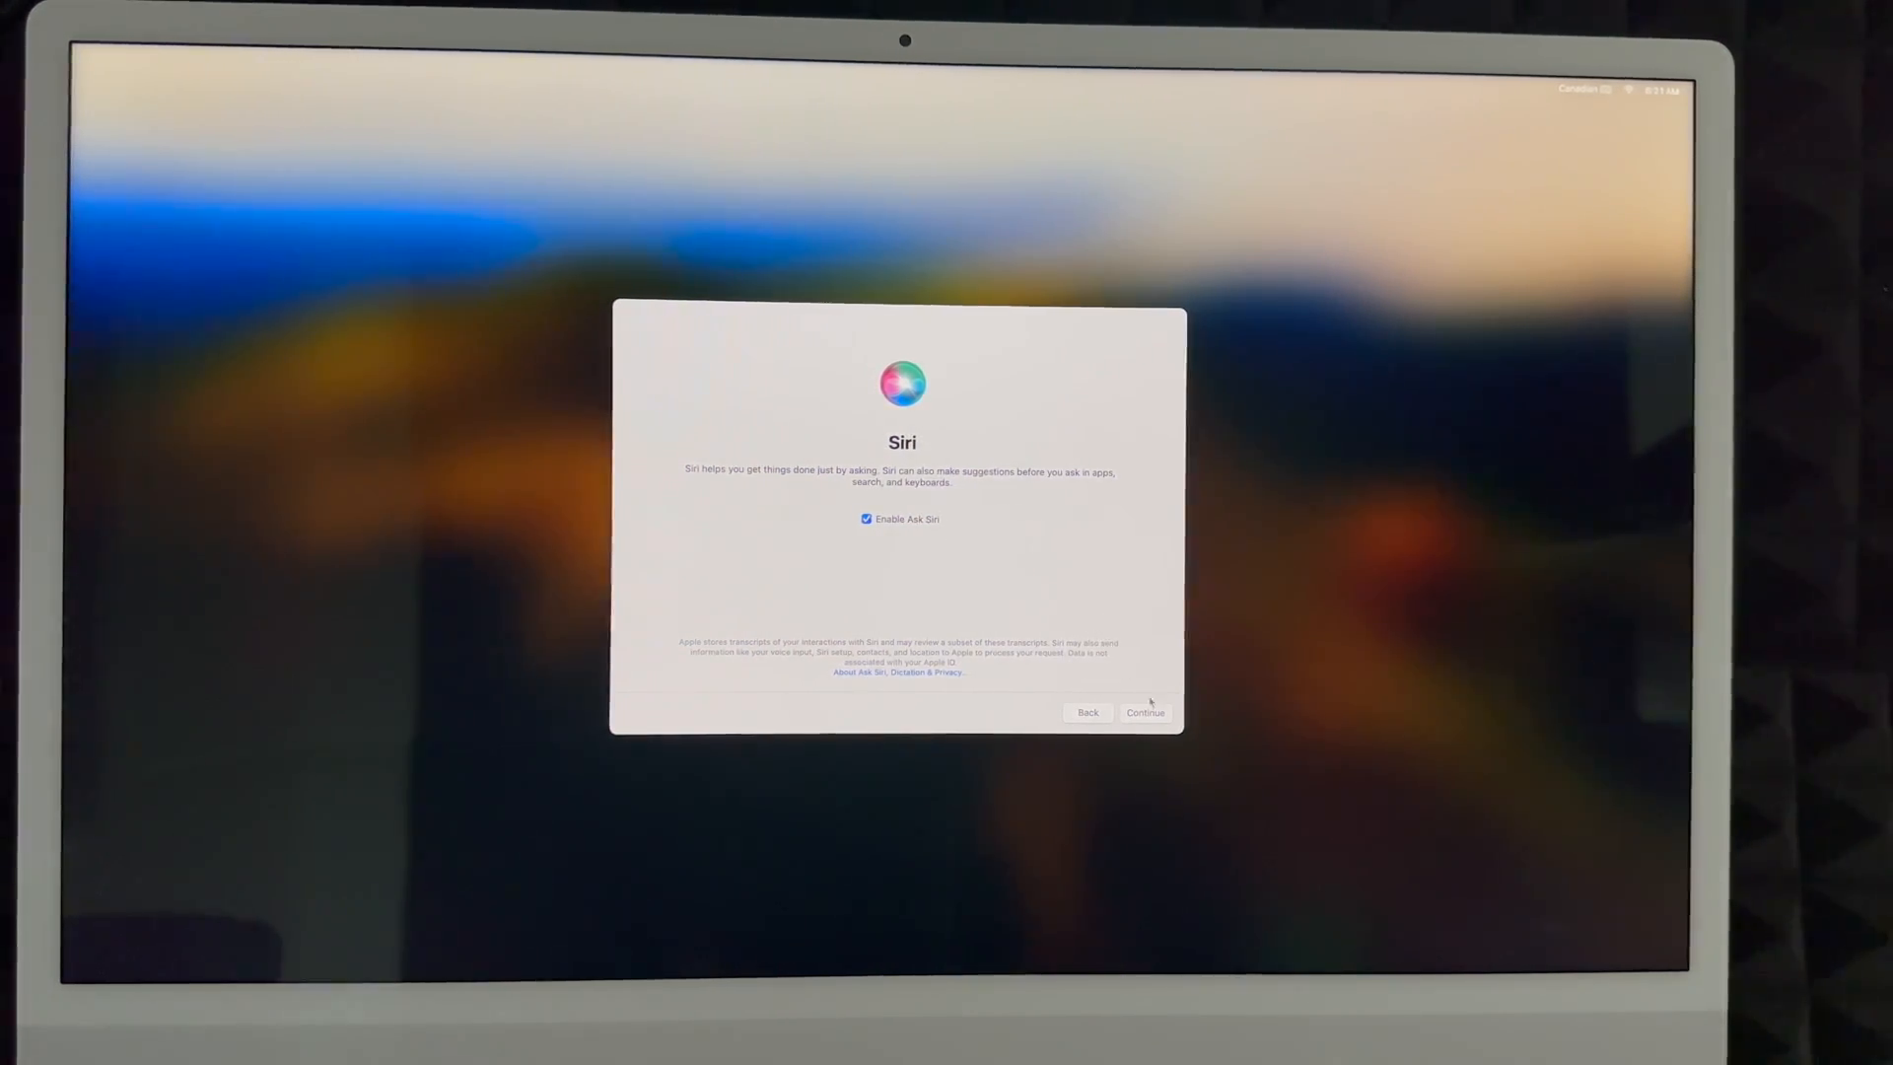
{"action": "left_click", "coordinate": [1144, 712]}
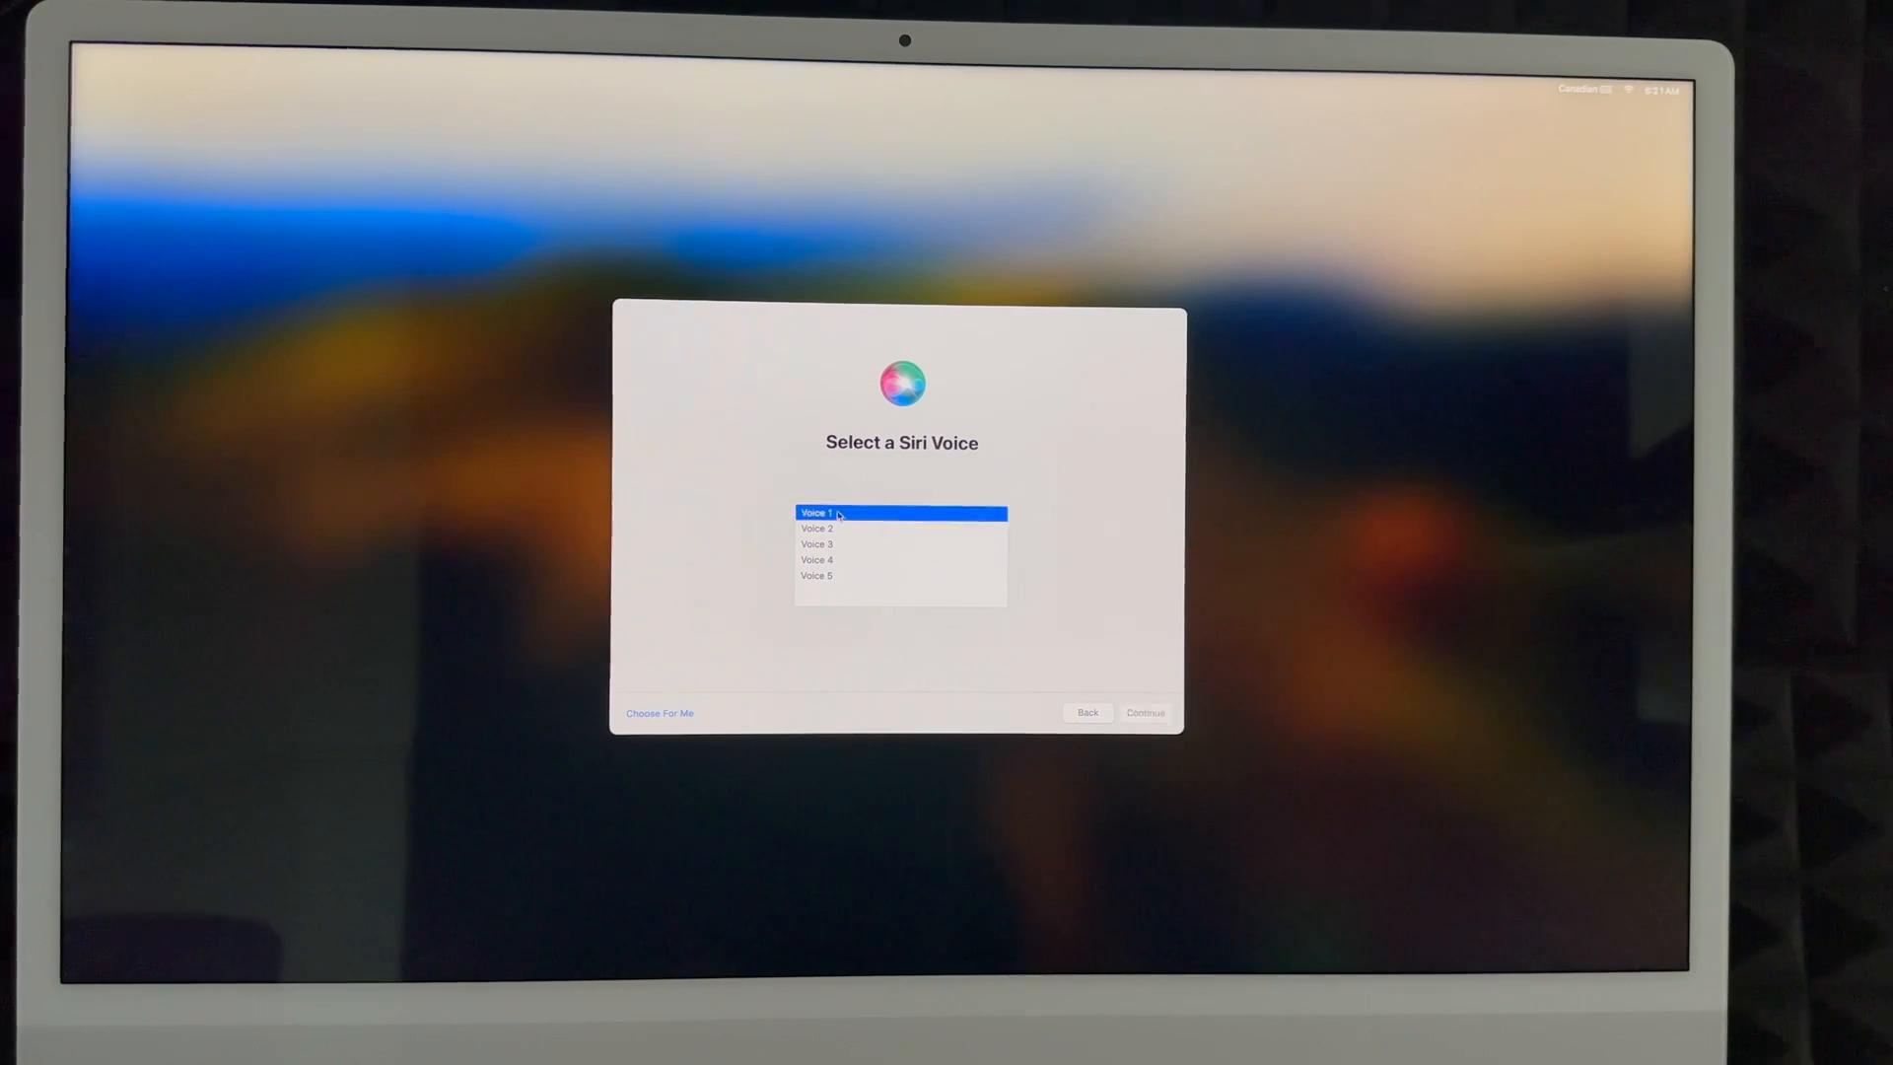
Sample Voices 3 and 5, then choose Voice 4 as Siri's voice
{"action": "left_click", "coordinate": [816, 544]}
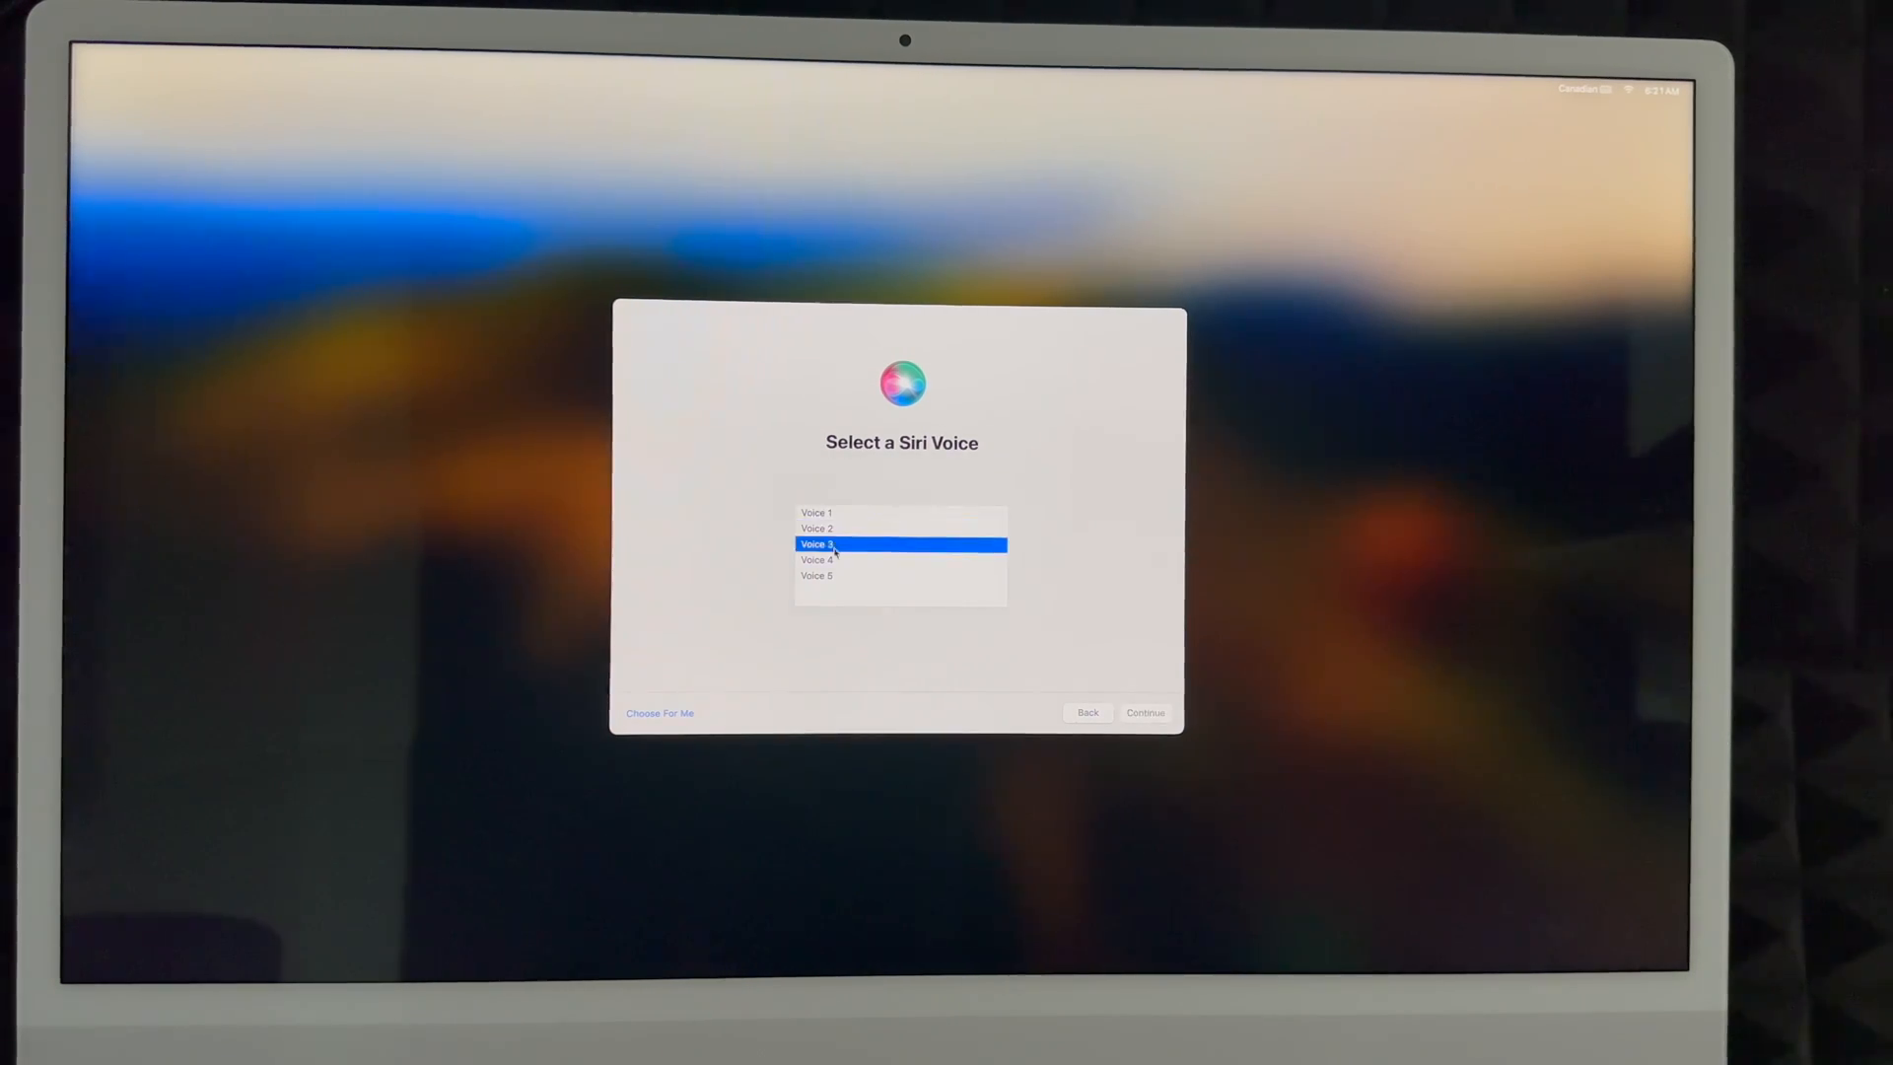
{"action": "left_click", "coordinate": [816, 576]}
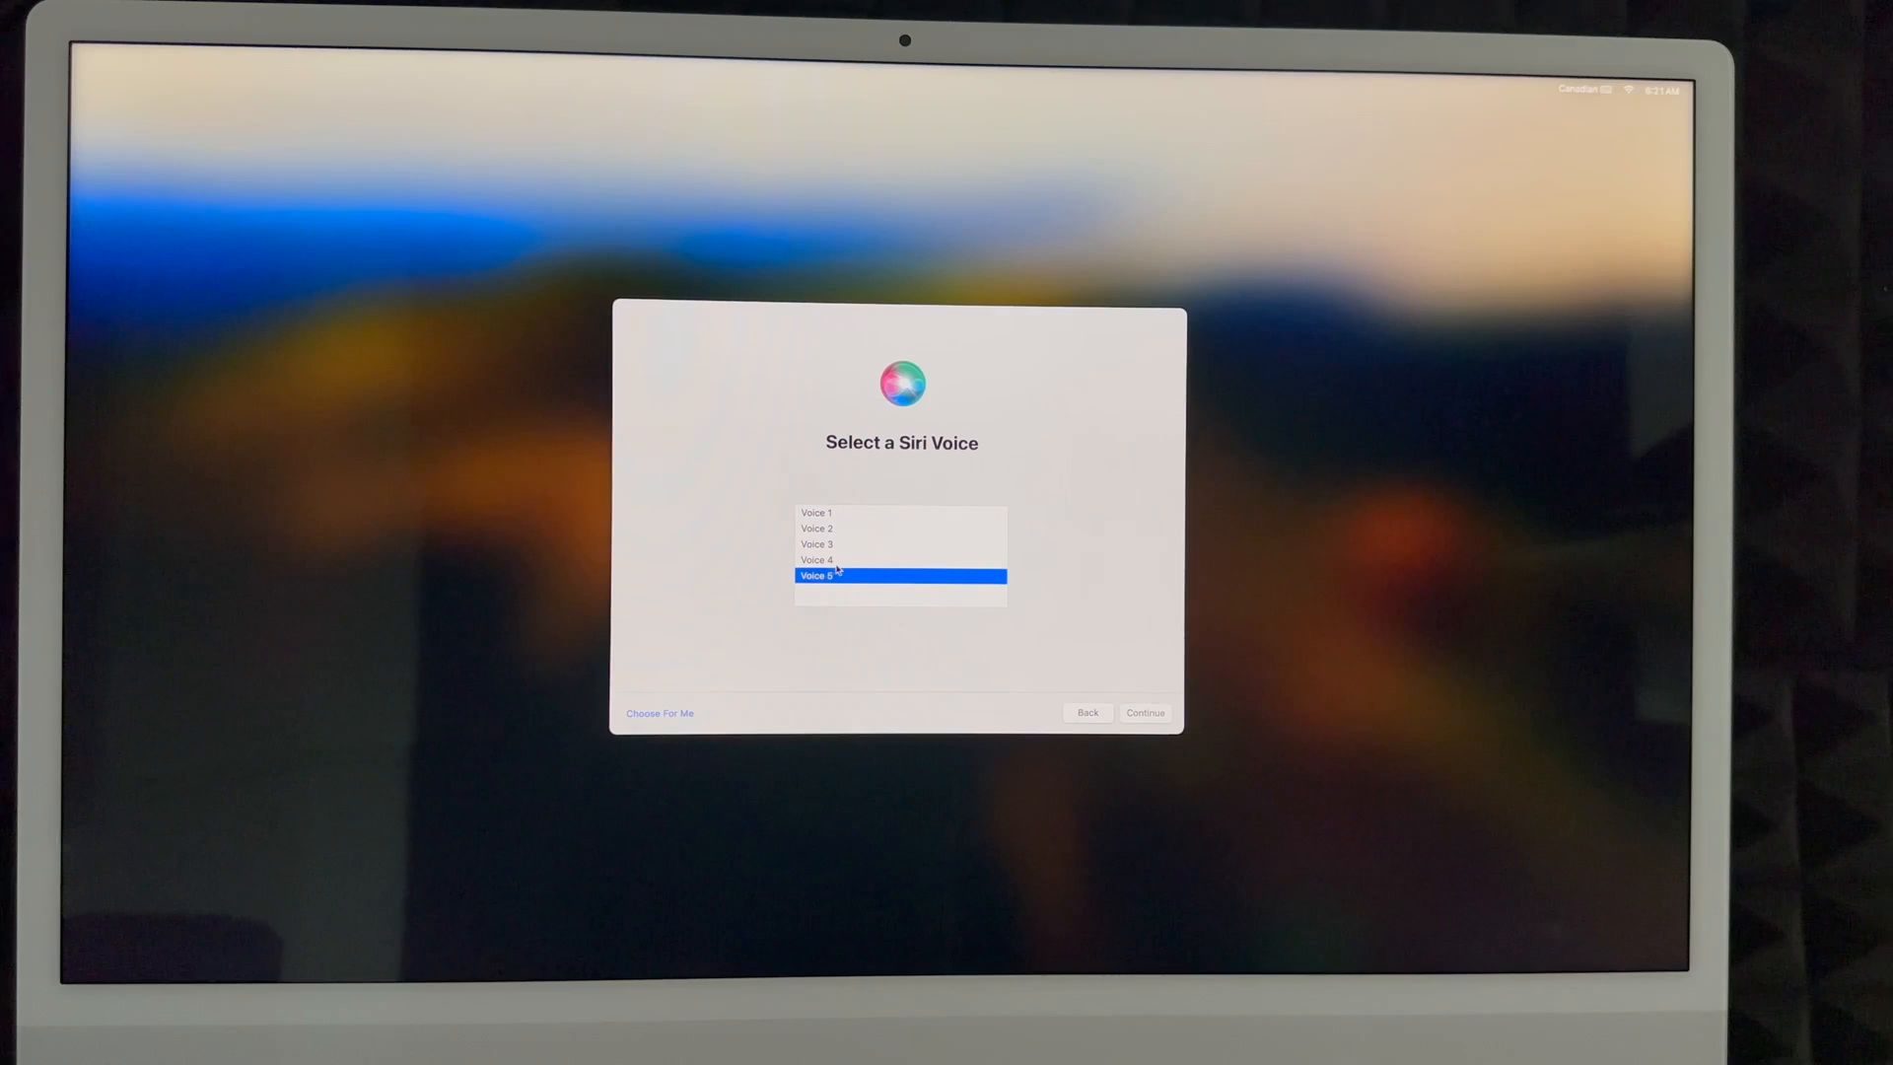
{"action": "left_click", "coordinate": [899, 560]}
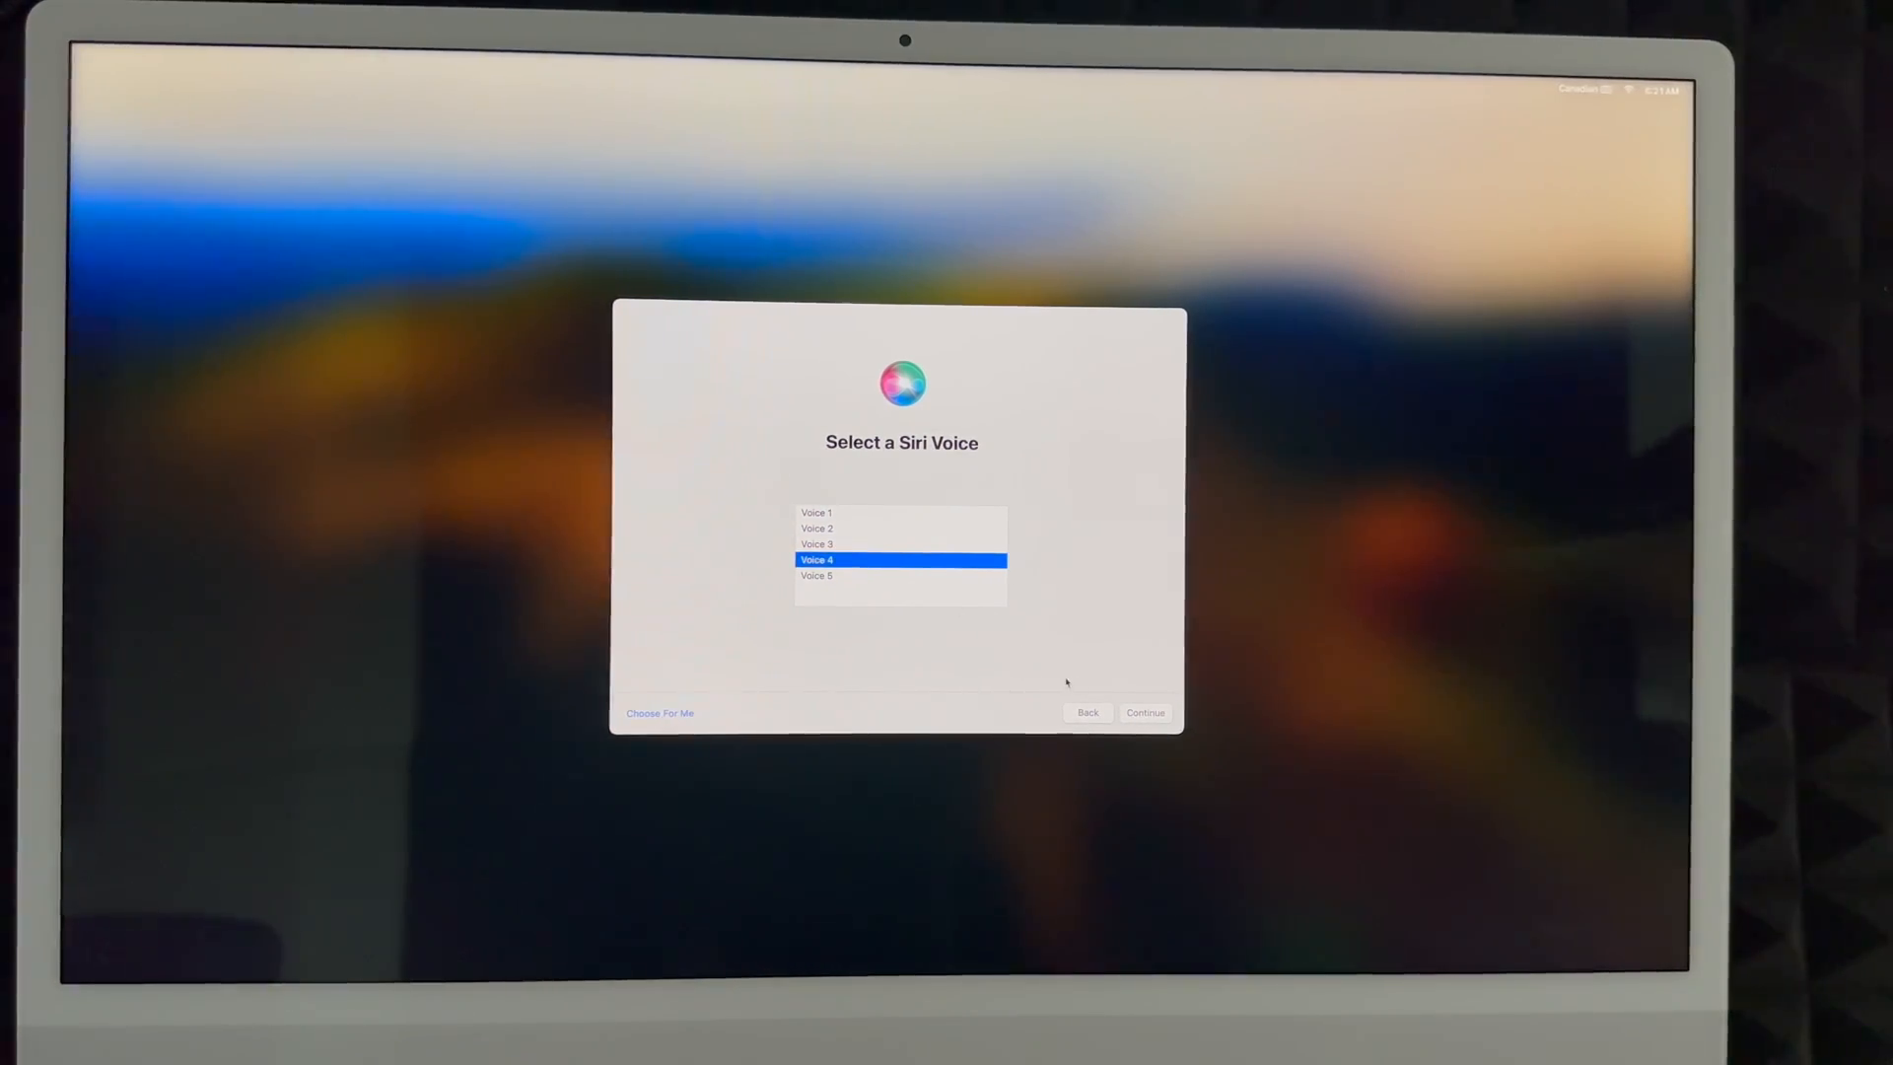
{"action": "left_click", "coordinate": [1144, 711]}
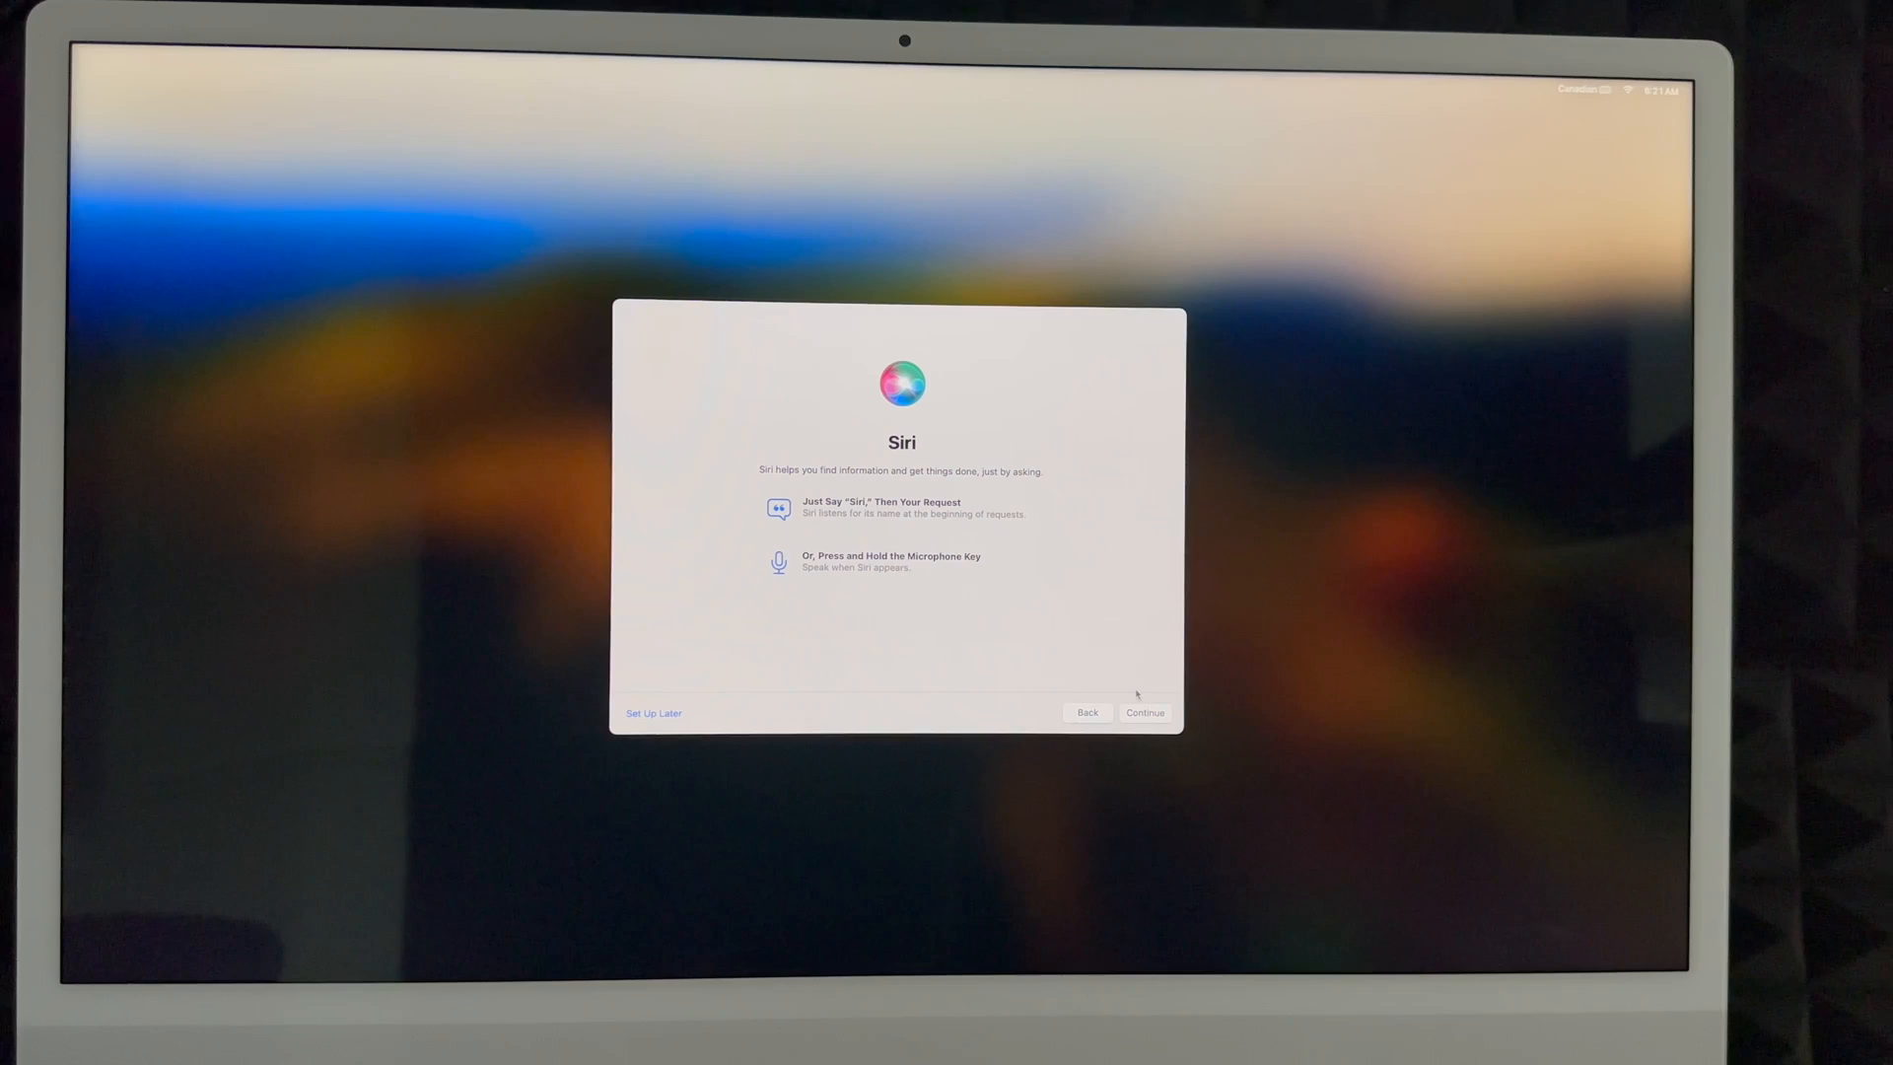
Continue through the Siri voice training screens to Improve Siri & Dictation
{"action": "left_click", "coordinate": [1144, 712]}
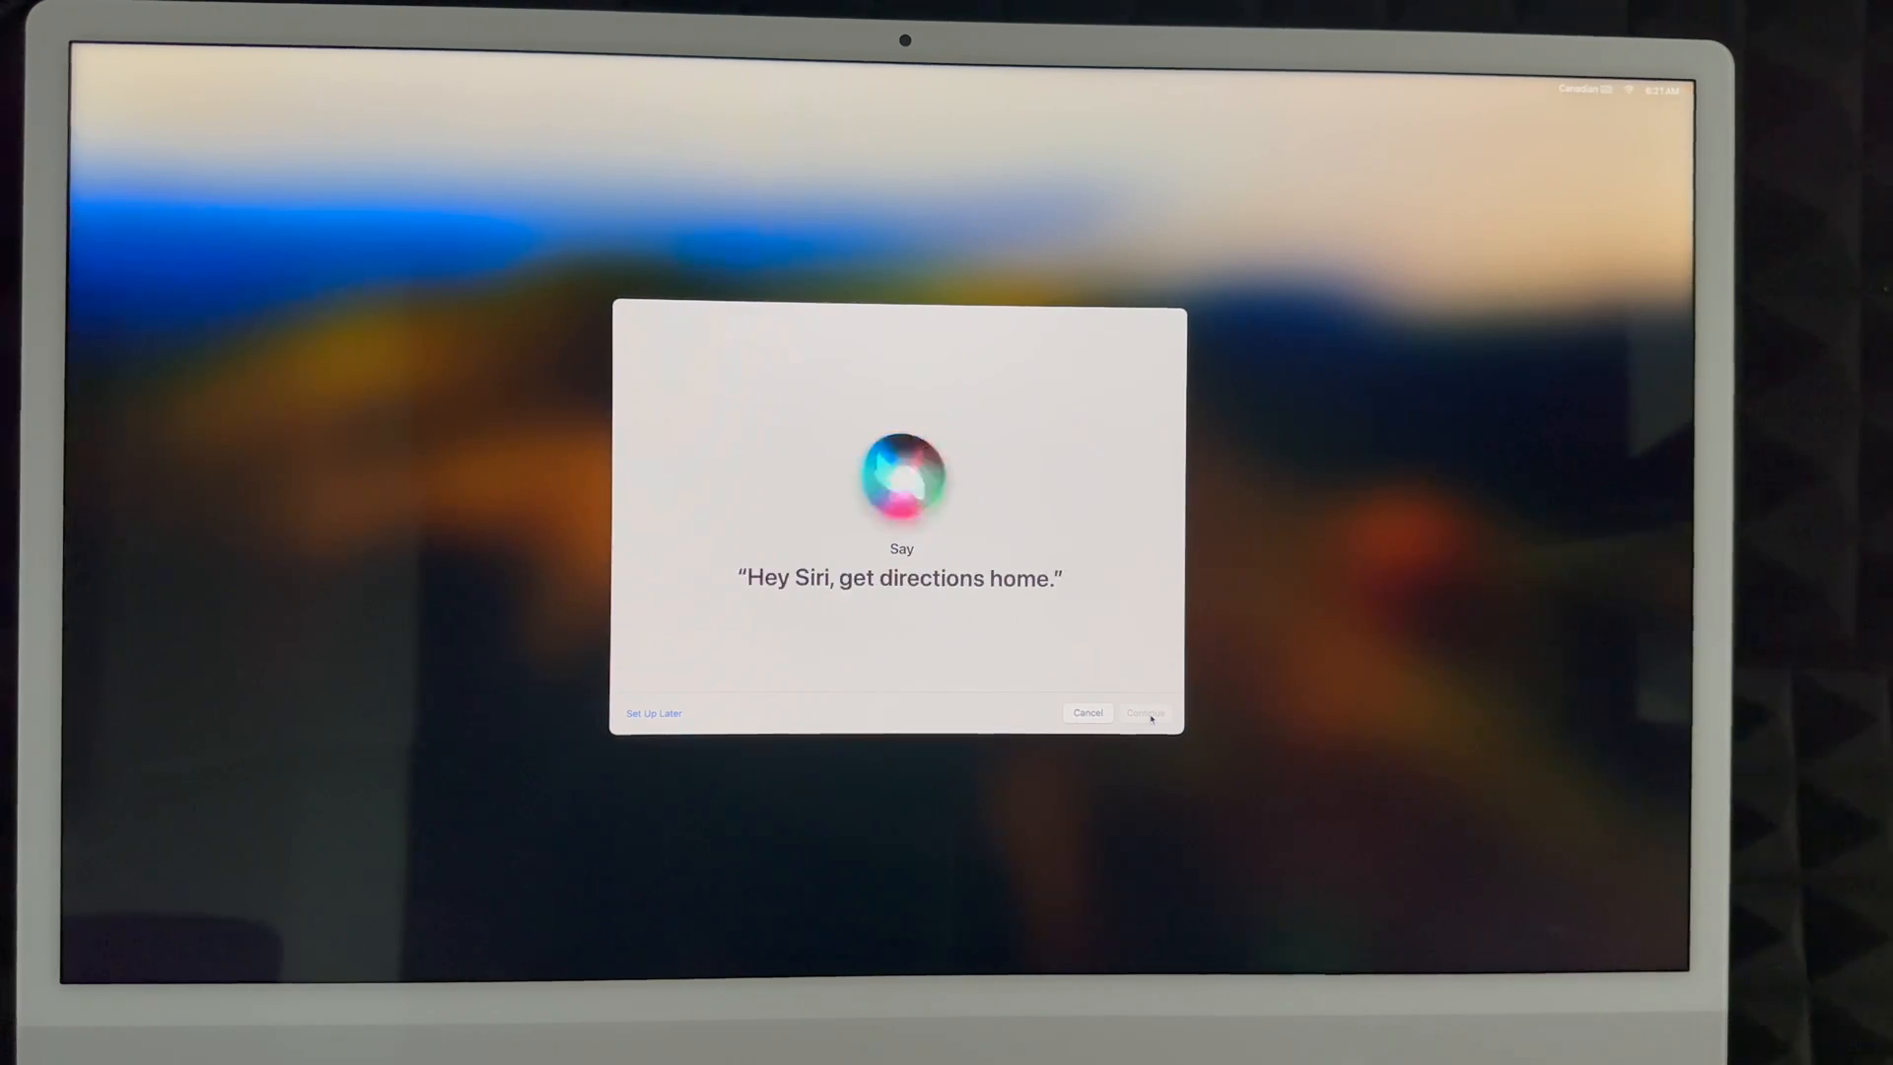
{"action": "left_click", "coordinate": [1144, 712]}
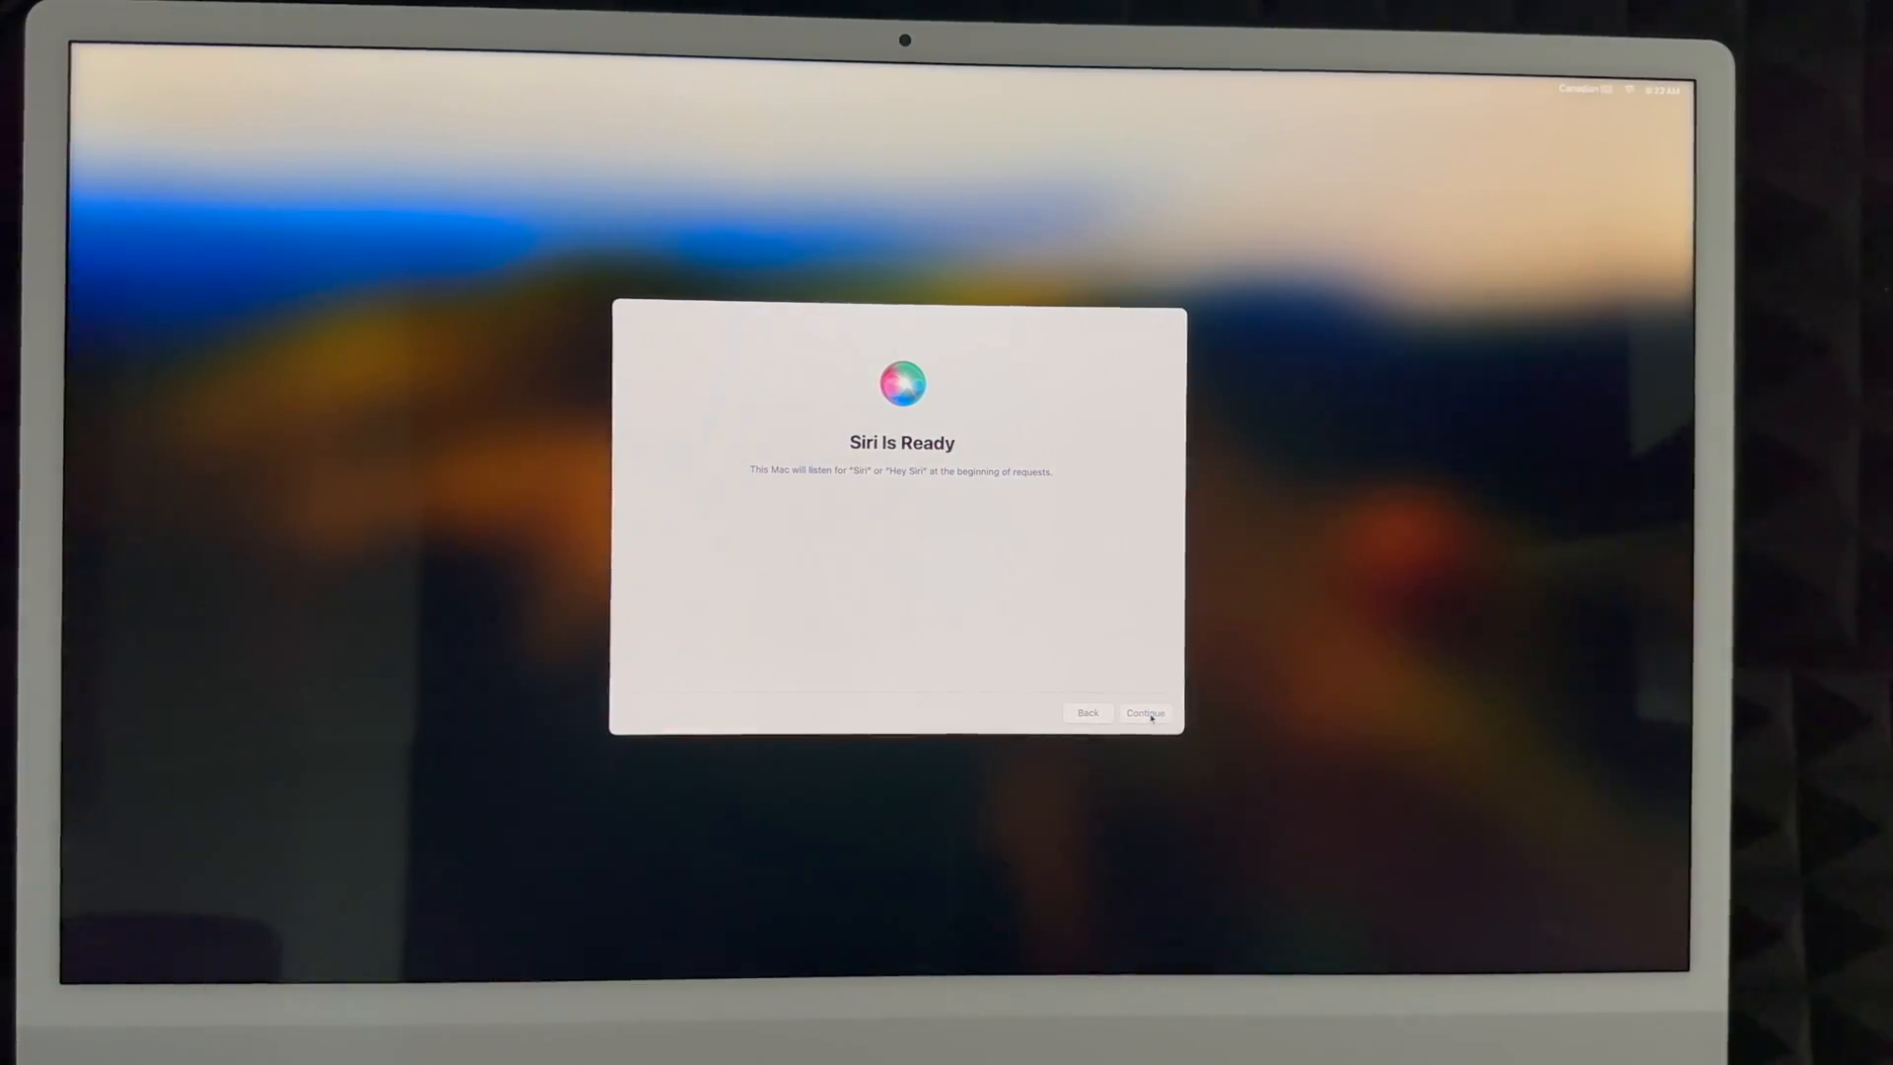
{"action": "left_click", "coordinate": [1144, 712]}
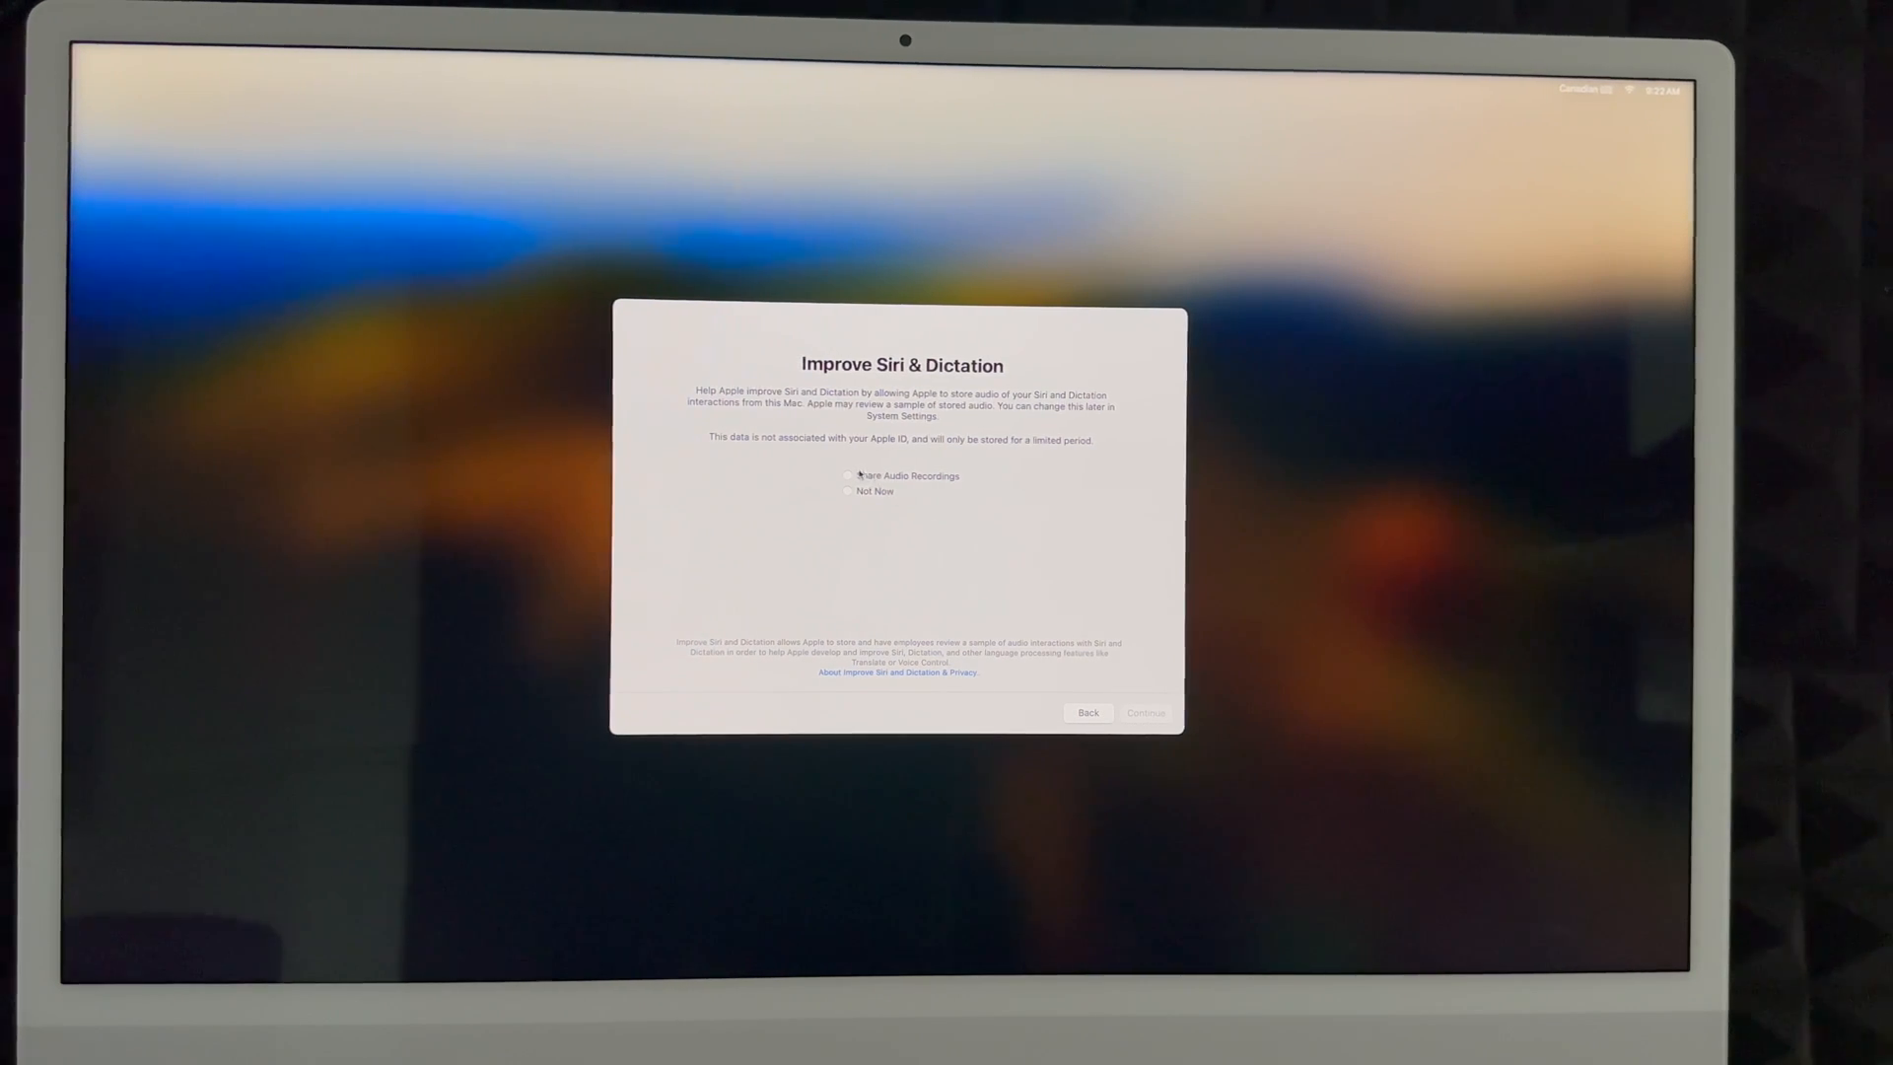
Choose Share Audio Recordings for Siri and Dictation and proceed to Touch ID
{"action": "left_click", "coordinate": [846, 491]}
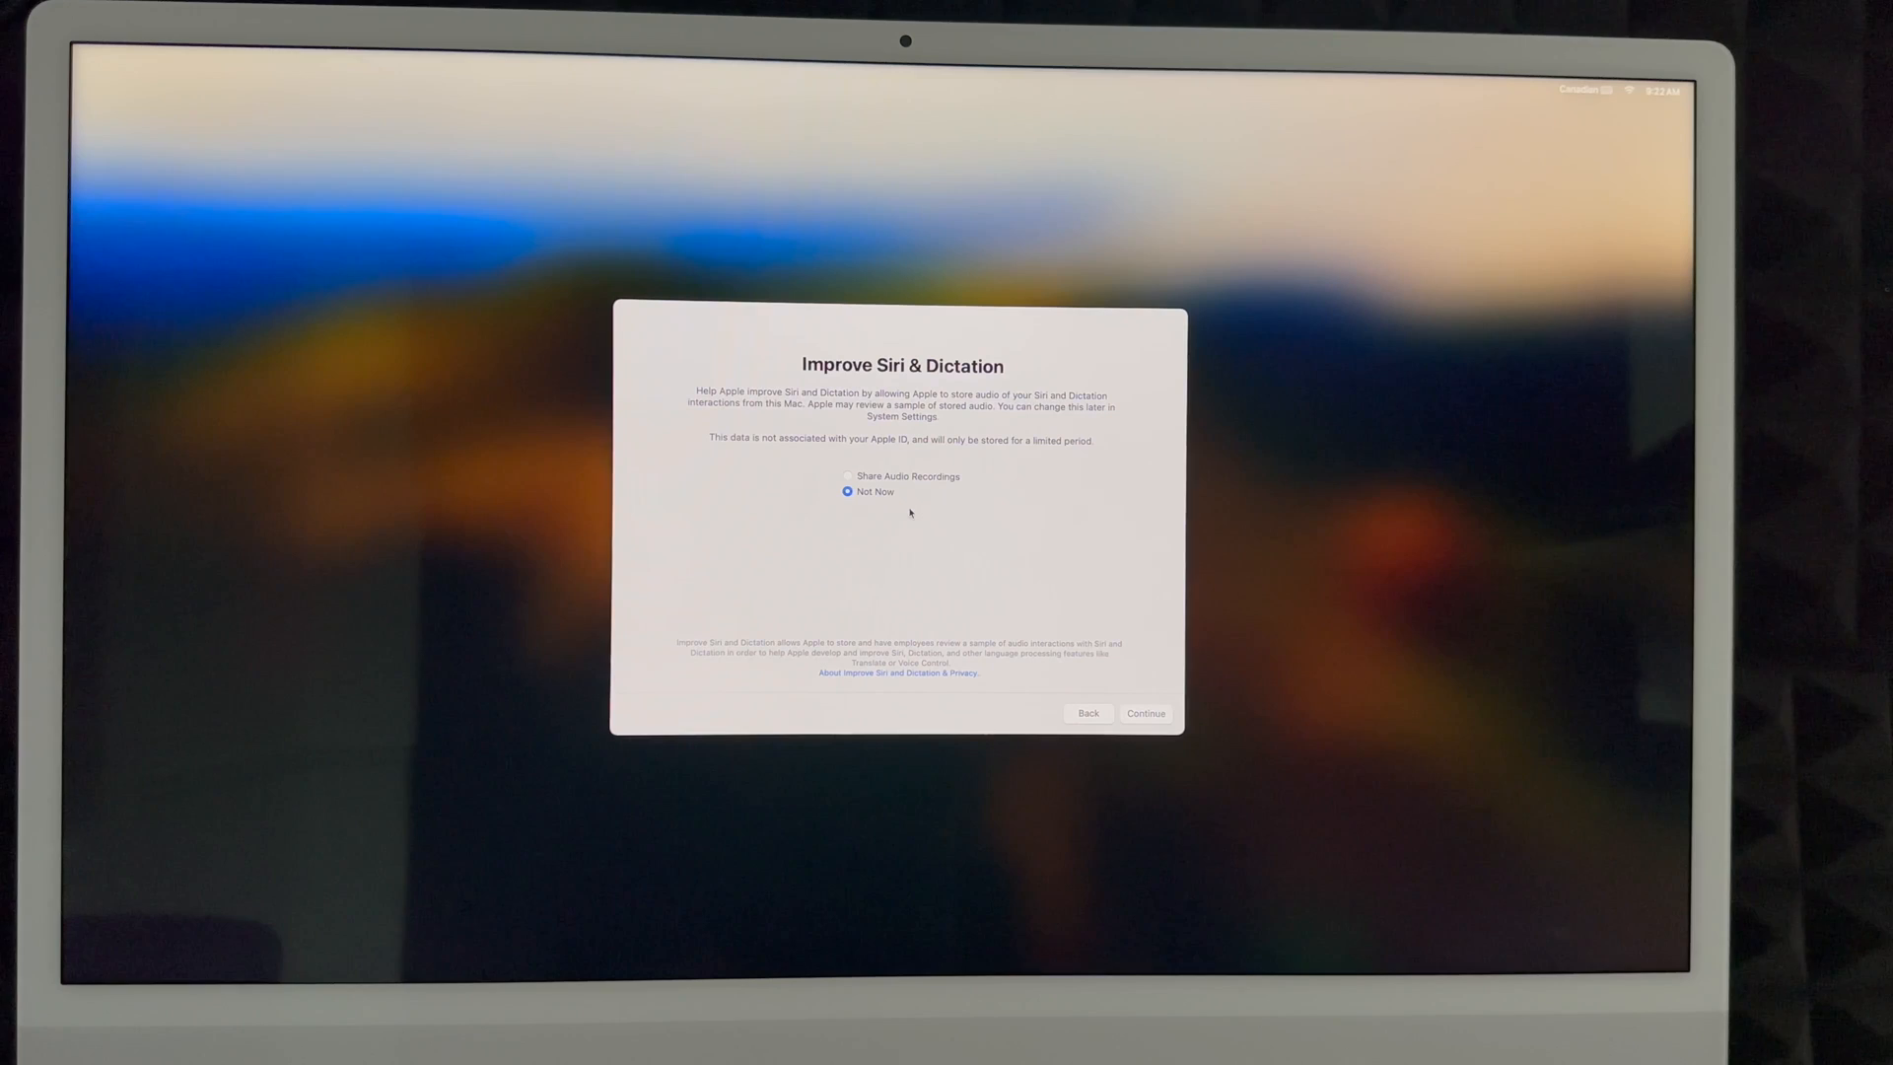
{"action": "left_click", "coordinate": [846, 475]}
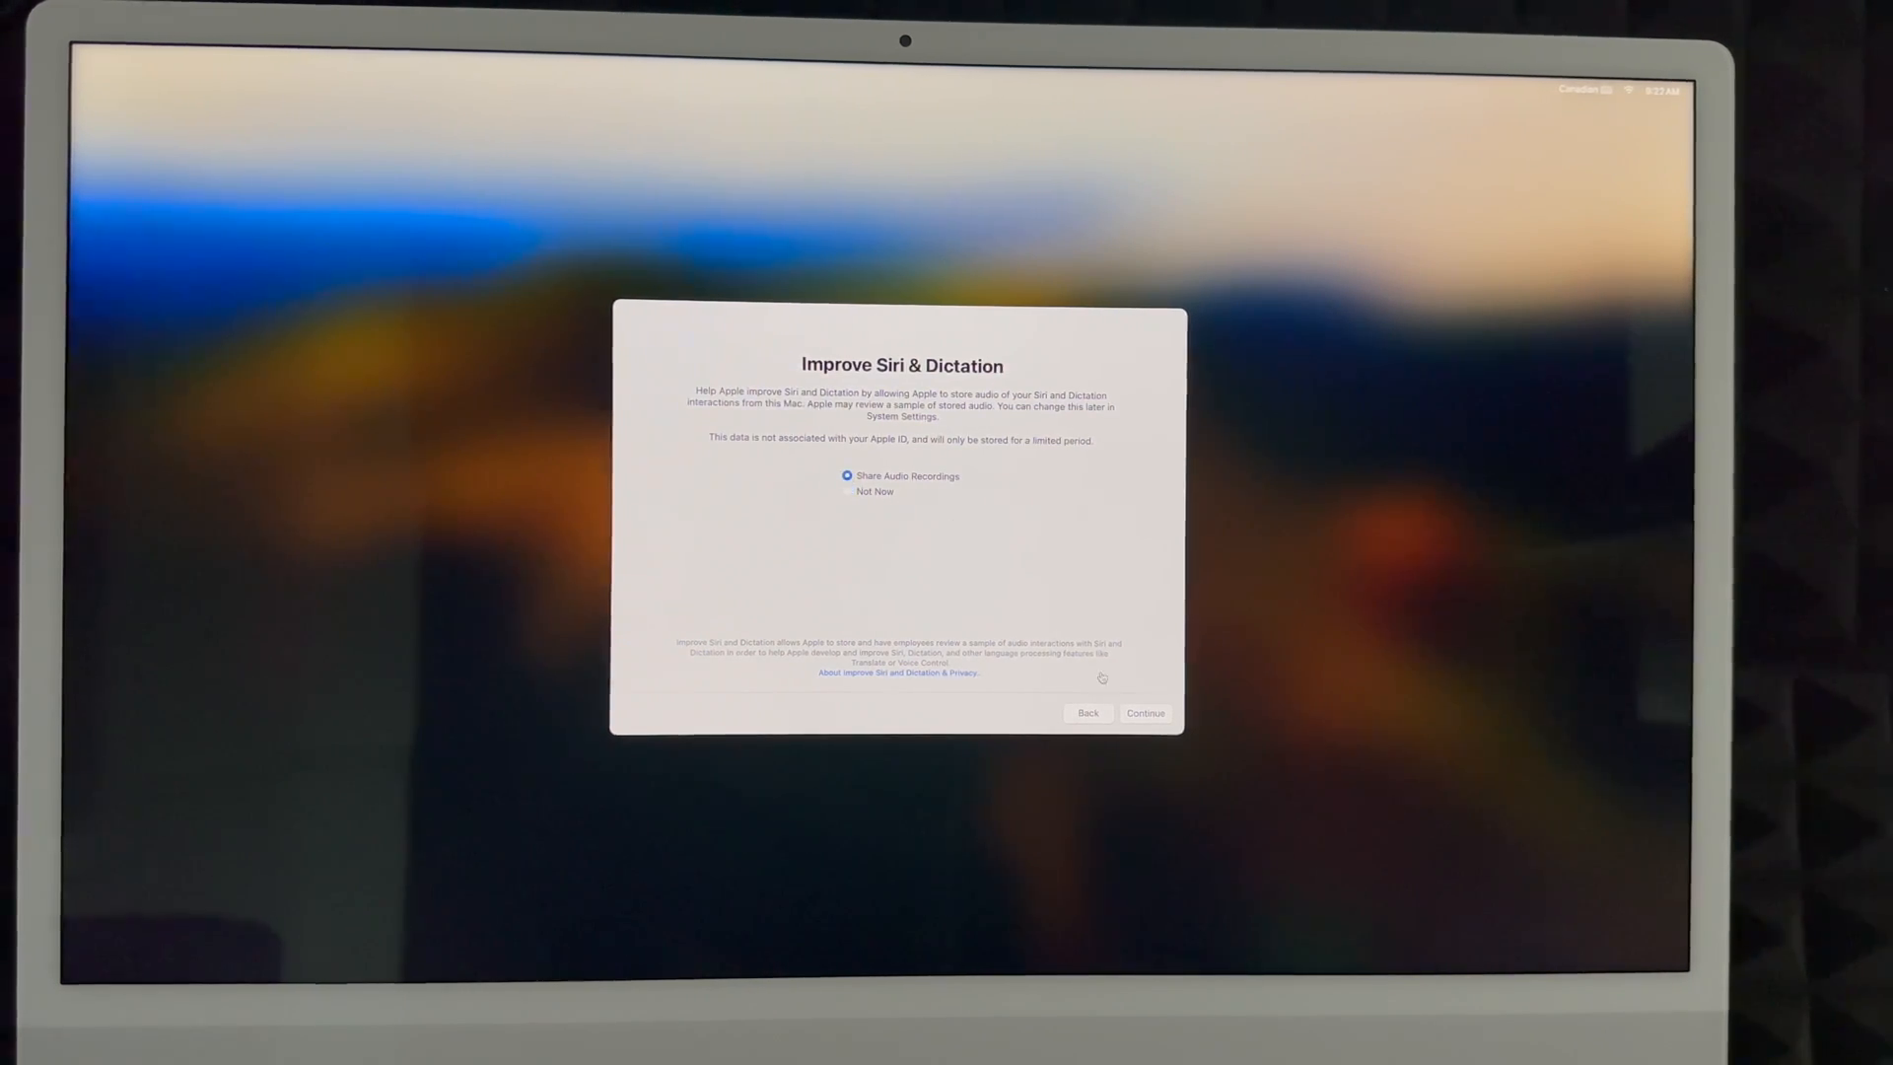
{"action": "left_click", "coordinate": [1143, 712]}
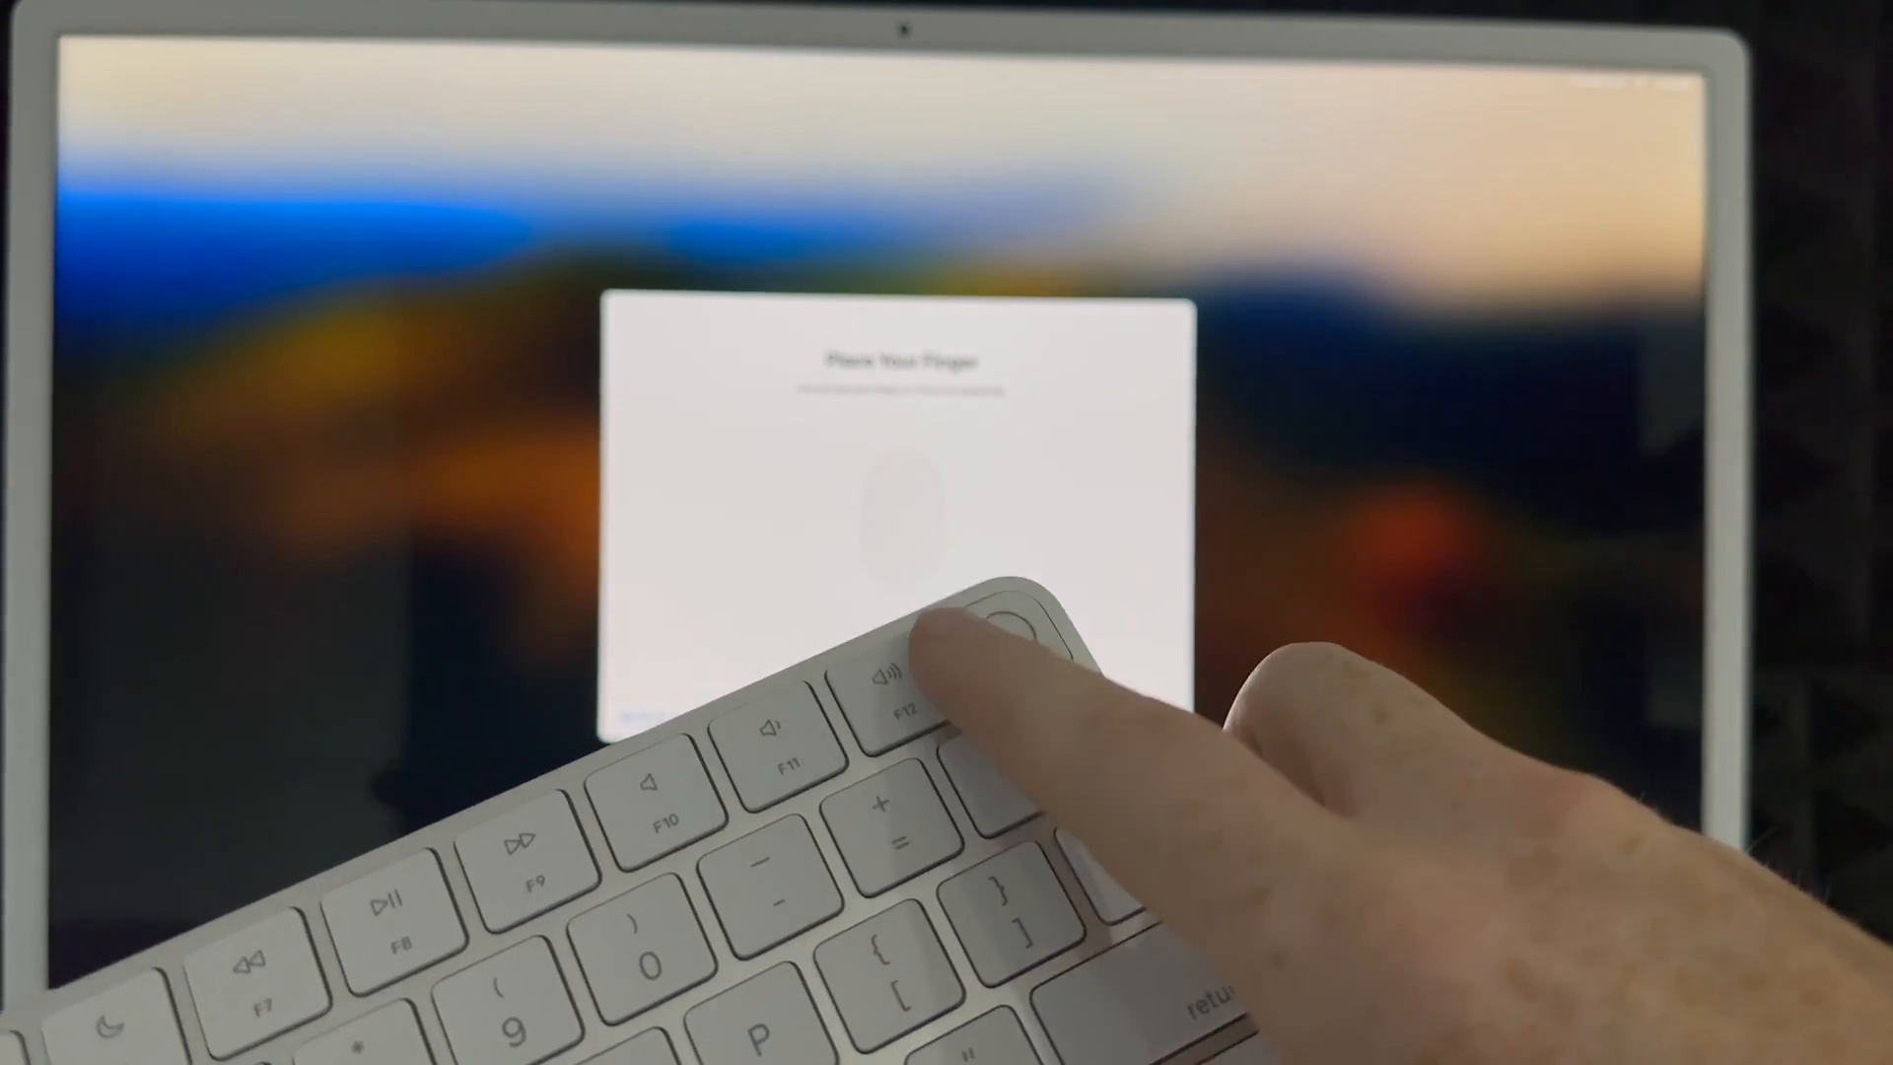
Enroll a fingerprint for Touch ID and continue to the Choose Your Look step
{"action": "left_click", "coordinate": [1014, 615]}
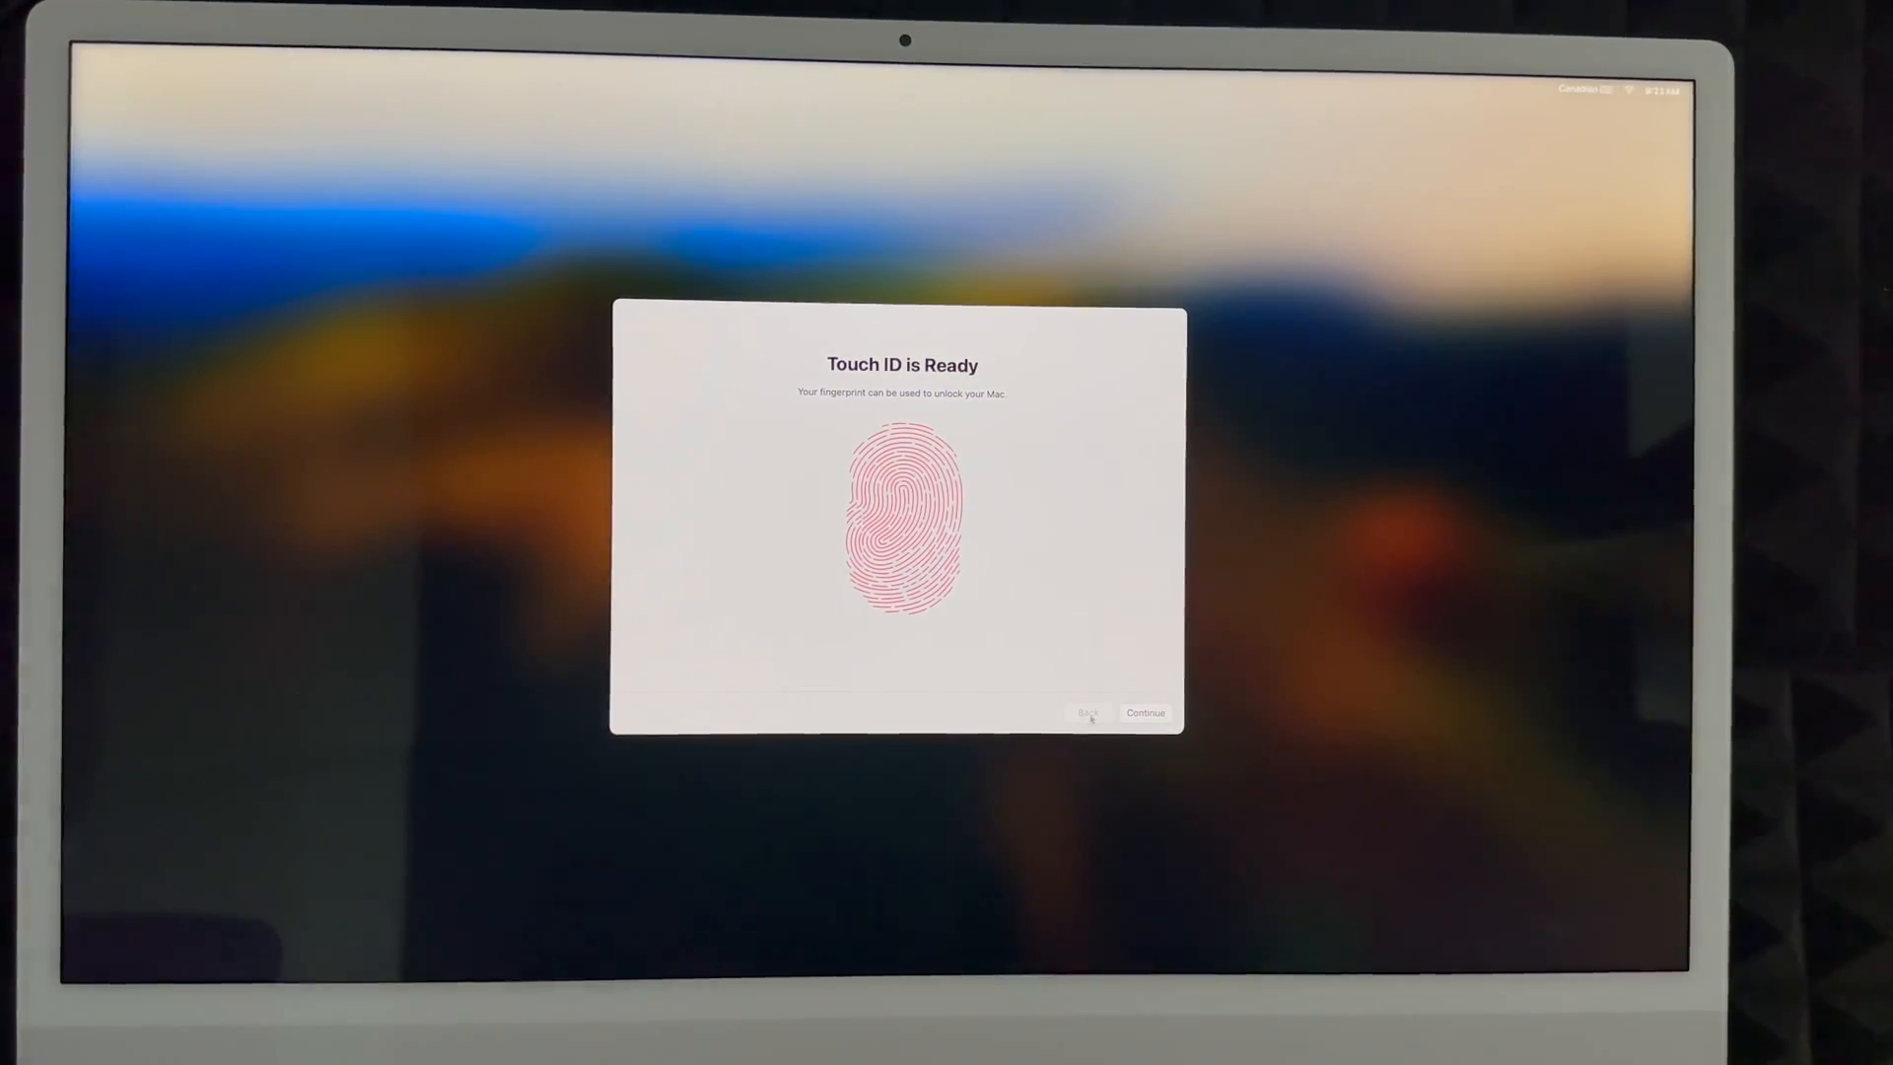
{"action": "left_click", "coordinate": [1144, 712]}
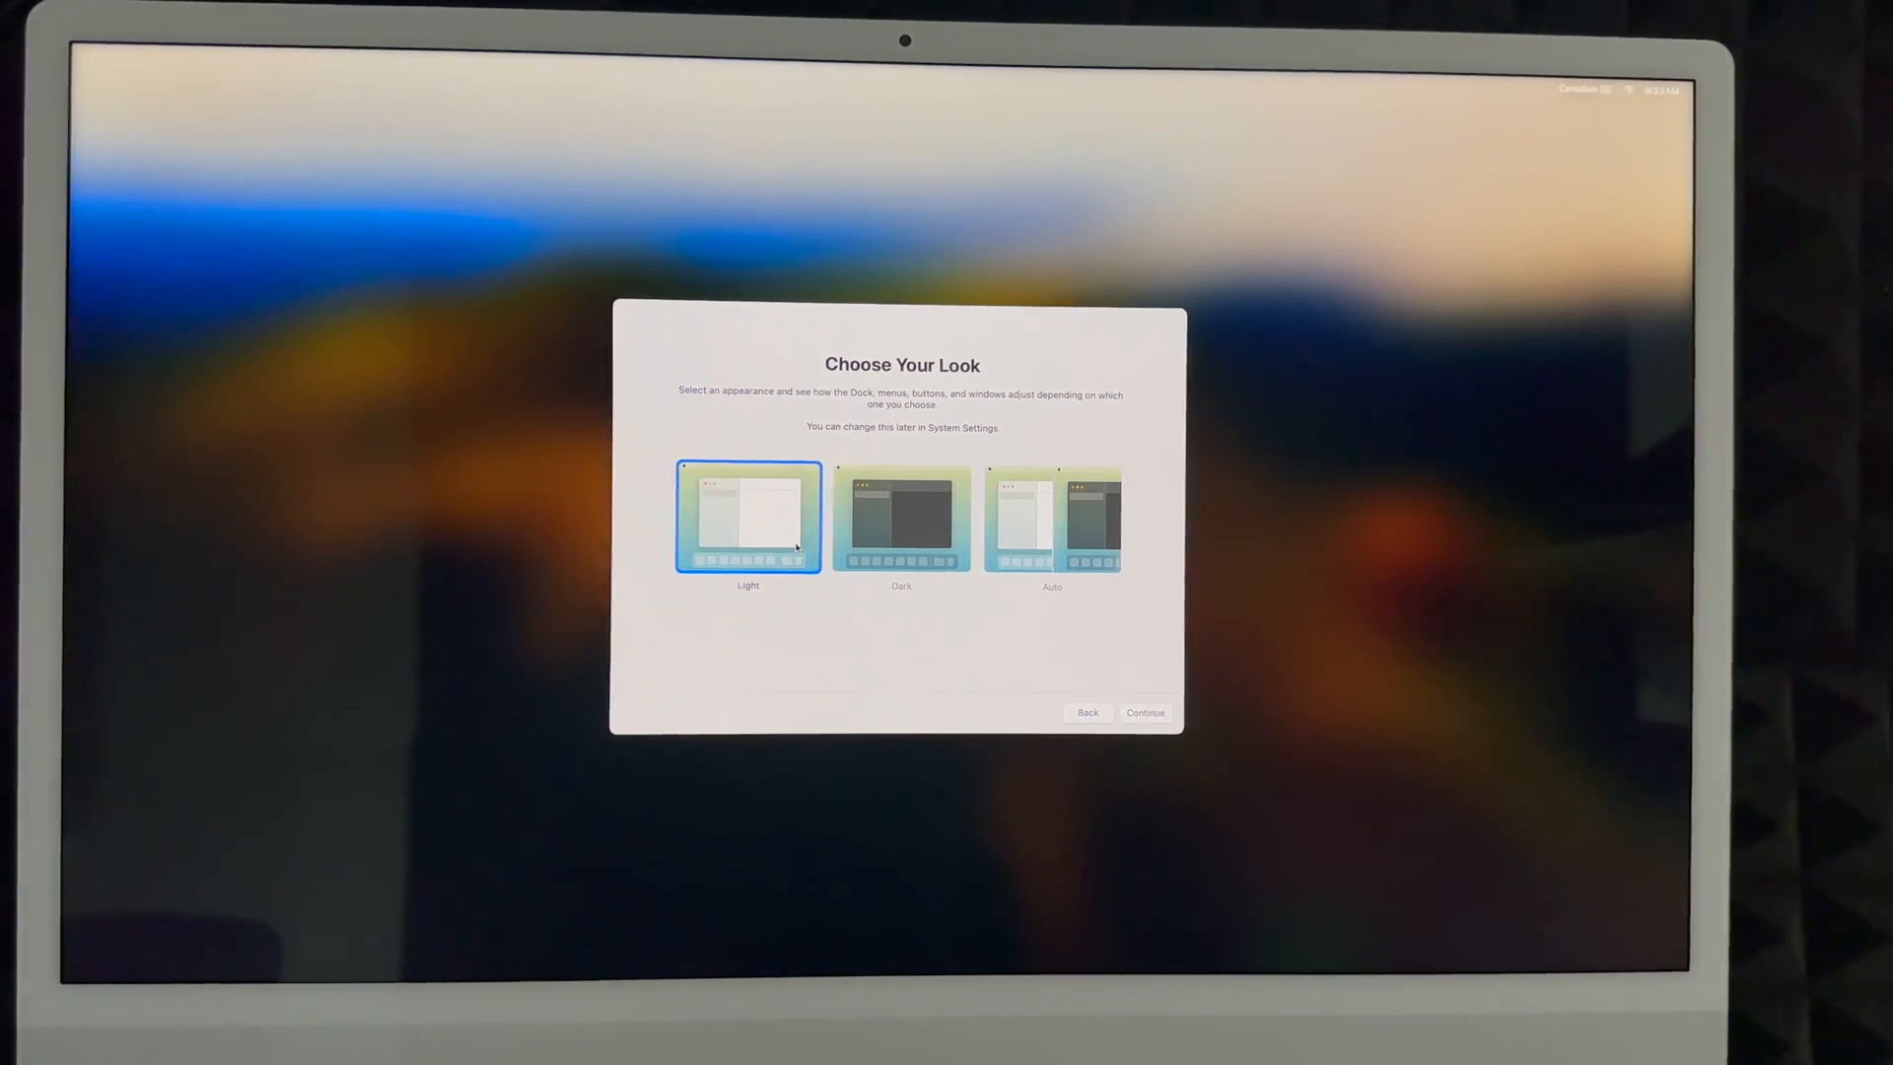
Preview the Dark look, keep the Light appearance, and finish setup to reach the desktop
{"action": "left_click", "coordinate": [901, 518]}
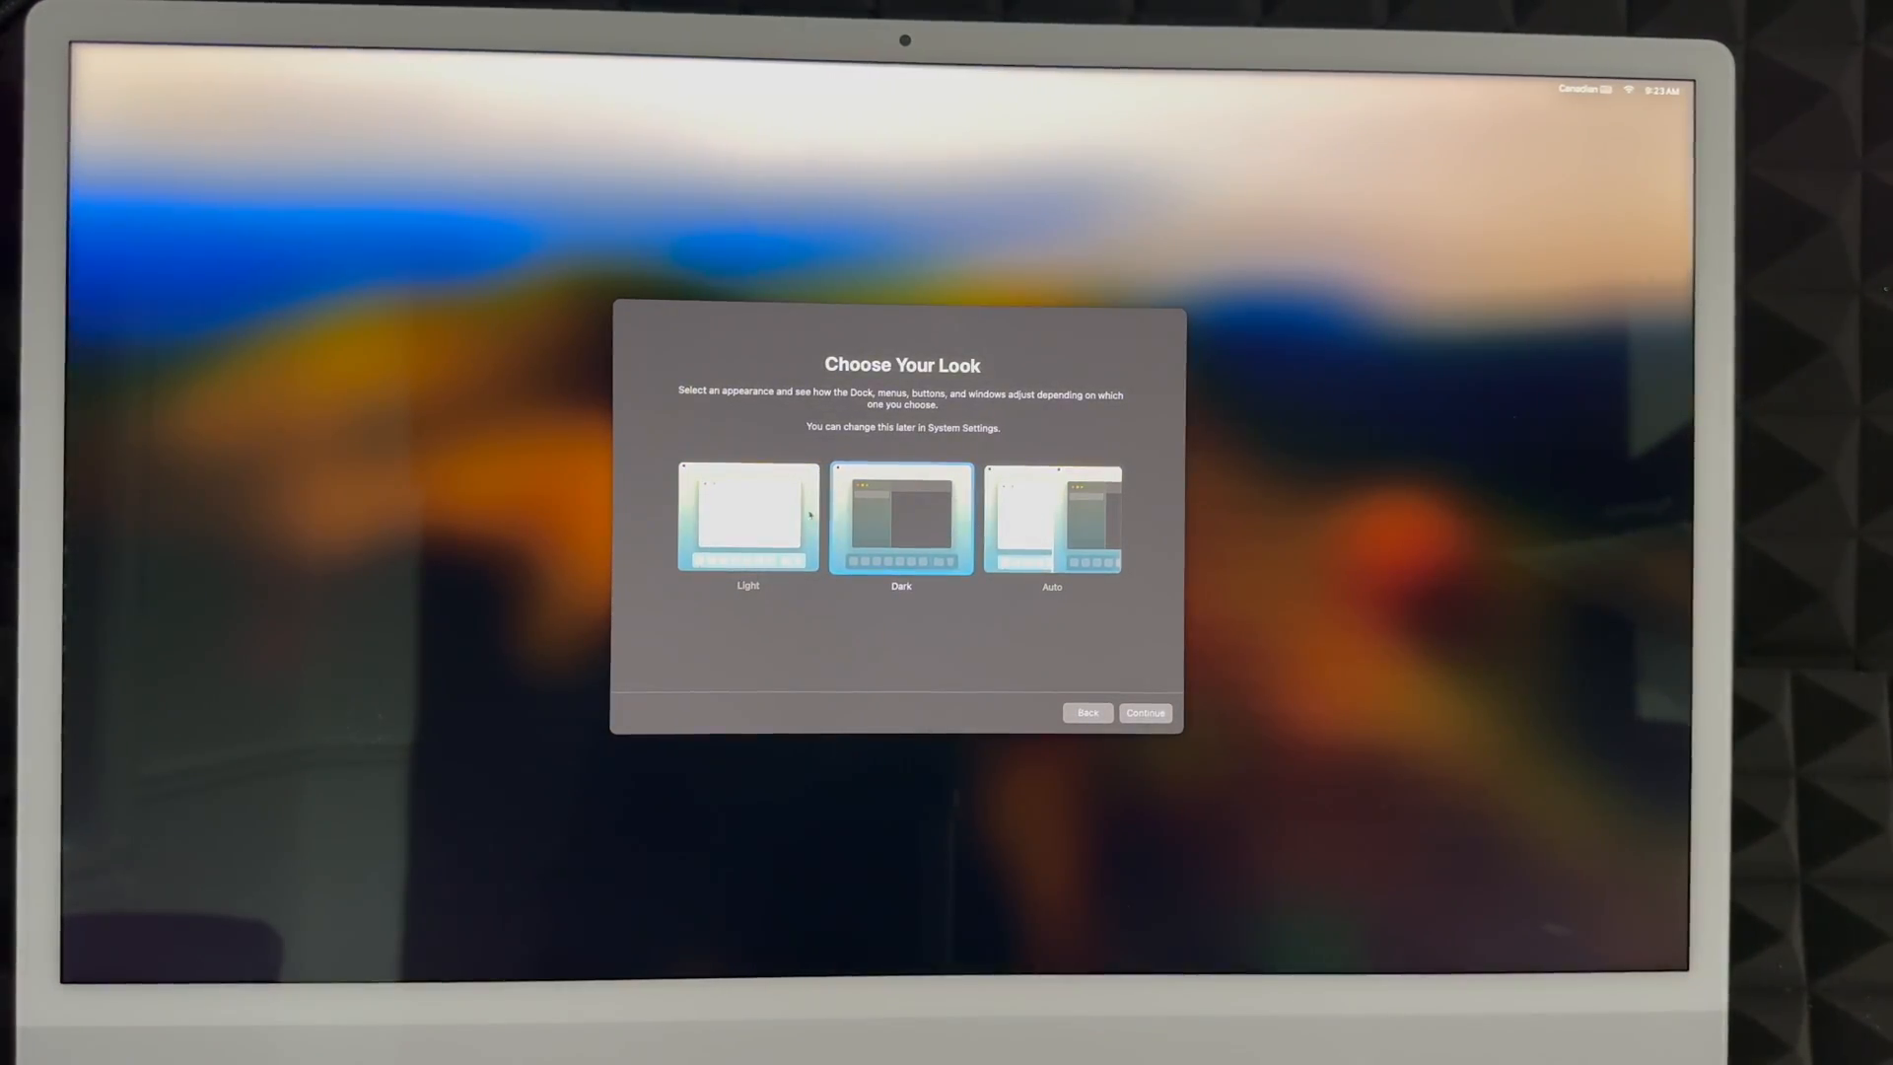
{"action": "left_click", "coordinate": [748, 519]}
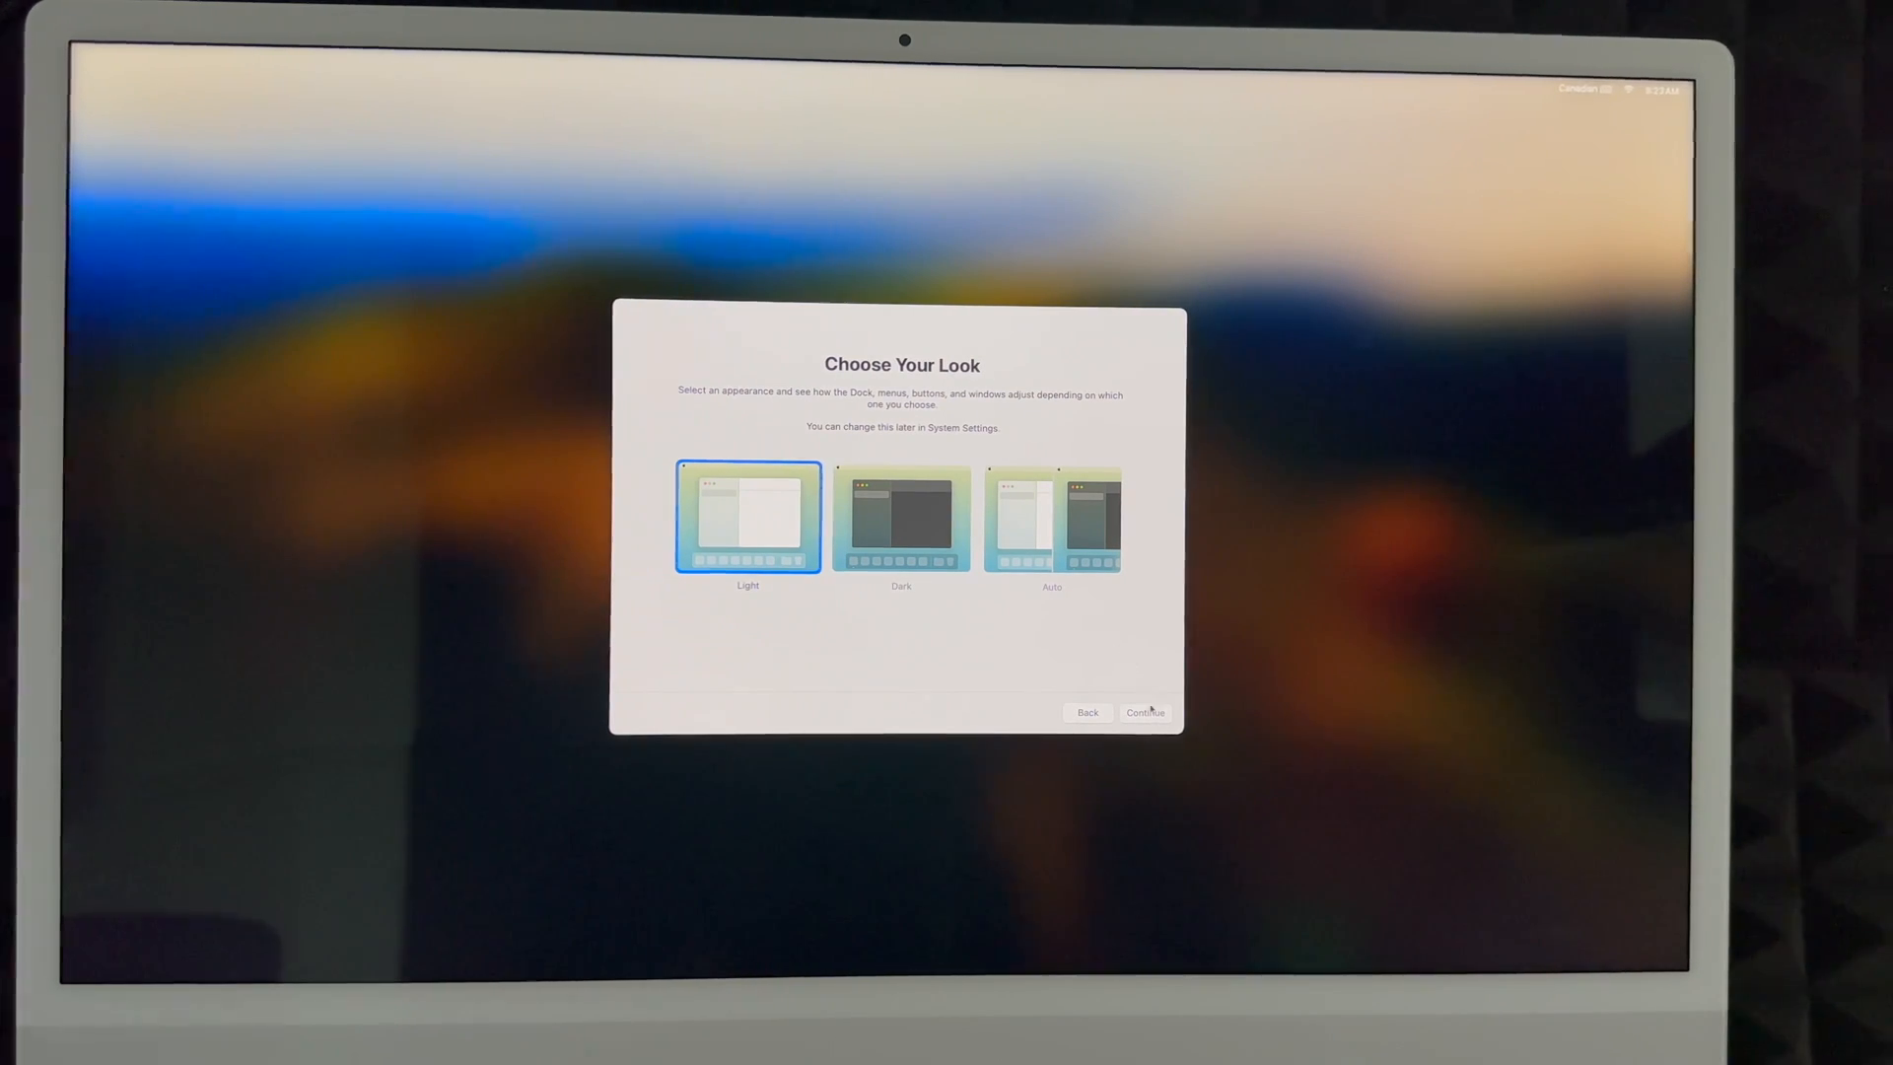
{"action": "left_click", "coordinate": [1144, 712]}
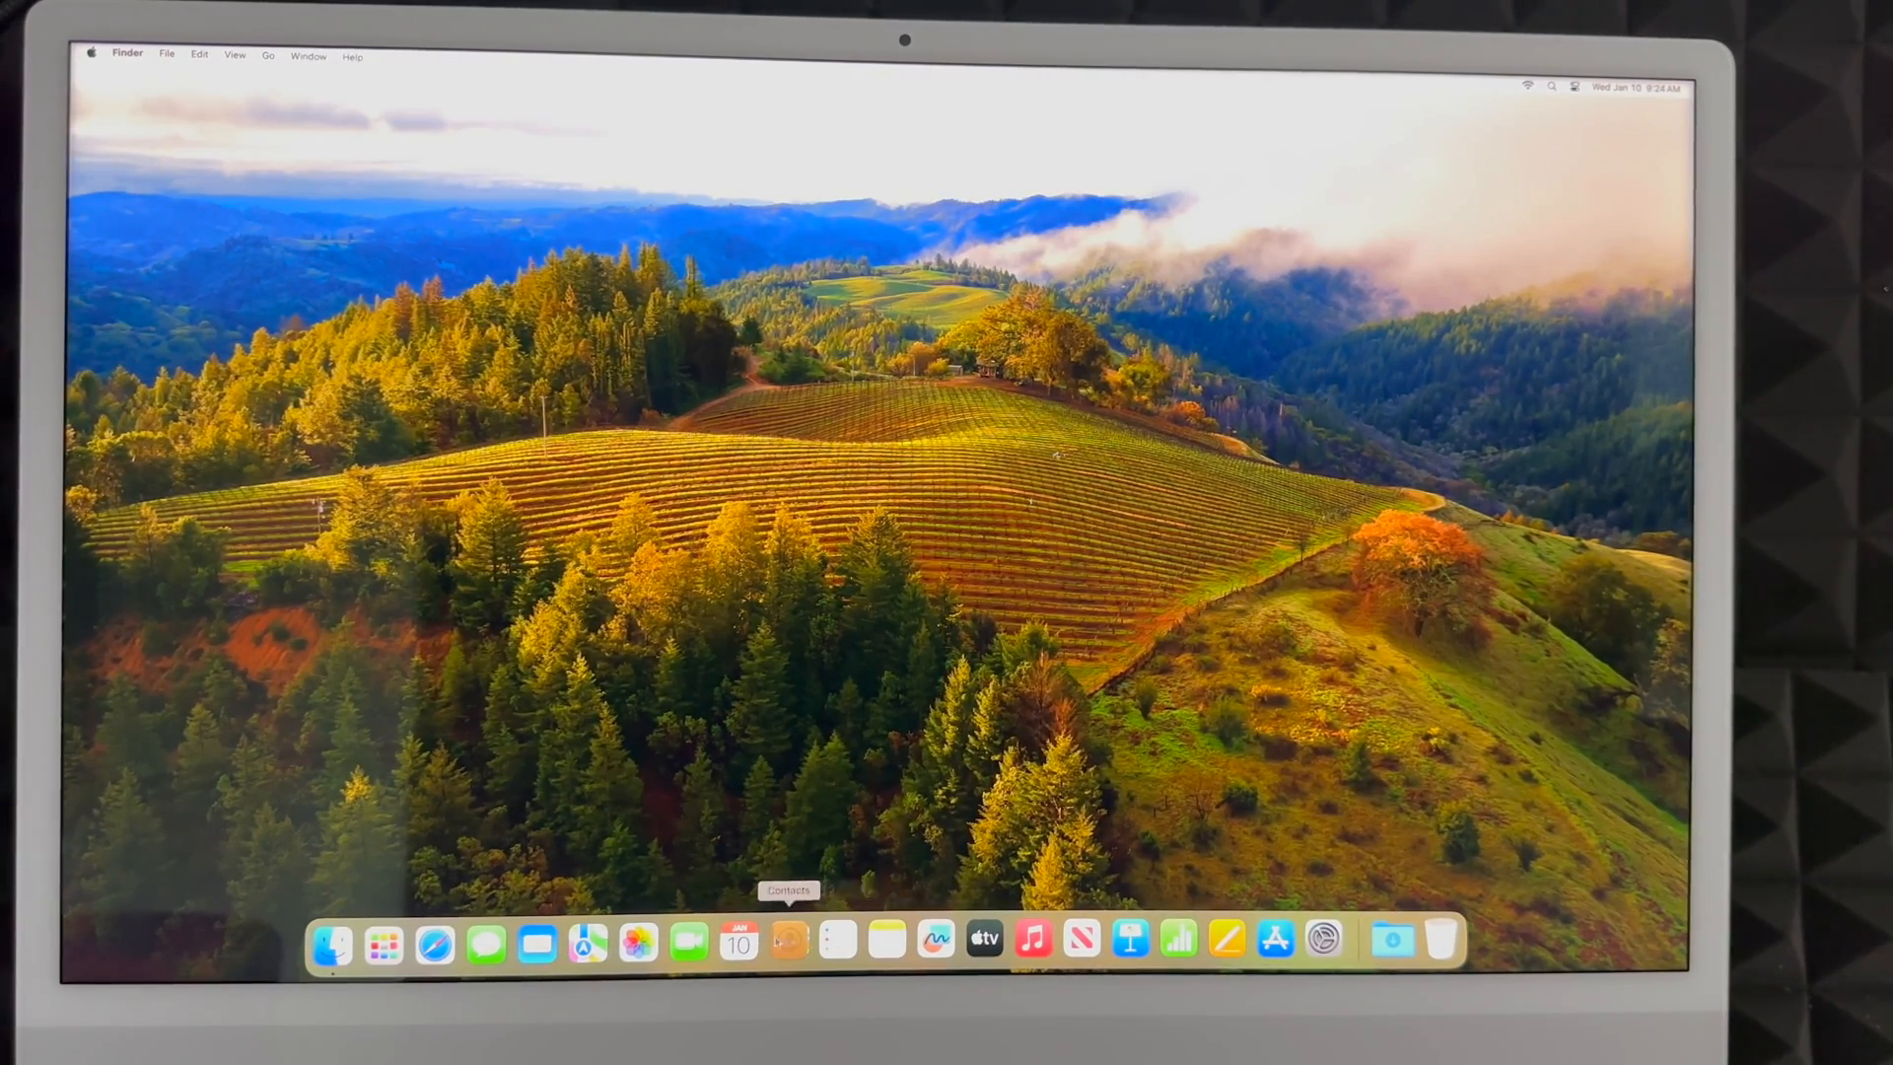
{"action": "mouse_move", "coordinate": [433, 940]}
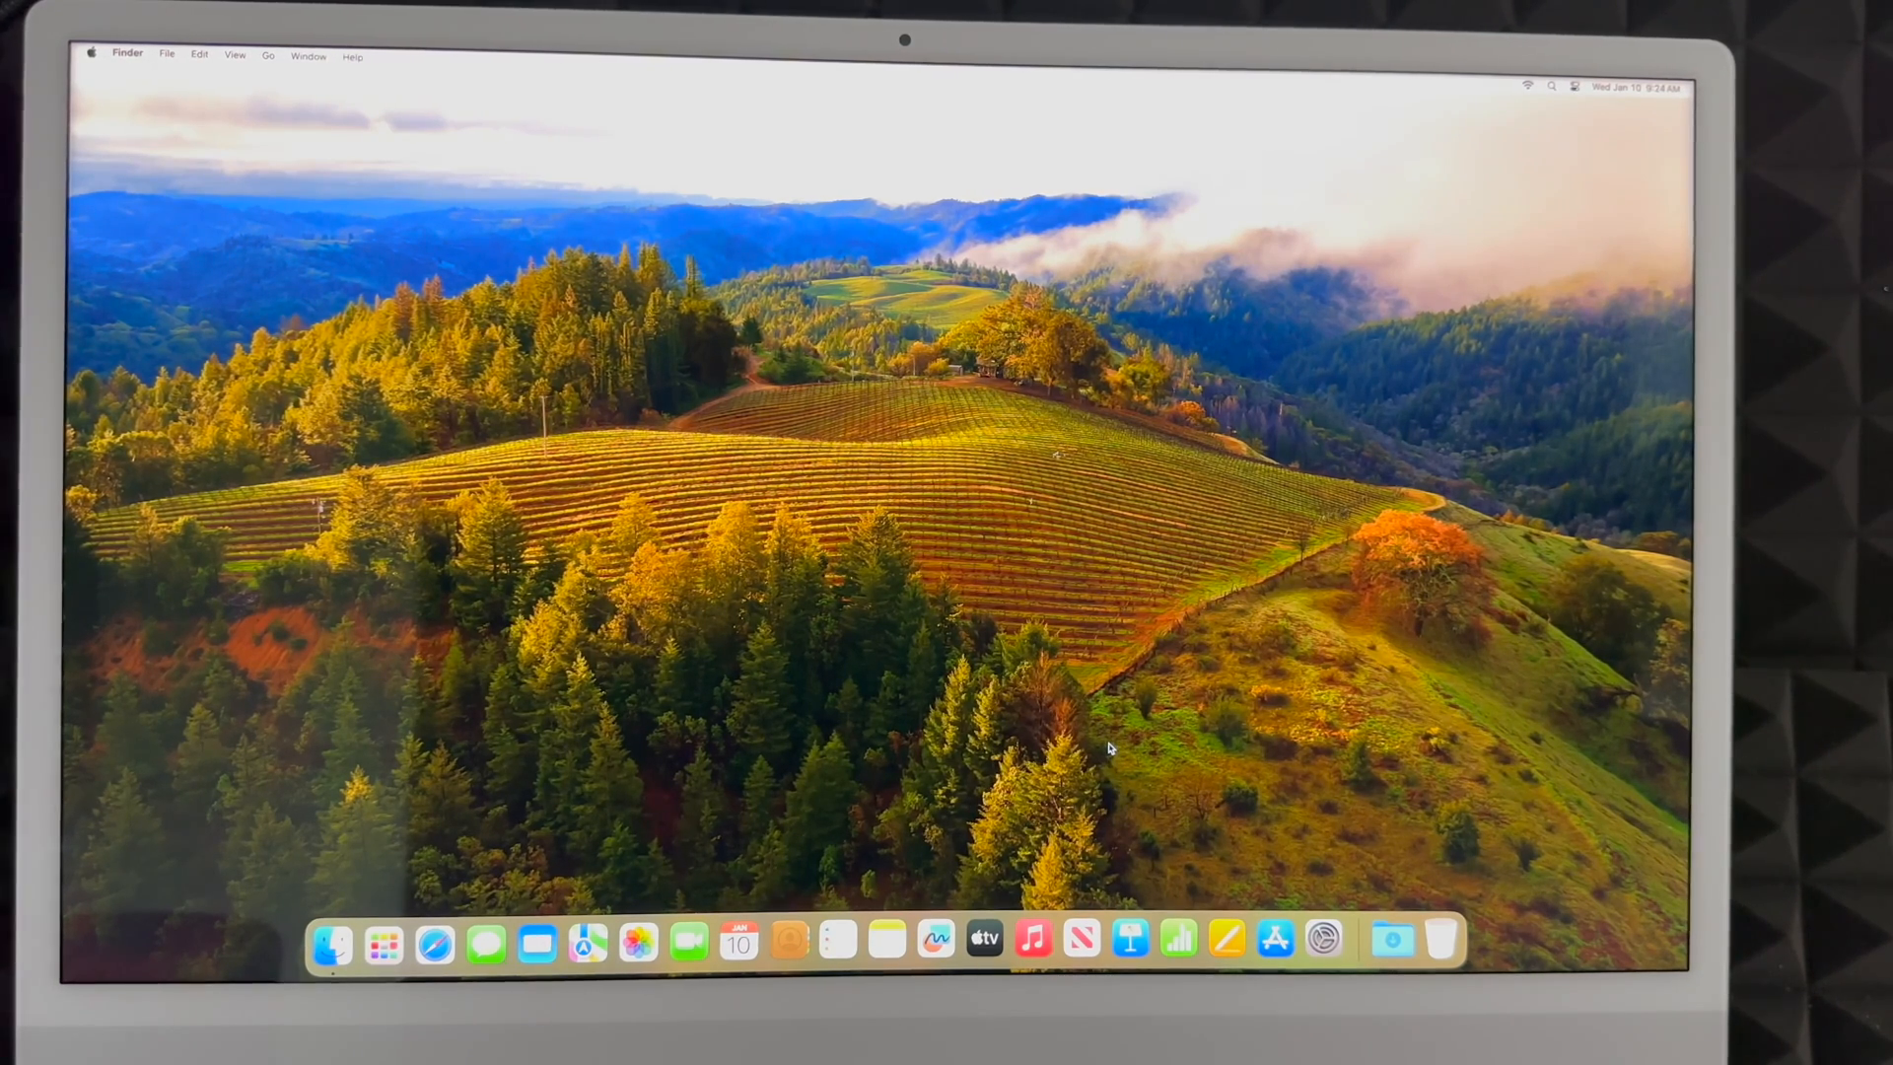
Show the Launchpad grid of installed apps such as Safari, Mail and Notes
{"action": "left_click", "coordinate": [382, 941]}
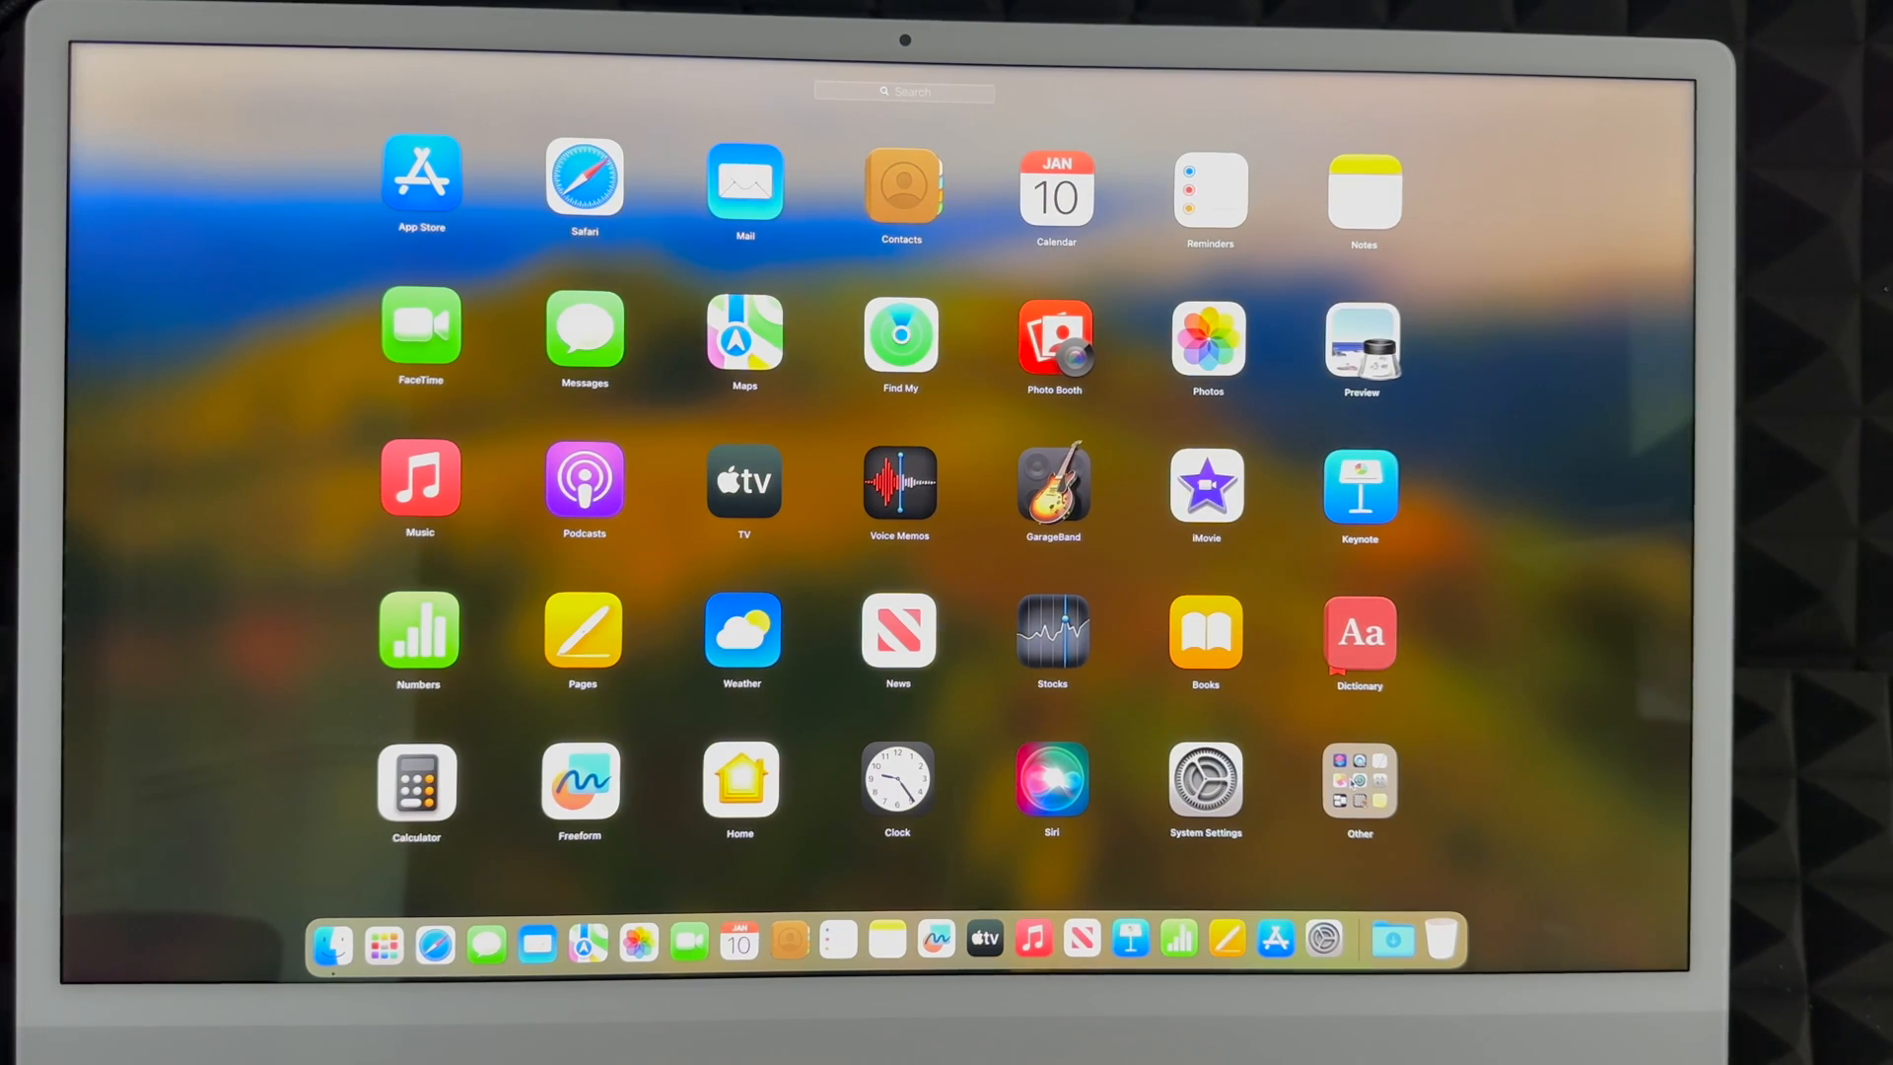
Browse the Launchpad apps including GarageBand, iMovie, Keynote and System Settings
{"action": "left_click", "coordinate": [1359, 790]}
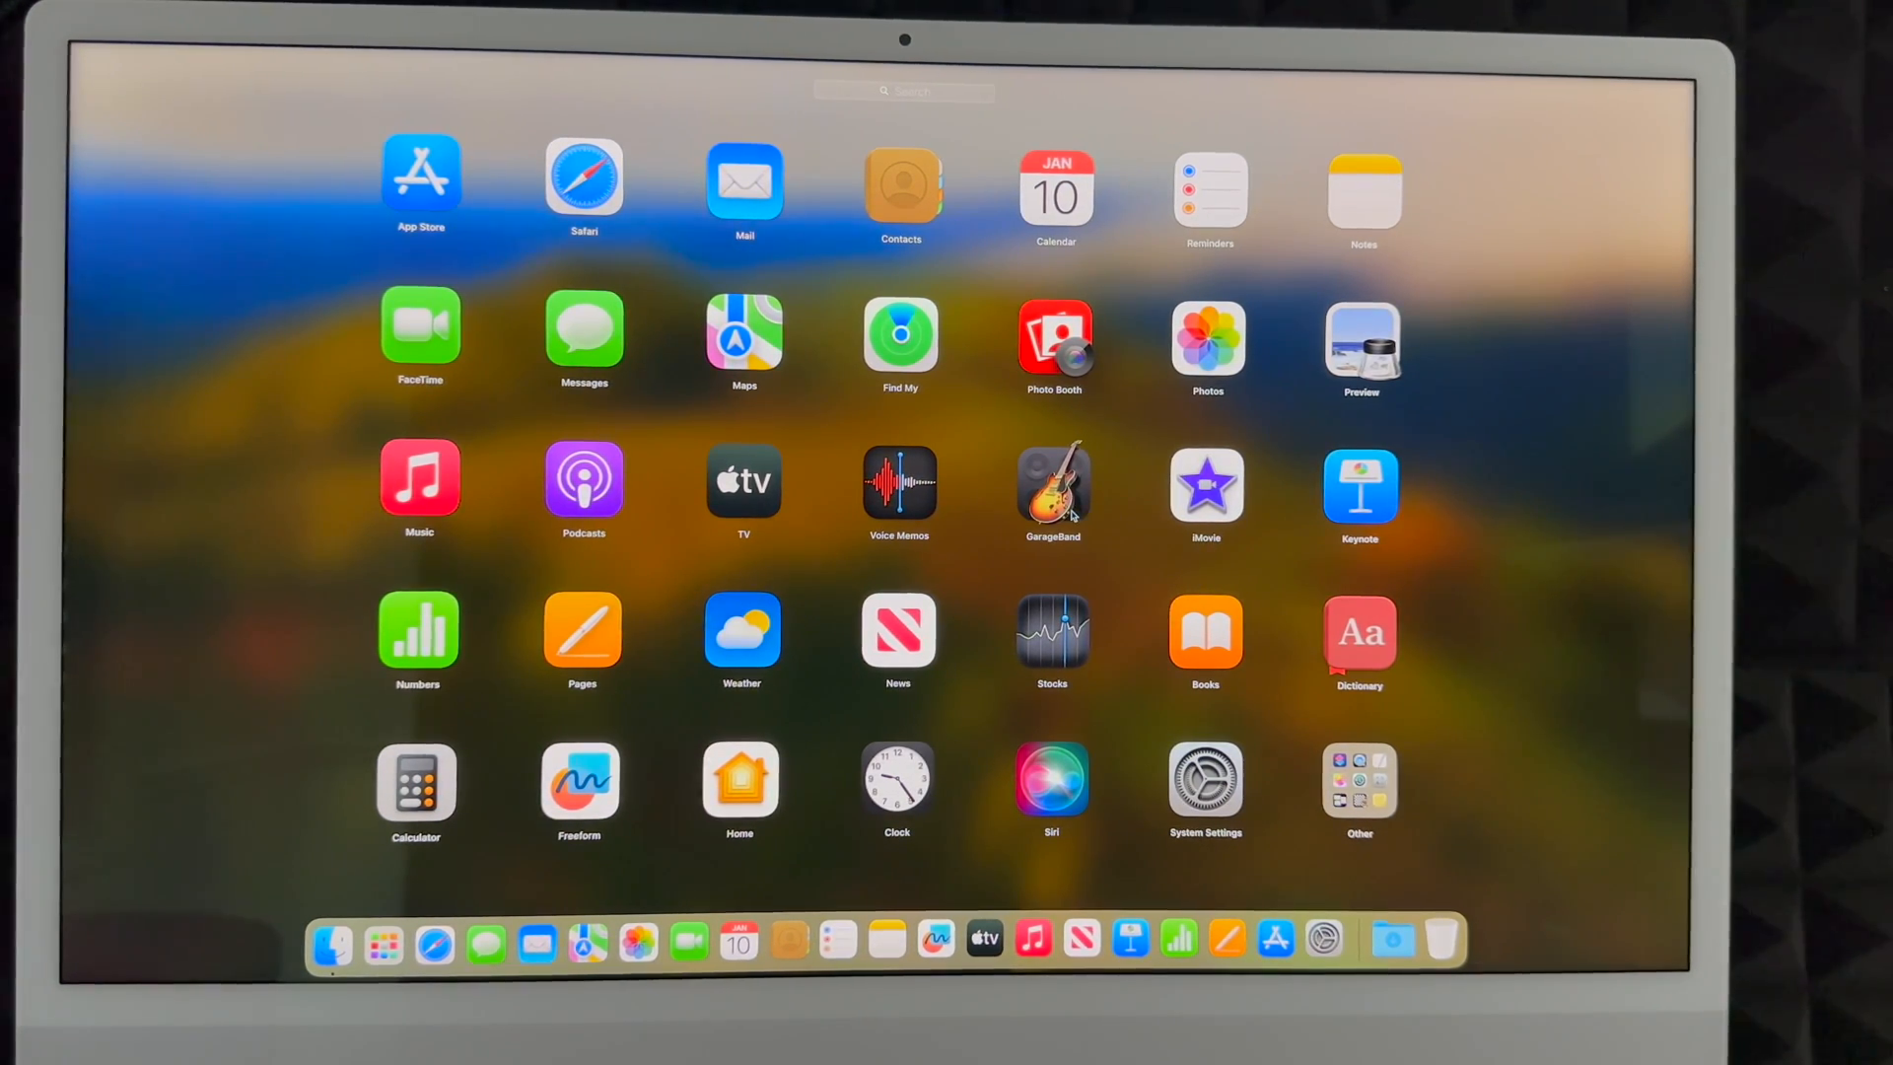
{"action": "mouse_move", "coordinate": [783, 511]}
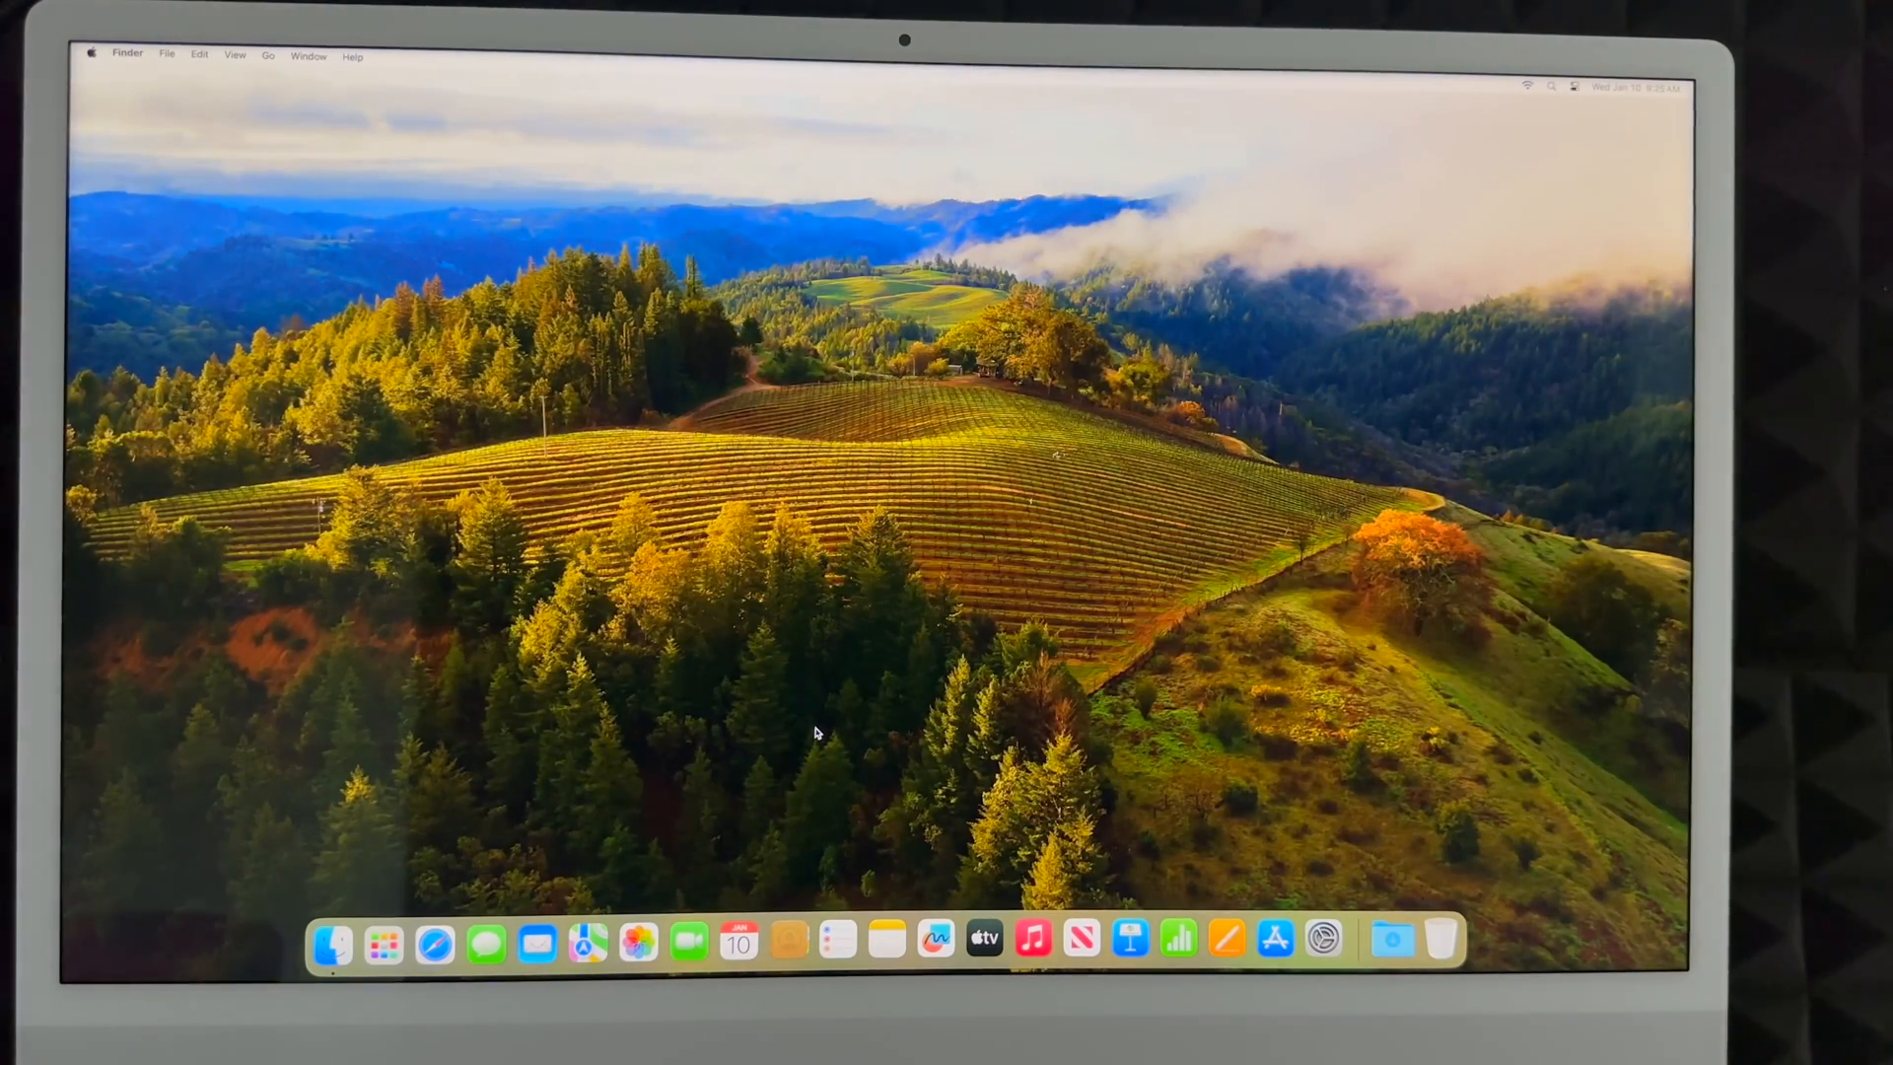
{"action": "mouse_move", "coordinate": [382, 940]}
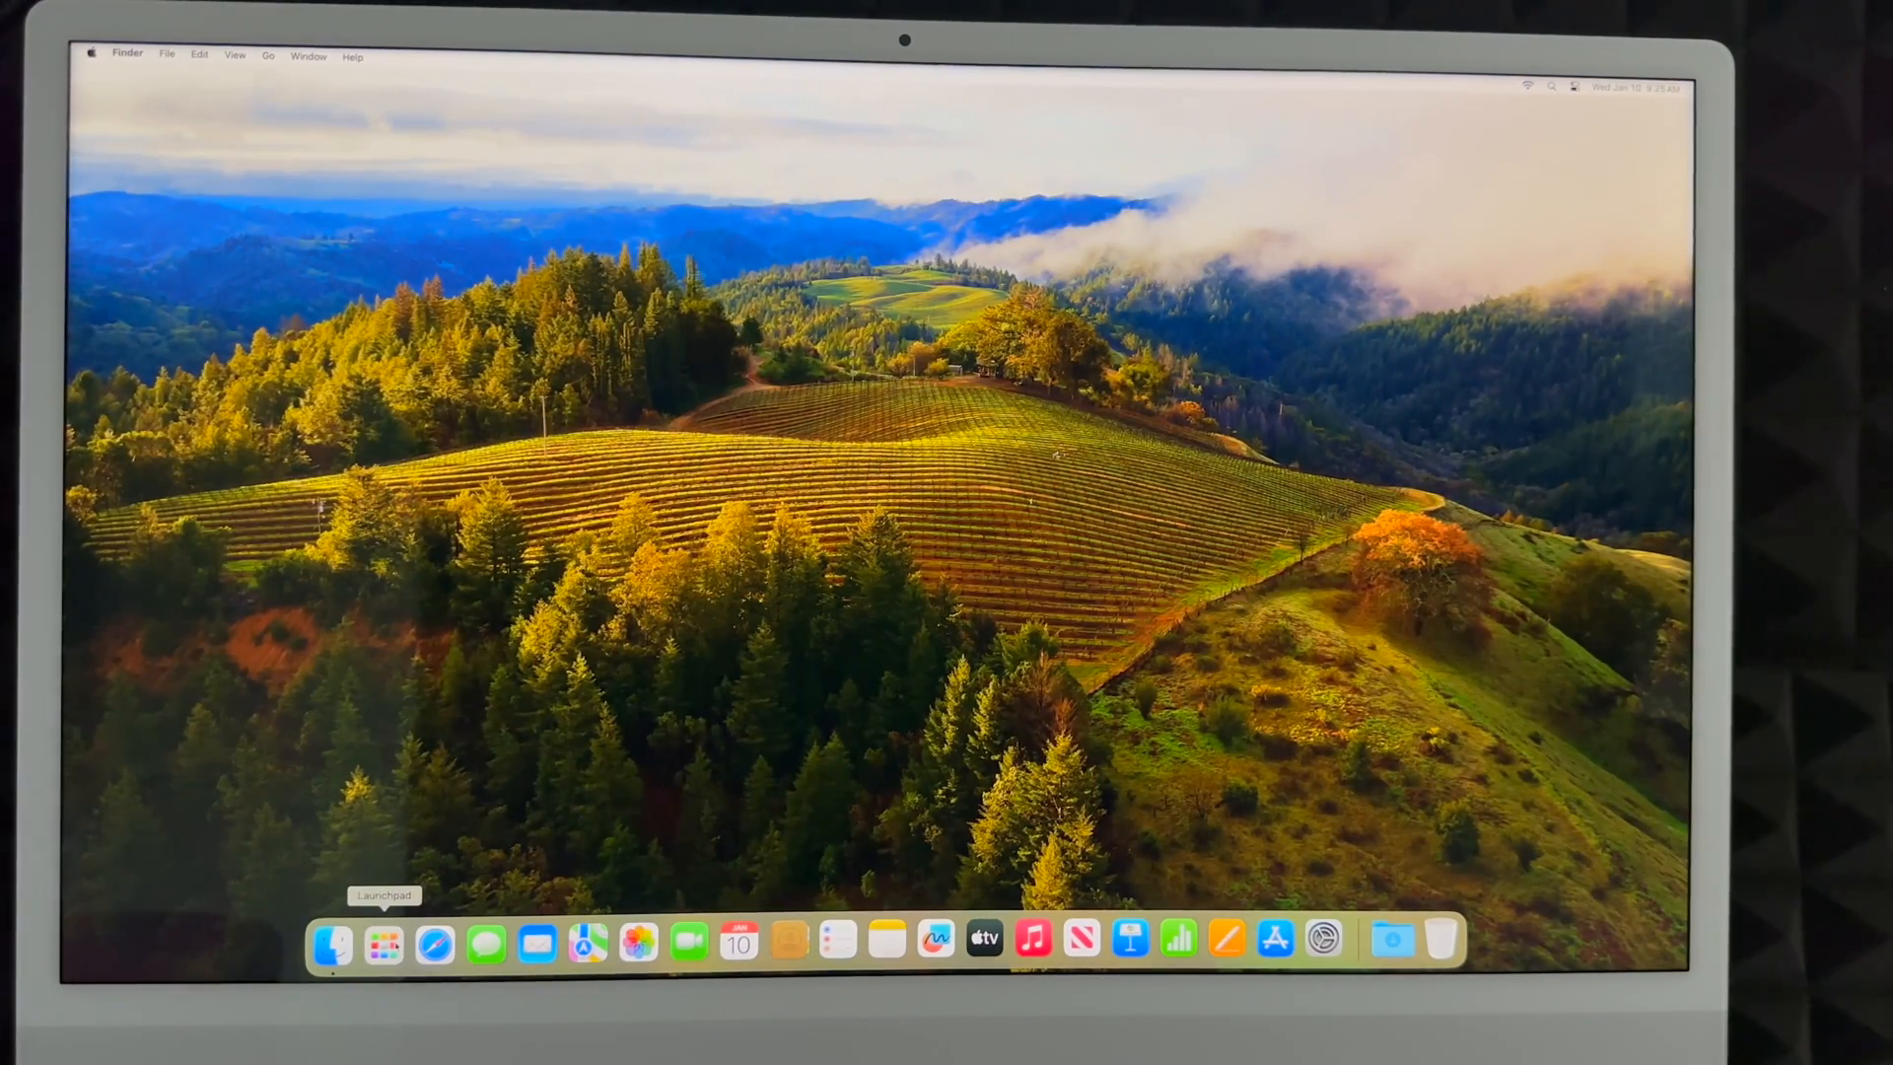
Reopen Launchpad briefly, then launch System Settings from the Dock
{"action": "left_click", "coordinate": [382, 942]}
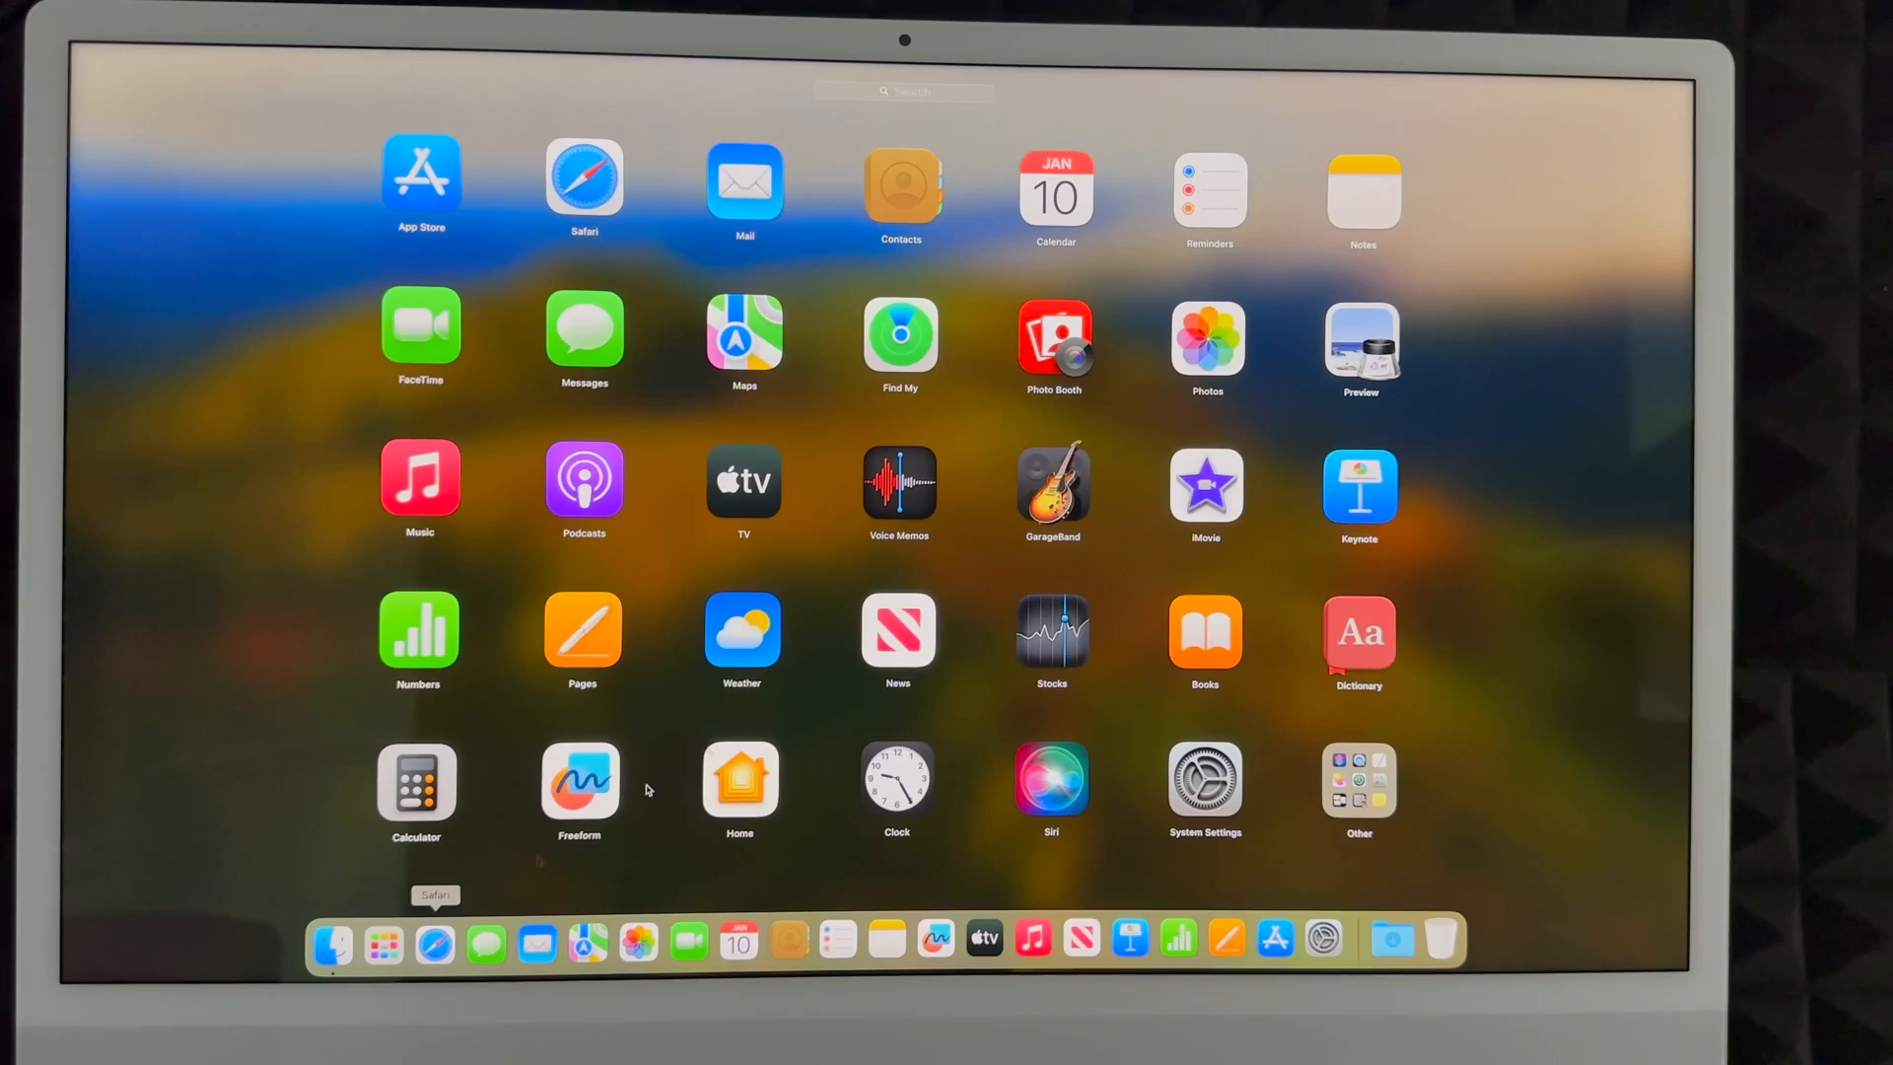
{"action": "mouse_move", "coordinate": [483, 870]}
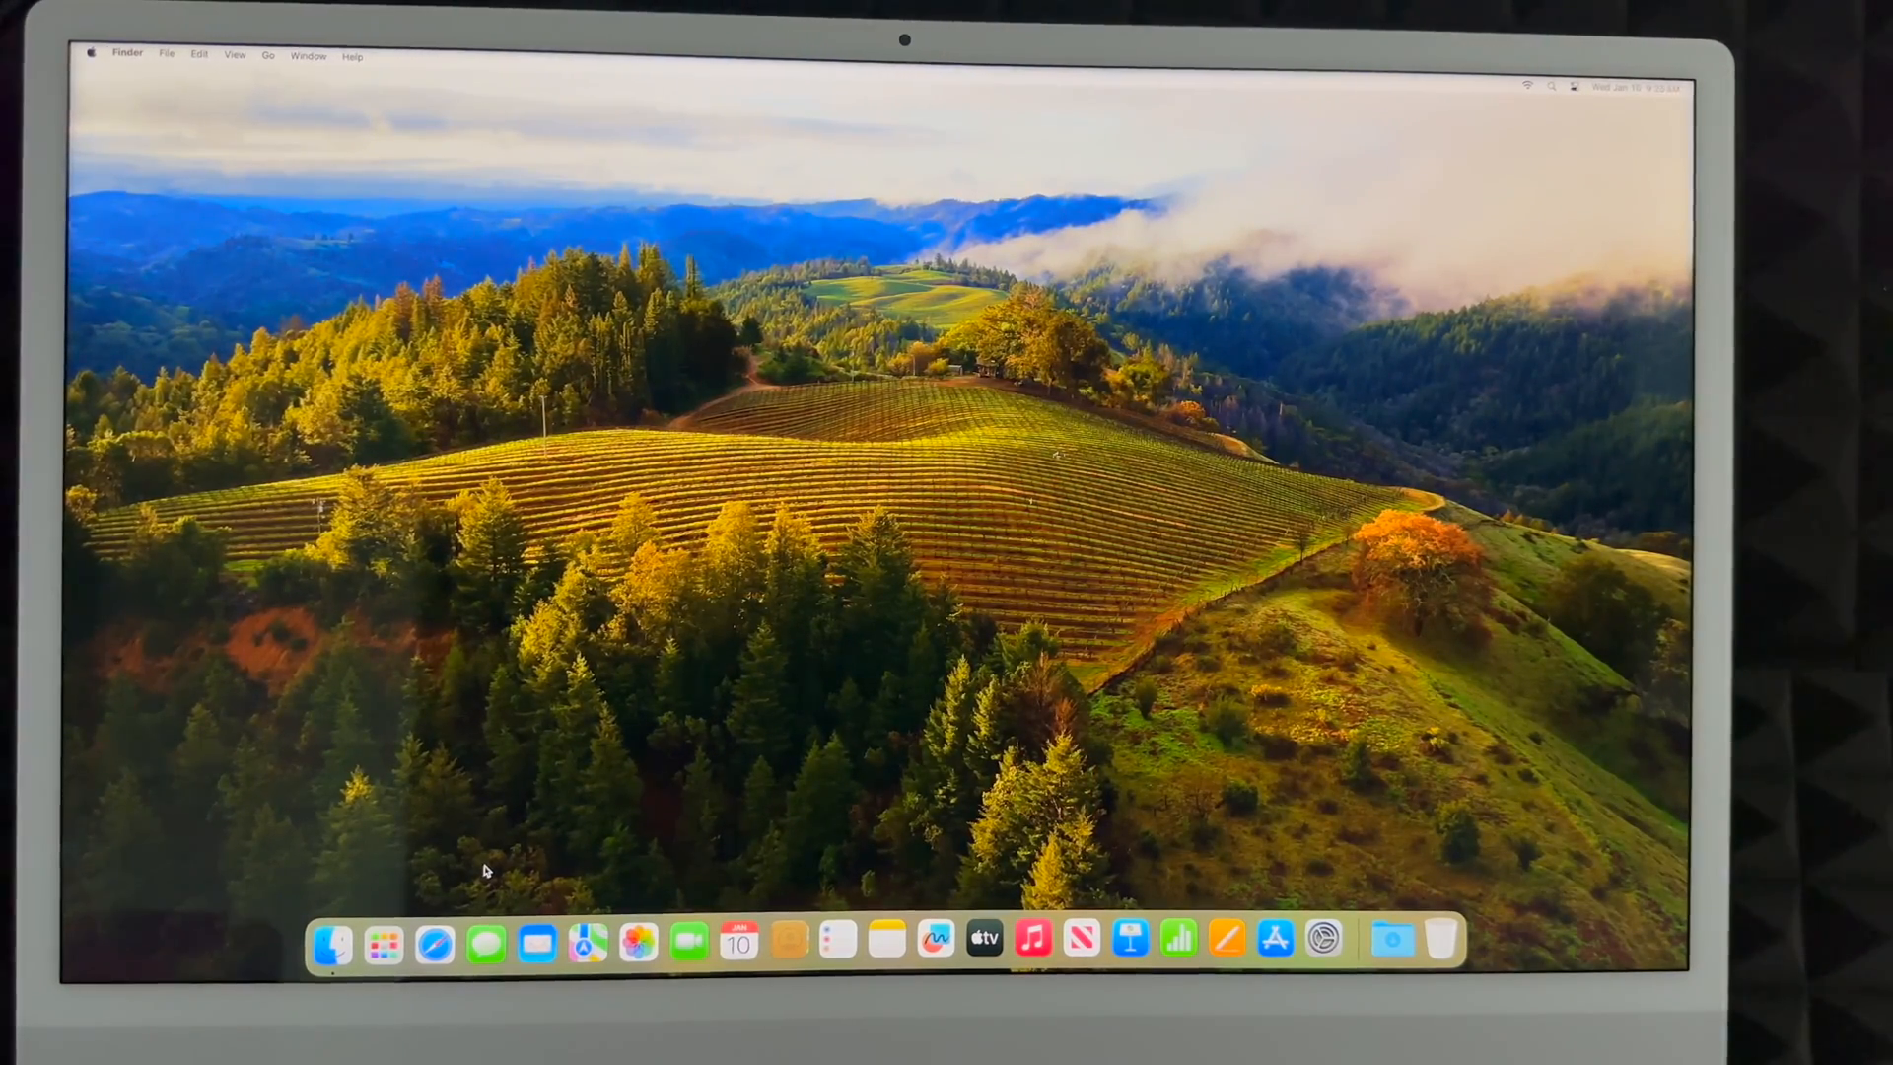
{"action": "mouse_move", "coordinate": [434, 943]}
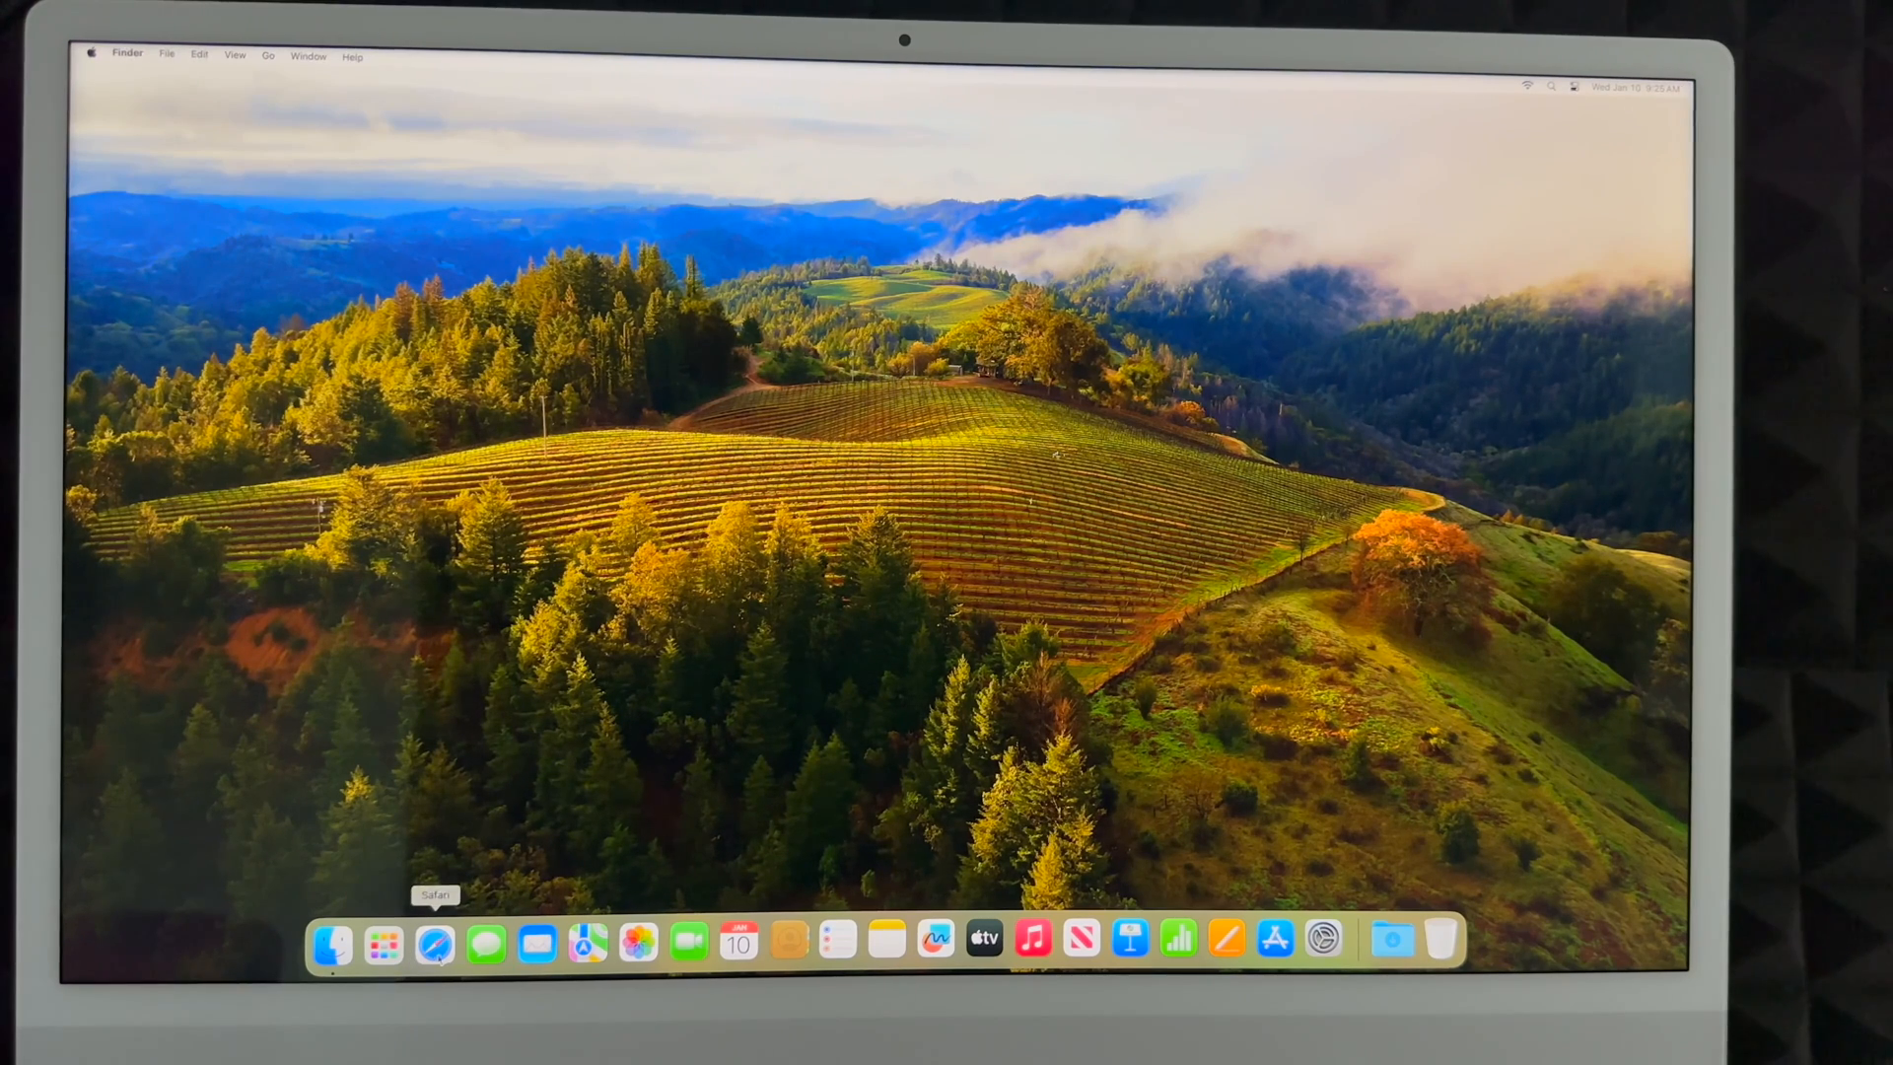
{"action": "mouse_move", "coordinate": [536, 940]}
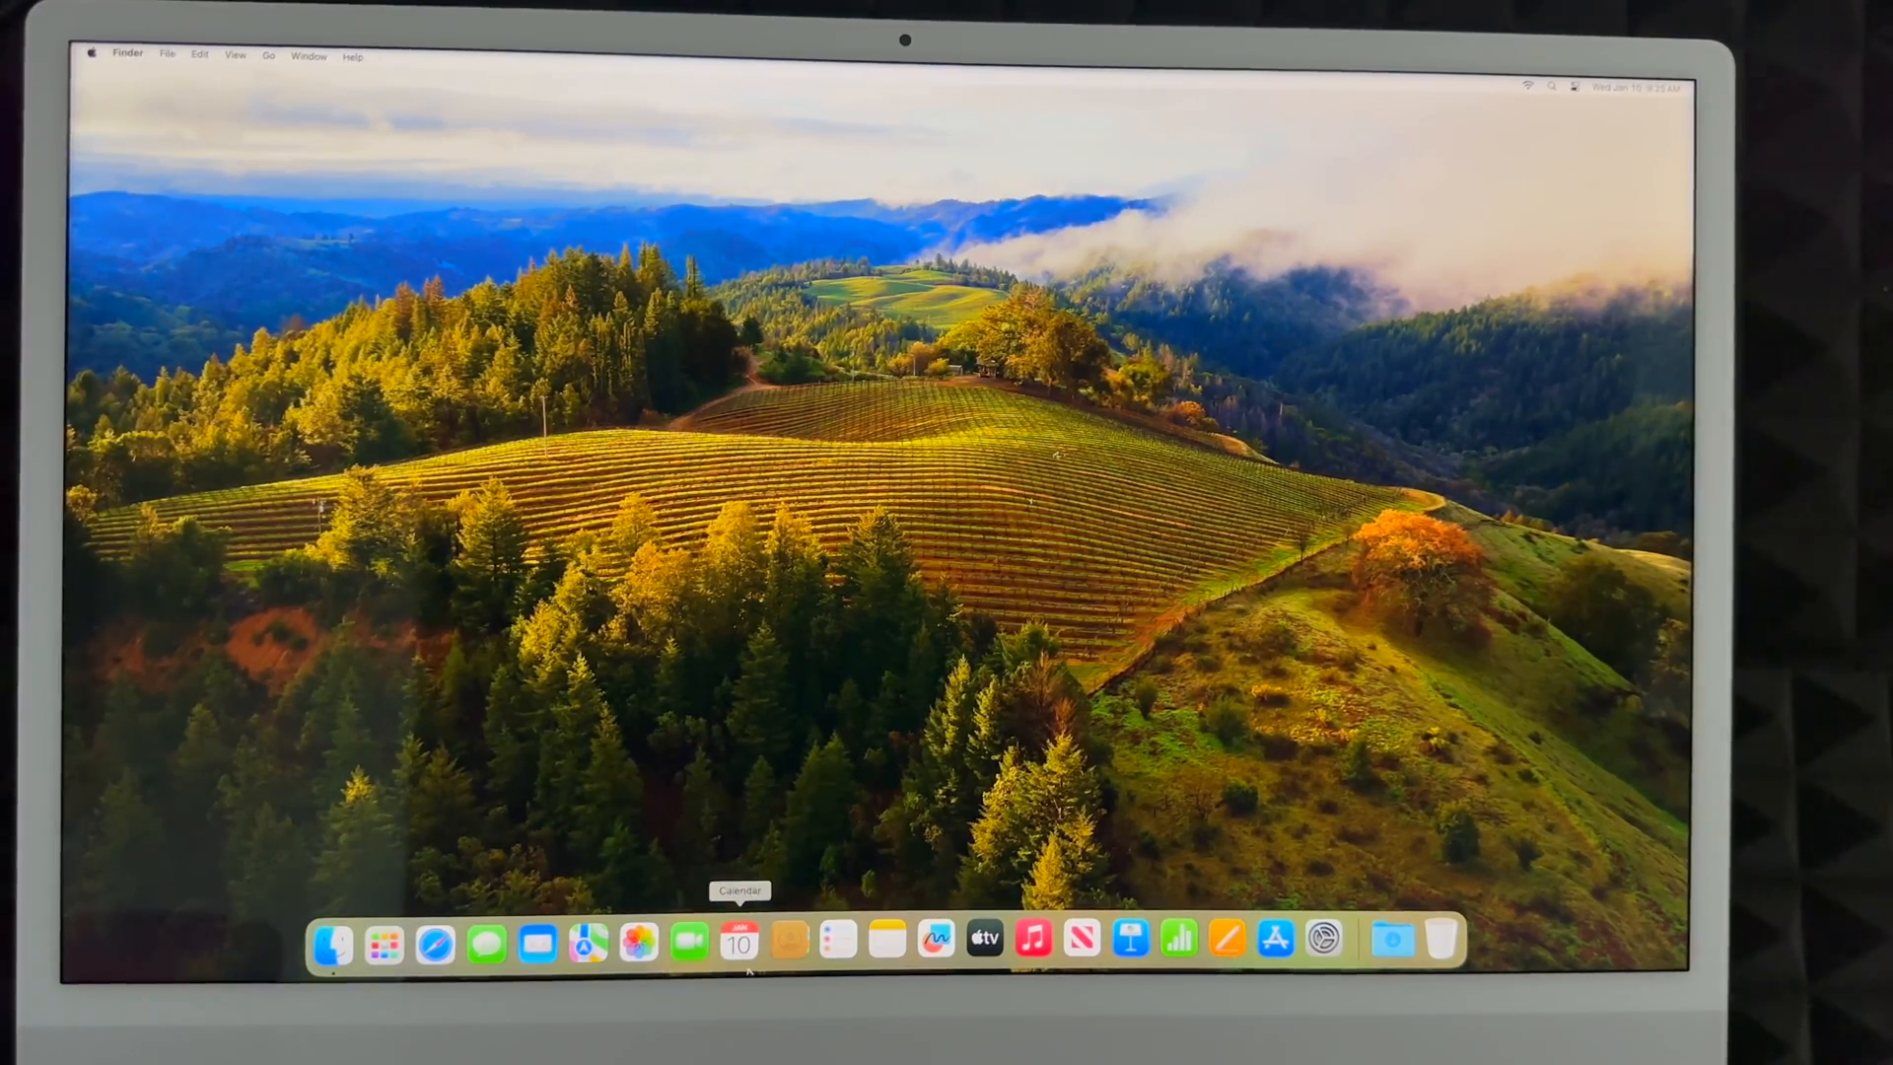
{"action": "mouse_move", "coordinate": [1081, 941]}
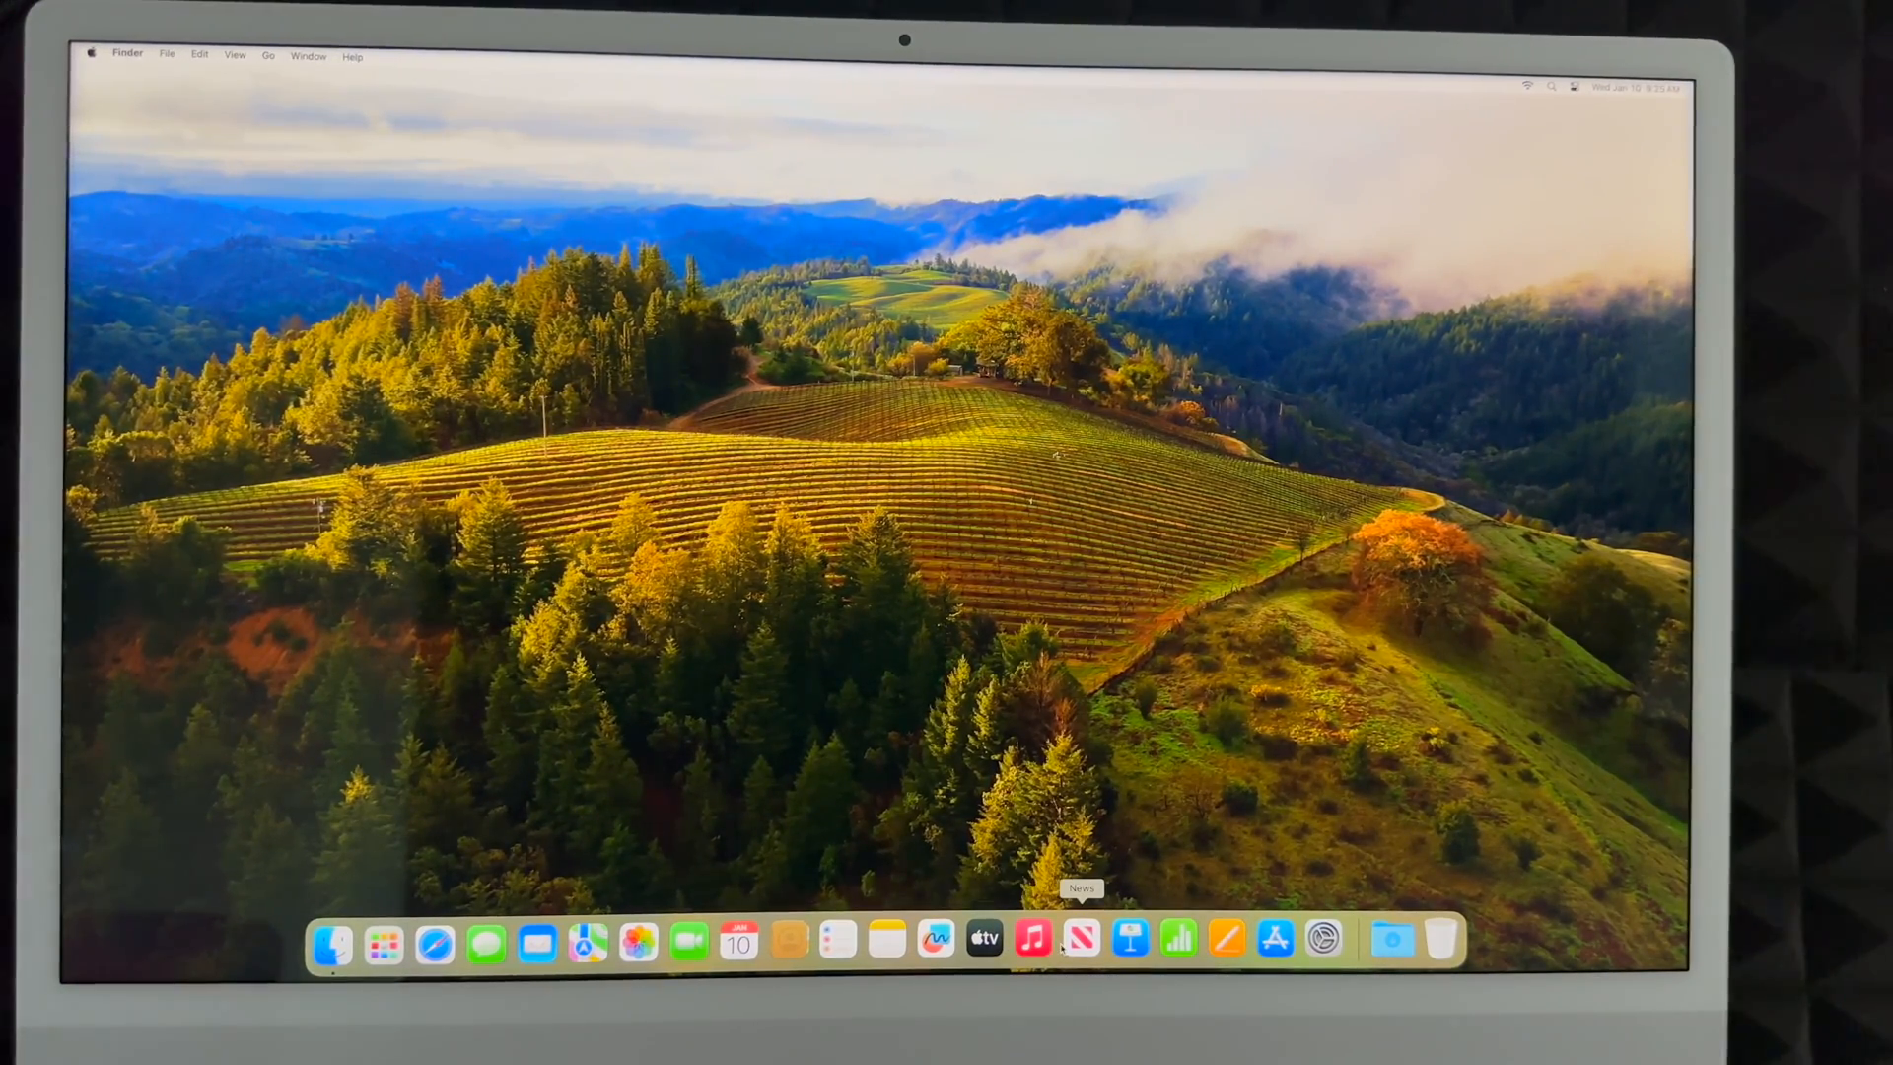
{"action": "mouse_move", "coordinate": [1325, 939]}
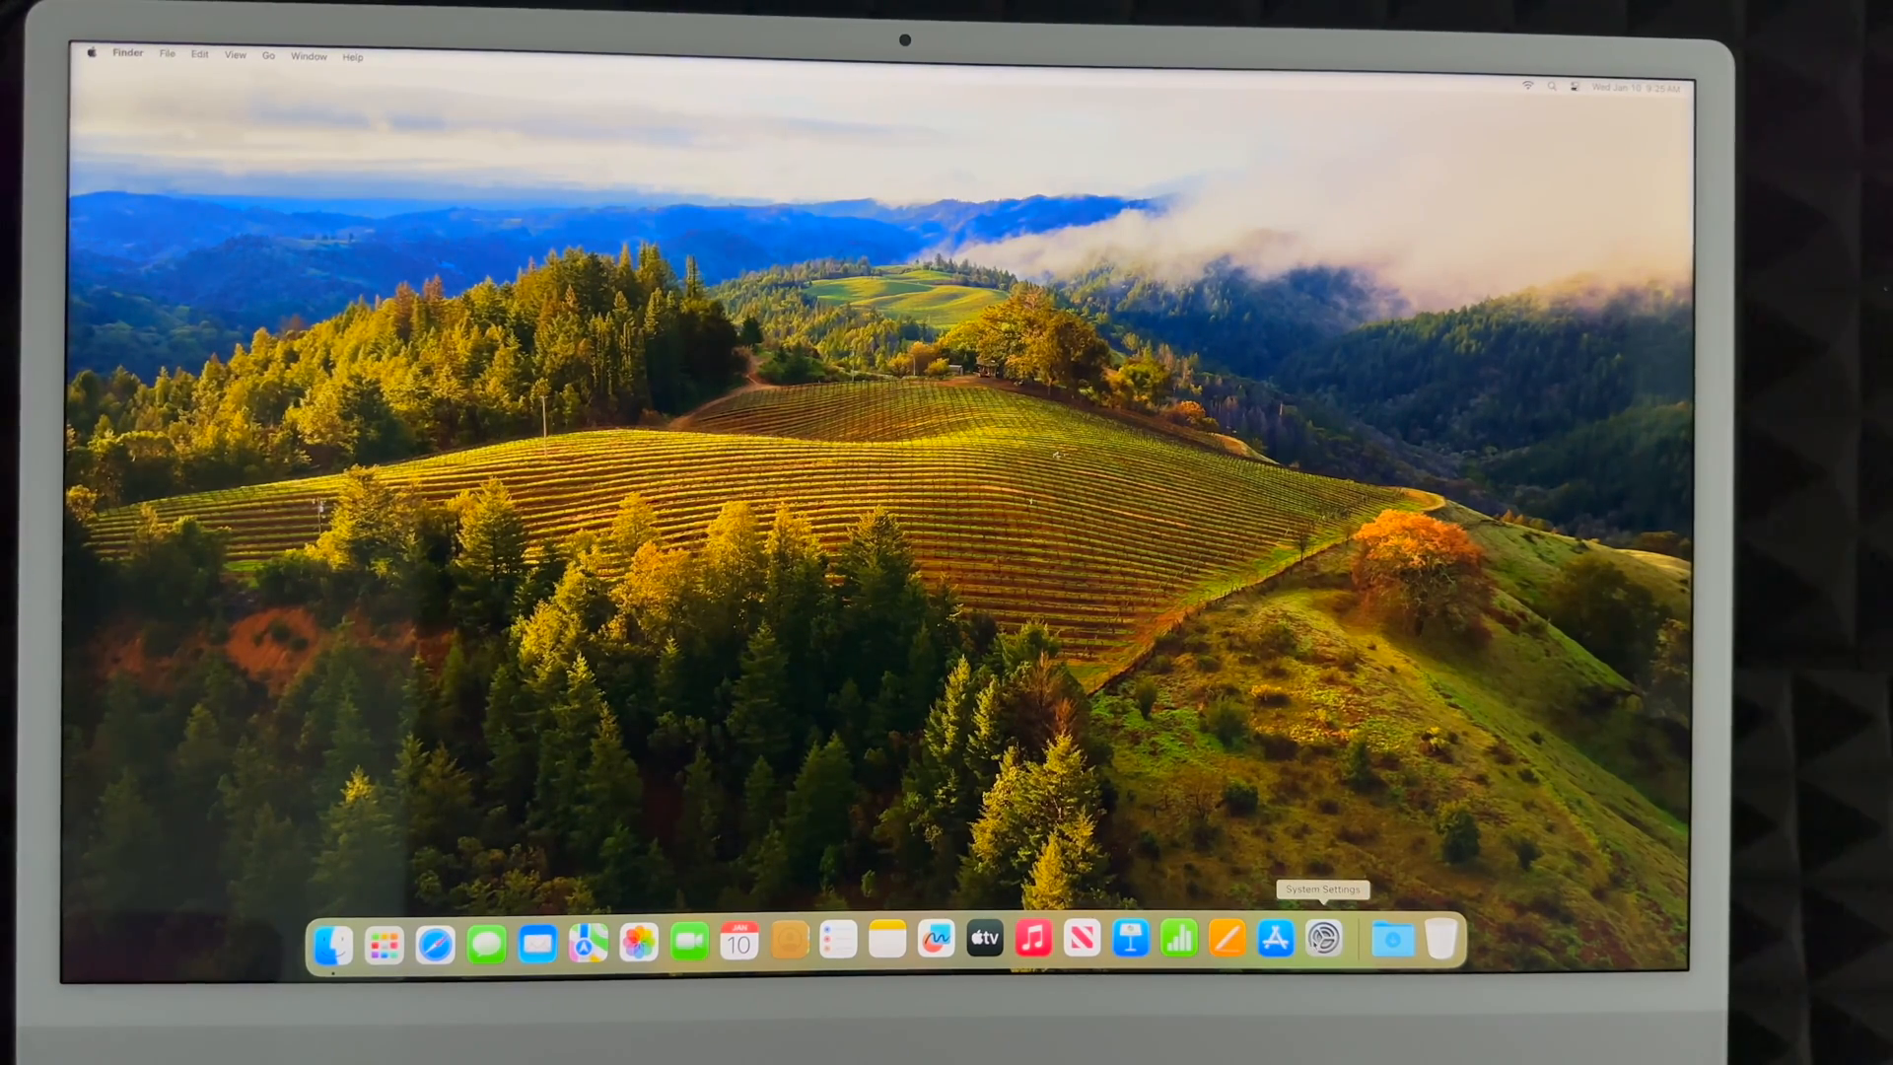
{"action": "left_click", "coordinate": [1321, 940]}
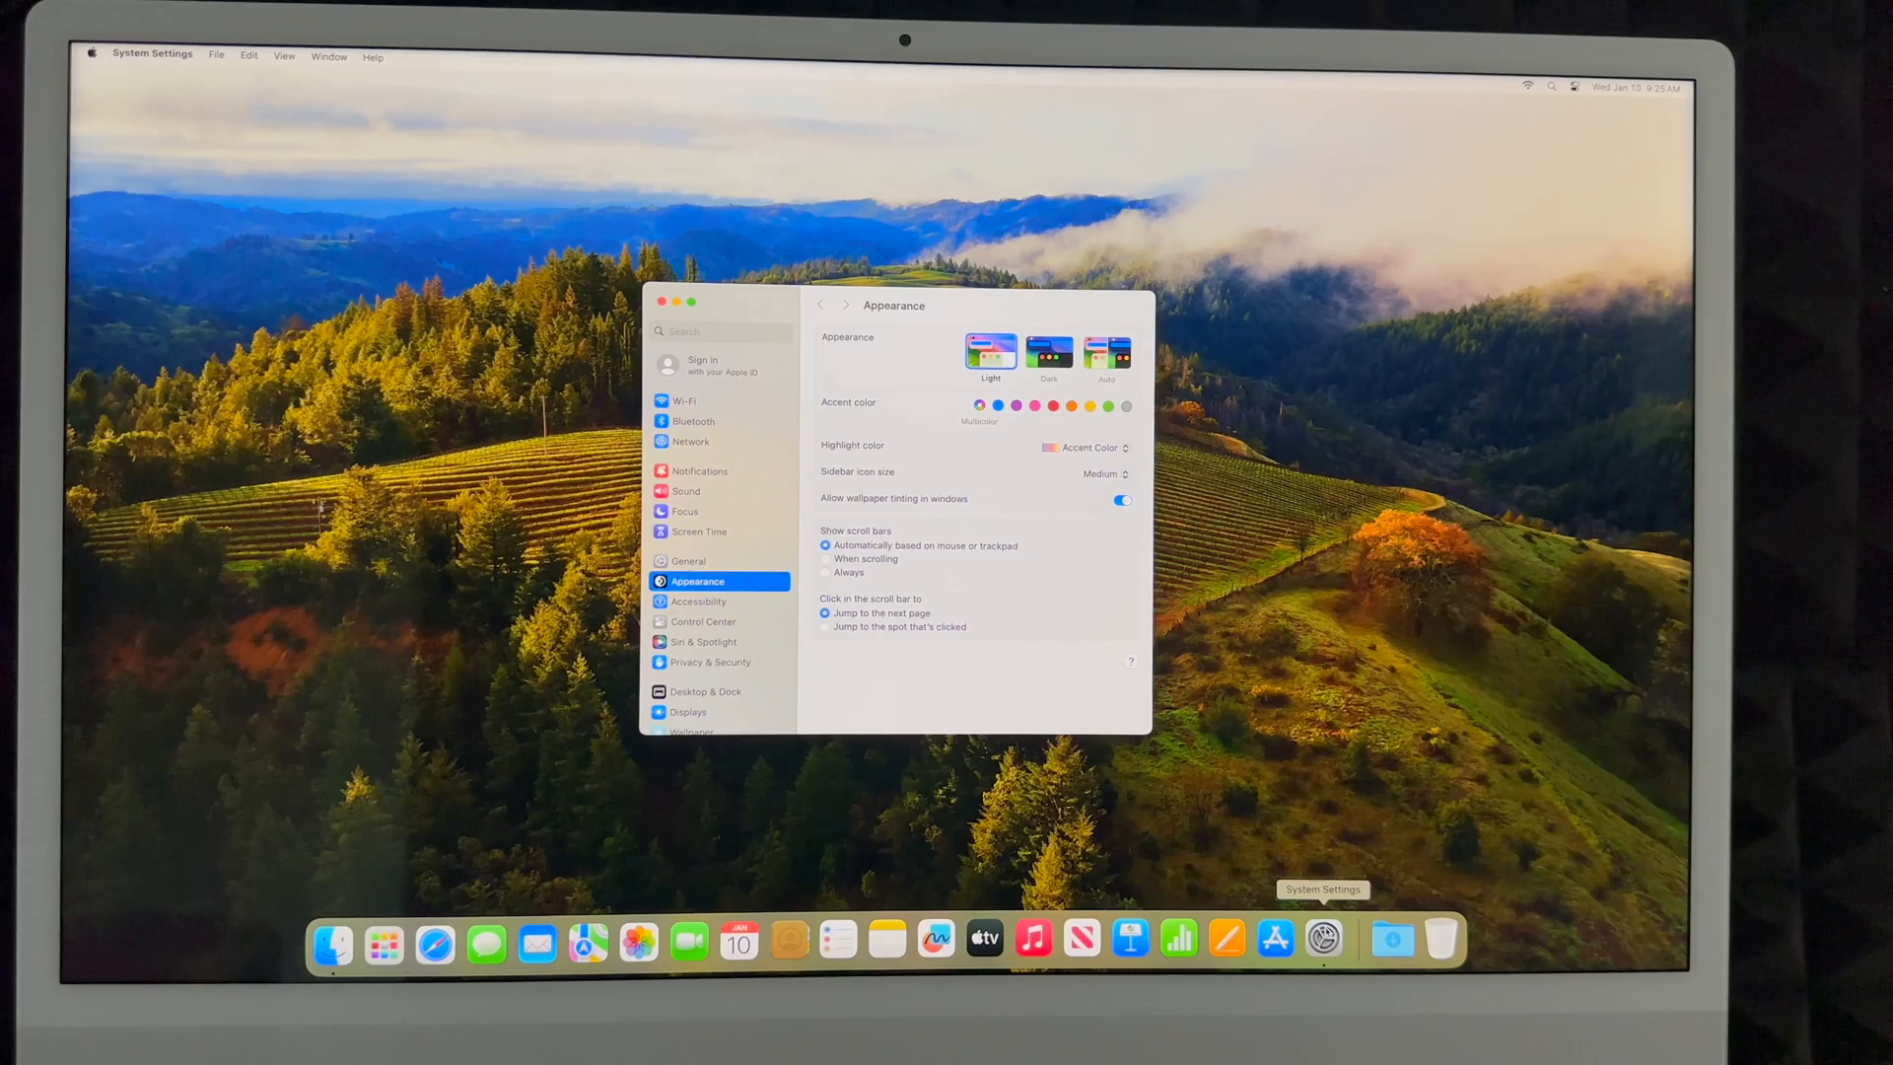
Search settings for 'update', confirm a macOS Sonoma update is available, and close System Settings
{"action": "left_click", "coordinate": [719, 331]}
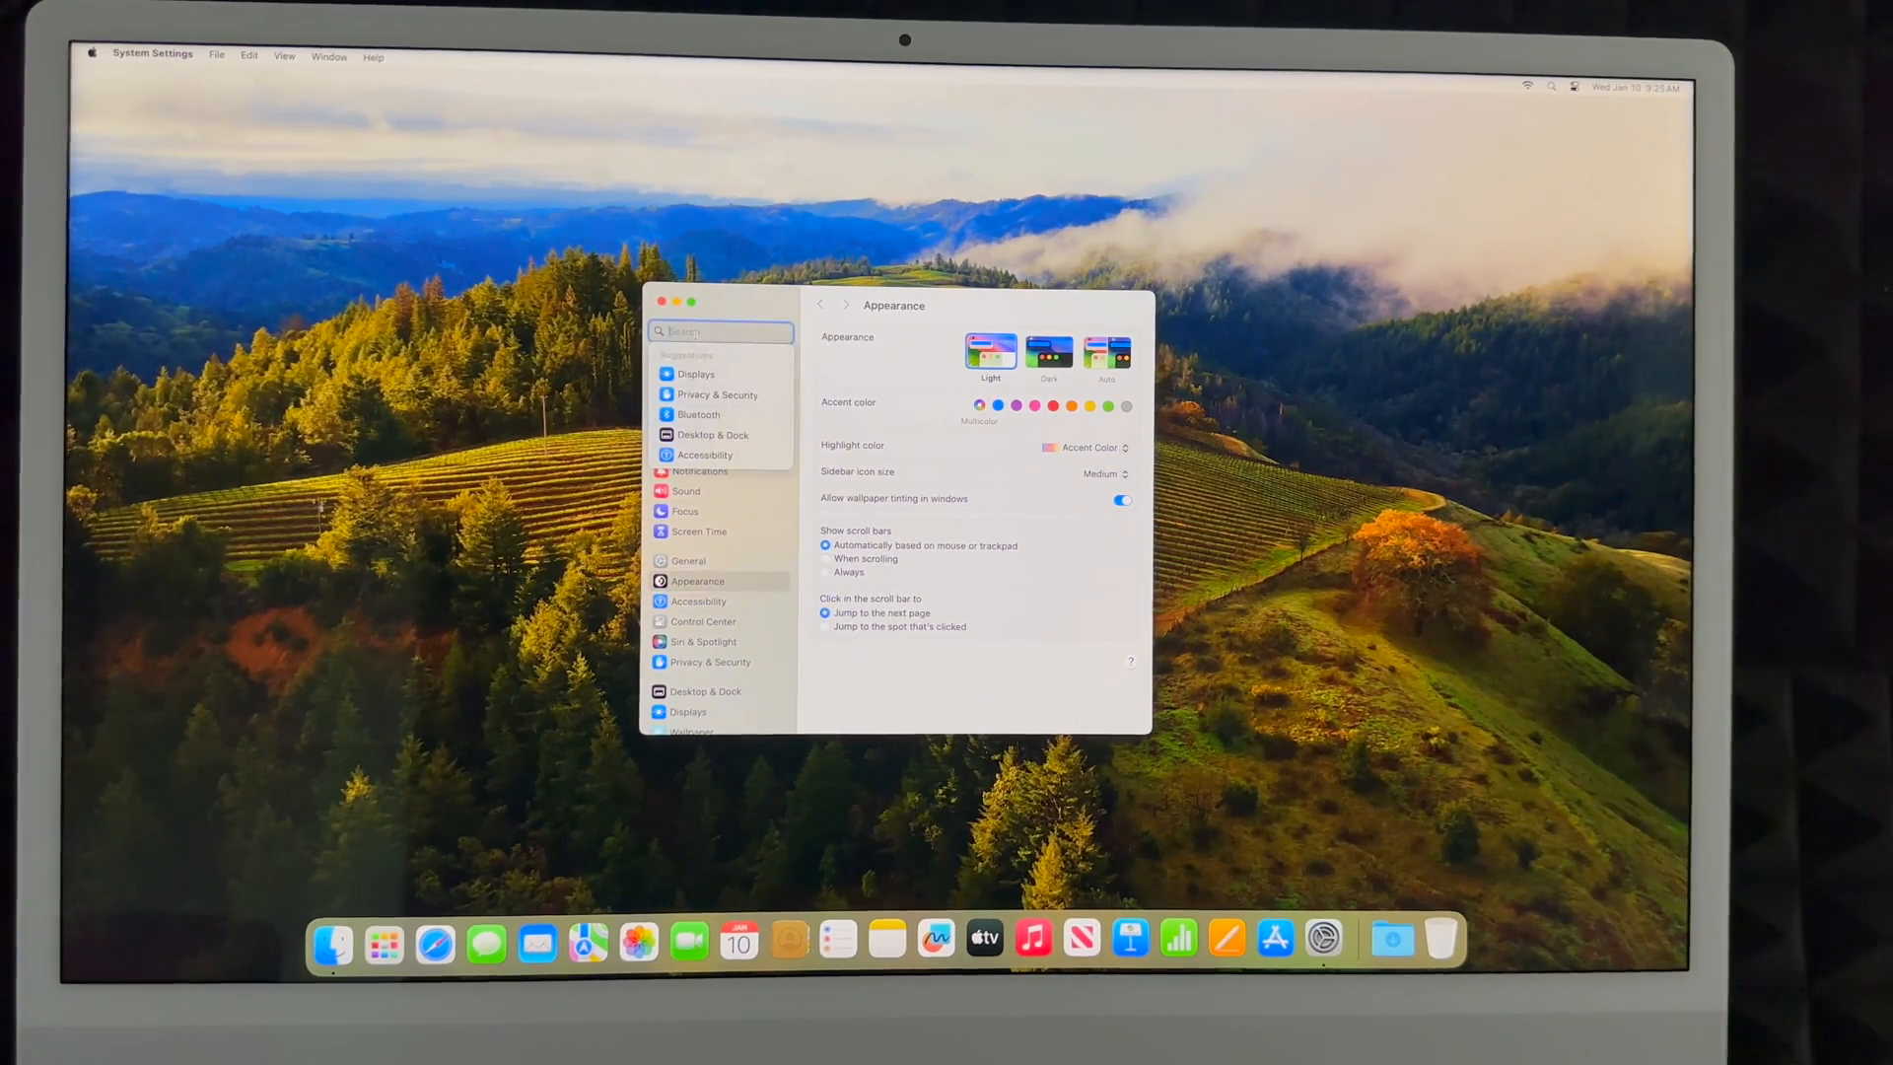
{"action": "type", "text": "update"}
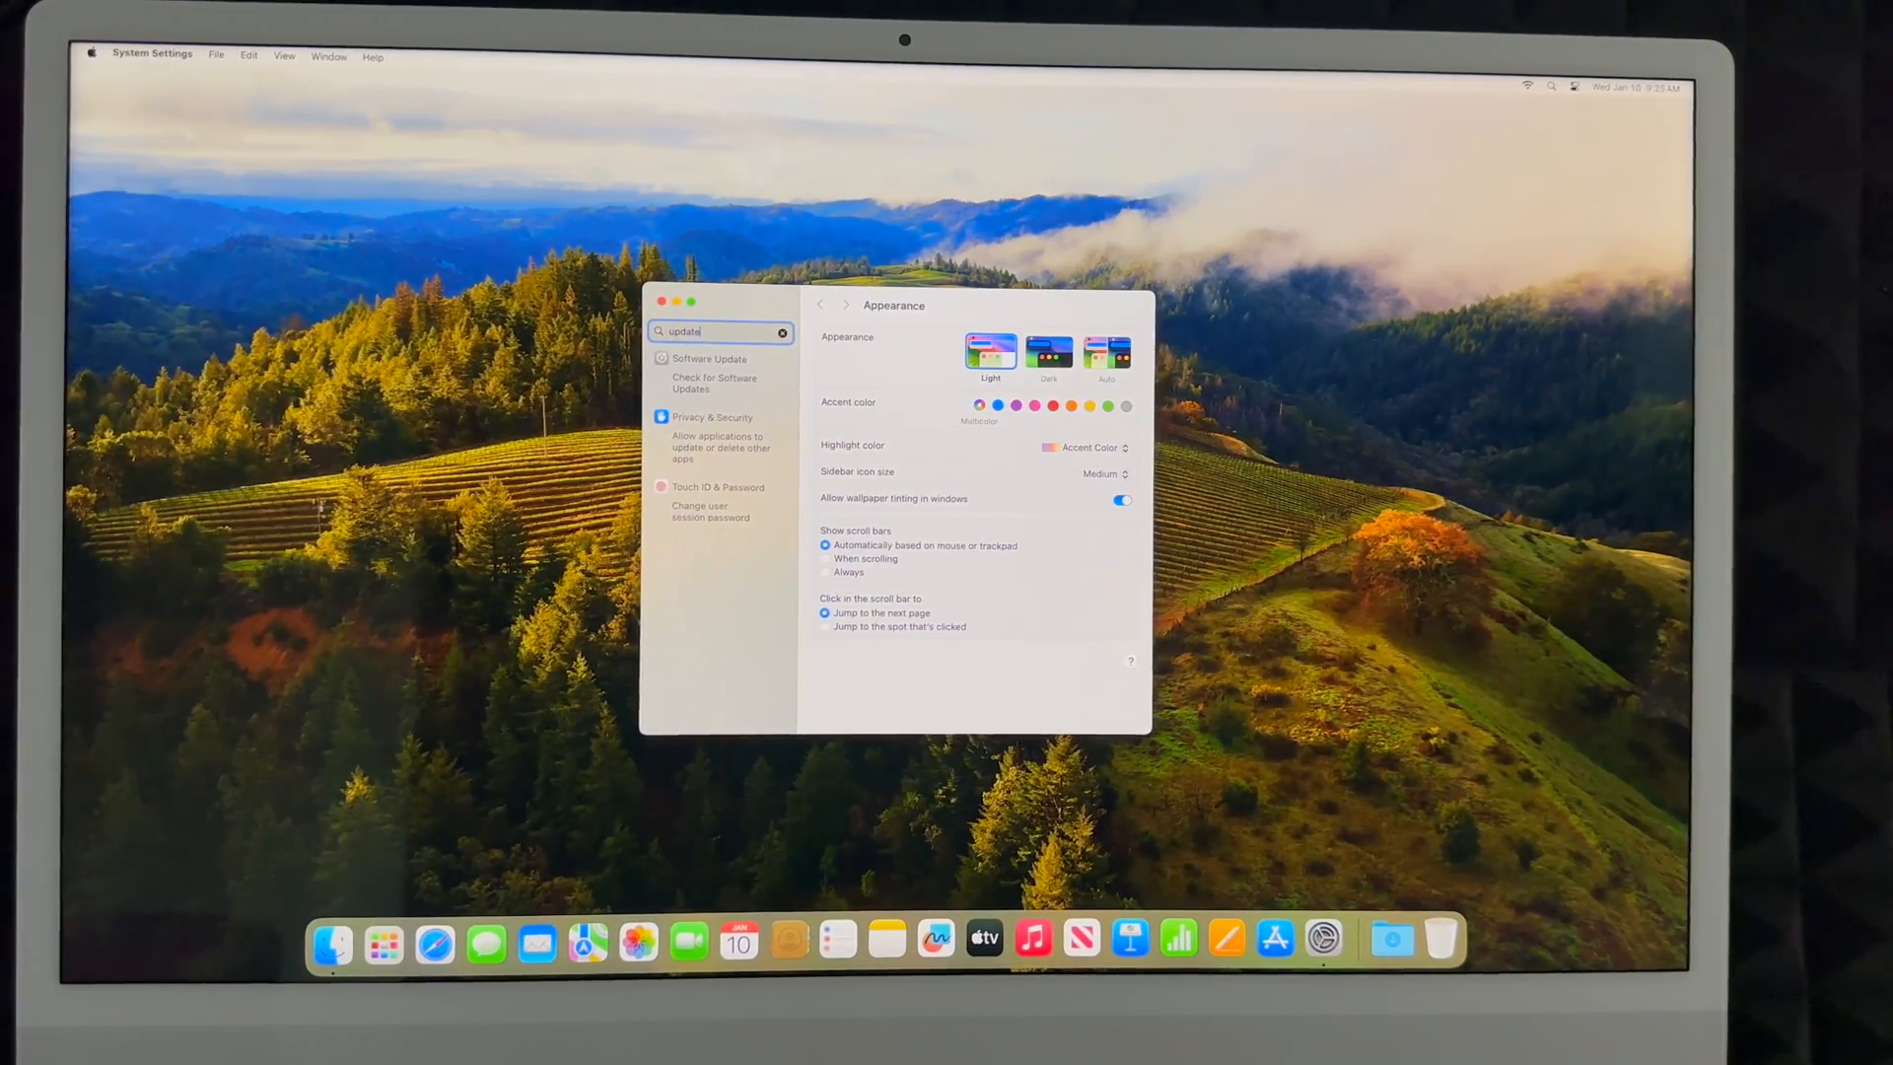
{"action": "left_click", "coordinate": [707, 359]}
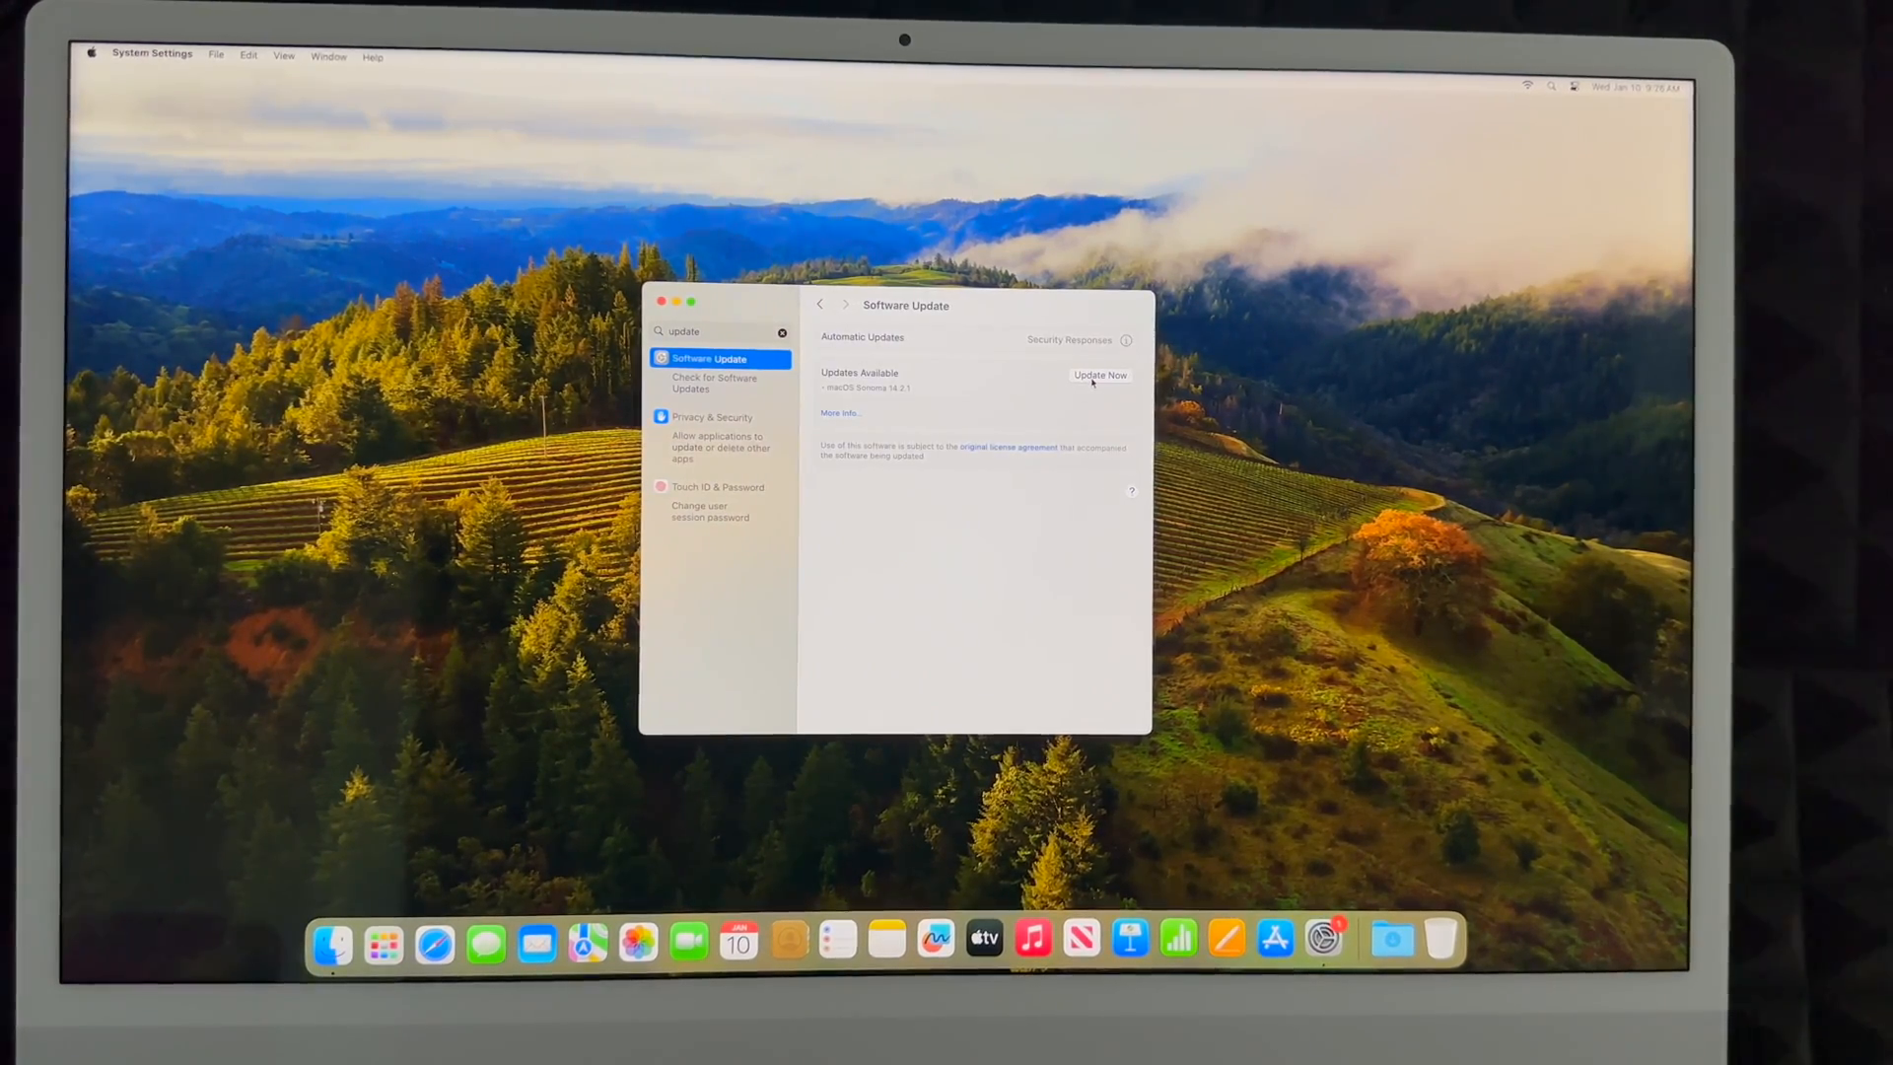
{"action": "left_click", "coordinate": [663, 302]}
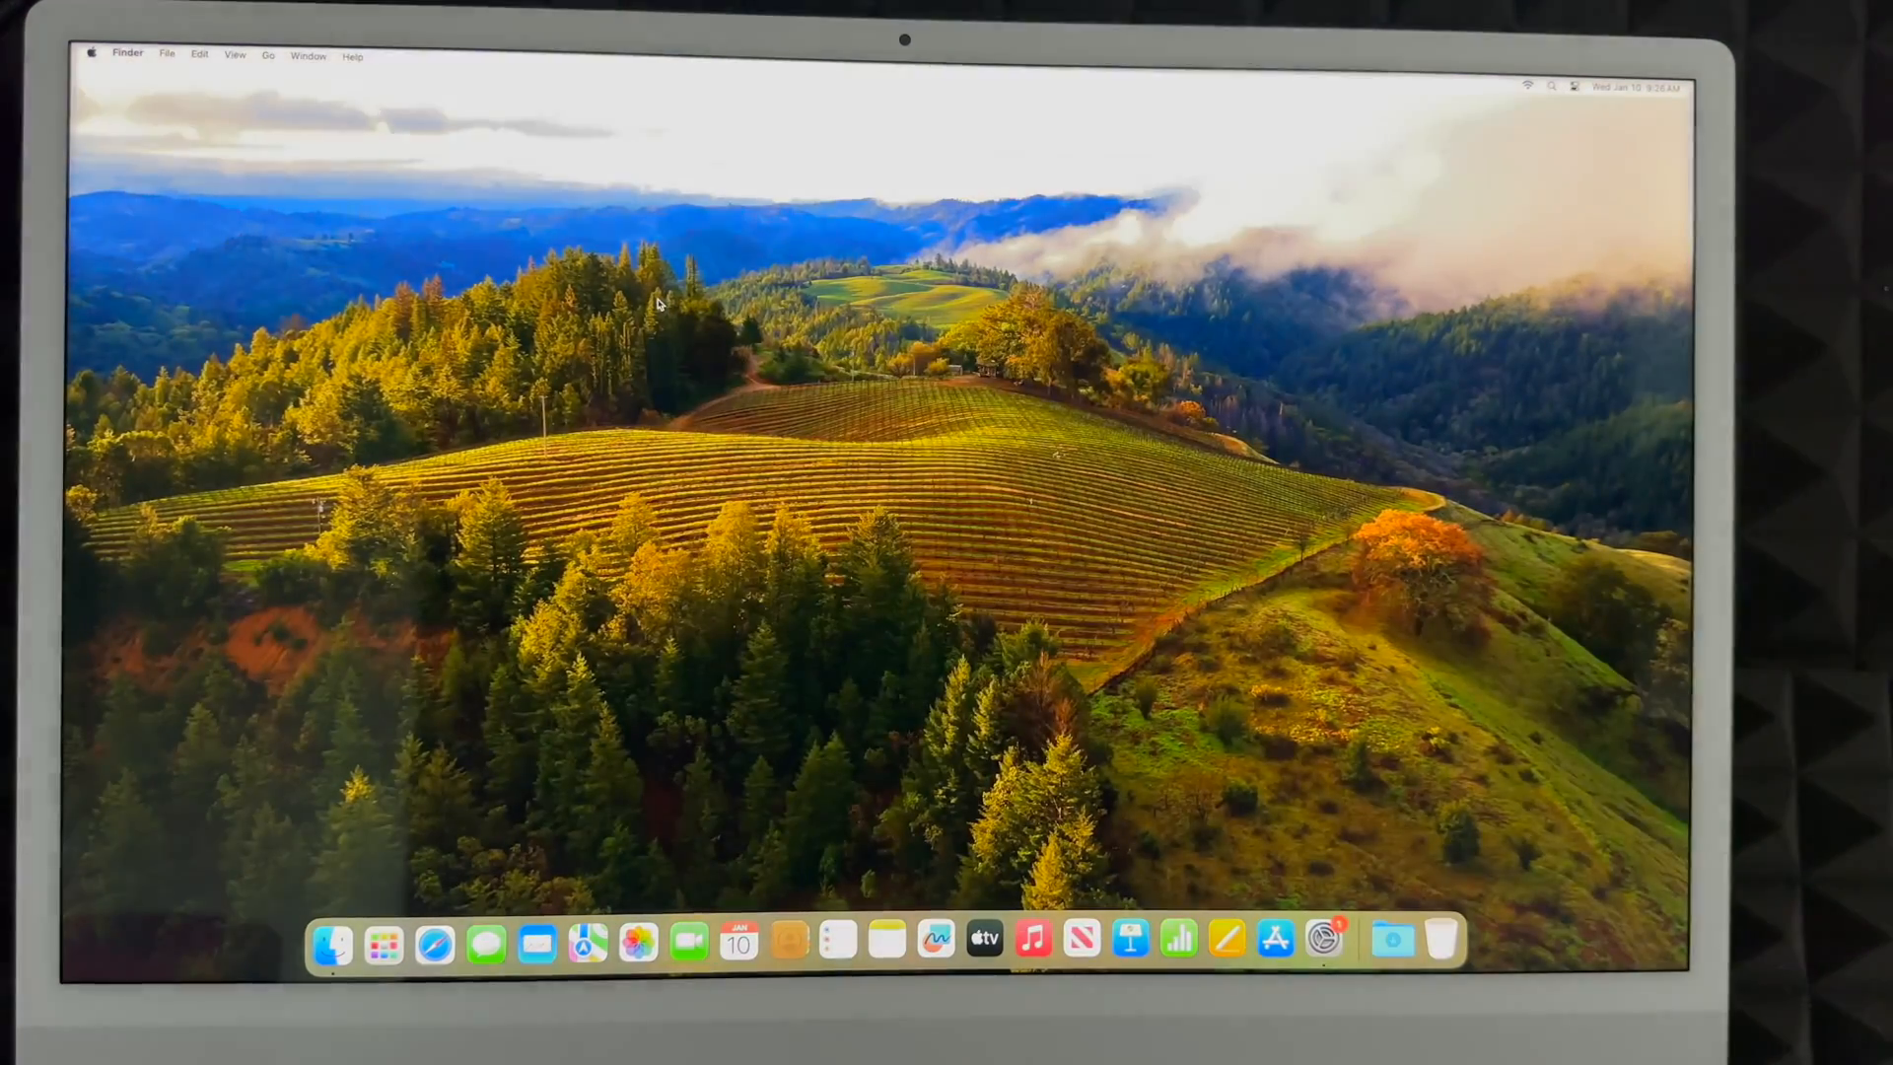